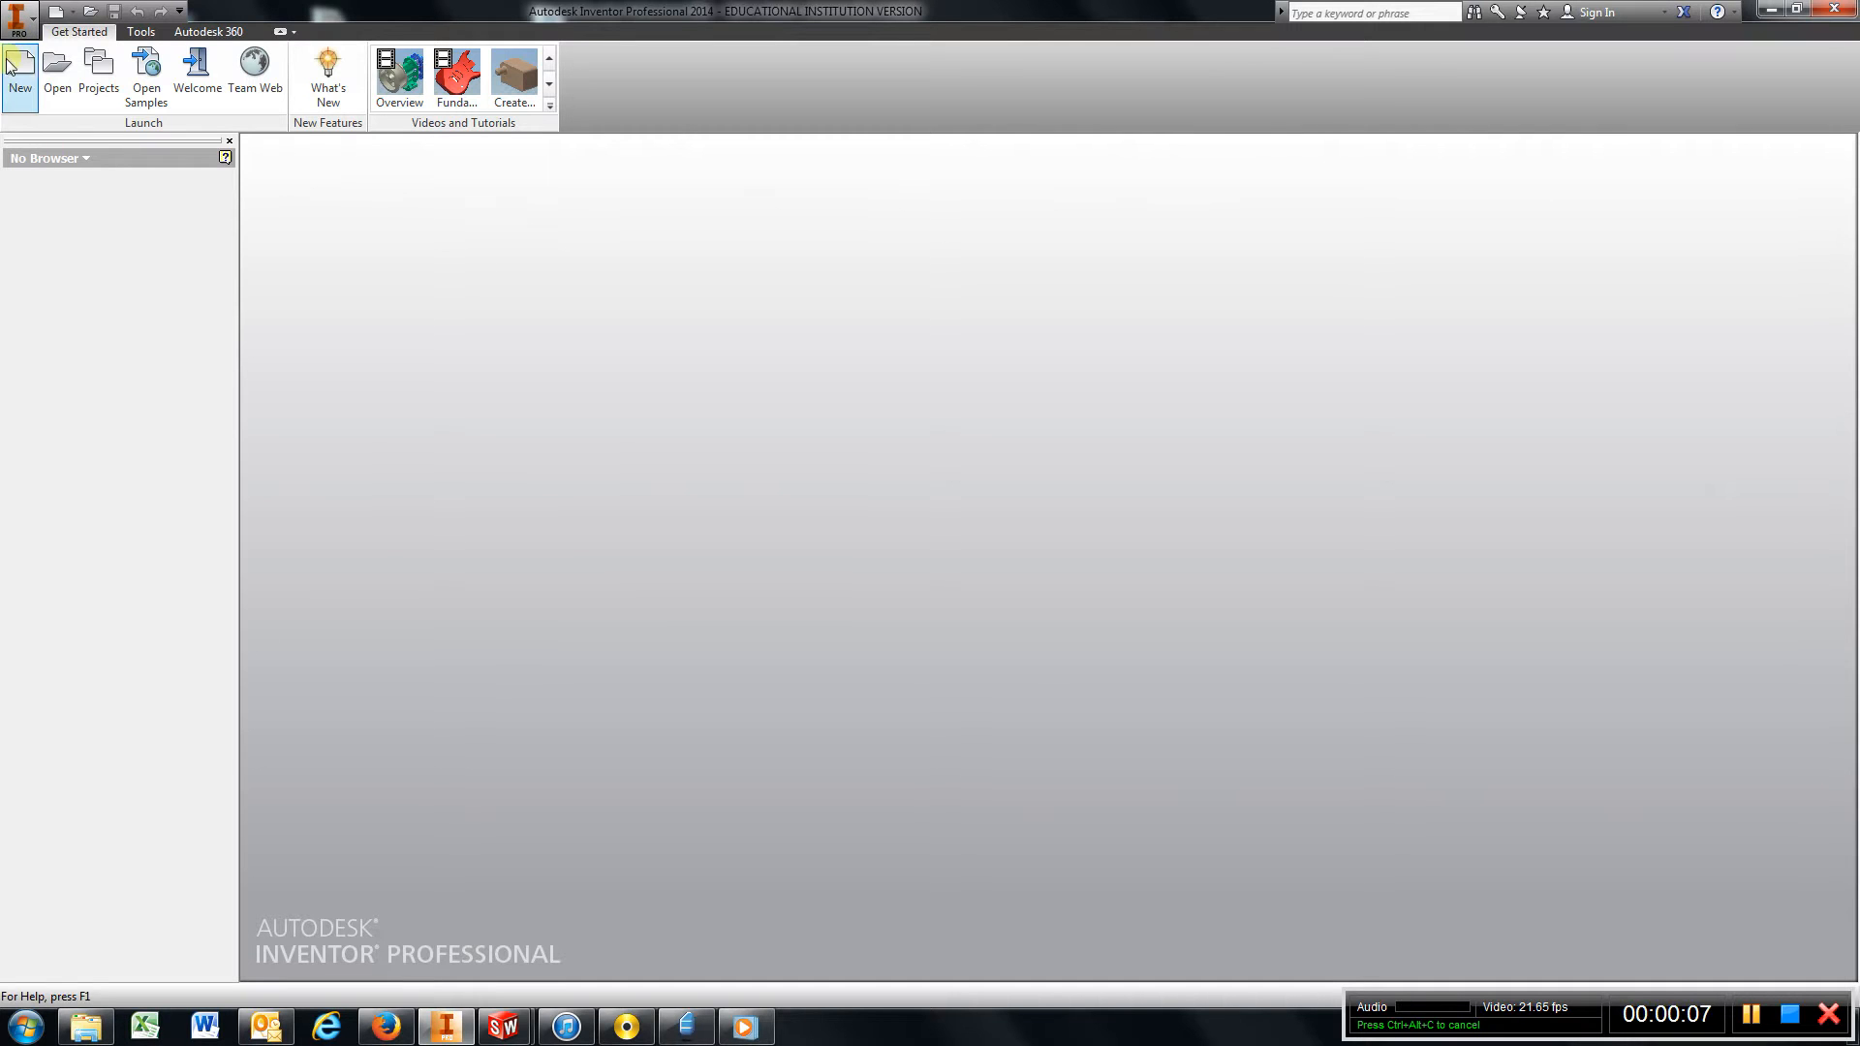
Create a new empty part from the Standard (in).ipt template.
{"action": "left_click", "coordinate": [20, 72]}
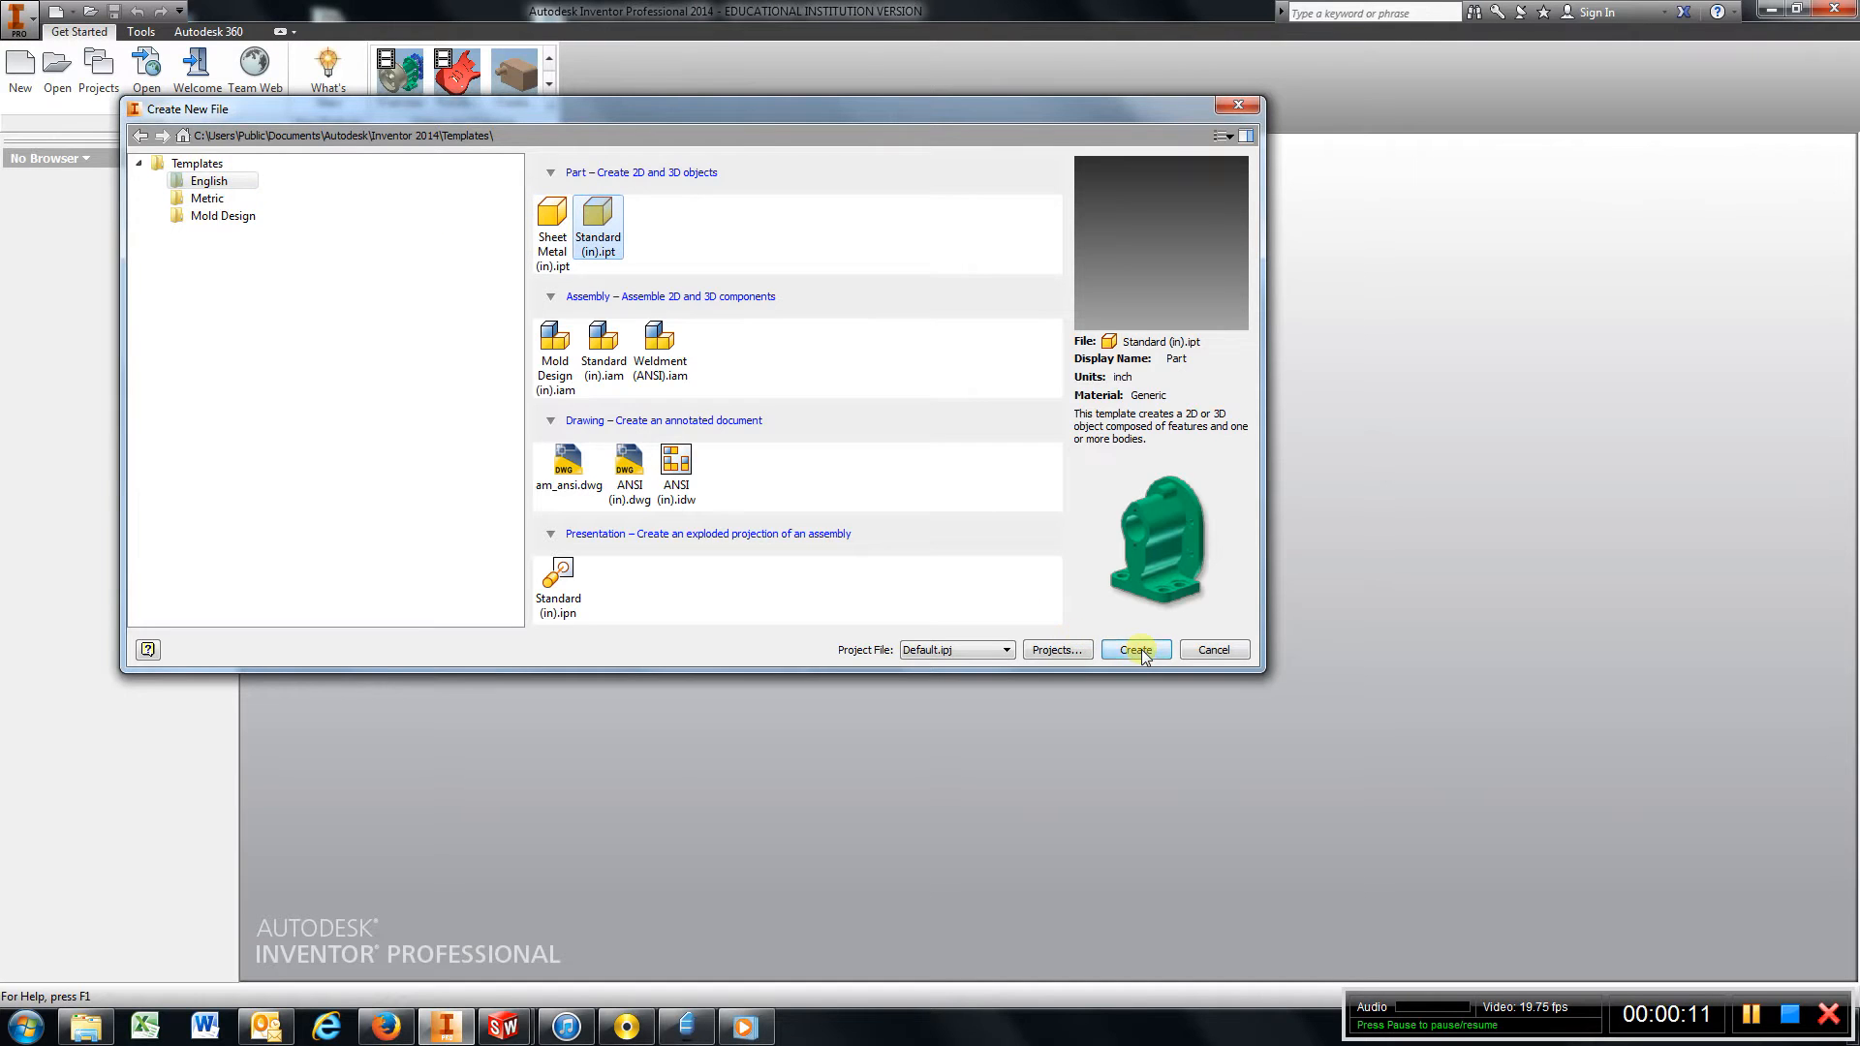
{"action": "left_click", "coordinate": [1133, 651]}
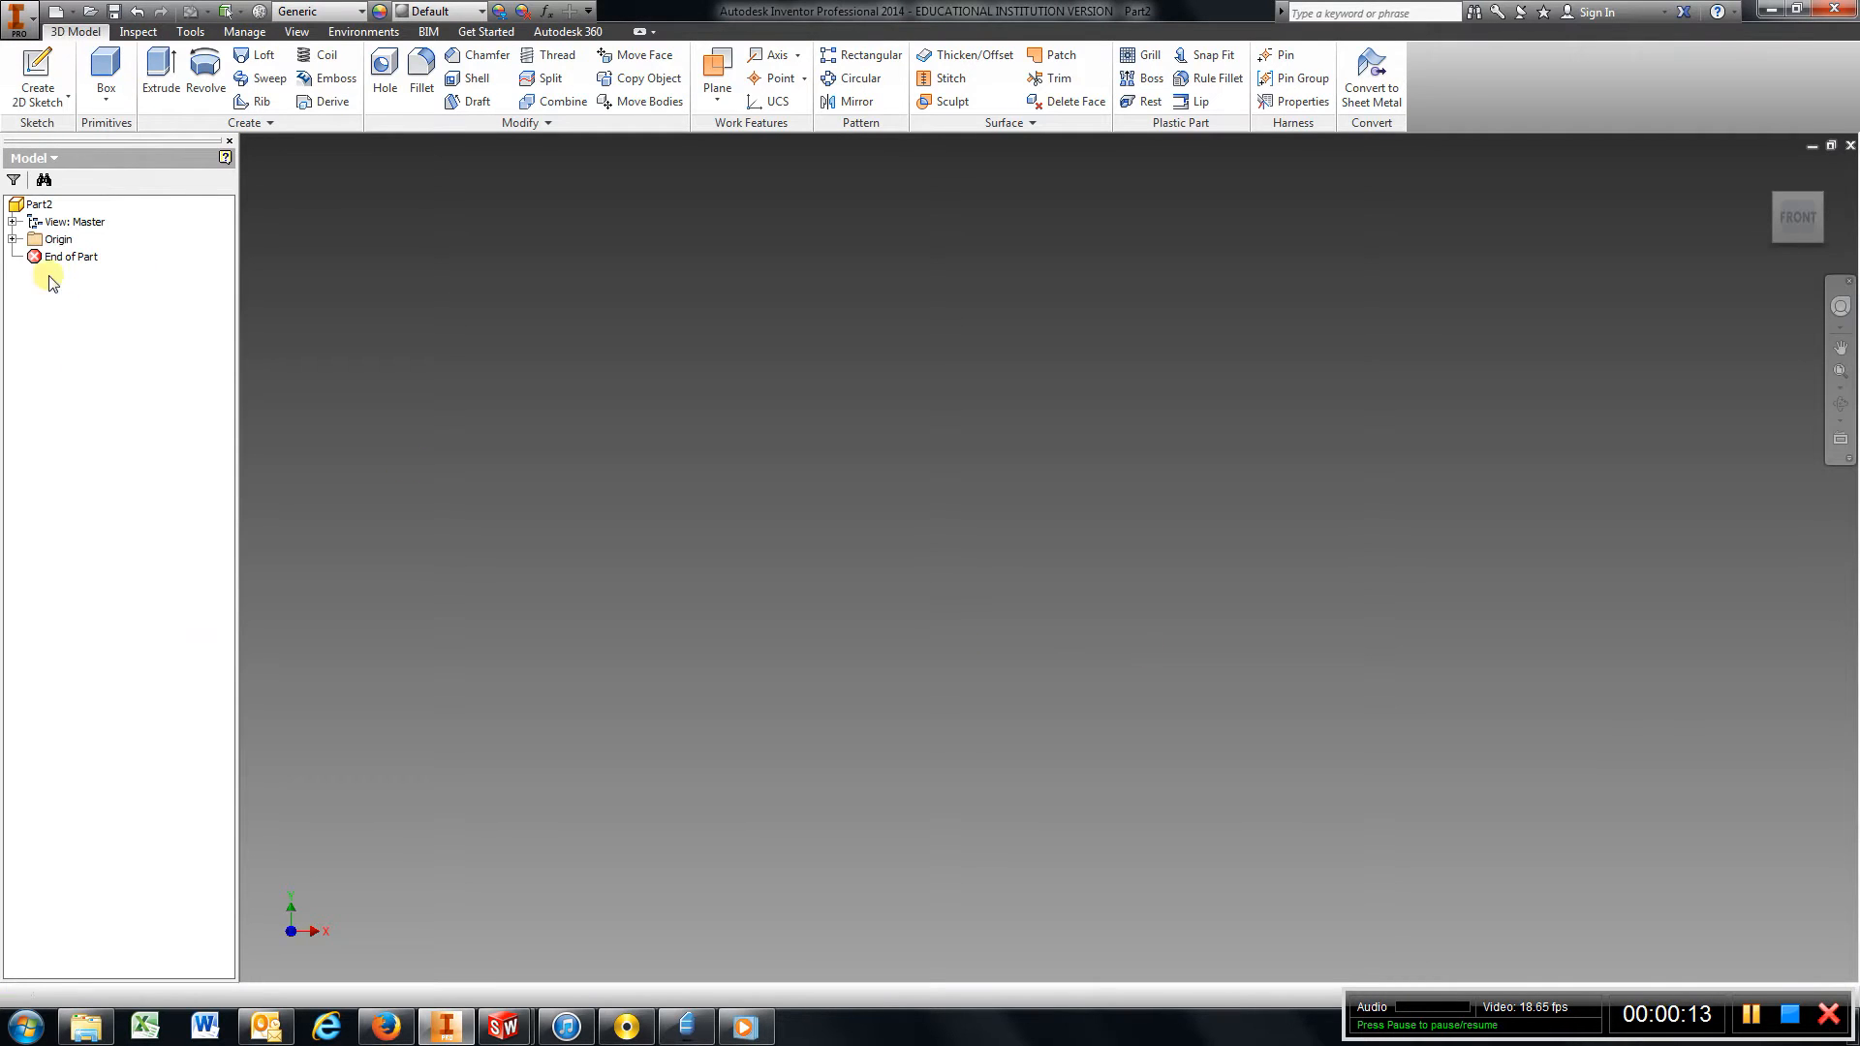
Start Sketch1 on a plane and draw two centre-point circles at the origin.
{"action": "left_click", "coordinate": [12, 239]}
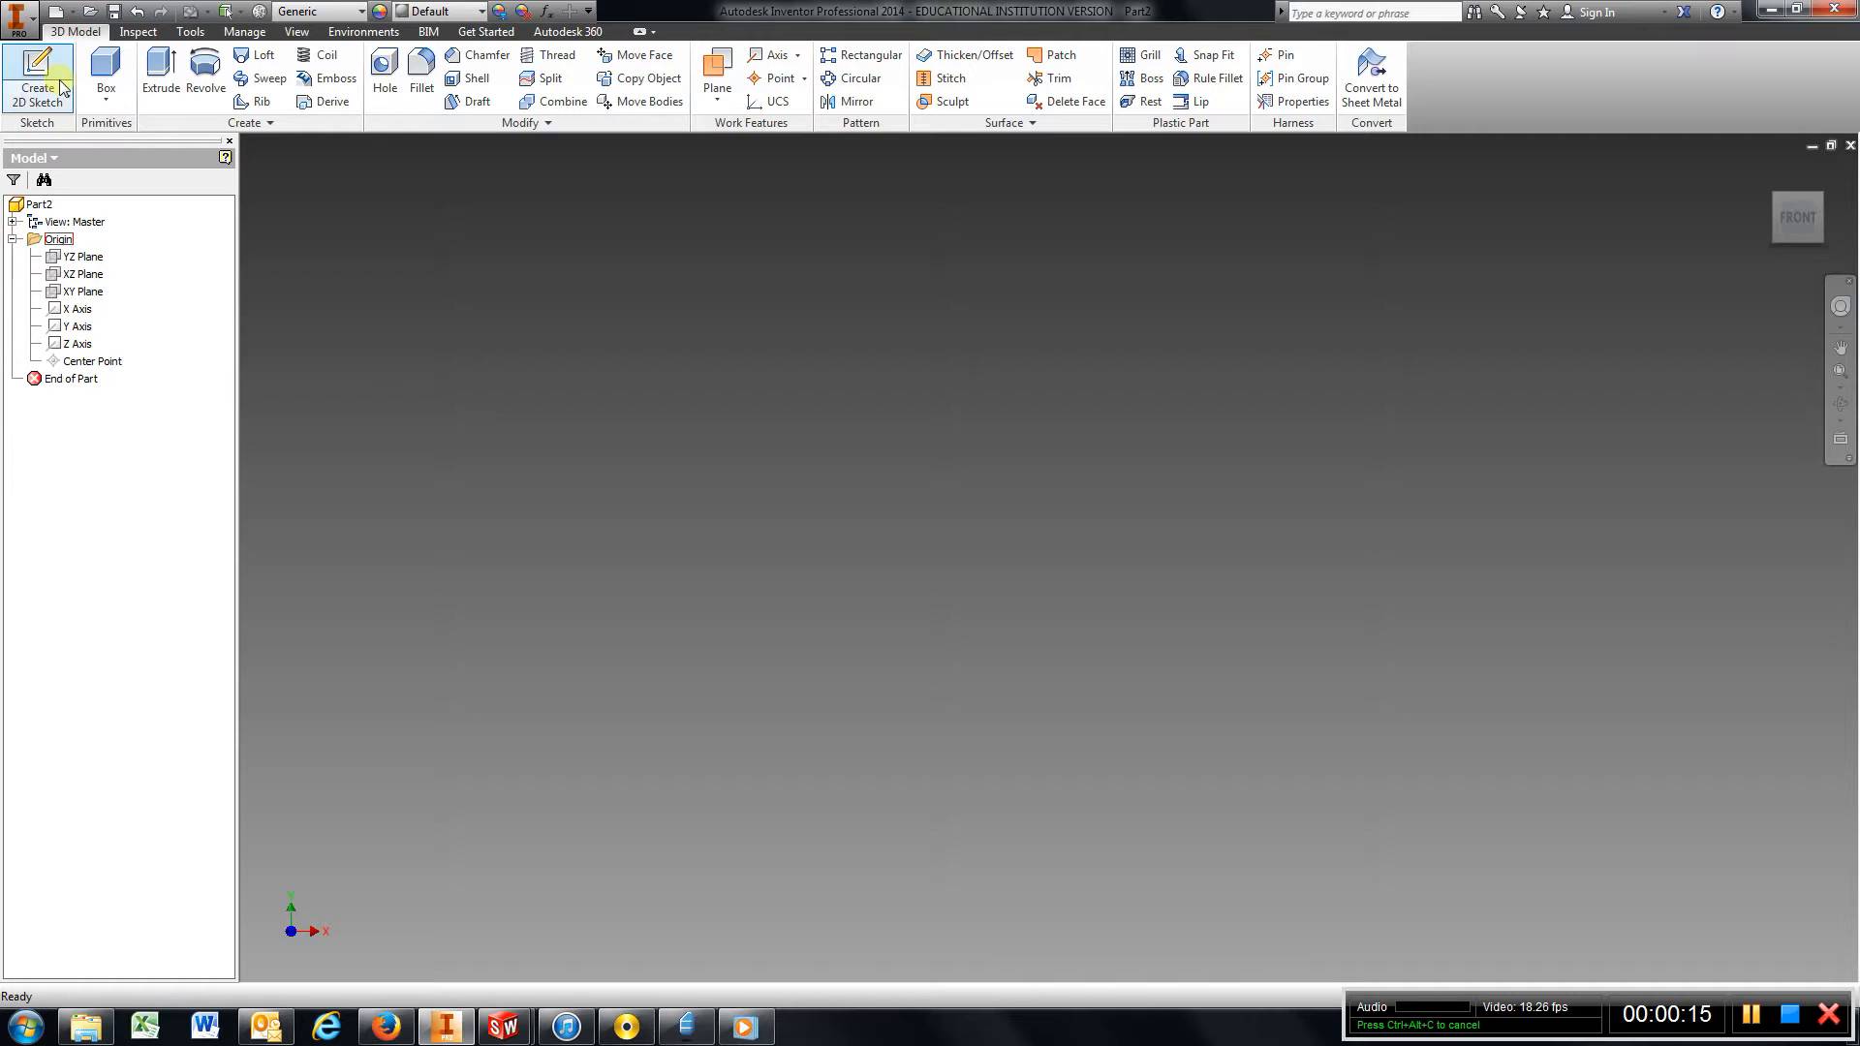
{"action": "left_click", "coordinate": [37, 78]}
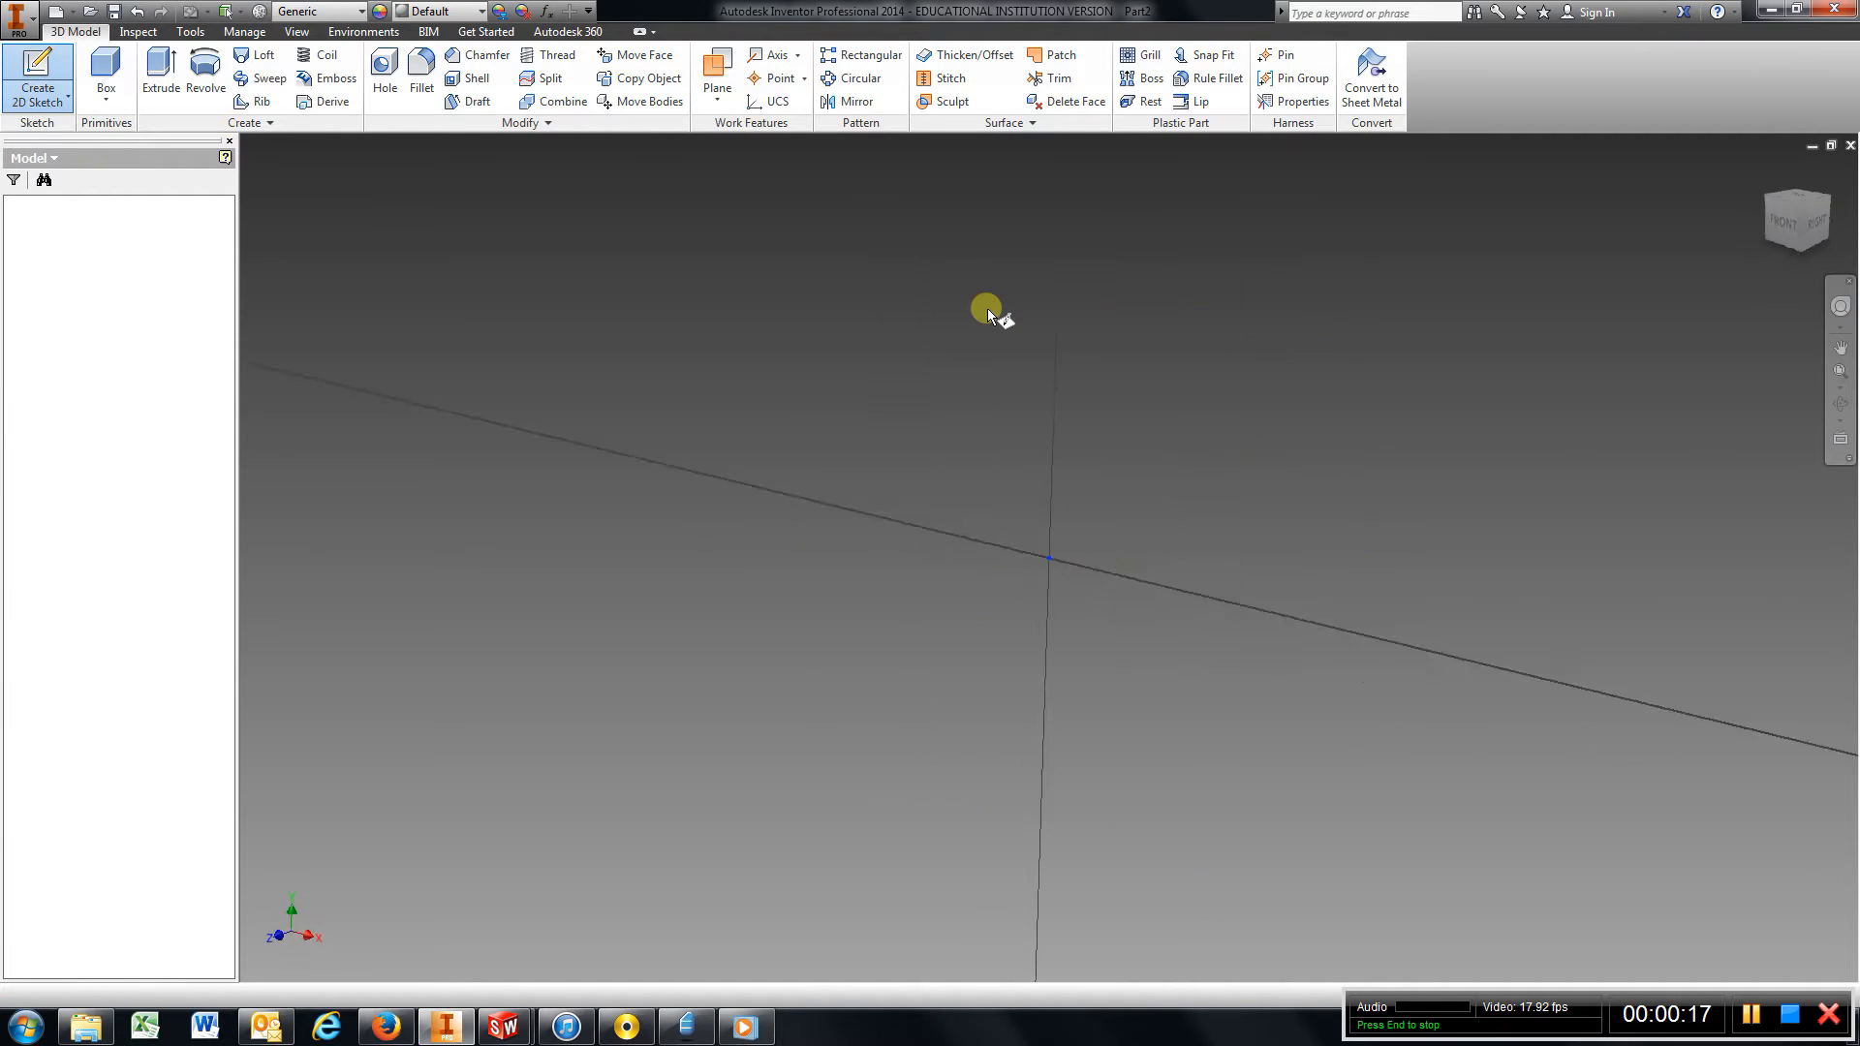
{"action": "left_click", "coordinate": [37, 77]}
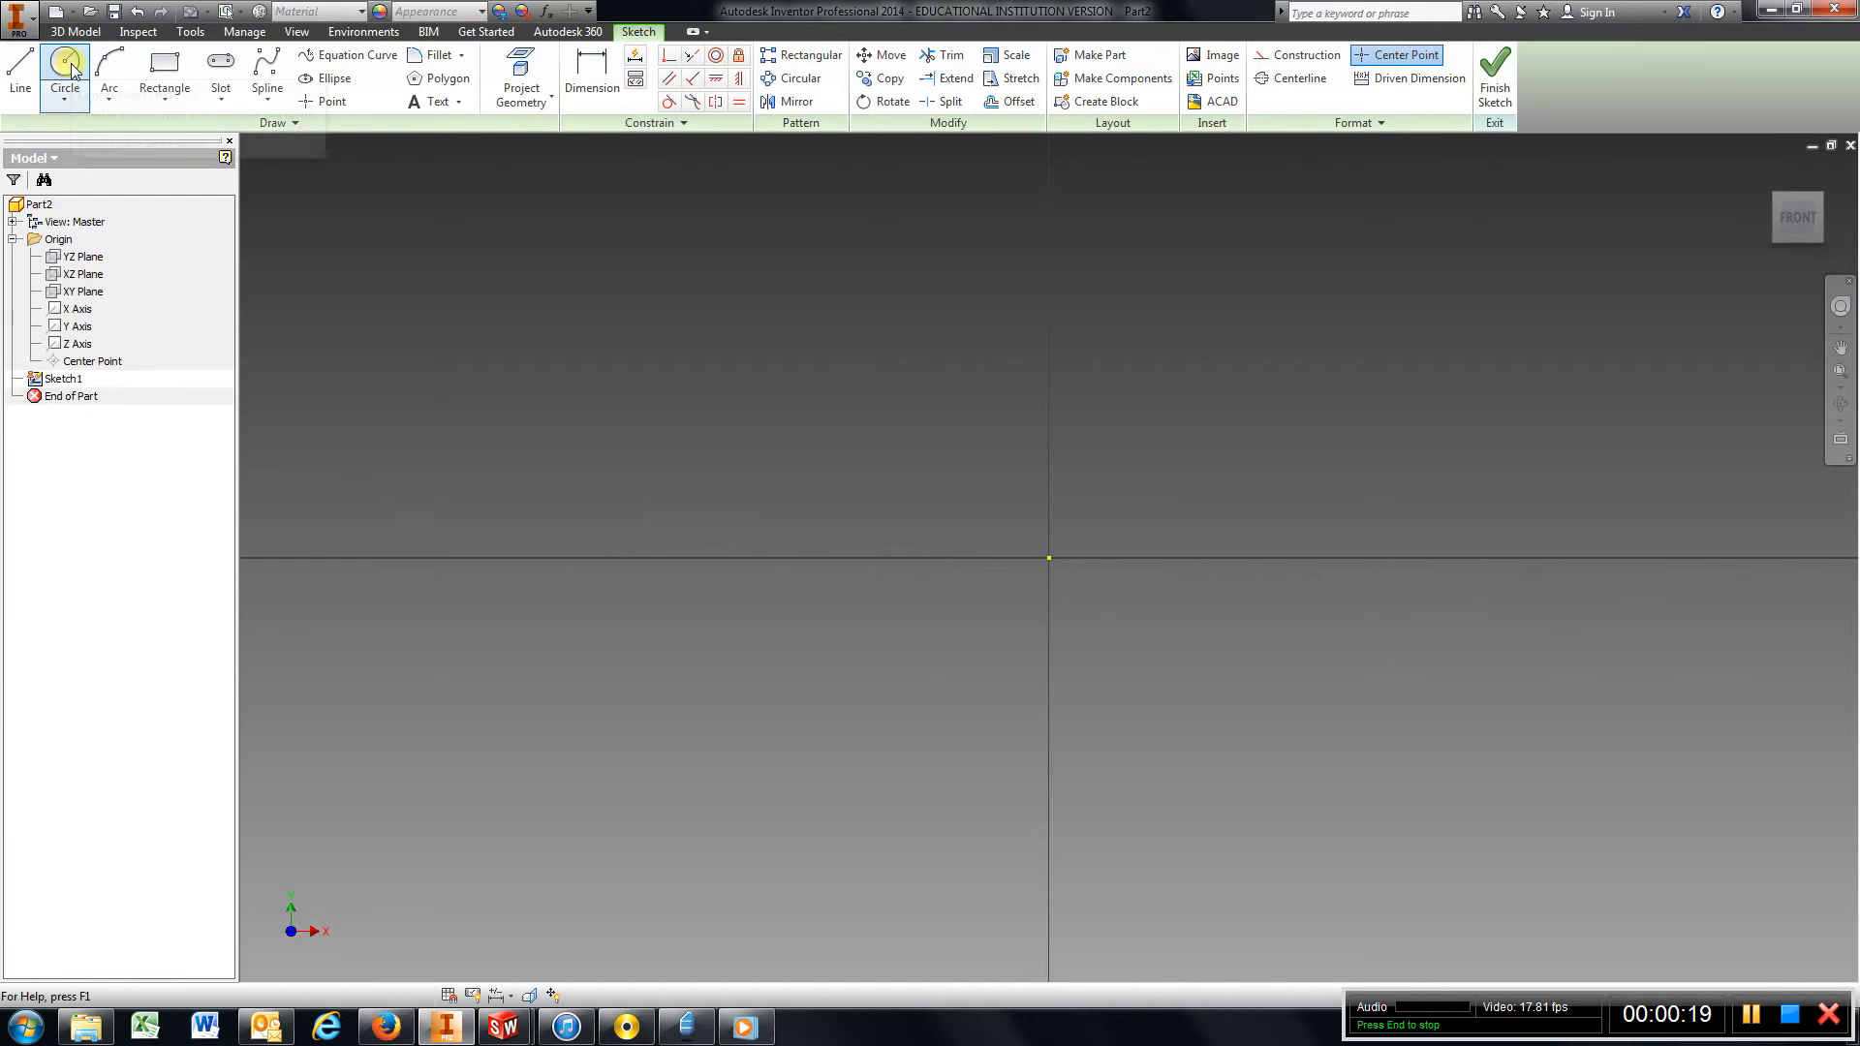
{"action": "mouse_move", "coordinate": [64, 74]}
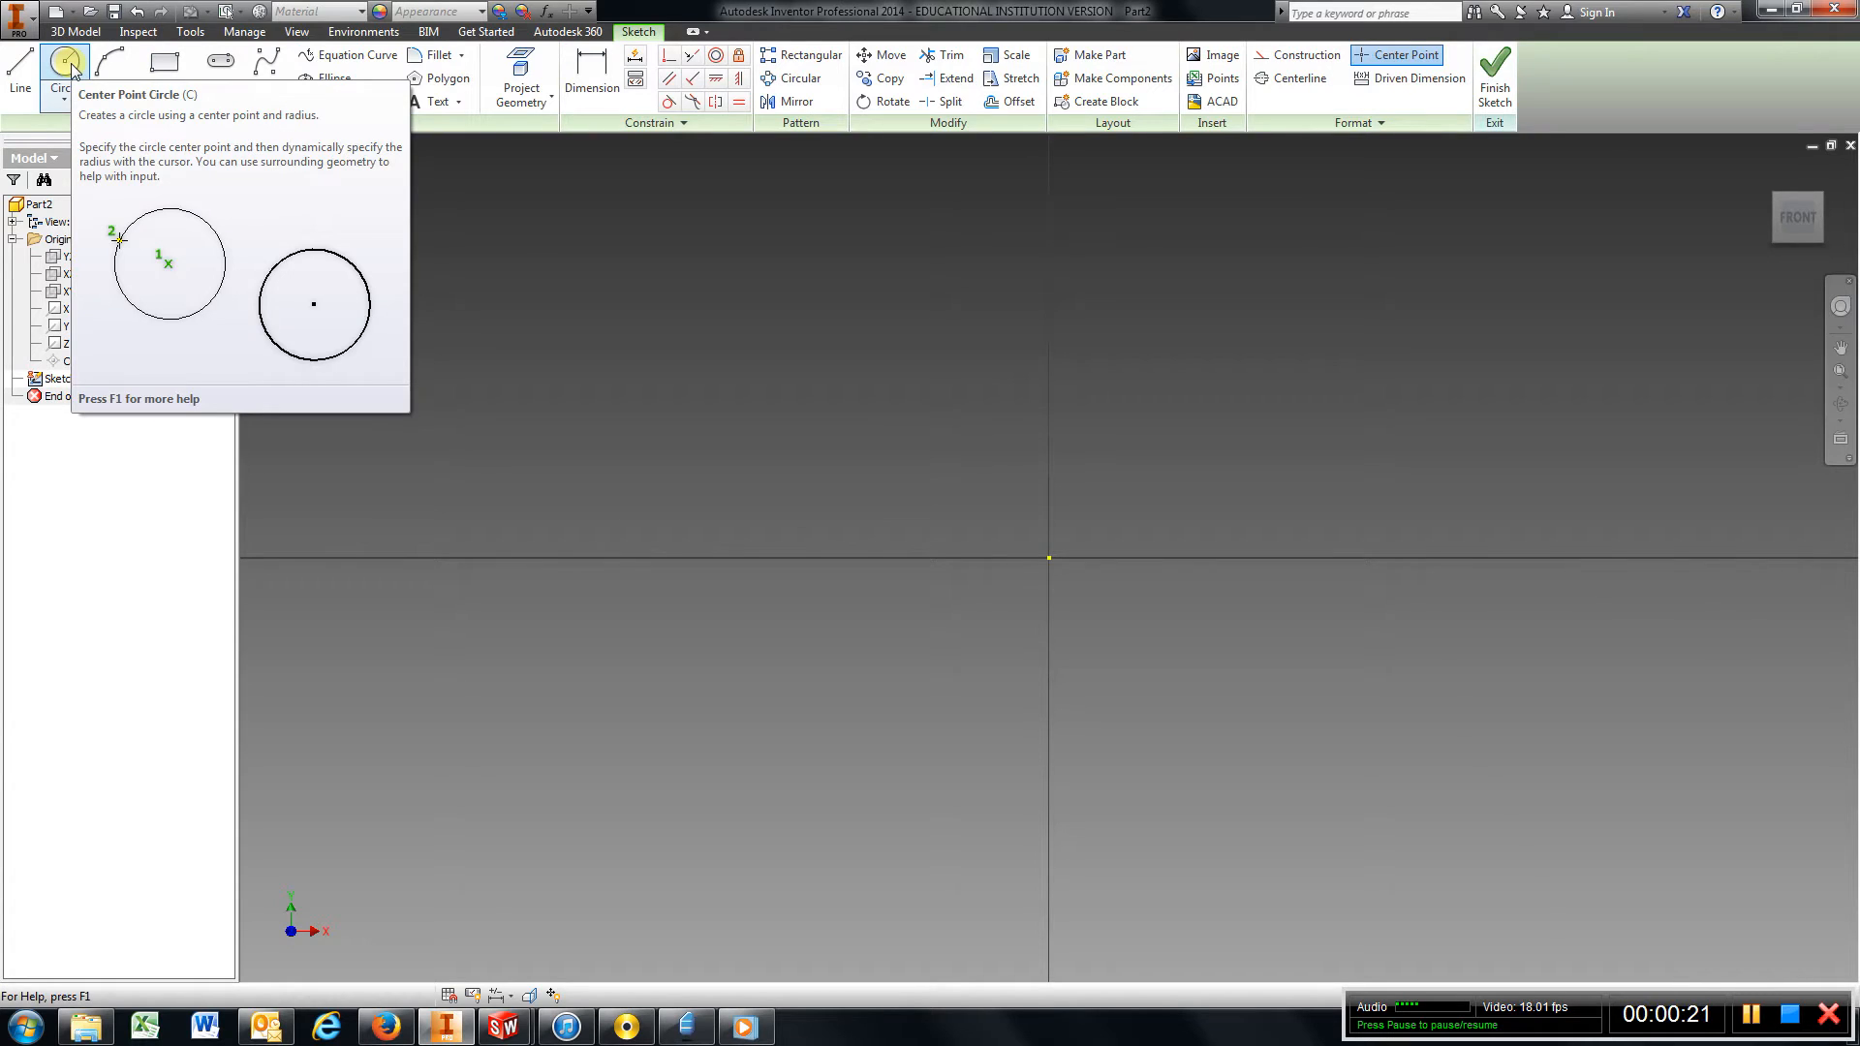
{"action": "left_click", "coordinate": [64, 78]}
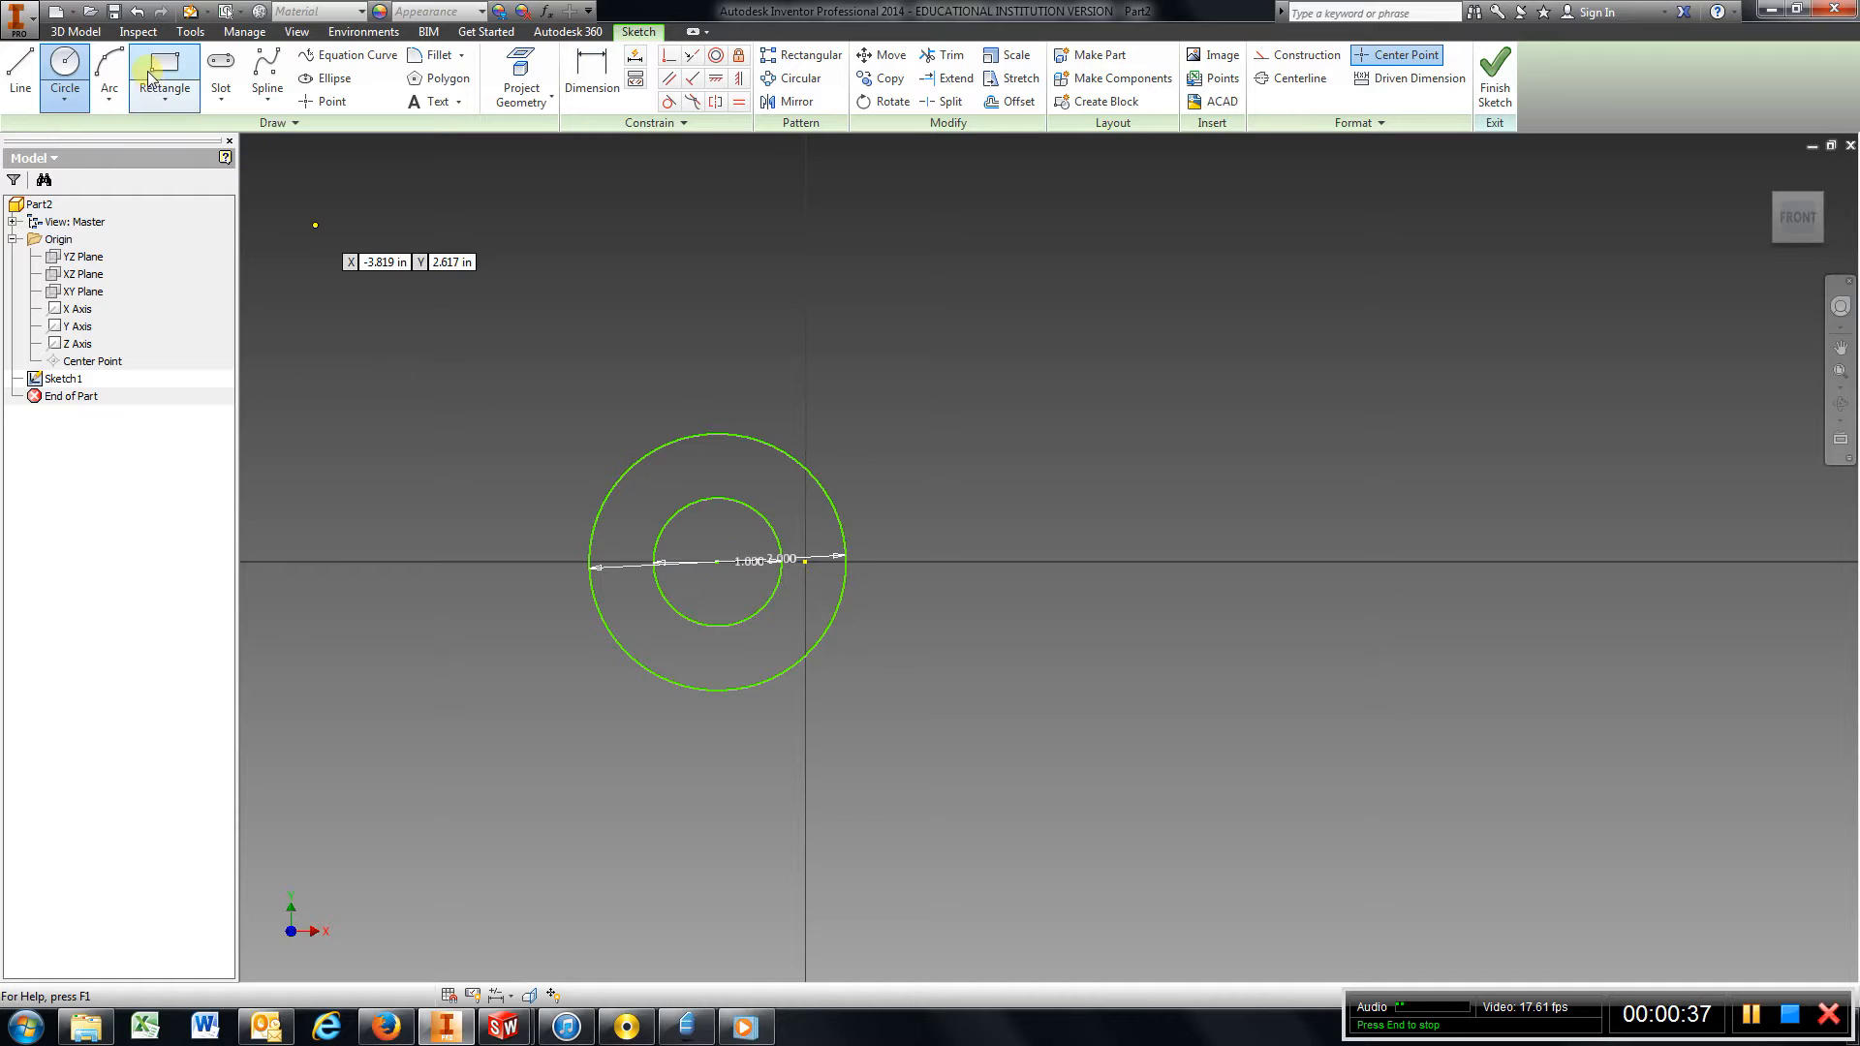
Dimension the circles to 1.000 and 2.000 diameters, centred on the origin.
{"action": "left_click", "coordinate": [63, 78]}
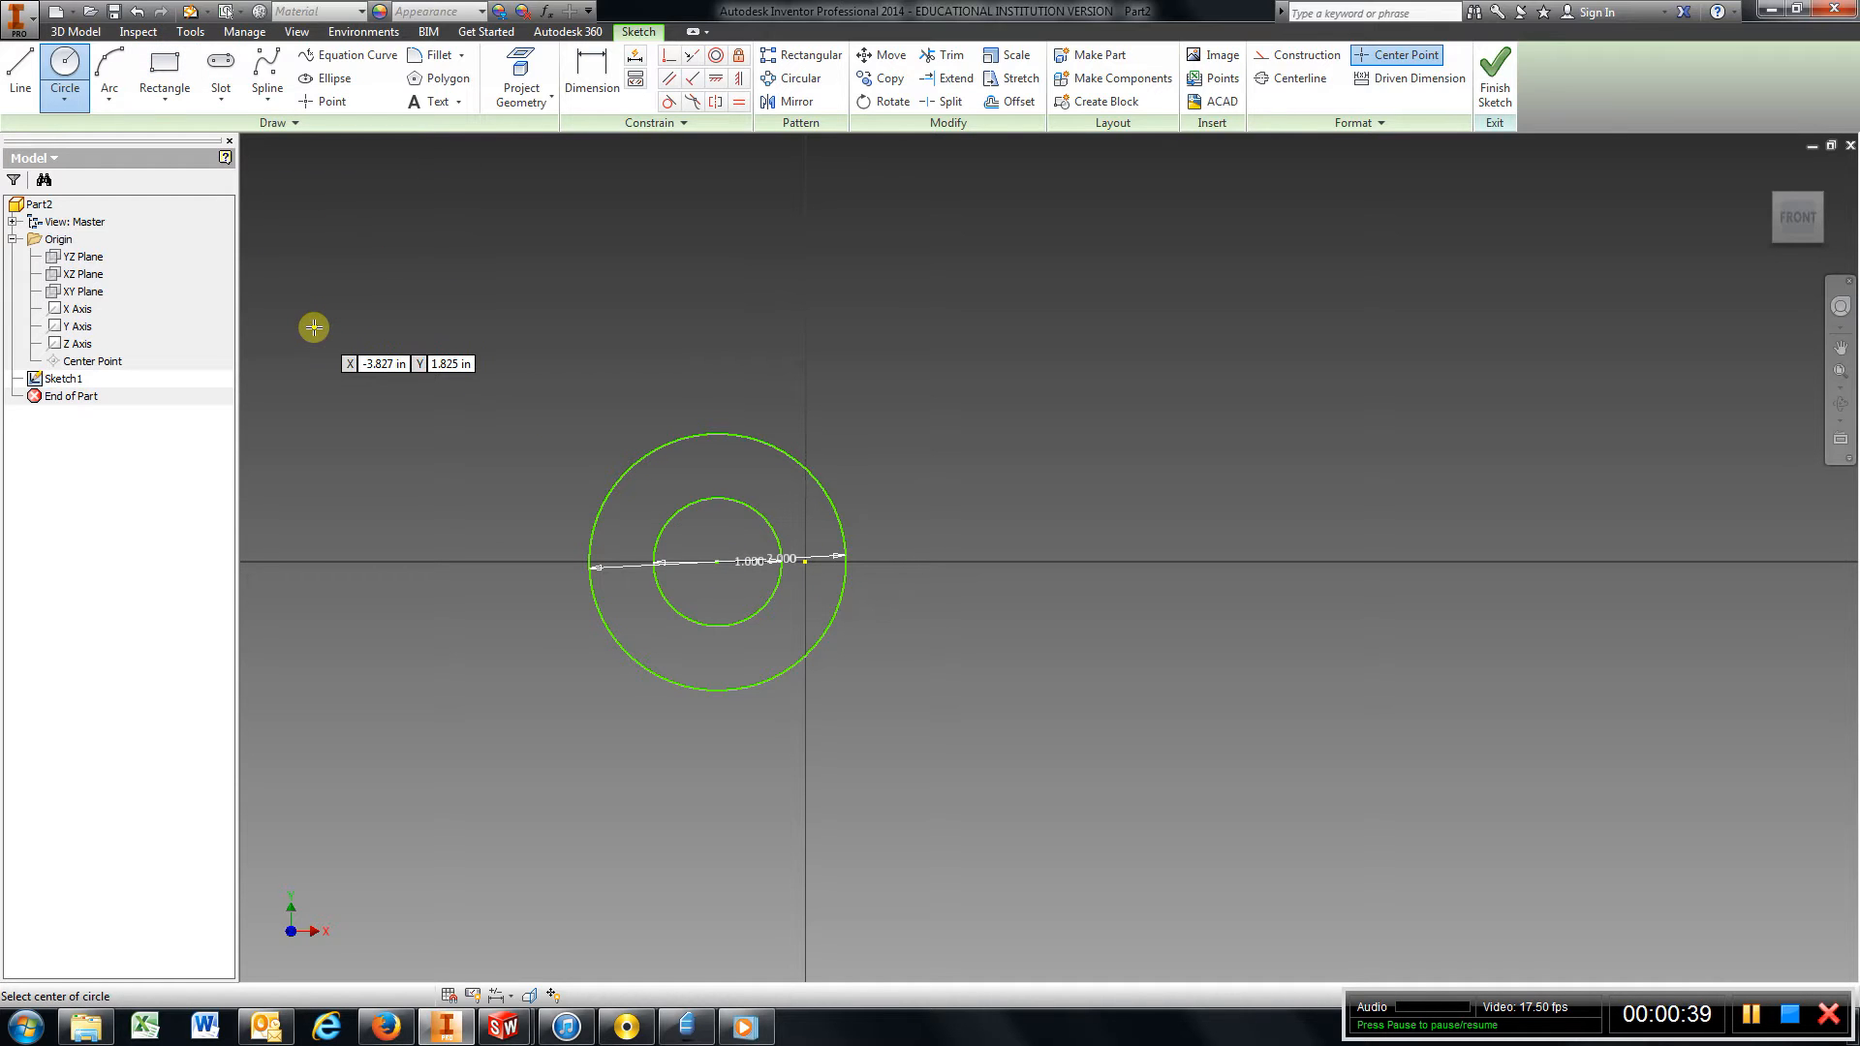
{"action": "left_click", "coordinate": [591, 77]}
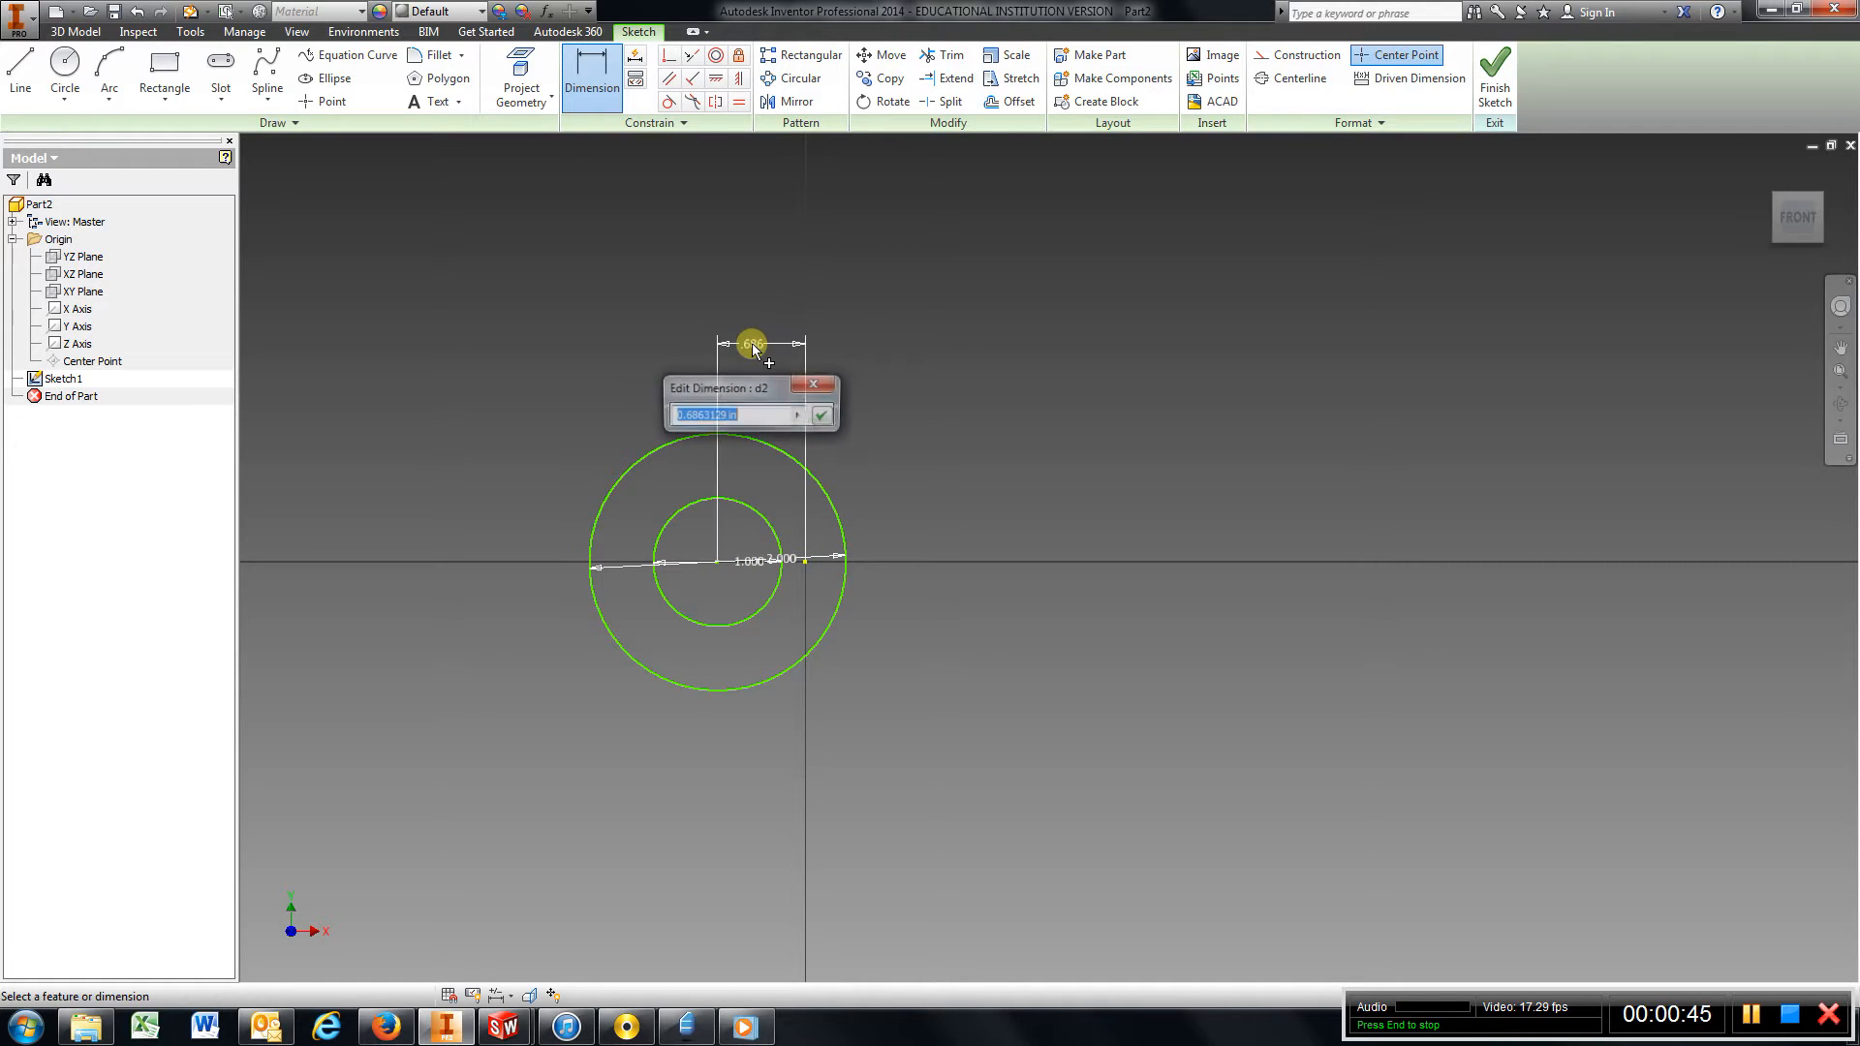
{"action": "left_click", "coordinate": [820, 415]}
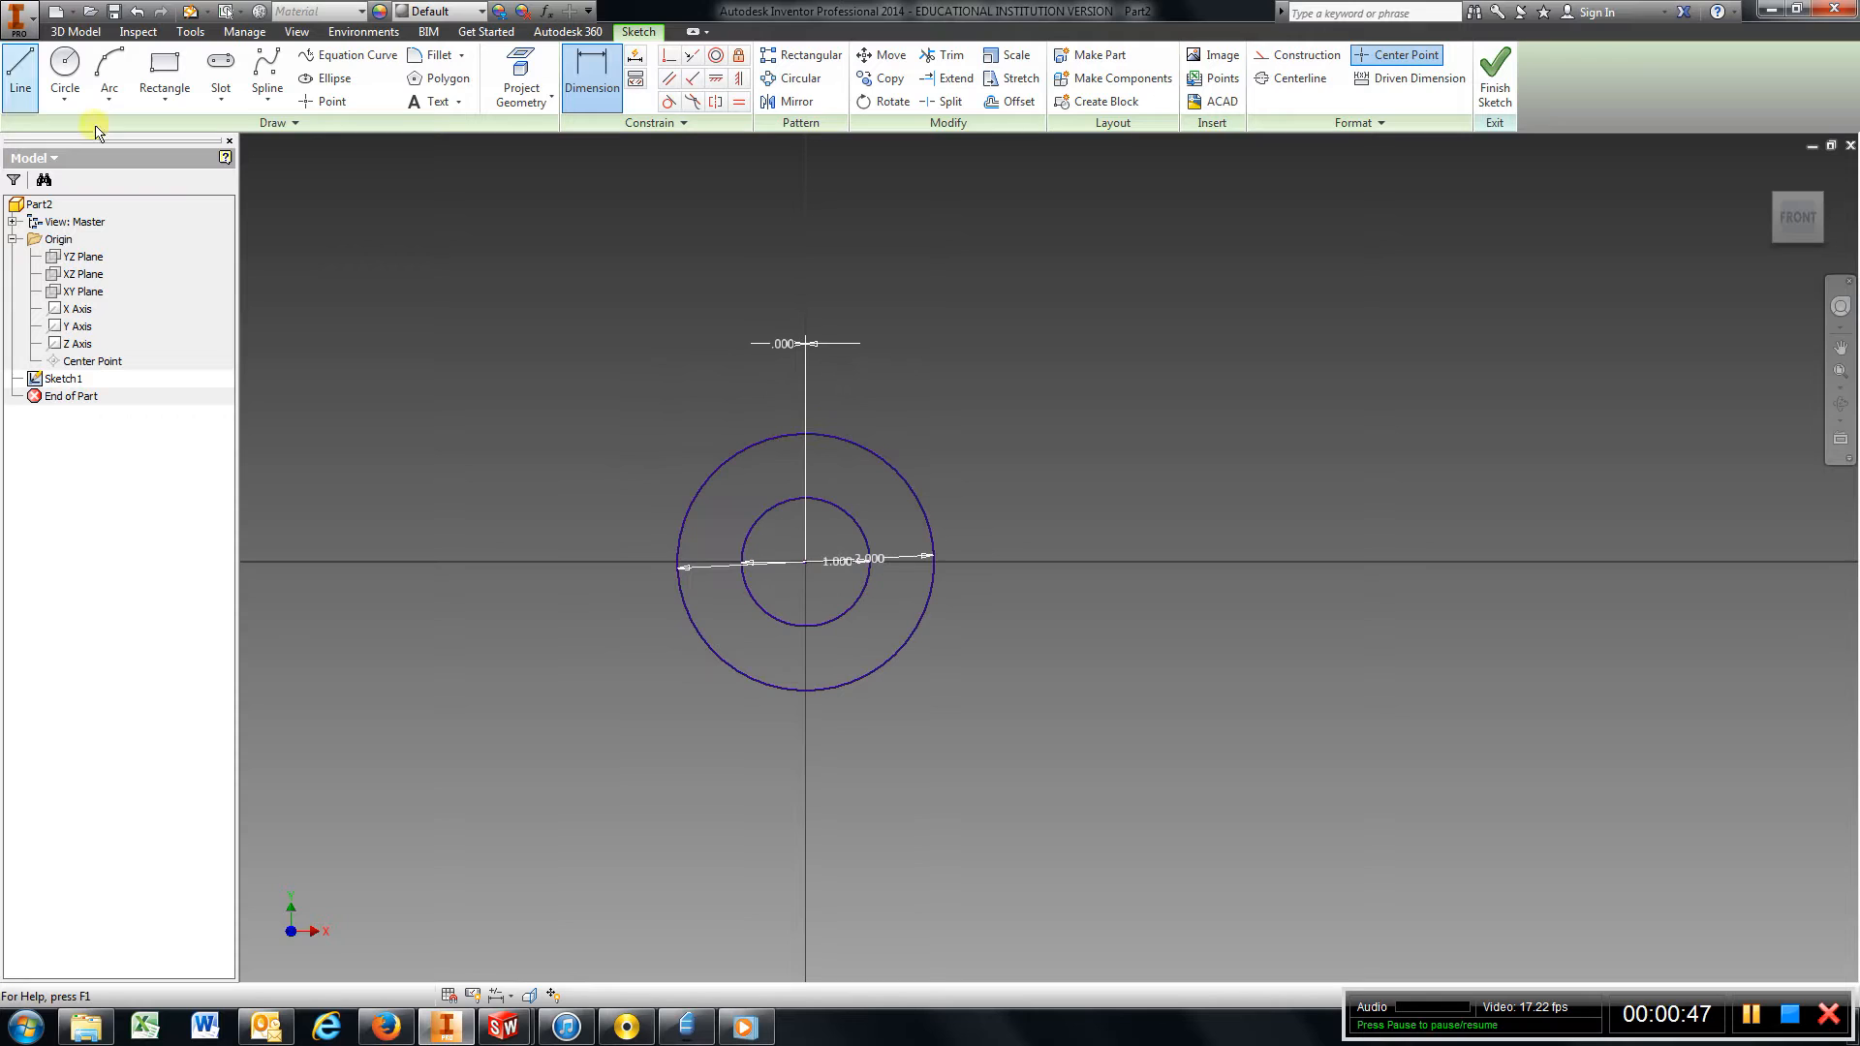
{"action": "mouse_move", "coordinate": [19, 72]}
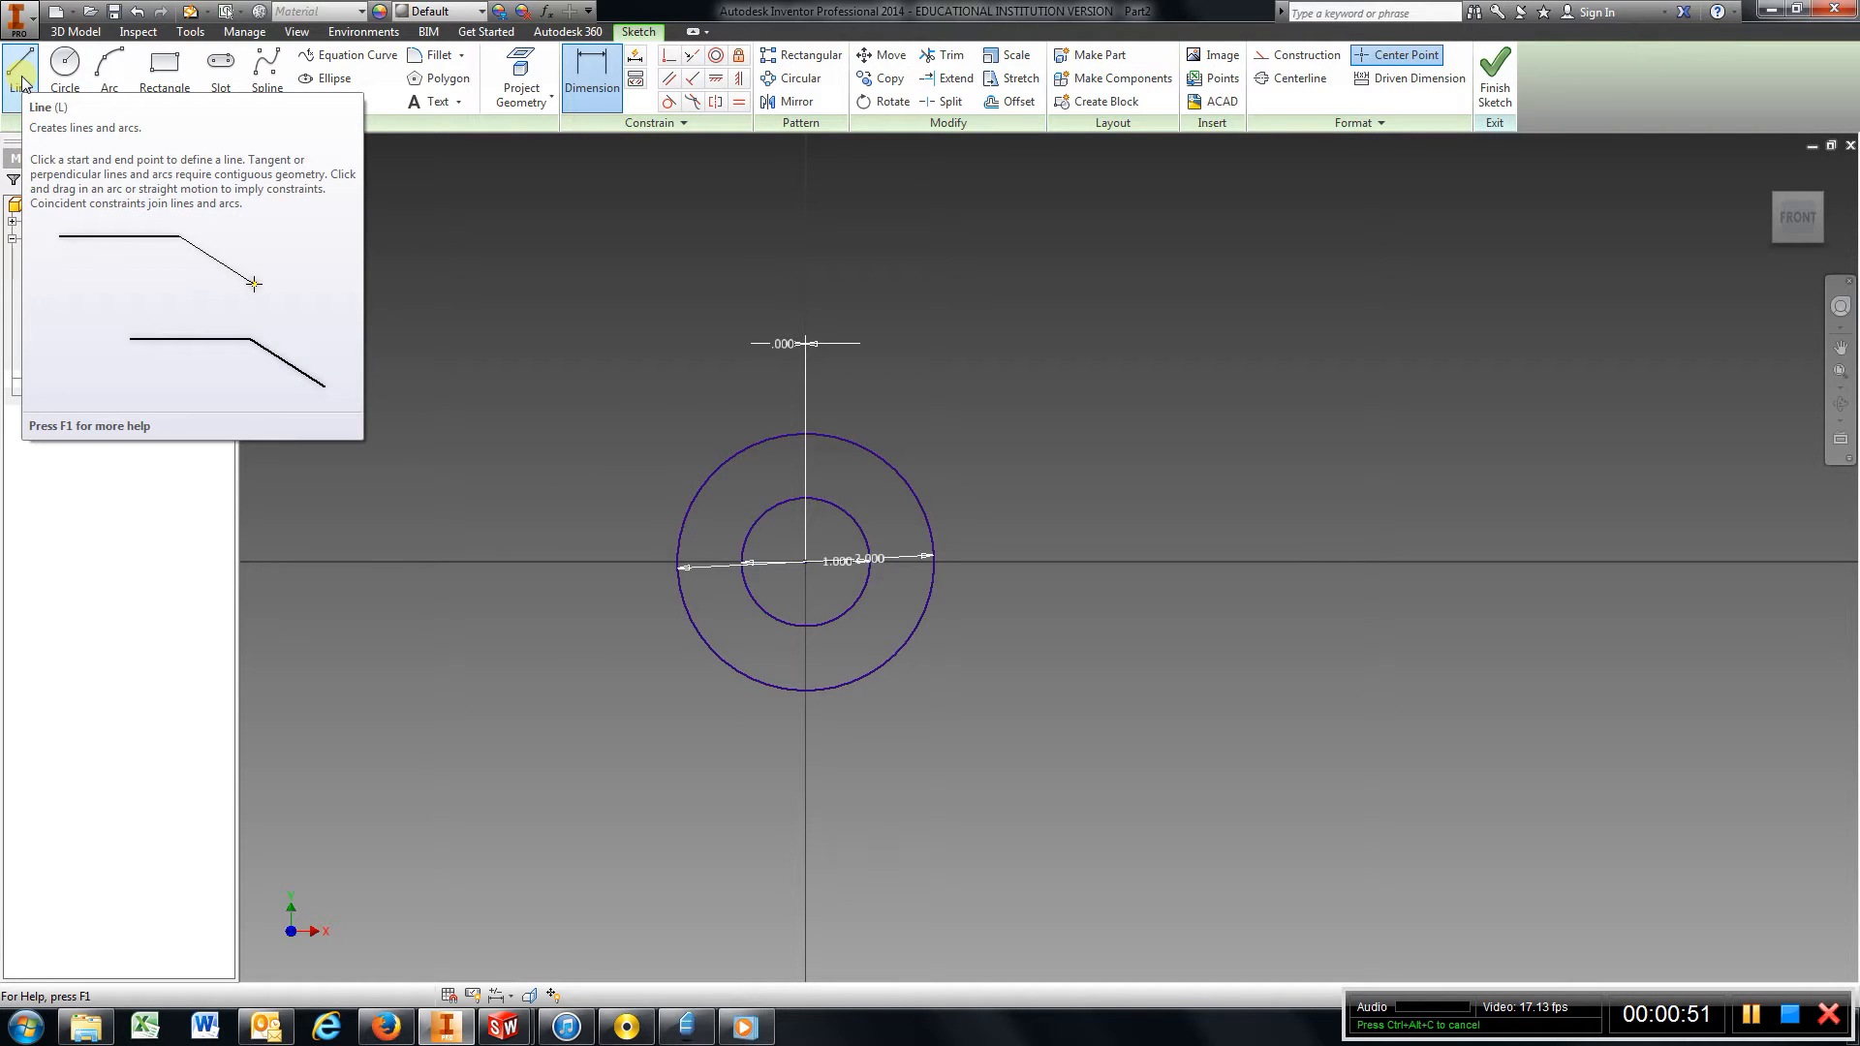
Draw the rectangular arm outline running right from the ring's centre.
{"action": "left_click", "coordinate": [19, 72]}
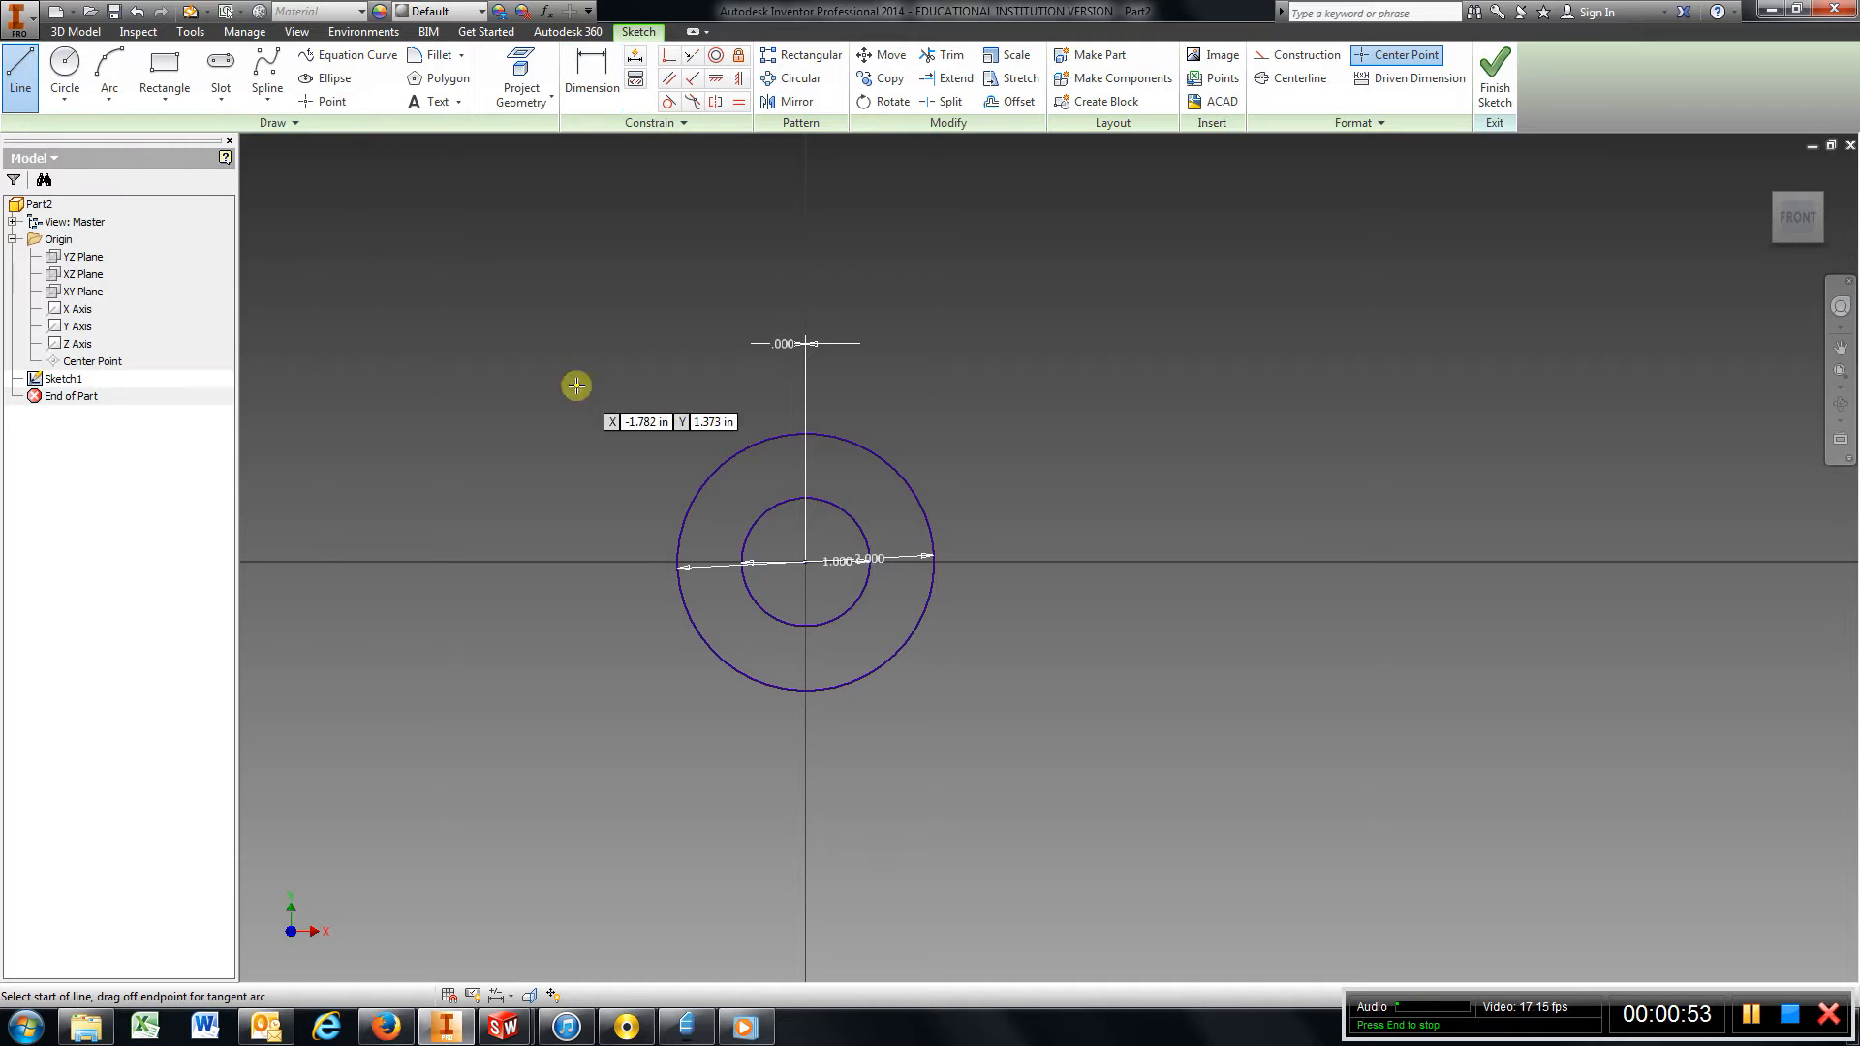
{"action": "mouse_move", "coordinate": [943, 717]}
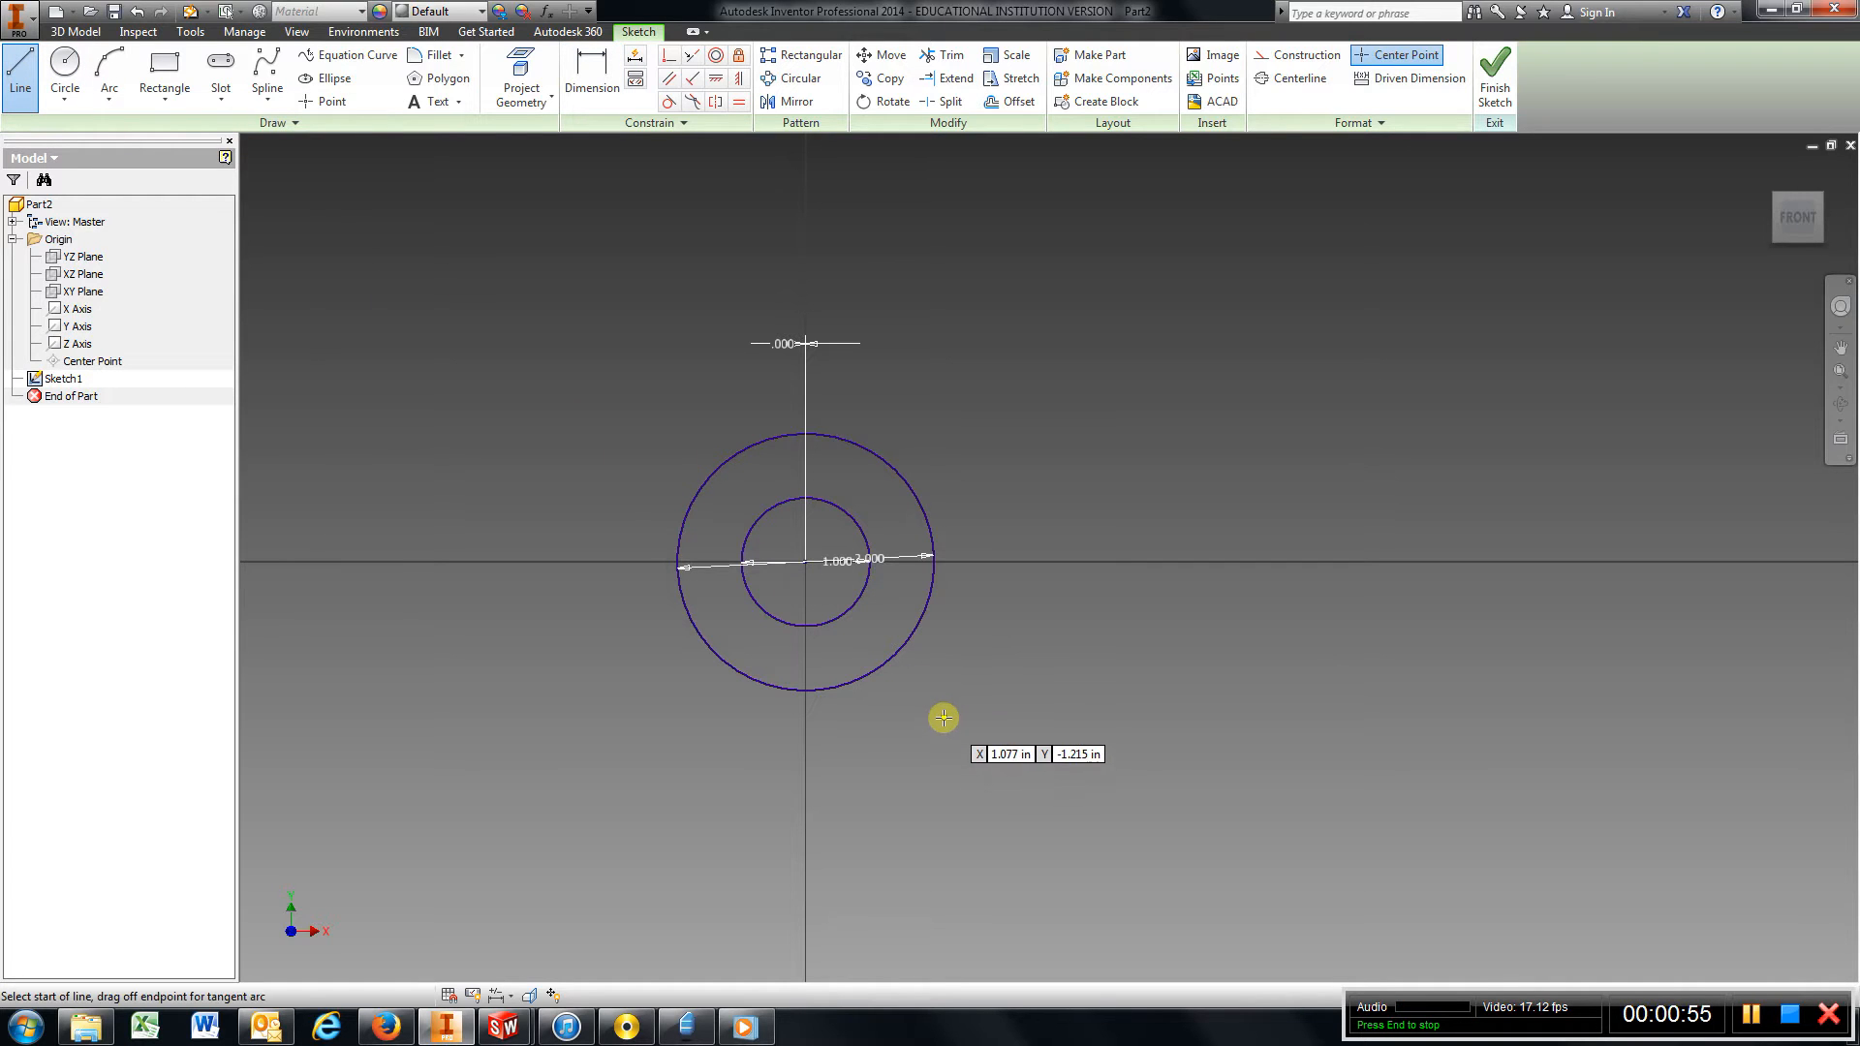
{"action": "left_click", "coordinate": [802, 600]}
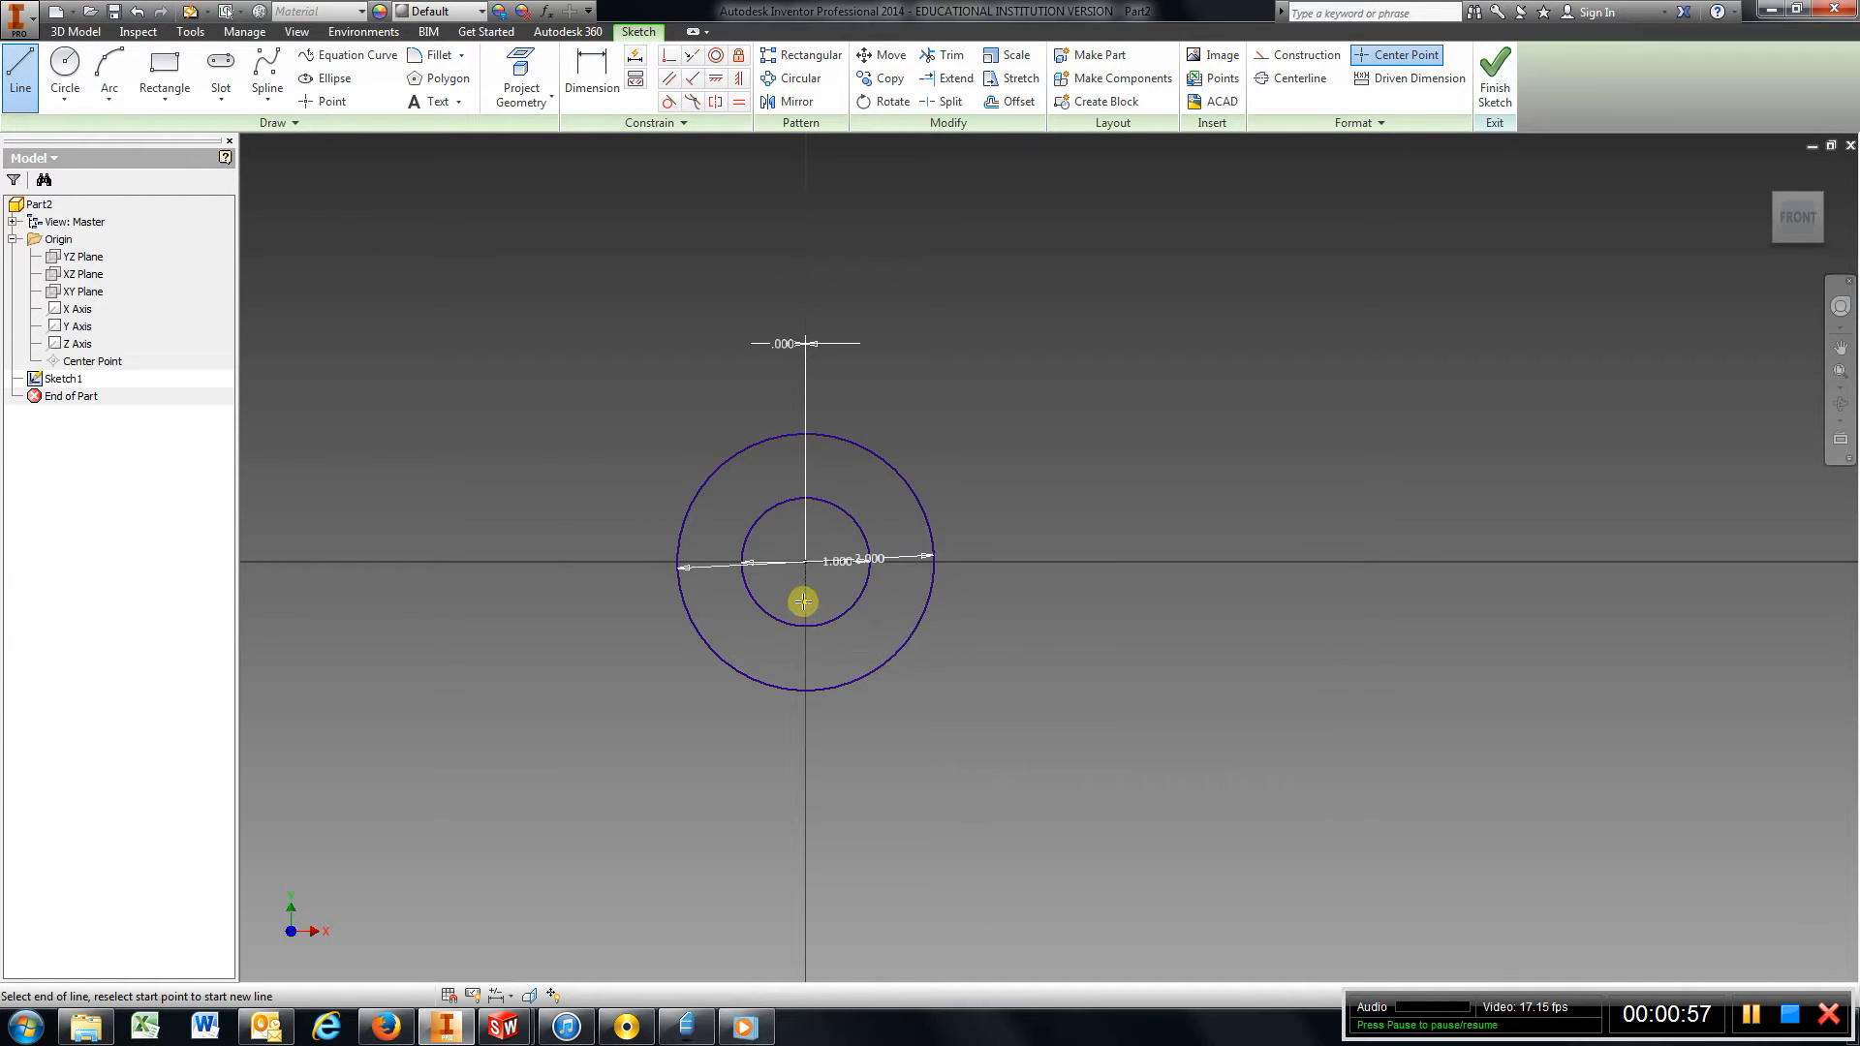
{"action": "mouse_move", "coordinate": [1370, 599]}
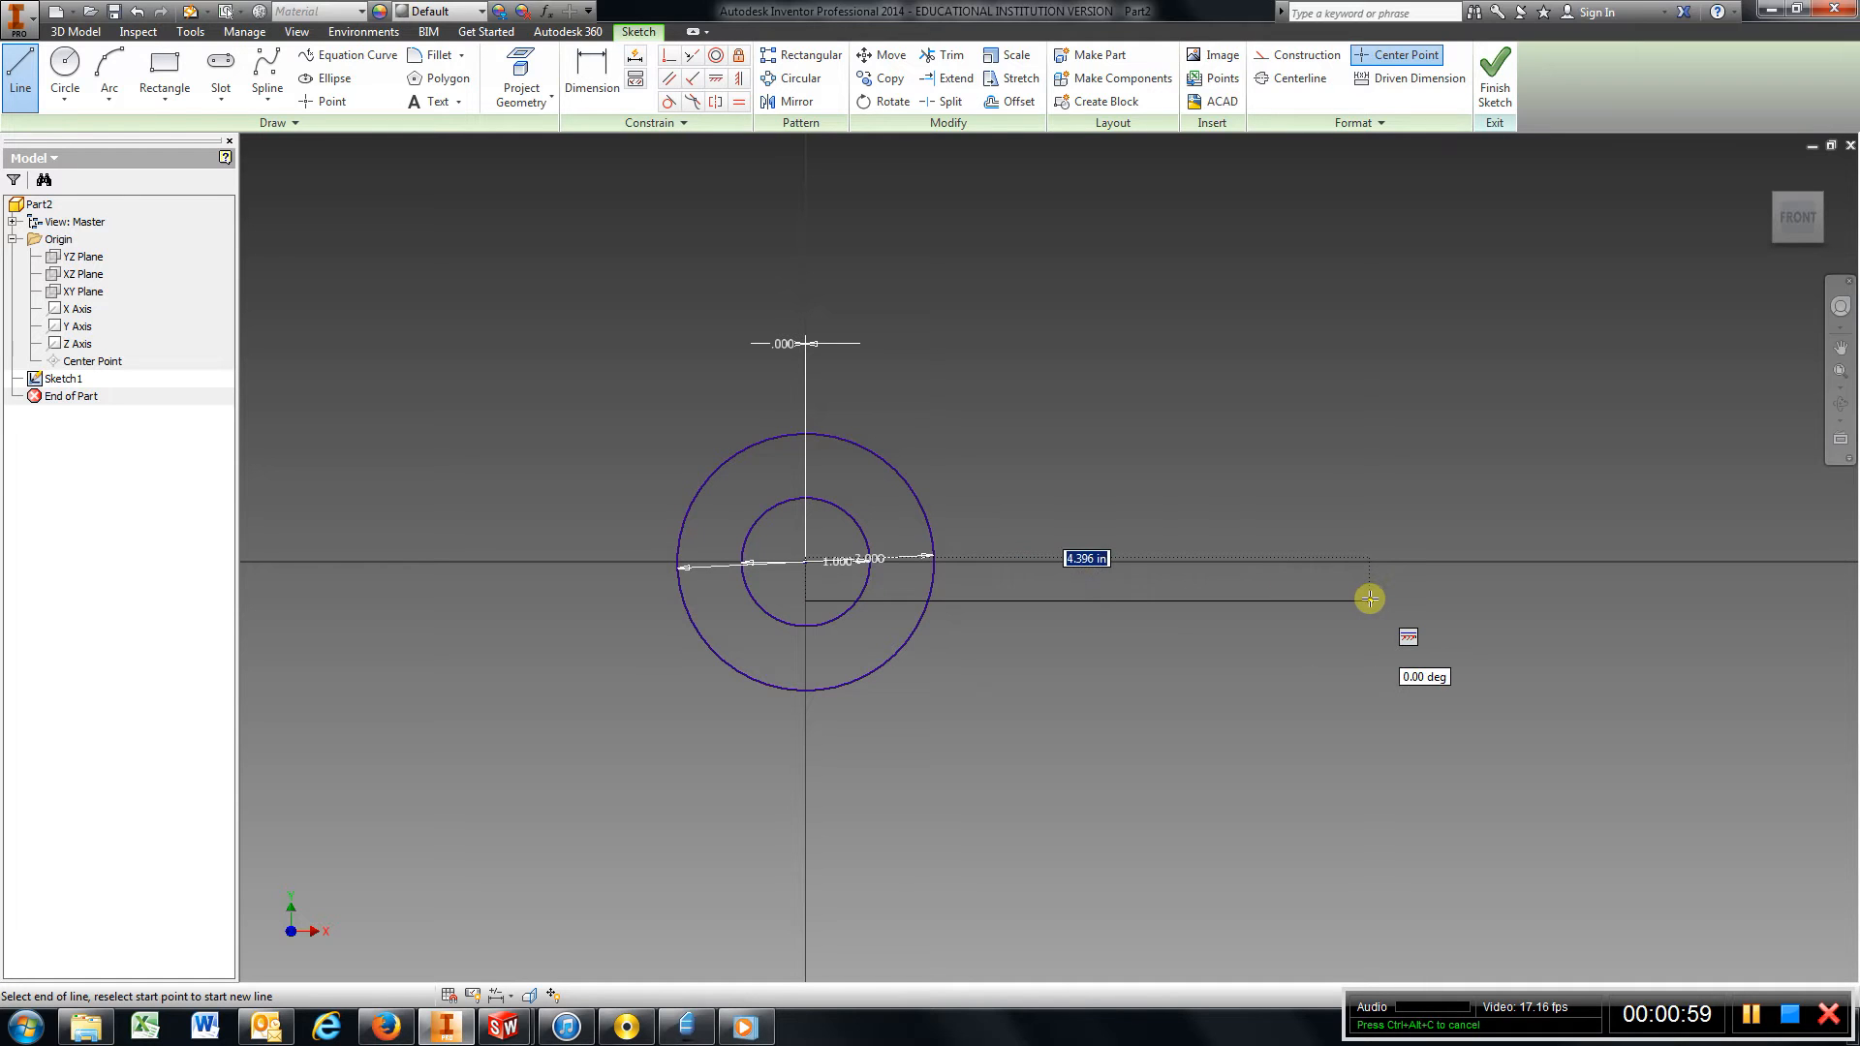
{"action": "left_click", "coordinate": [1370, 598]}
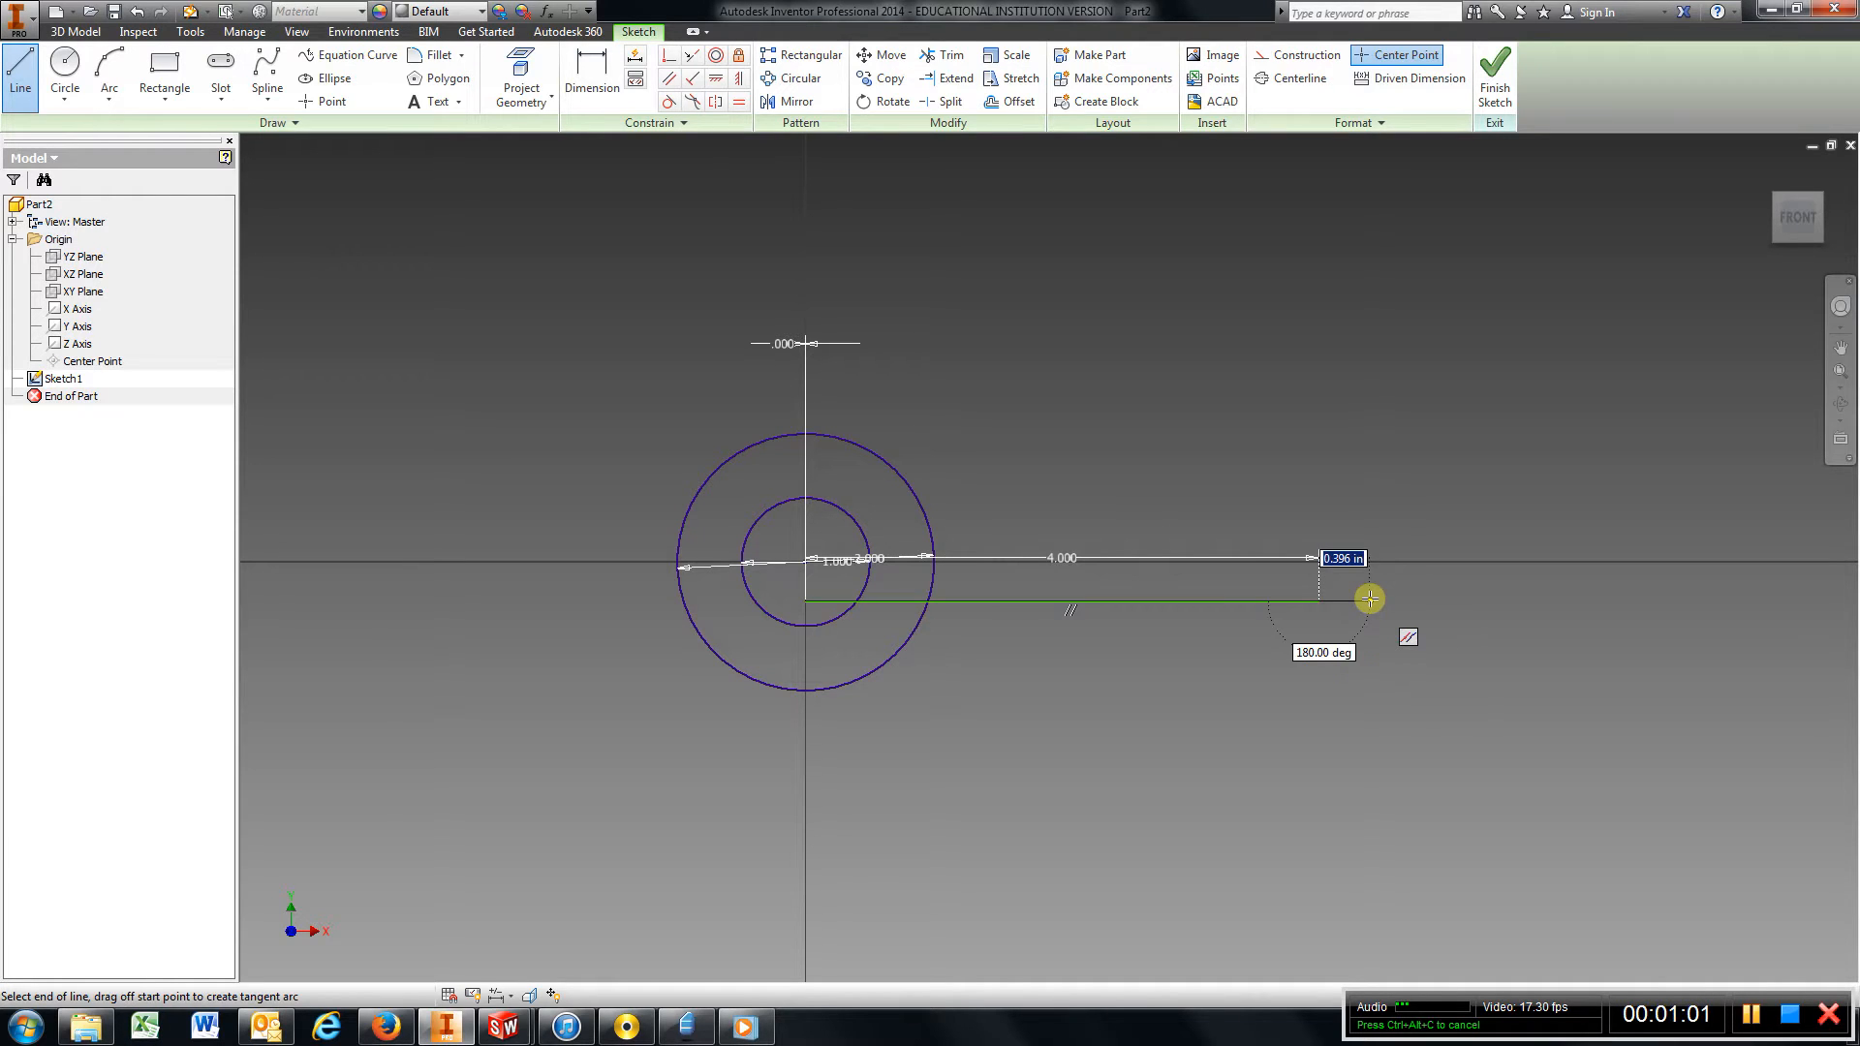
{"action": "mouse_move", "coordinate": [1317, 519]}
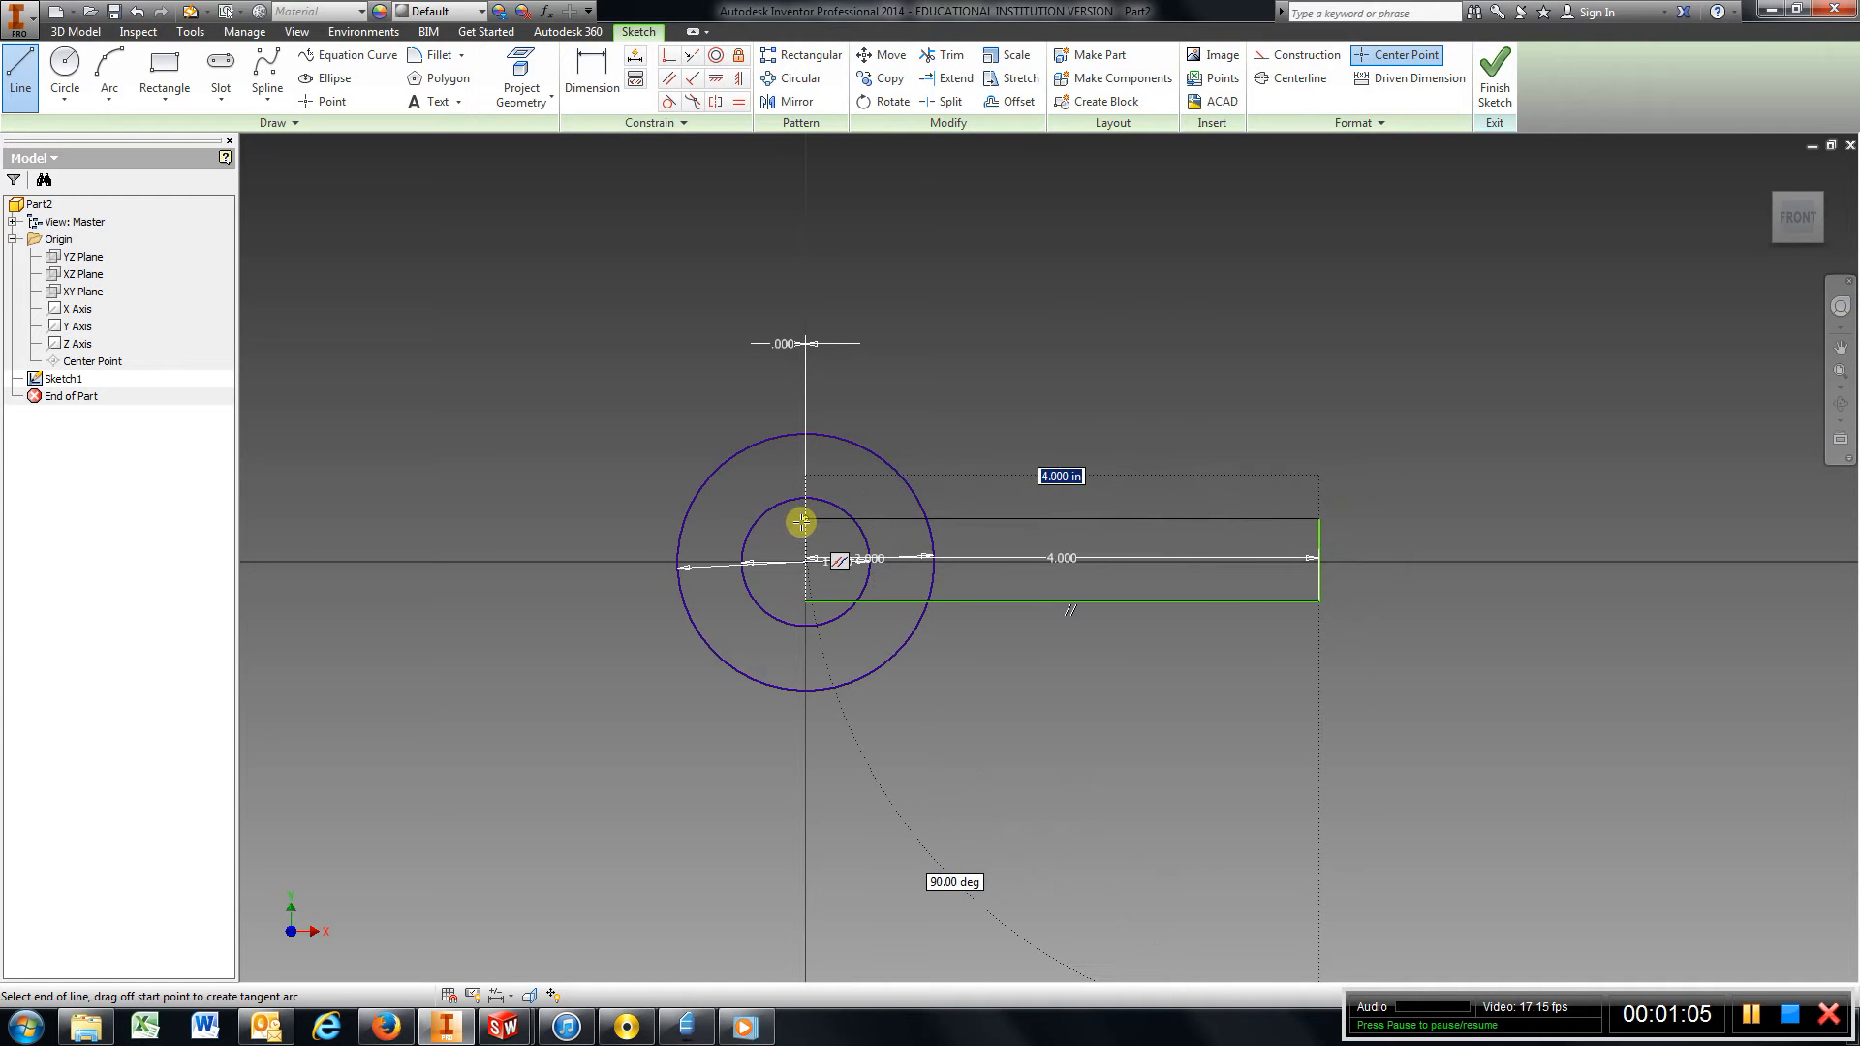
{"action": "mouse_move", "coordinate": [922, 475]}
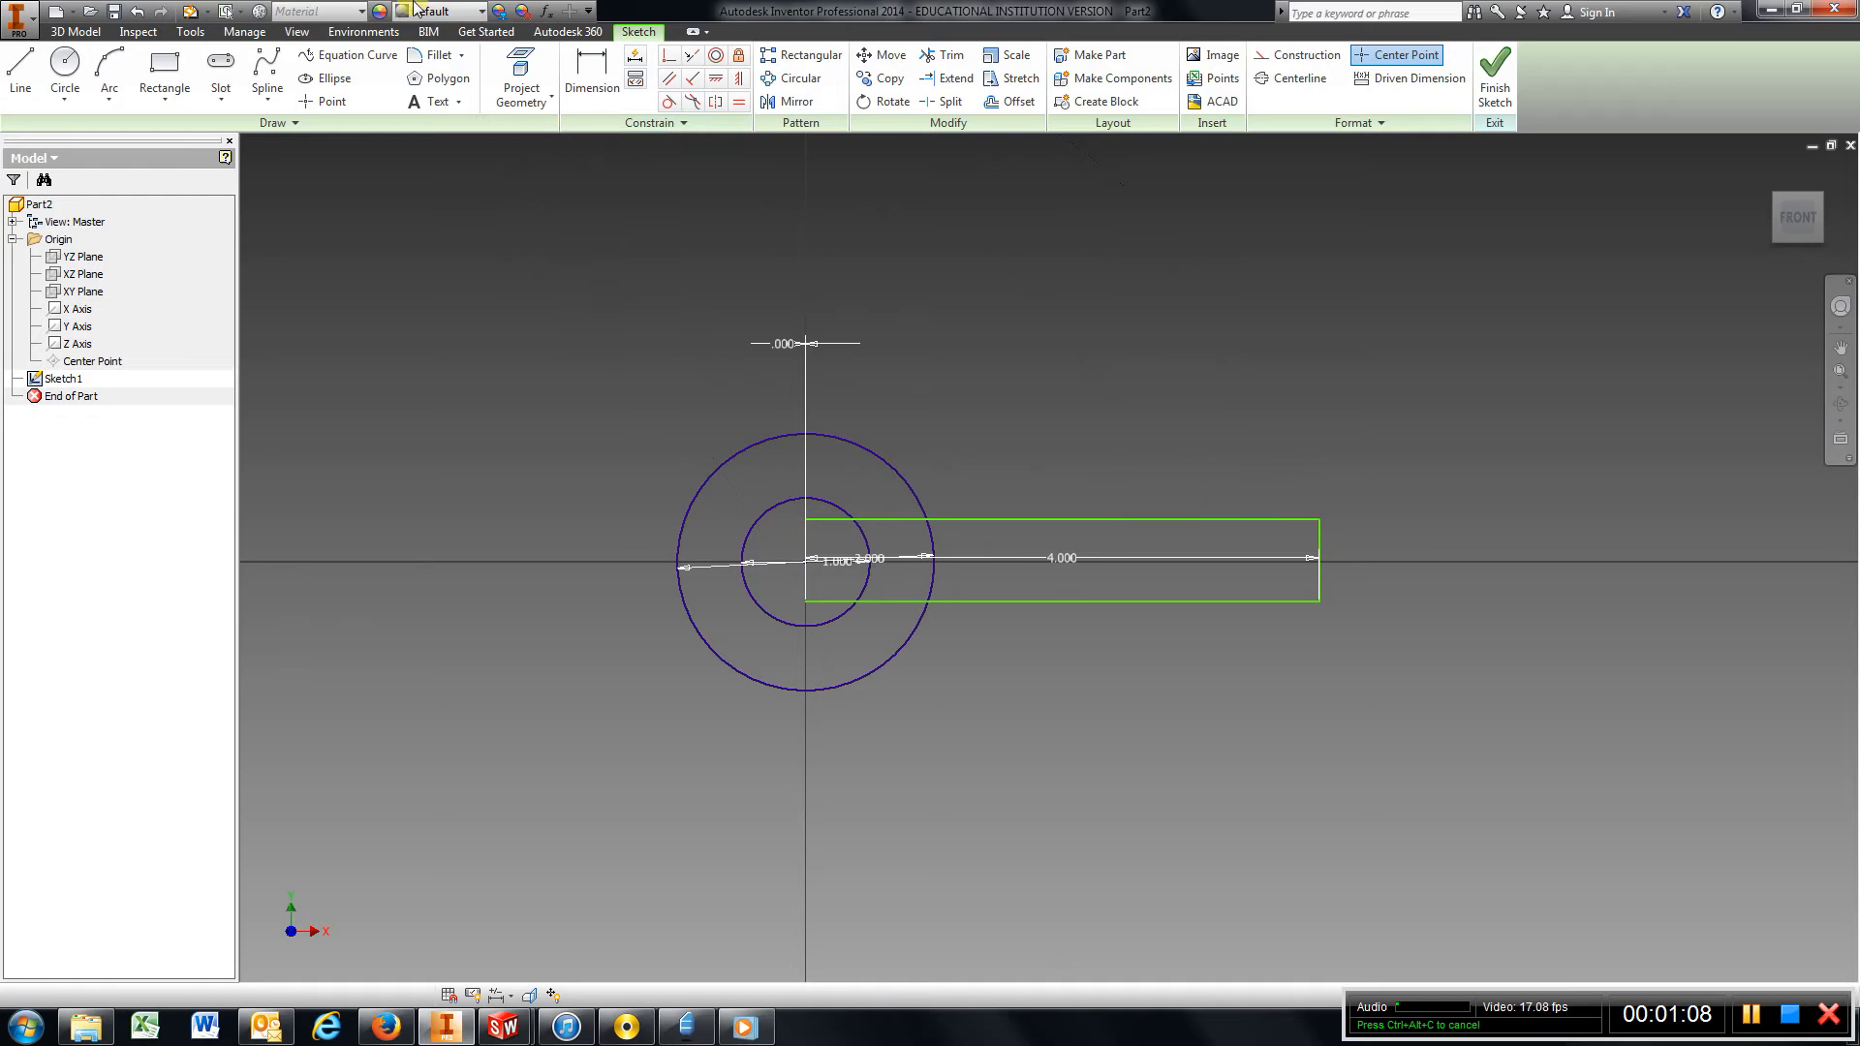
Dimension the arm .500 high with its top edge .250 above the horizontal axis.
{"action": "left_click", "coordinate": [593, 78]}
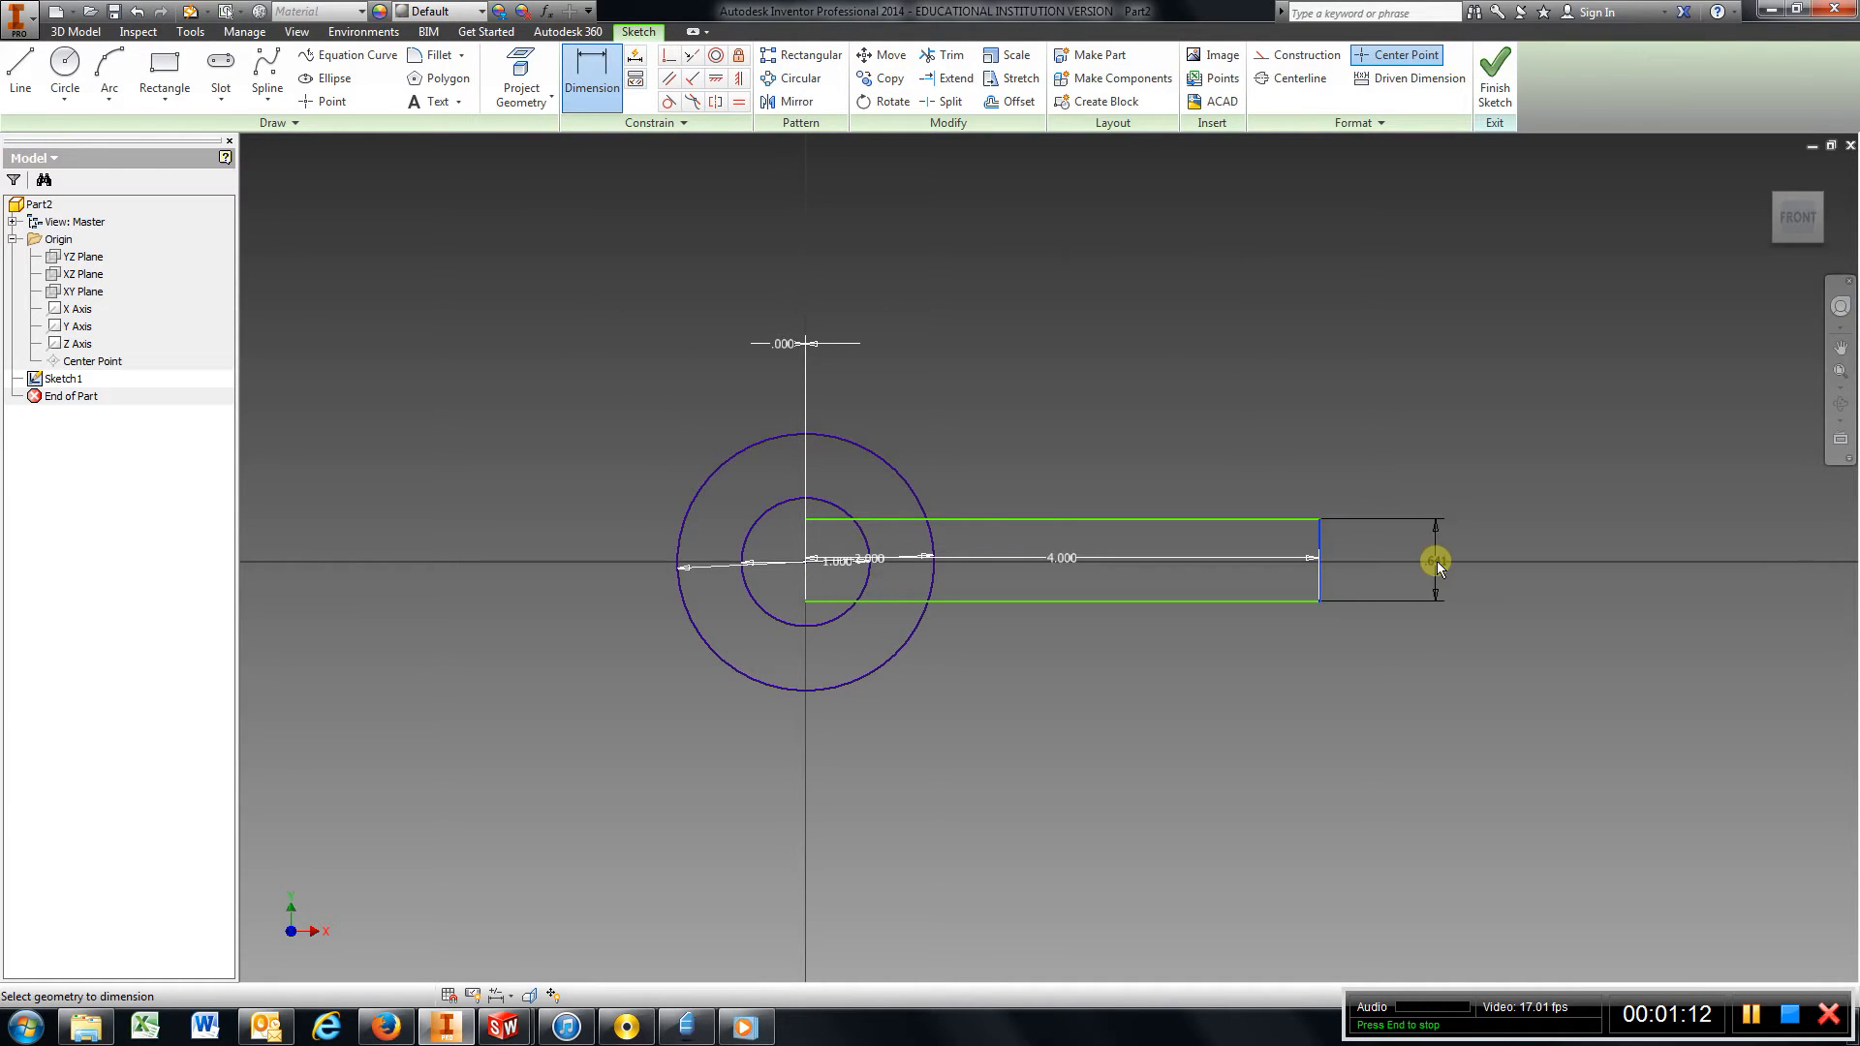
{"action": "left_click", "coordinate": [1436, 558]}
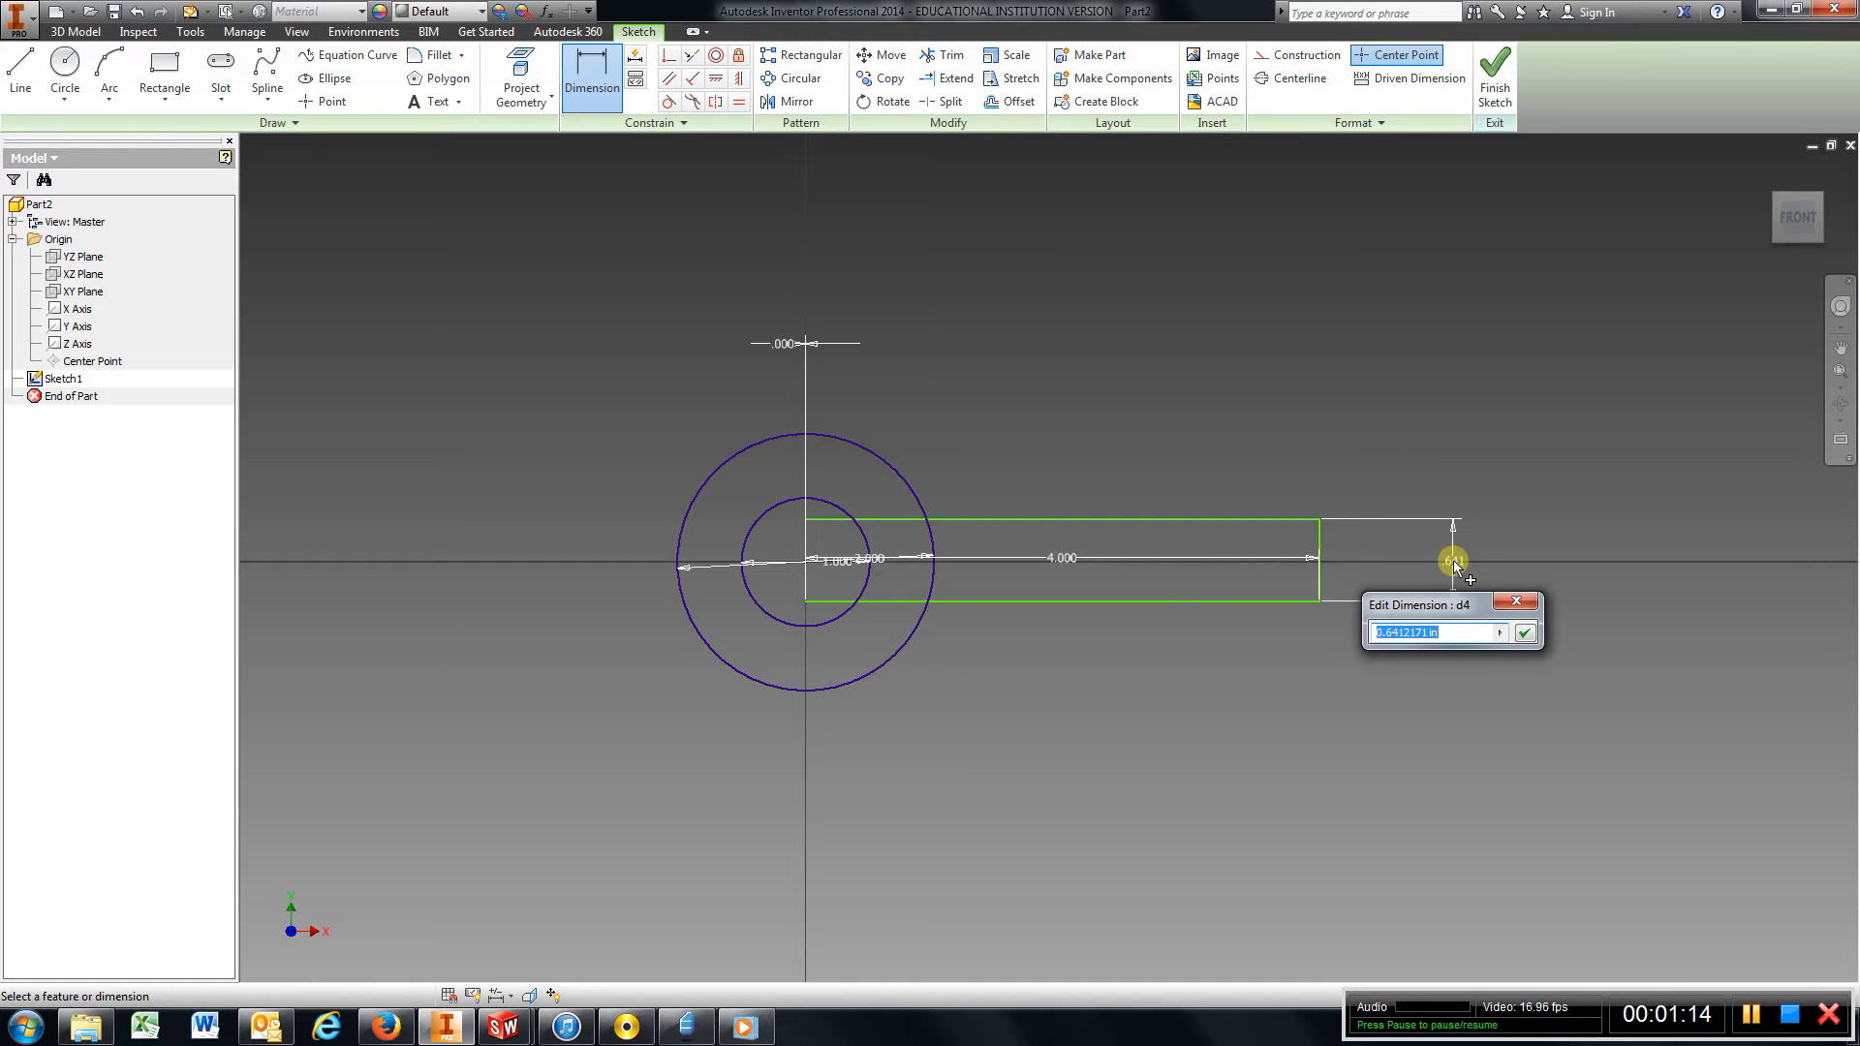
{"action": "left_click", "coordinate": [1525, 632]}
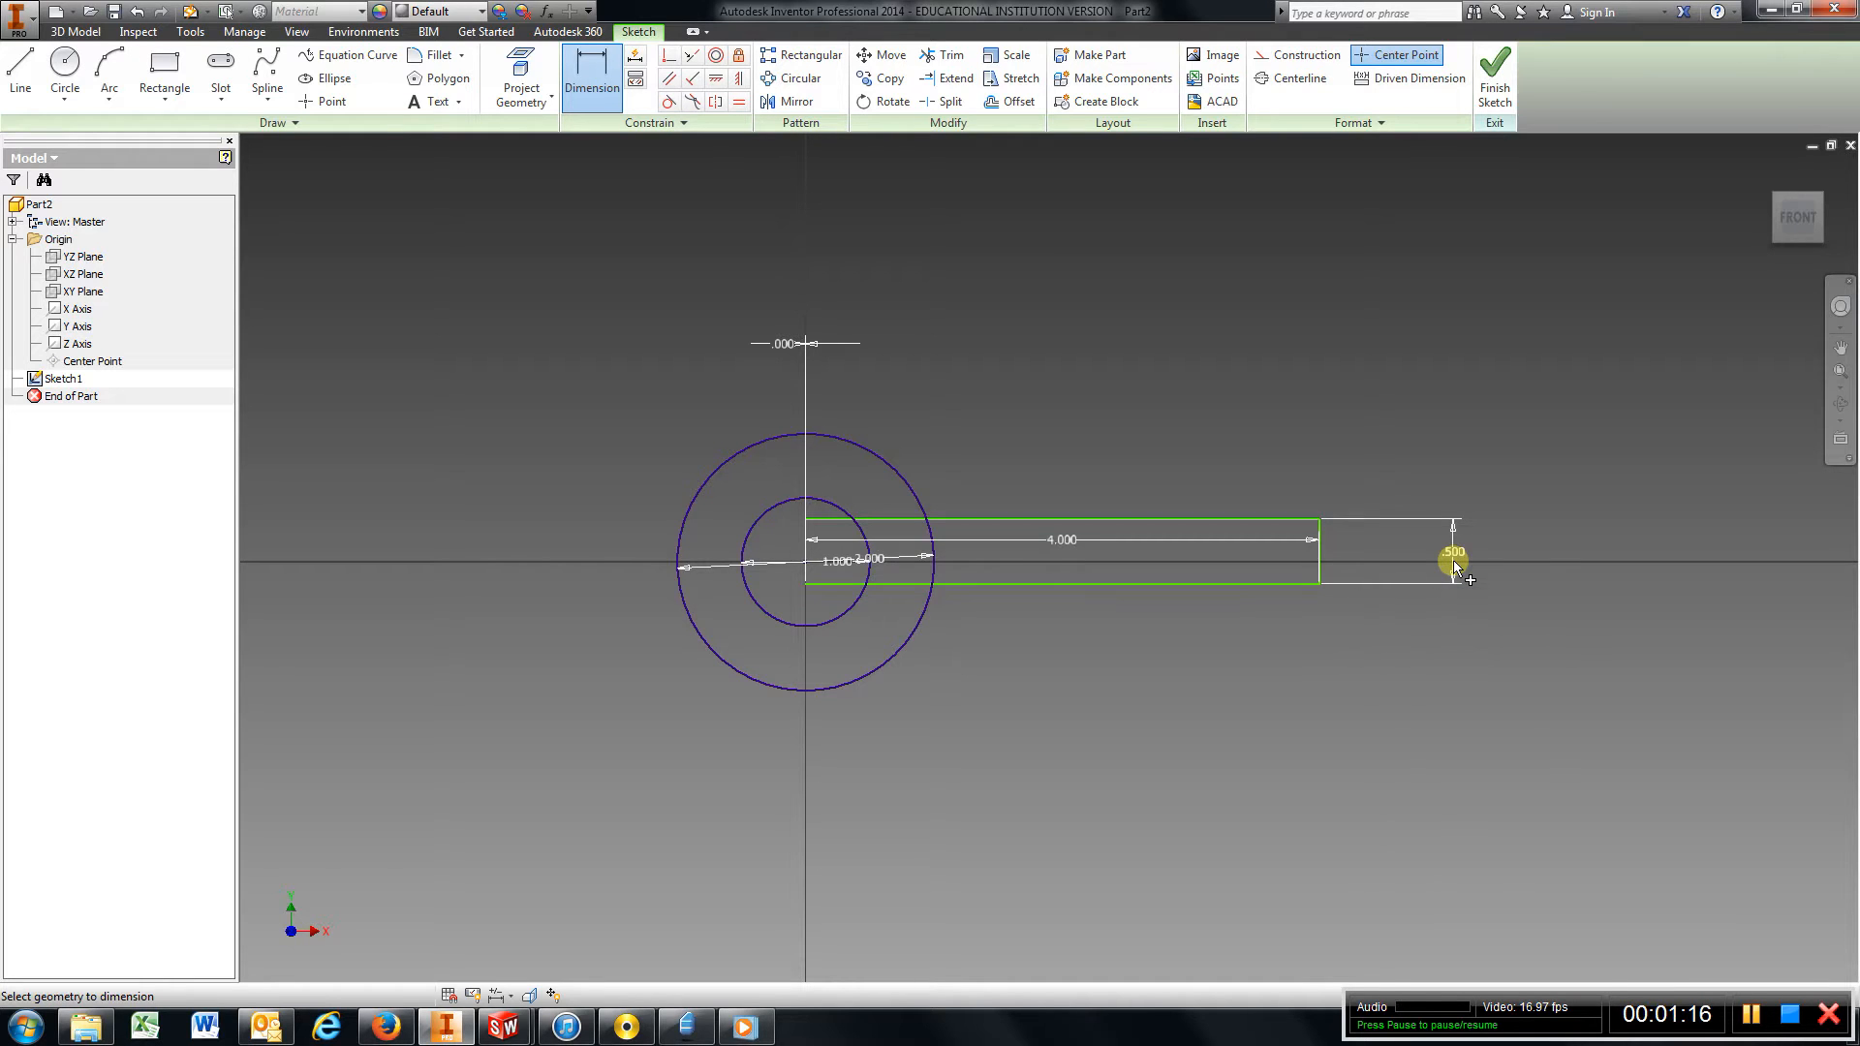
{"action": "left_click", "coordinate": [1454, 552]}
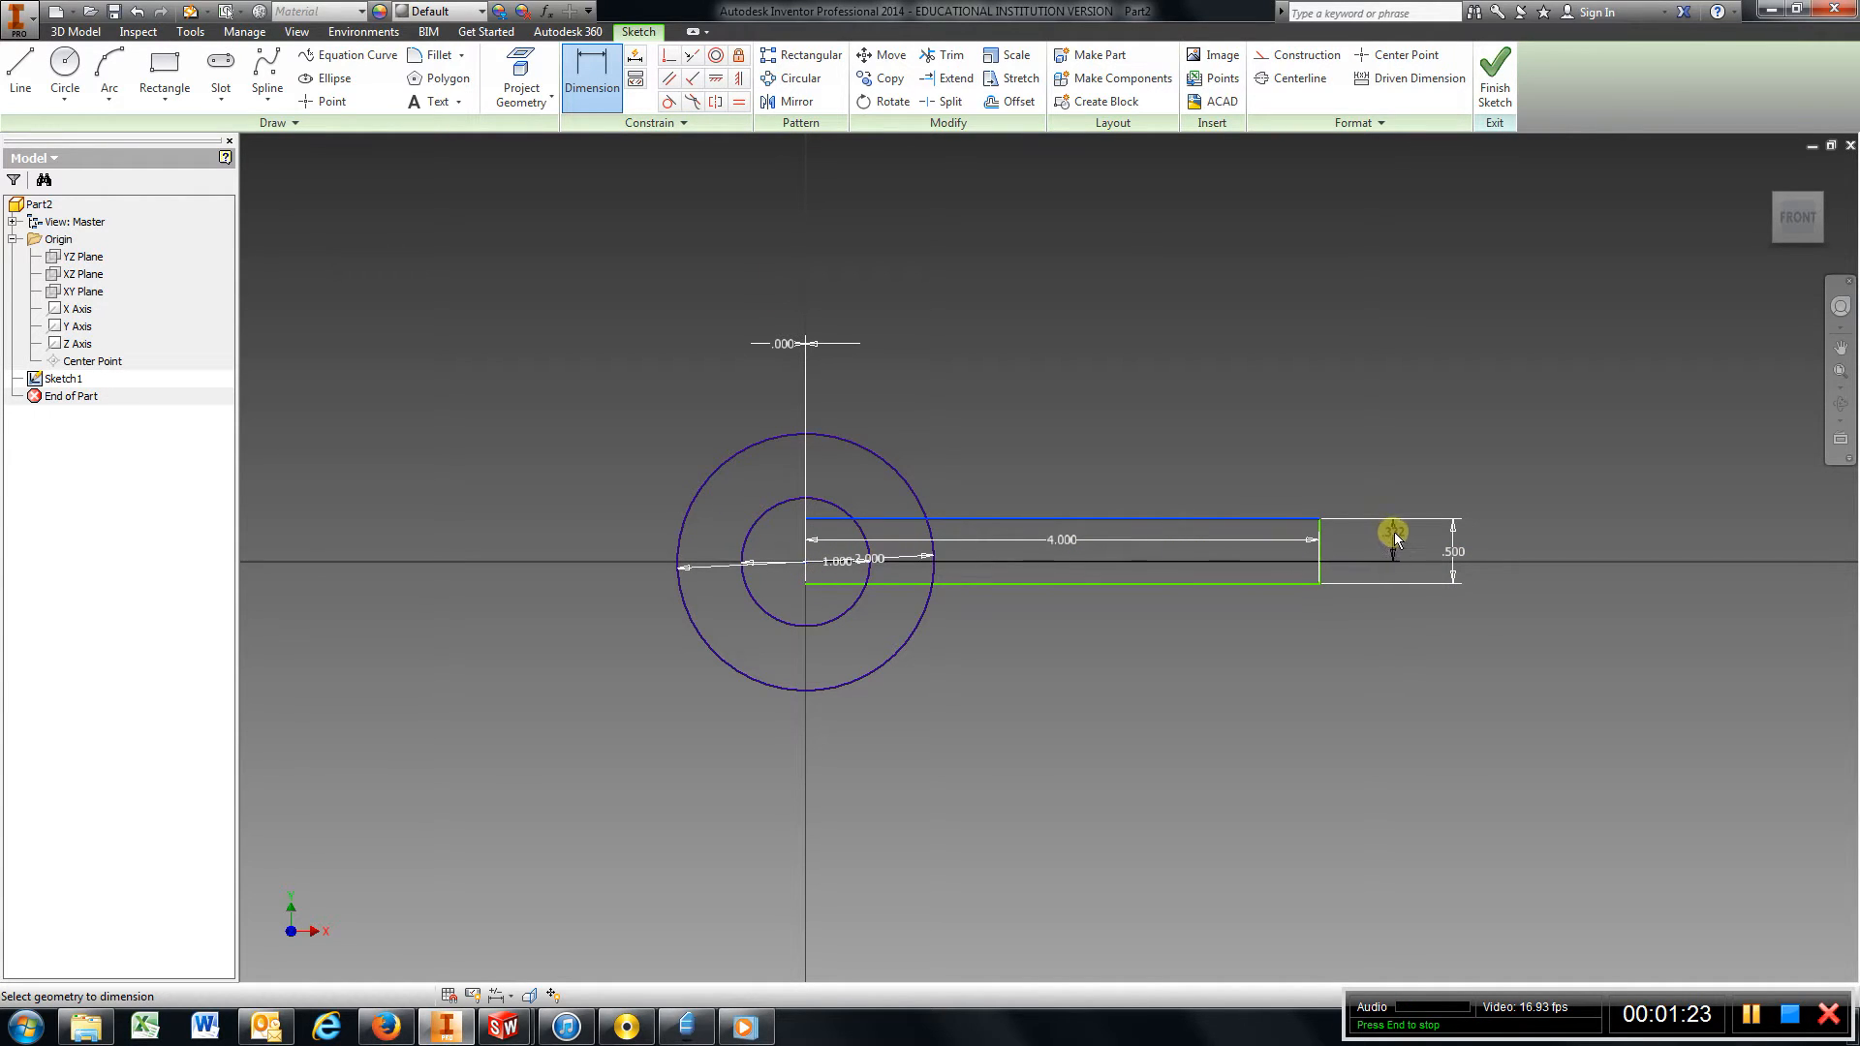
{"action": "left_click", "coordinate": [1393, 535]}
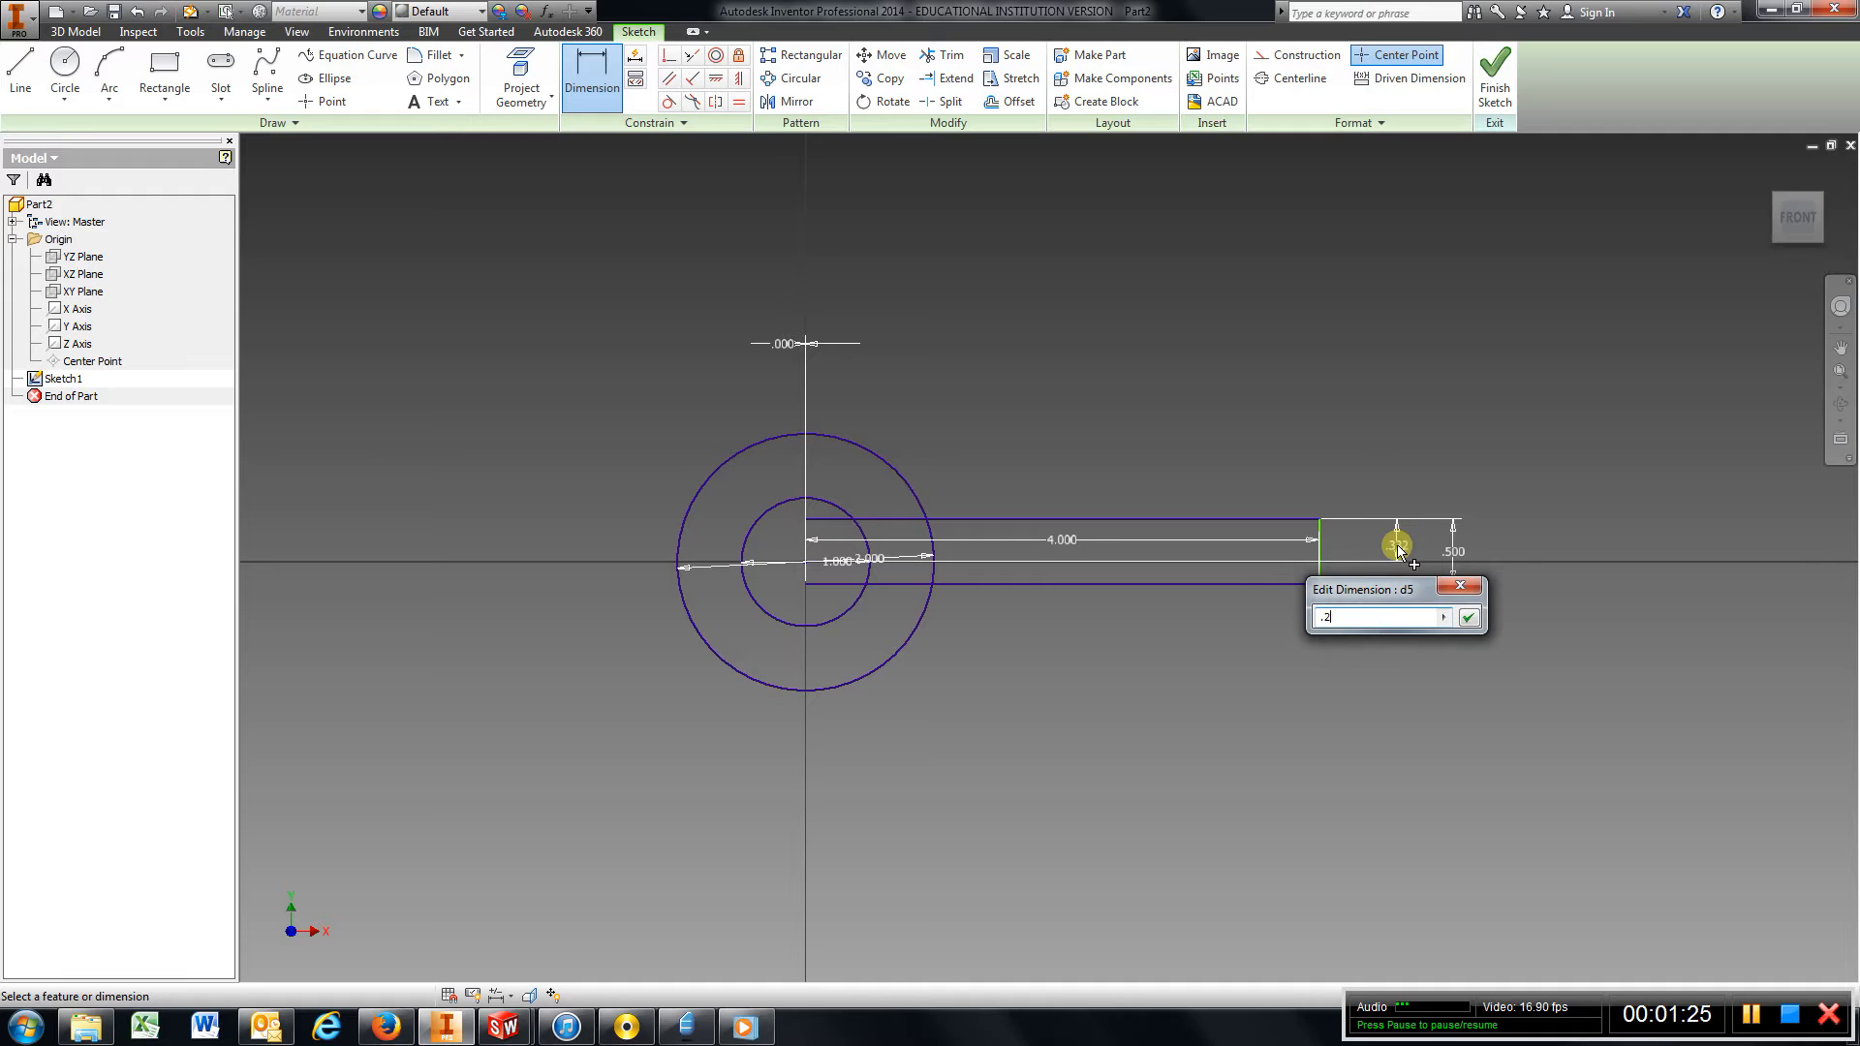
{"action": "left_click", "coordinate": [1469, 617]}
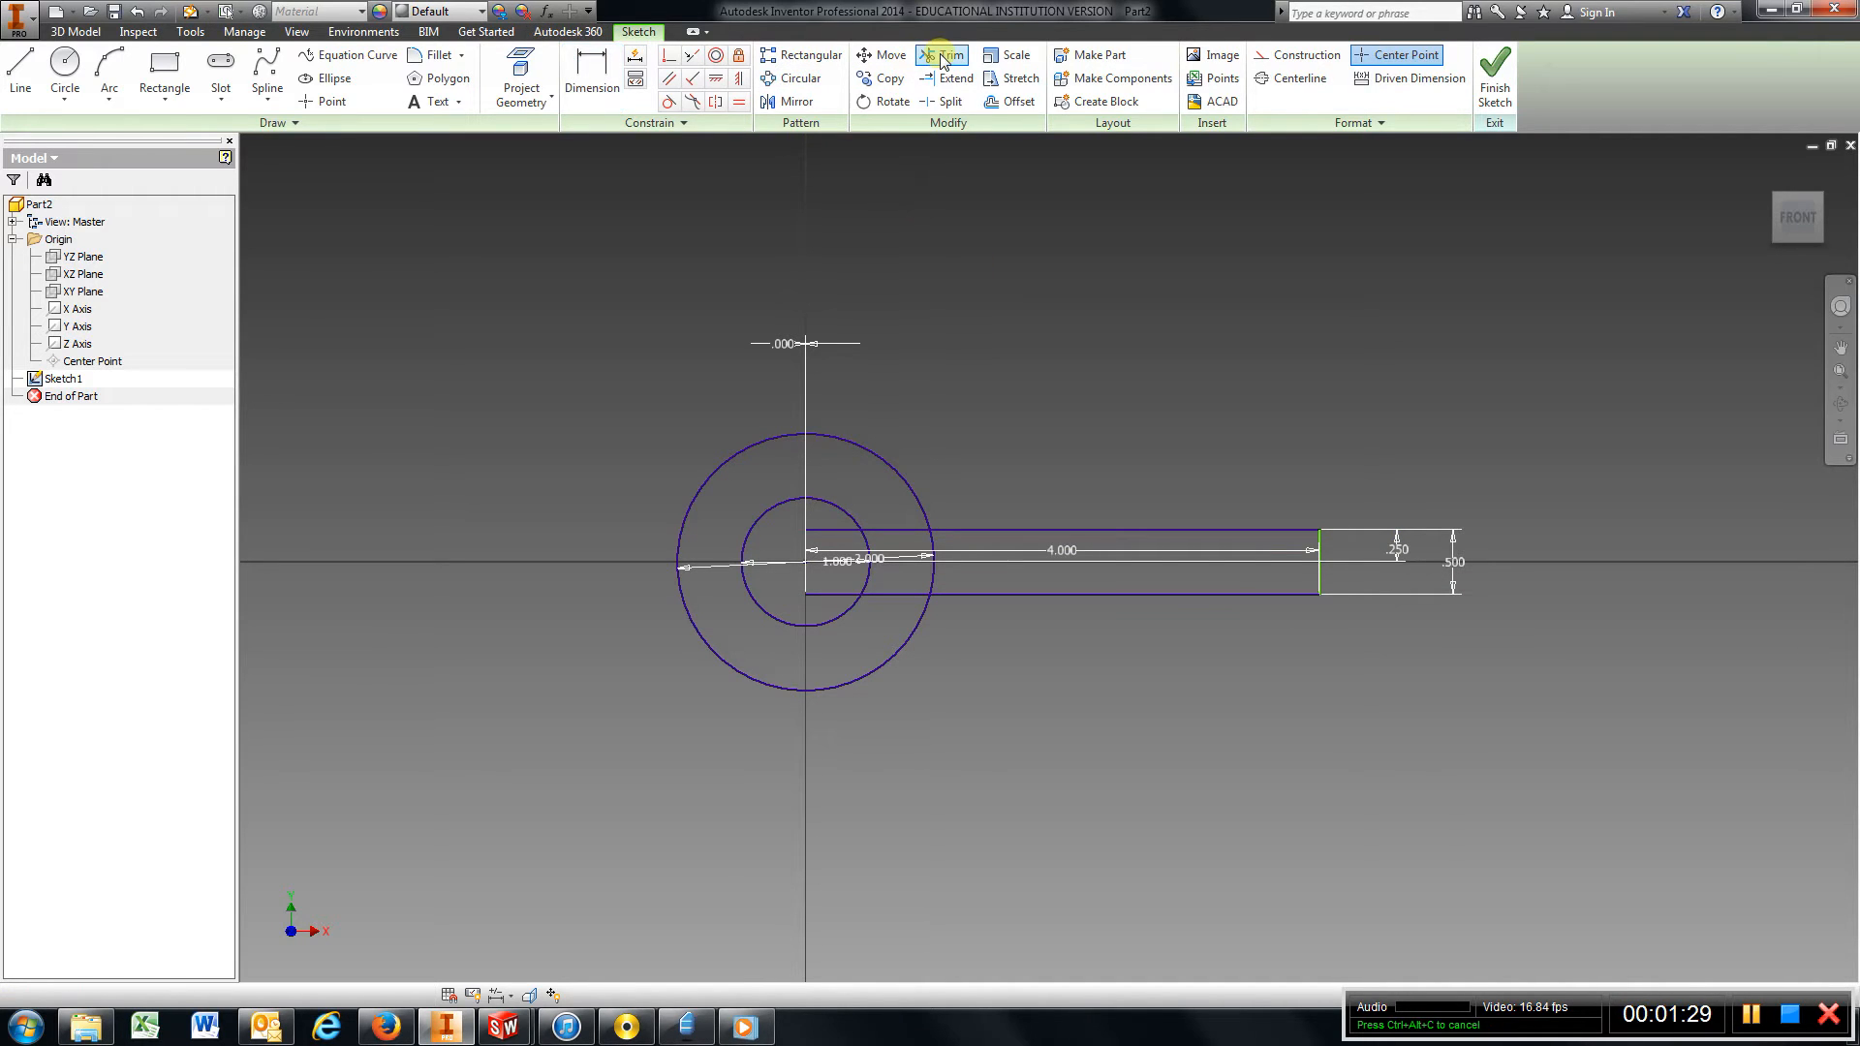
Trim the arm's top and bottom edges back inside the ring.
{"action": "left_click", "coordinate": [944, 55]}
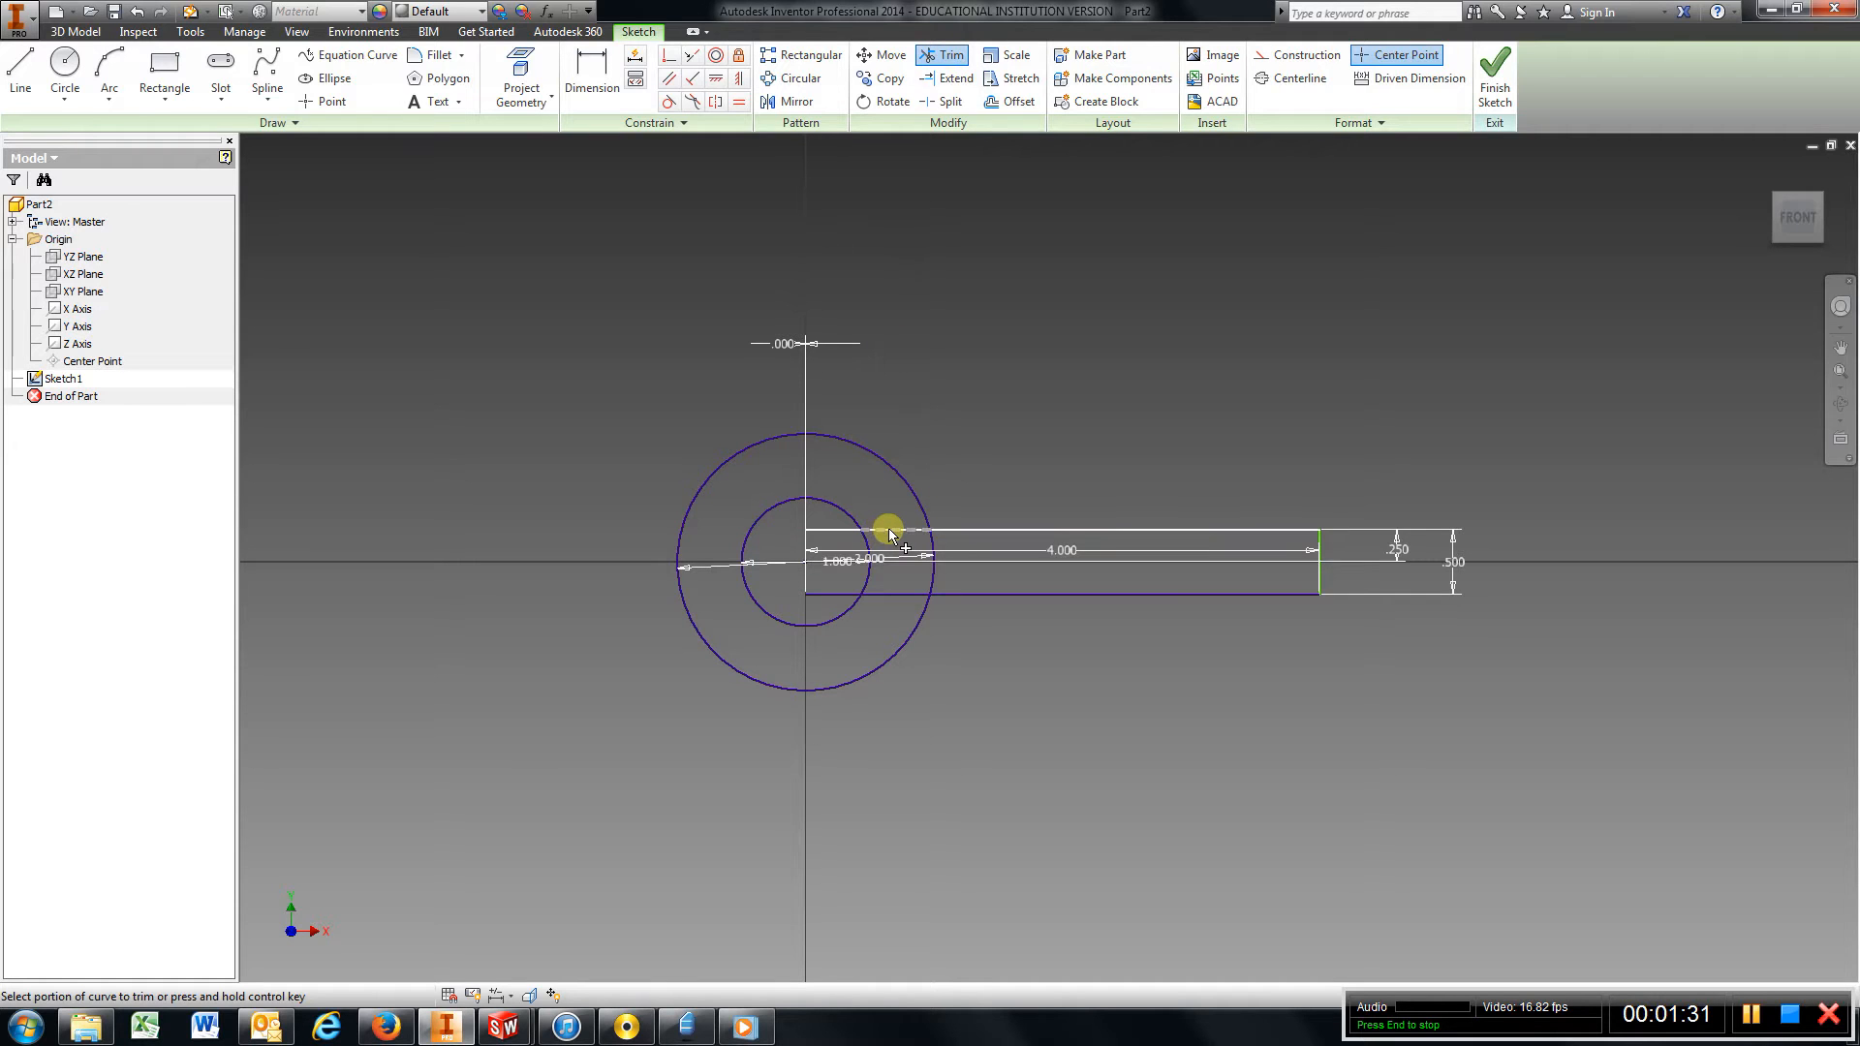
{"action": "left_click", "coordinate": [889, 527]}
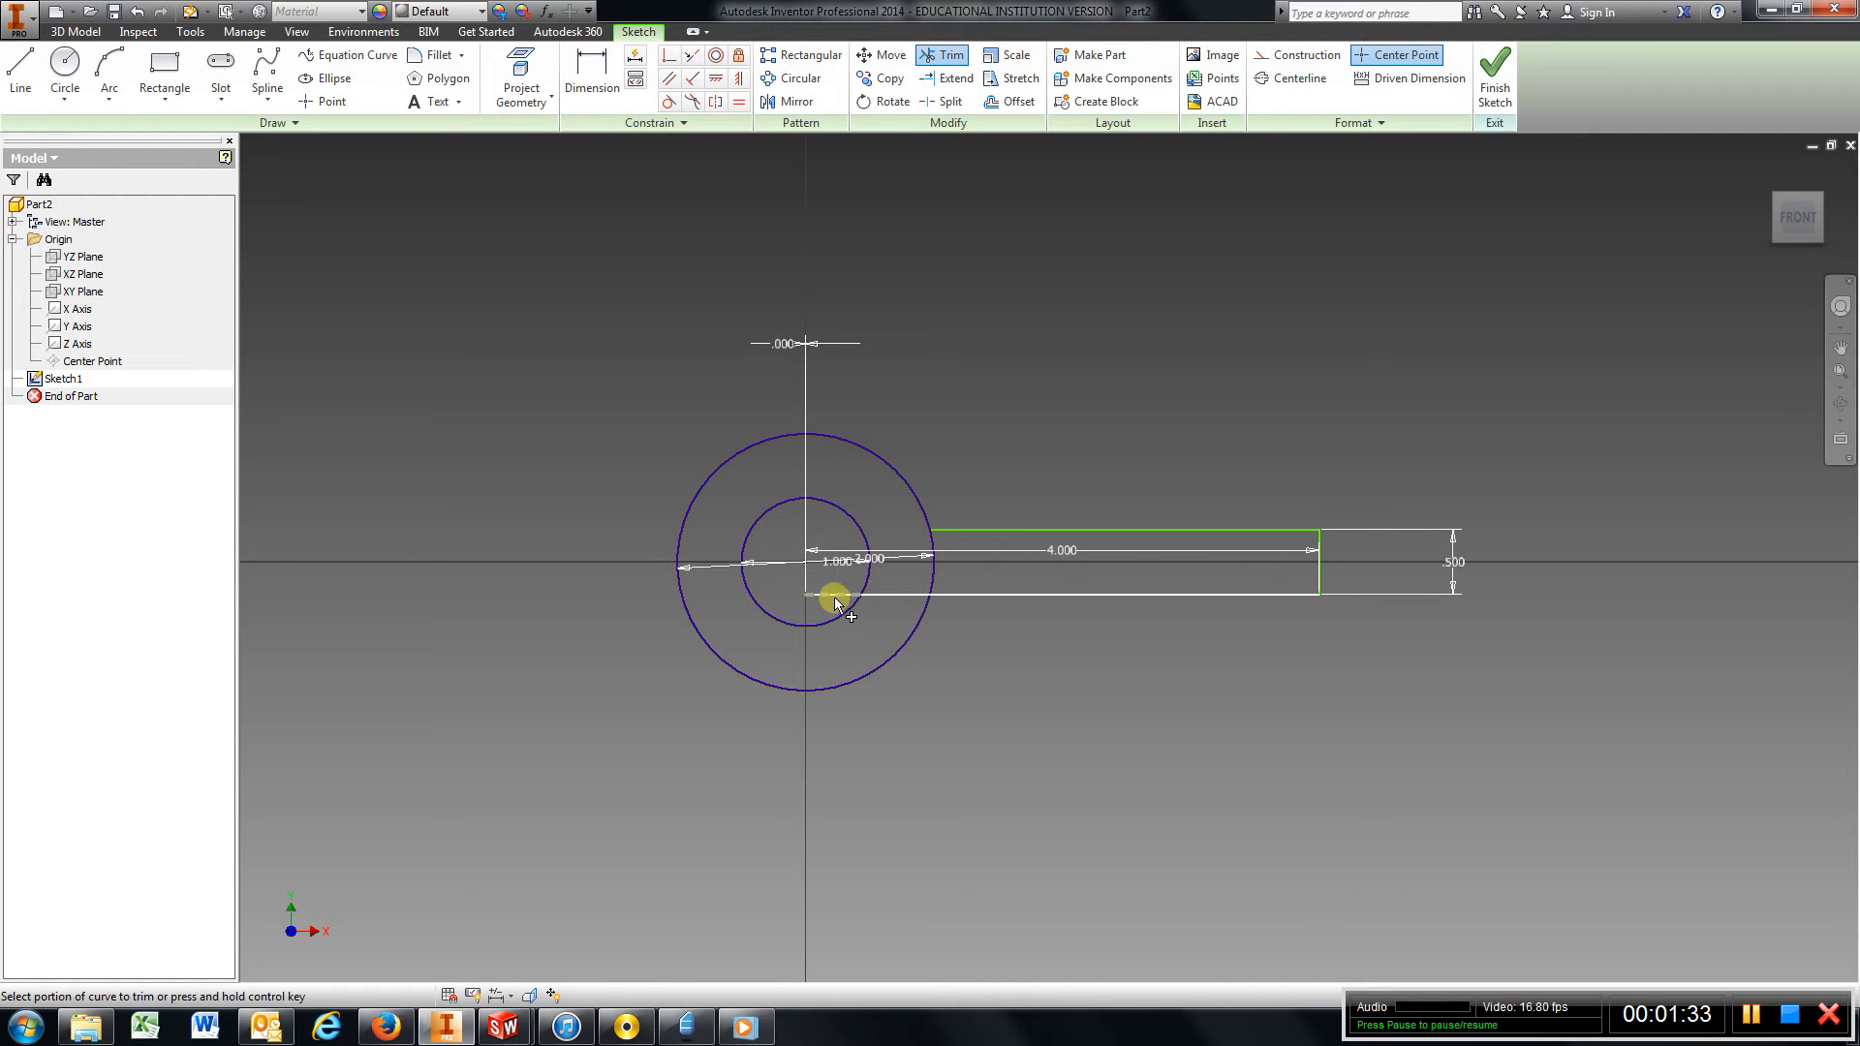
{"action": "left_click", "coordinate": [837, 599]}
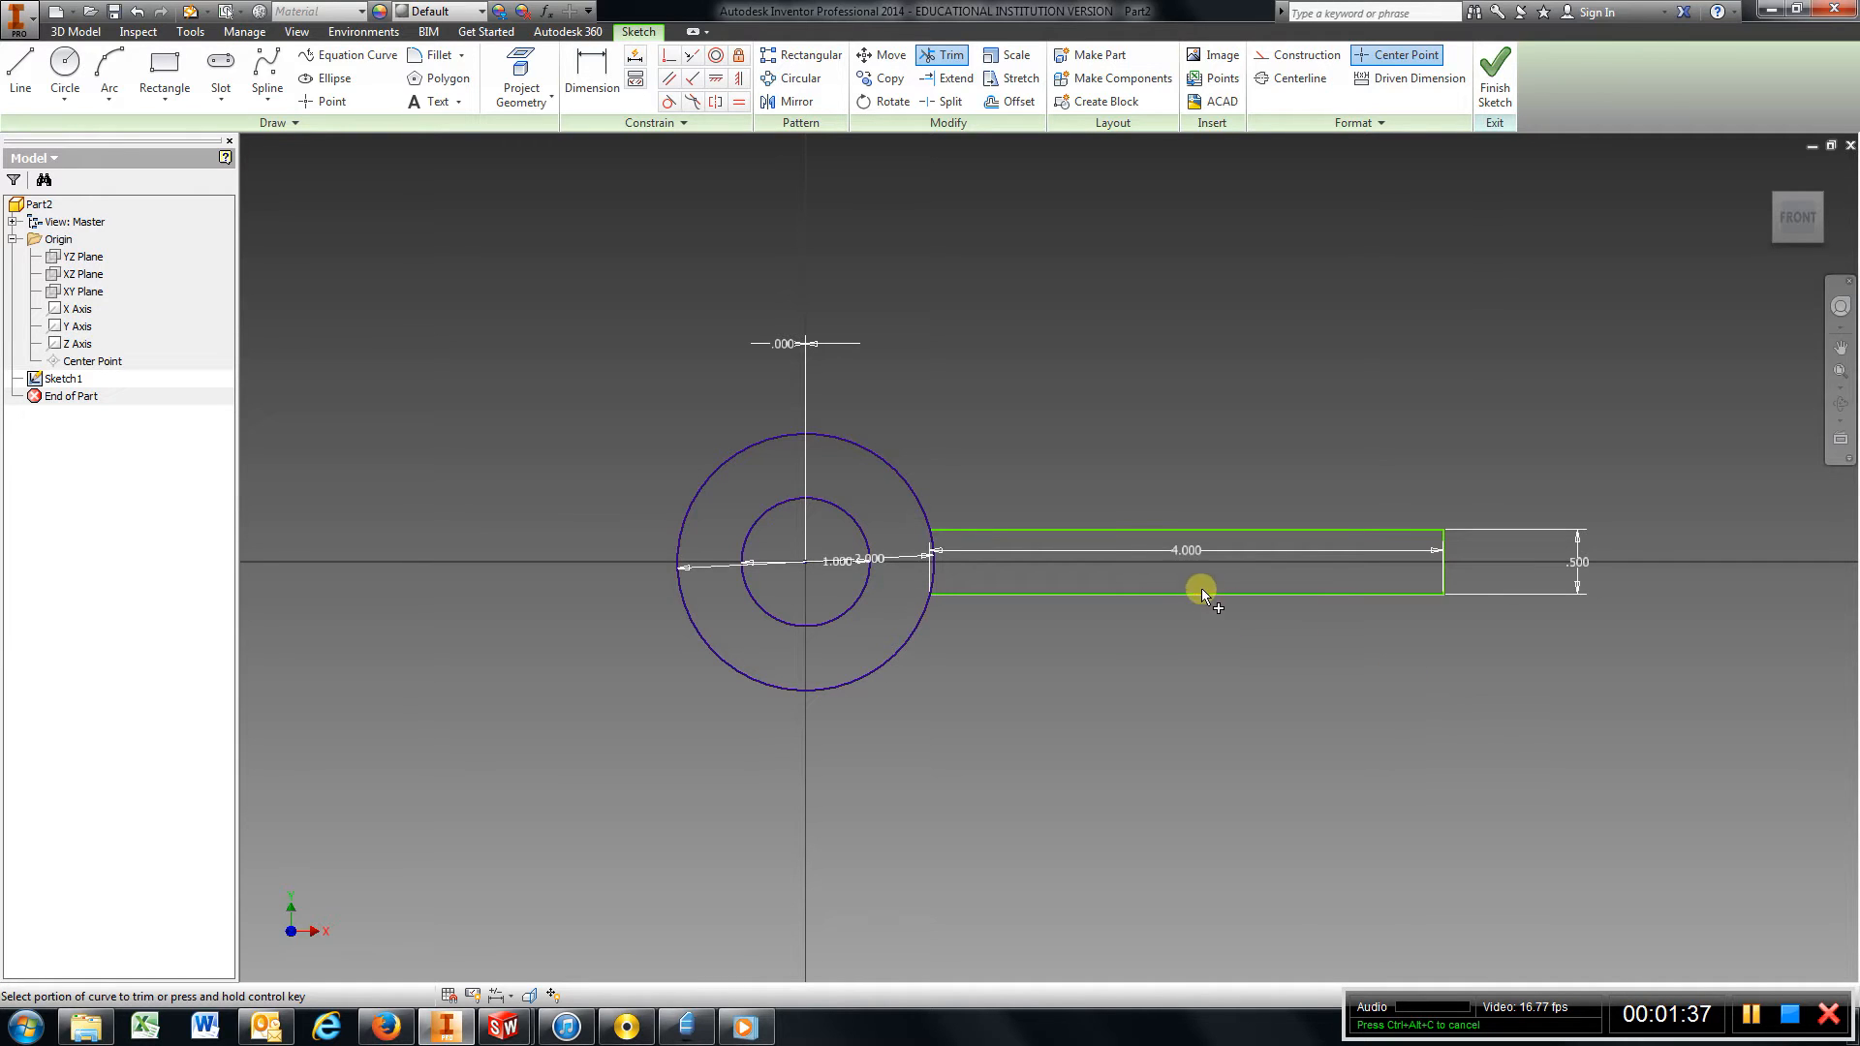
{"action": "right_click", "coordinate": [1201, 592]}
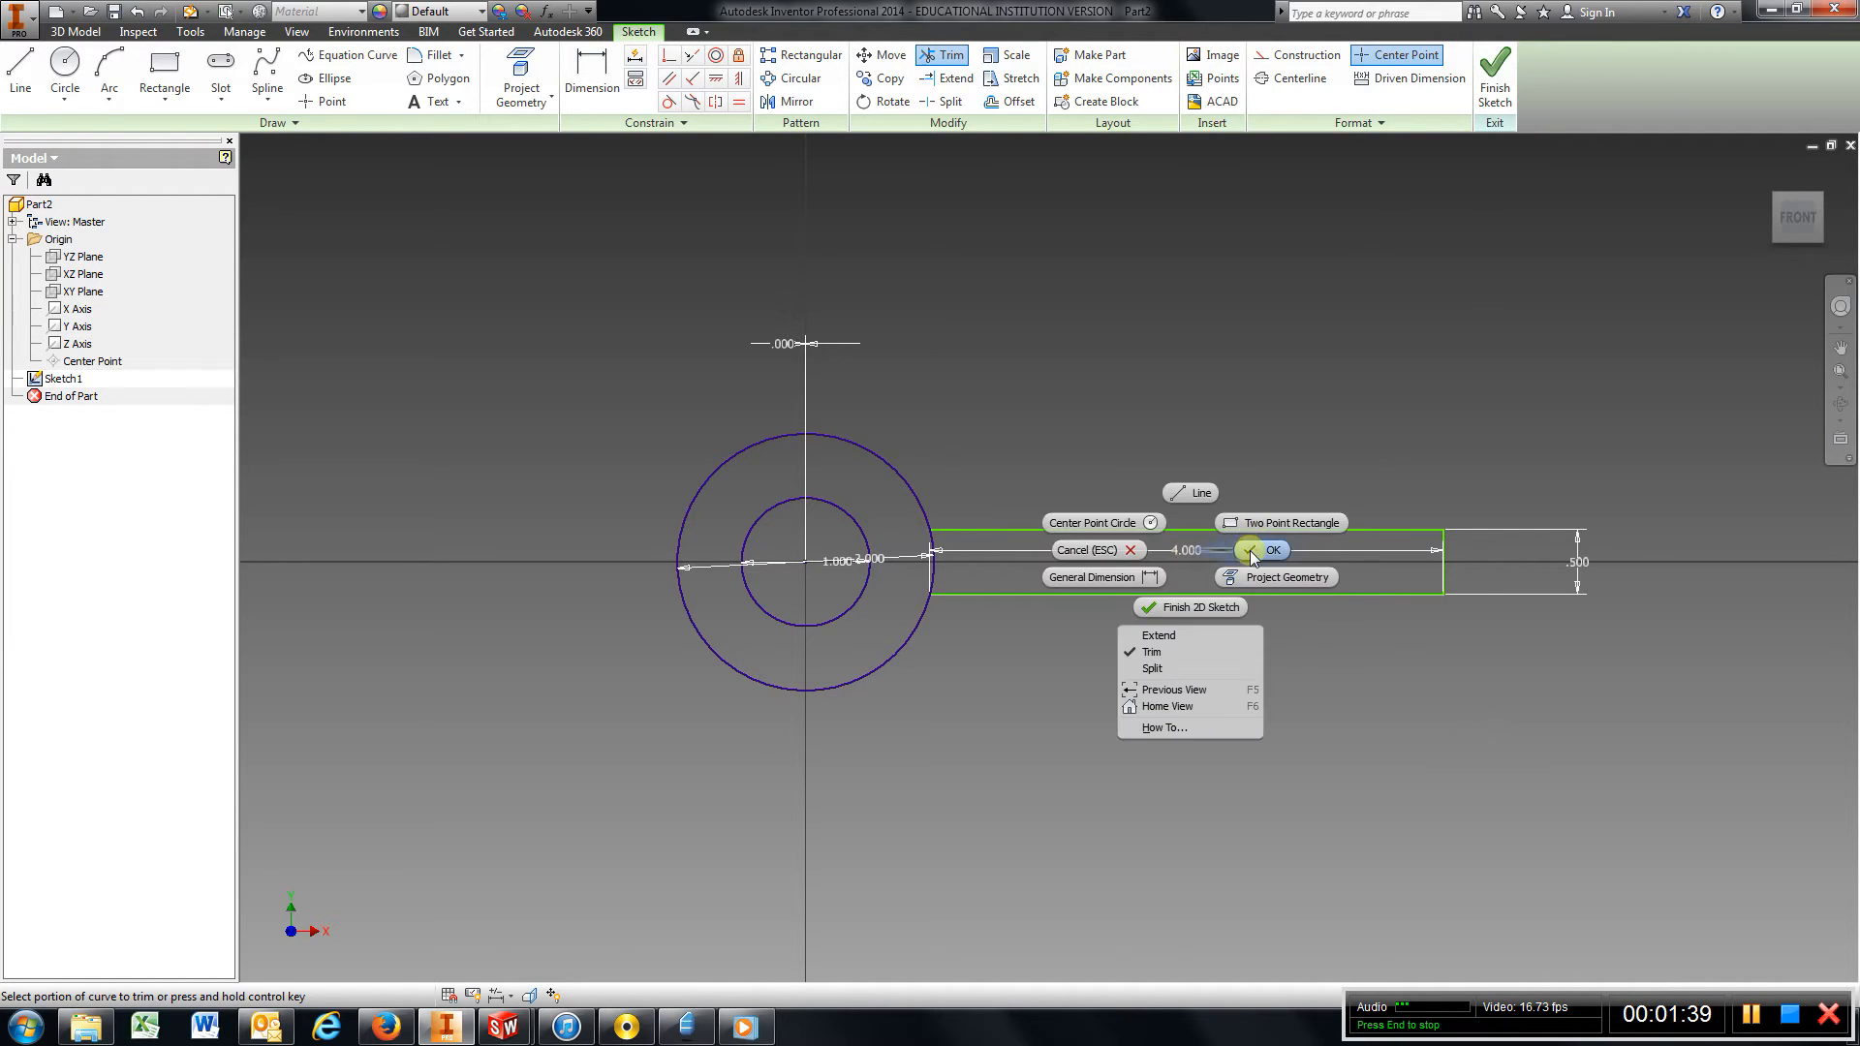
{"action": "left_click", "coordinate": [1271, 549]}
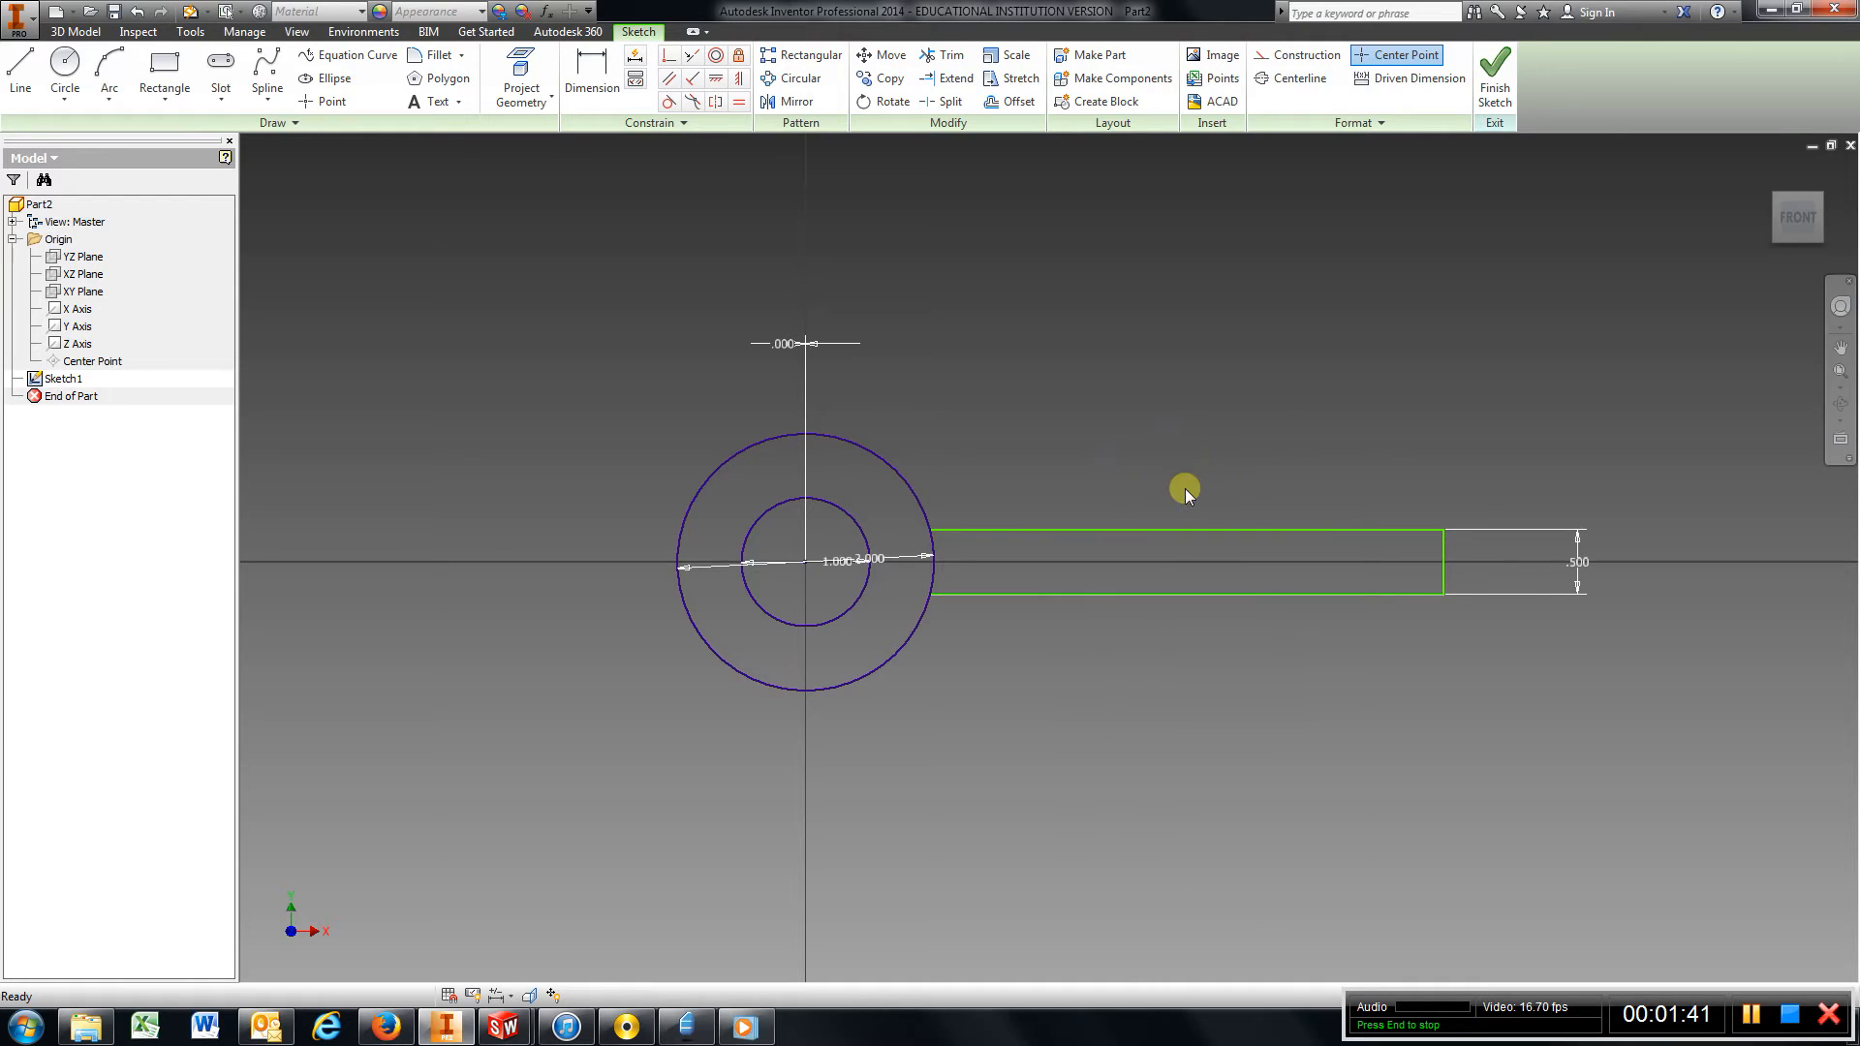
Dimension the arm's end 4.000 from the ring's centre.
{"action": "left_click", "coordinate": [591, 77]}
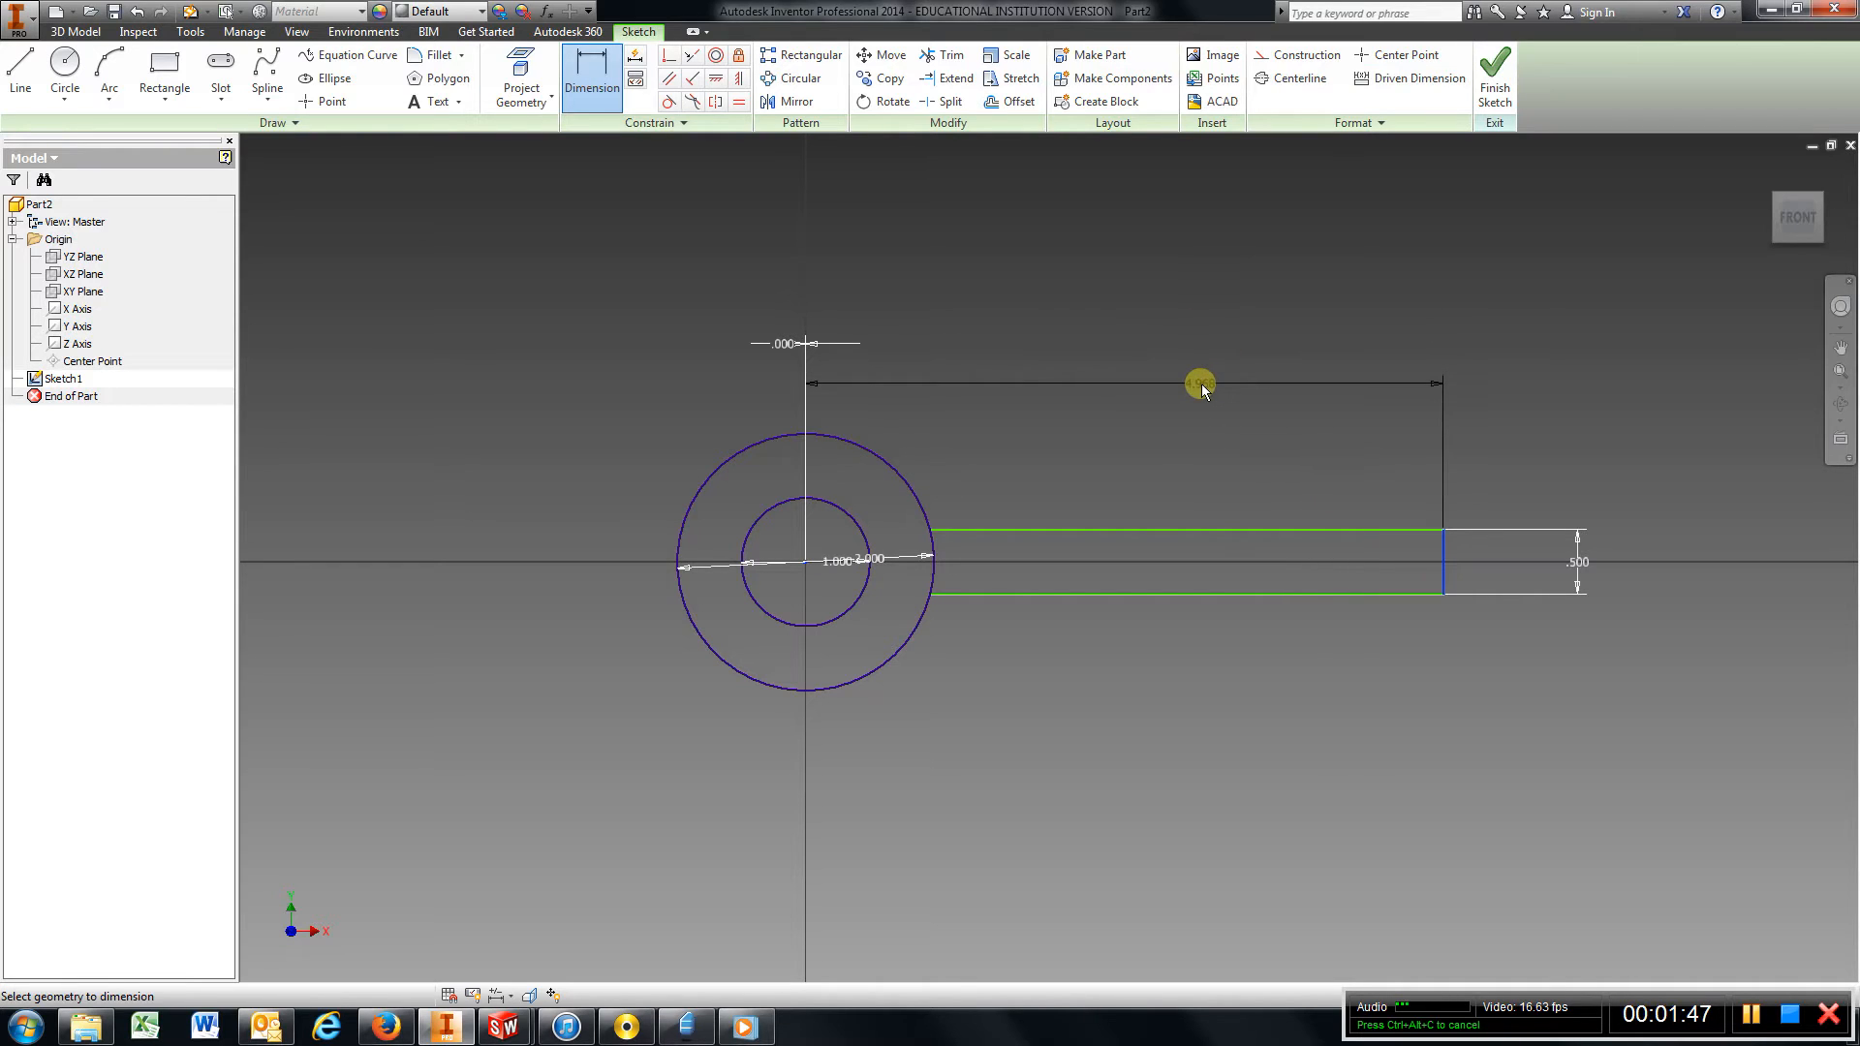
{"action": "left_click", "coordinate": [1199, 382]}
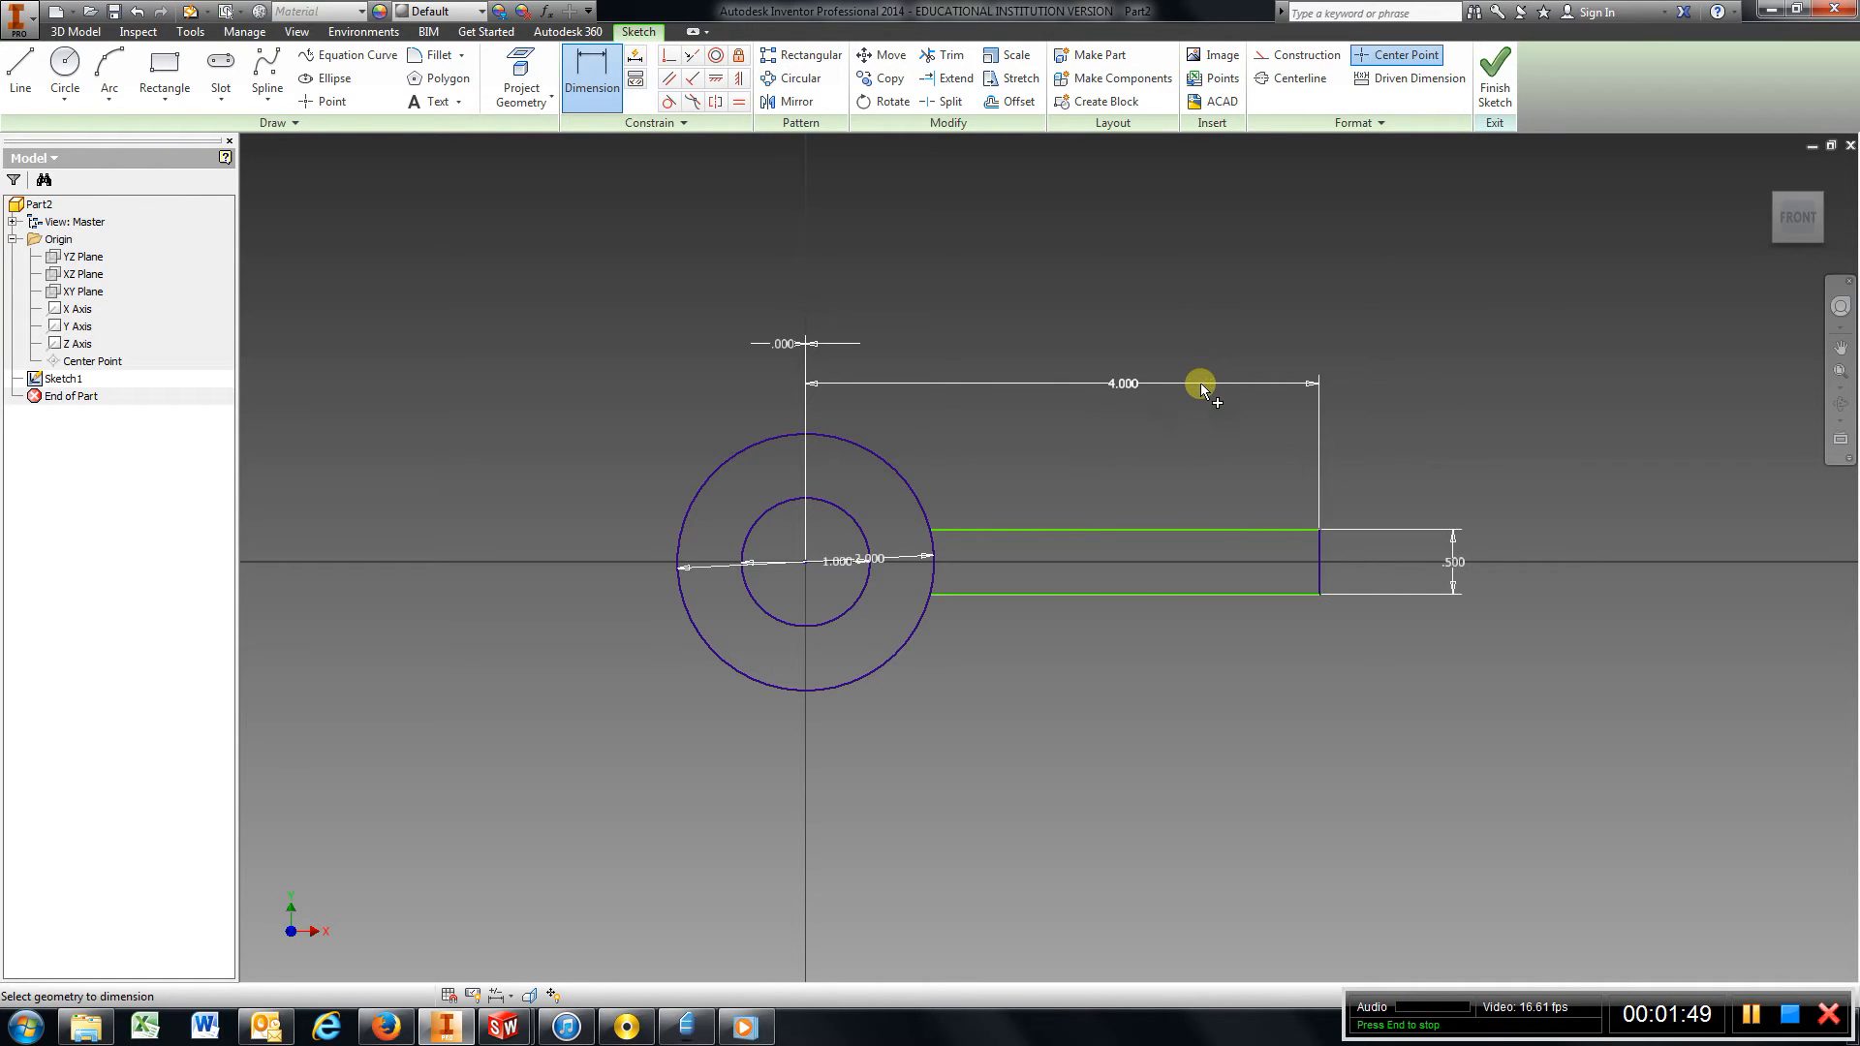
{"action": "mouse_move", "coordinate": [506, 256]}
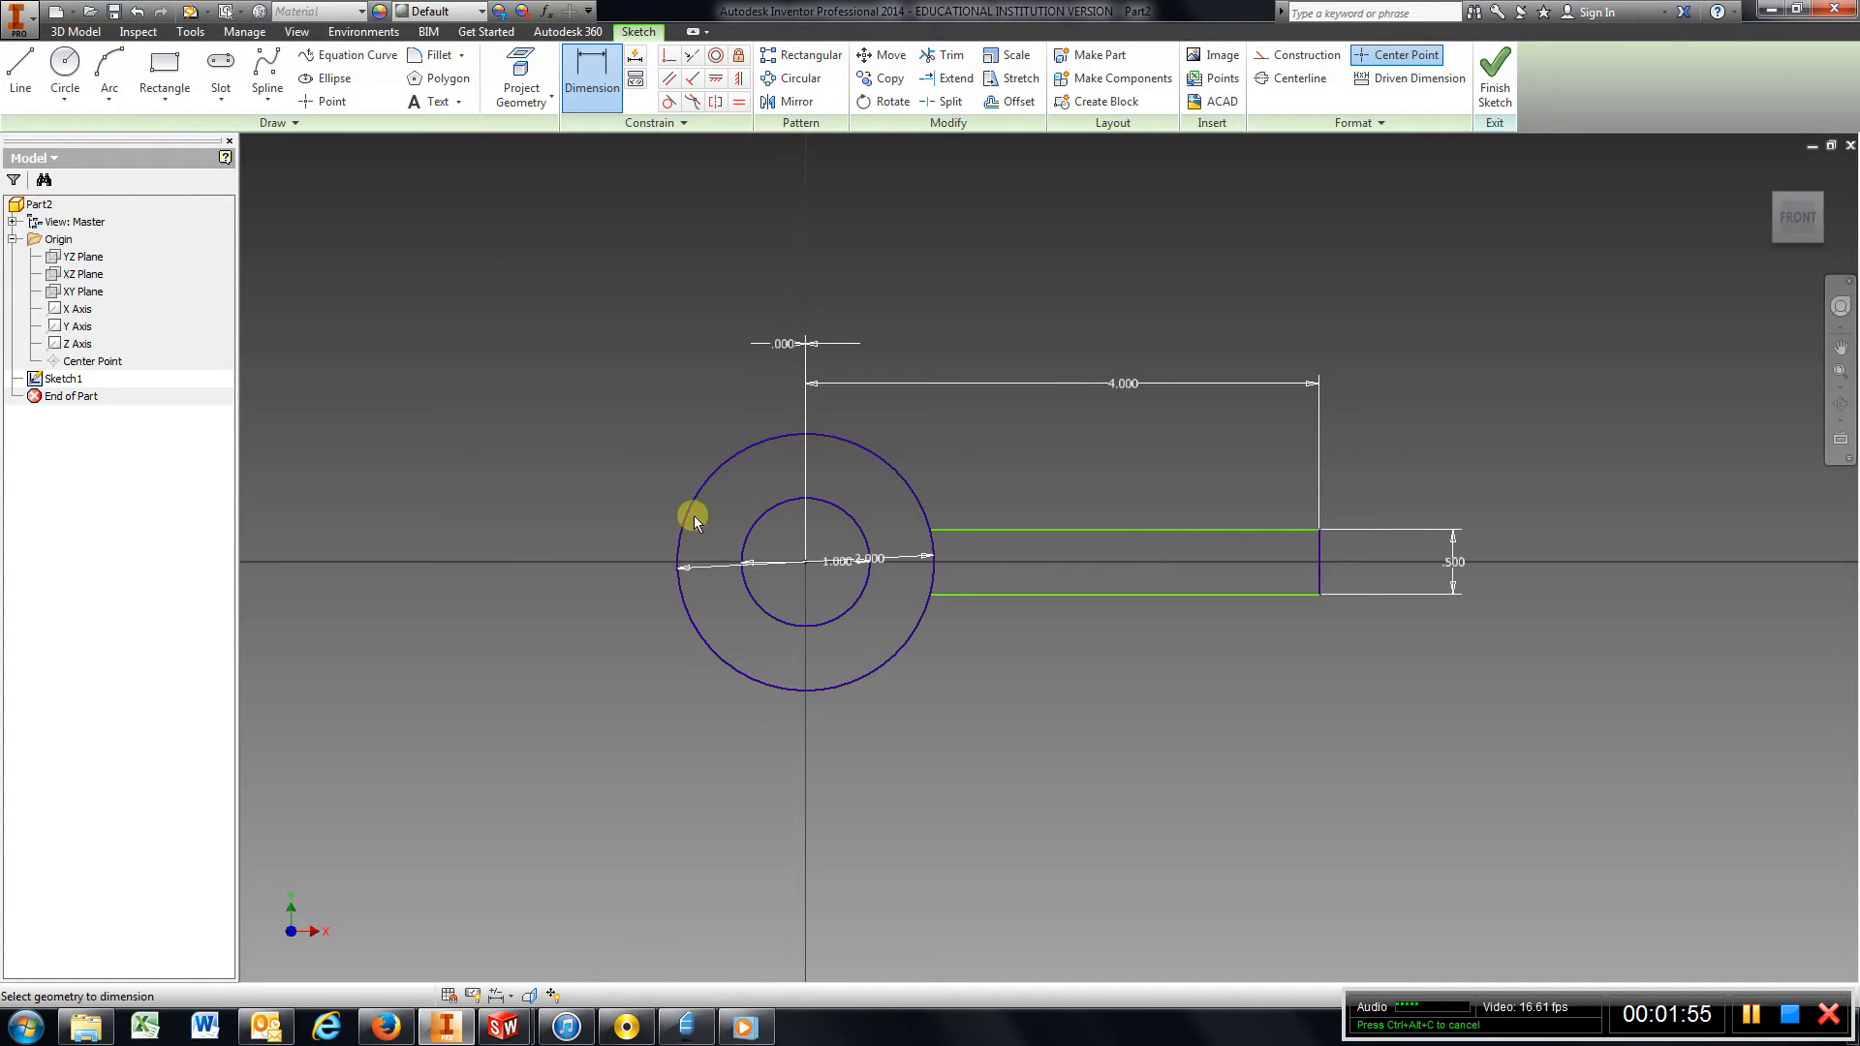
Draw two parallel keyway lines through the ring's left side, .250 apart and .125 off centre.
{"action": "left_click", "coordinate": [19, 76]}
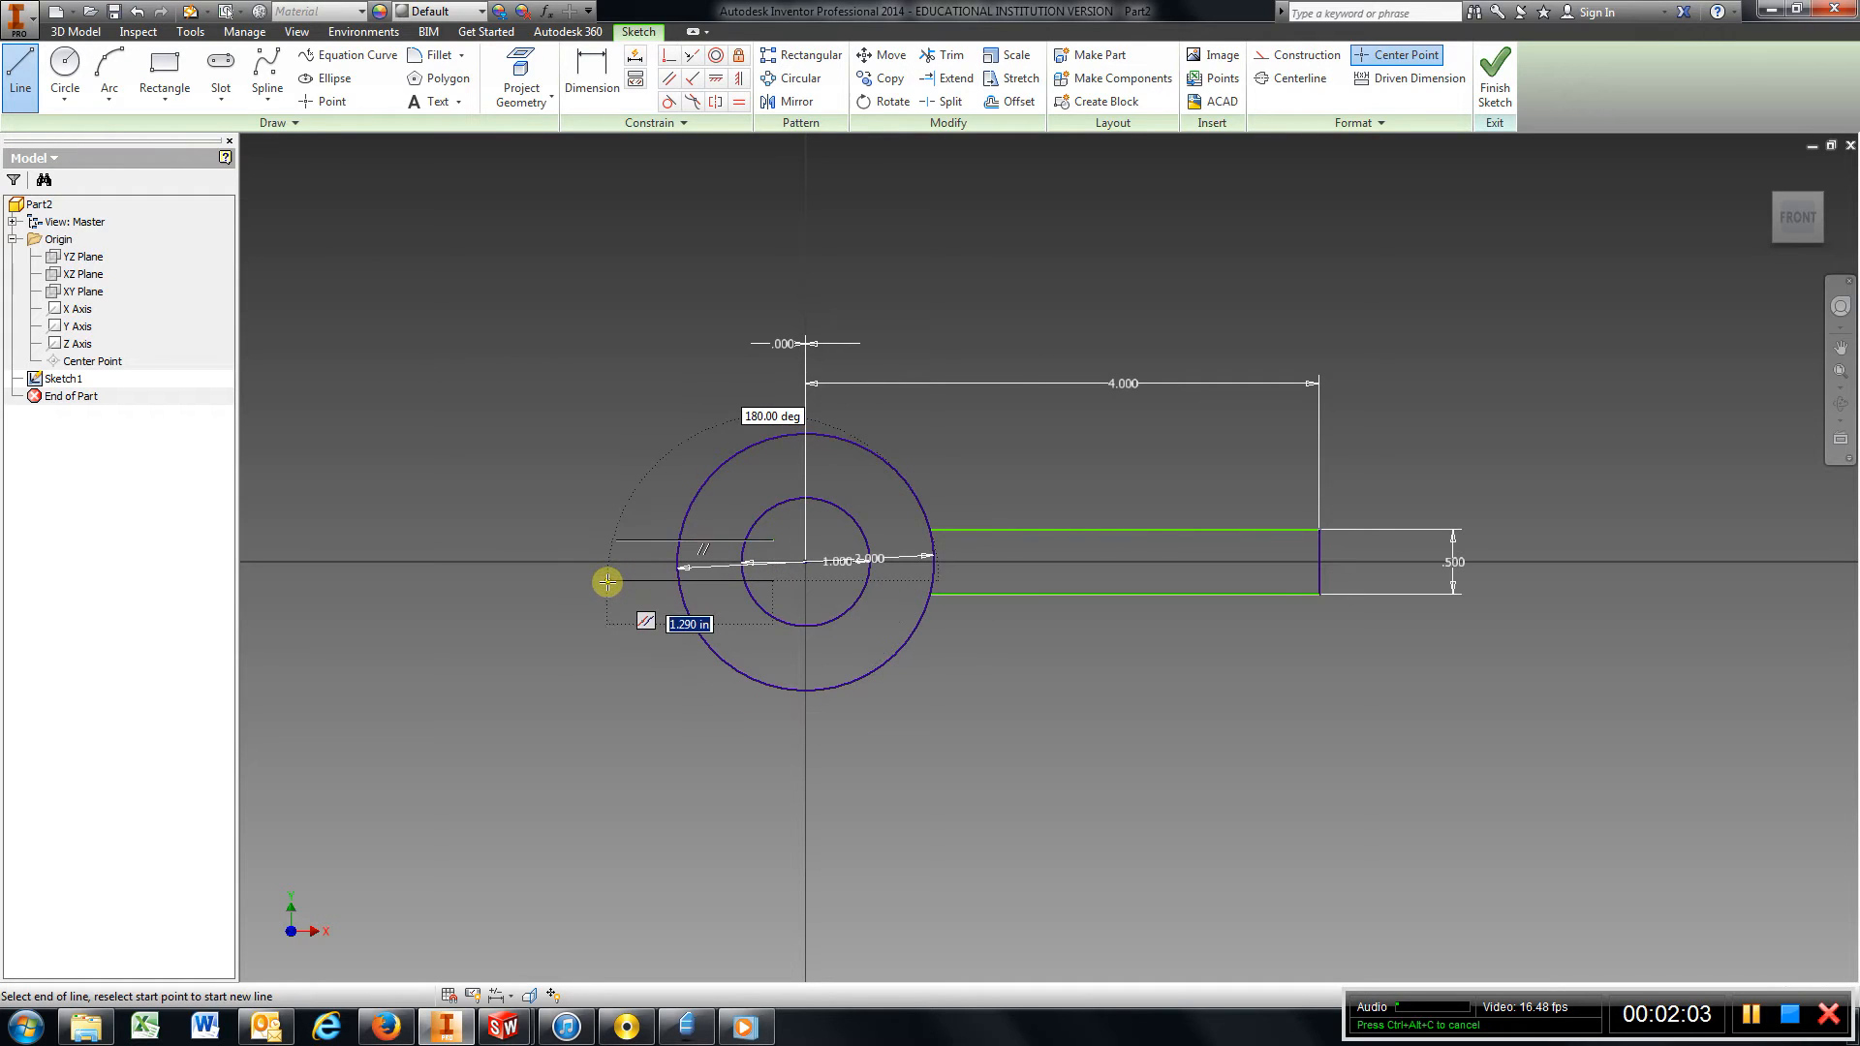
{"action": "left_click", "coordinate": [591, 77]}
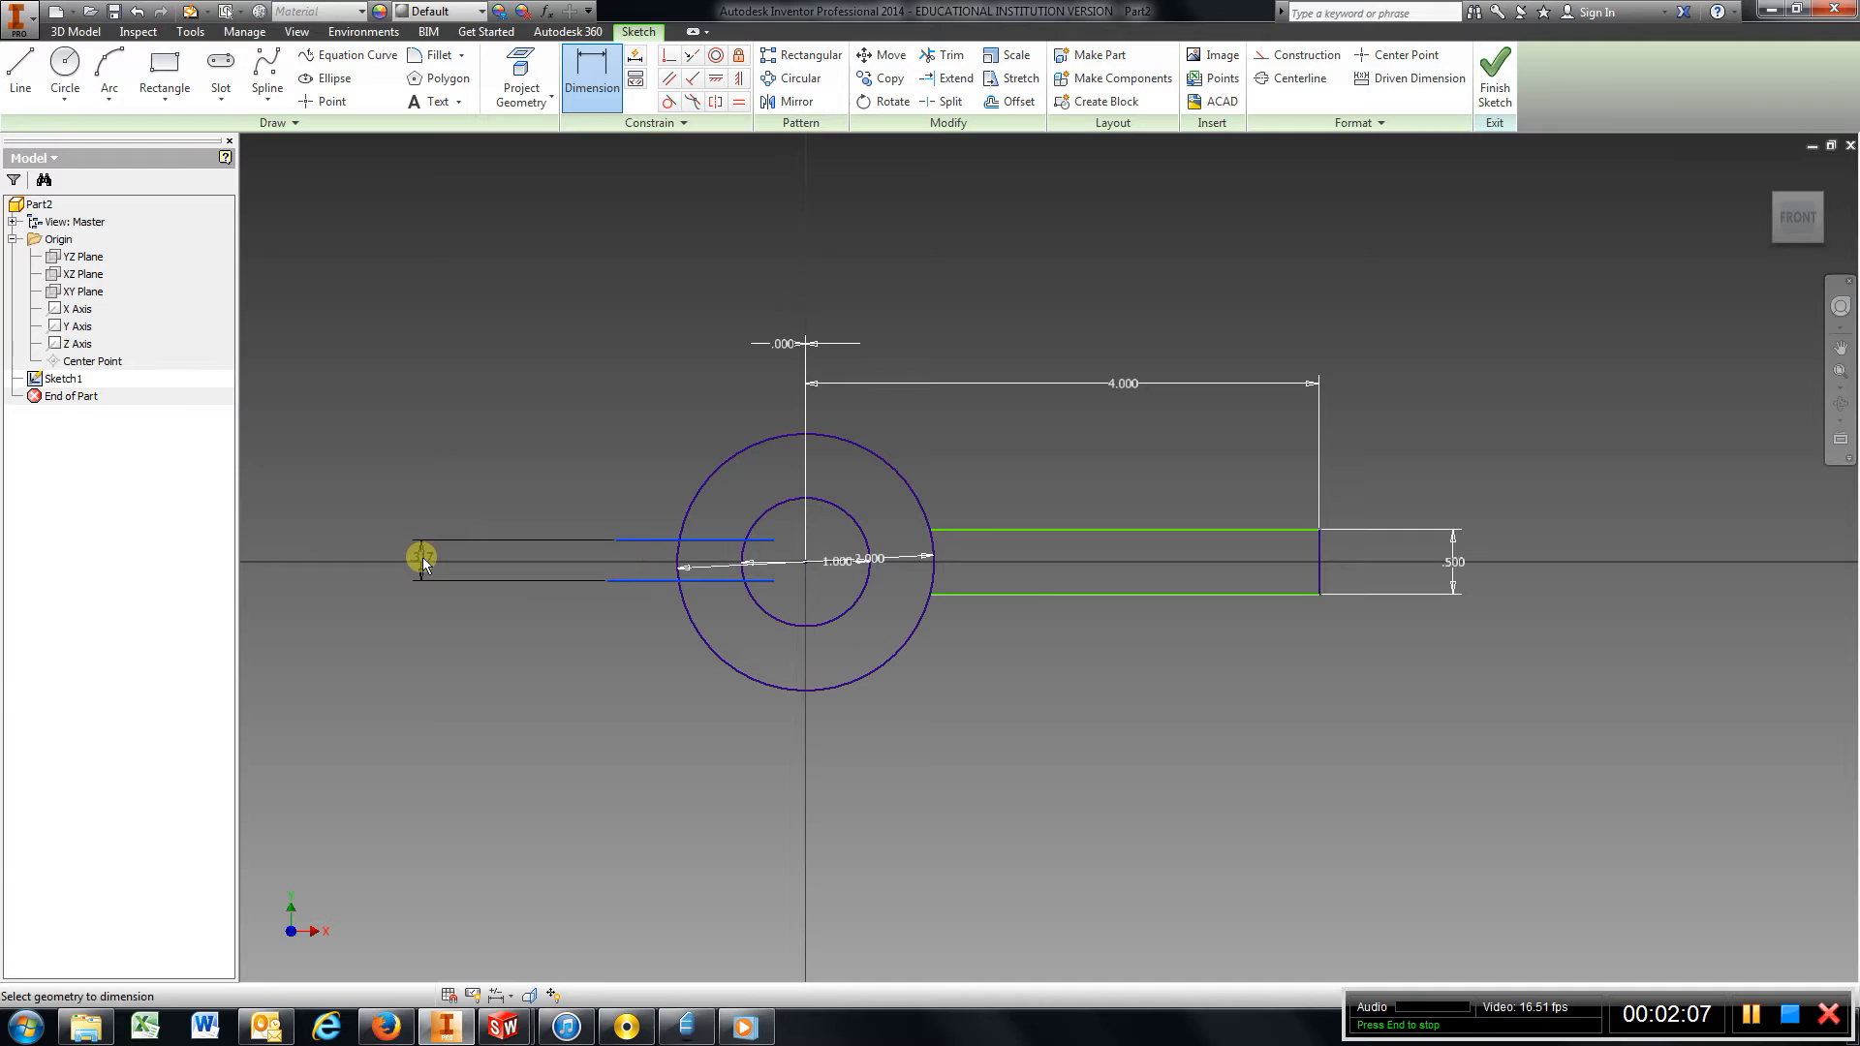
{"action": "left_click", "coordinate": [420, 558]}
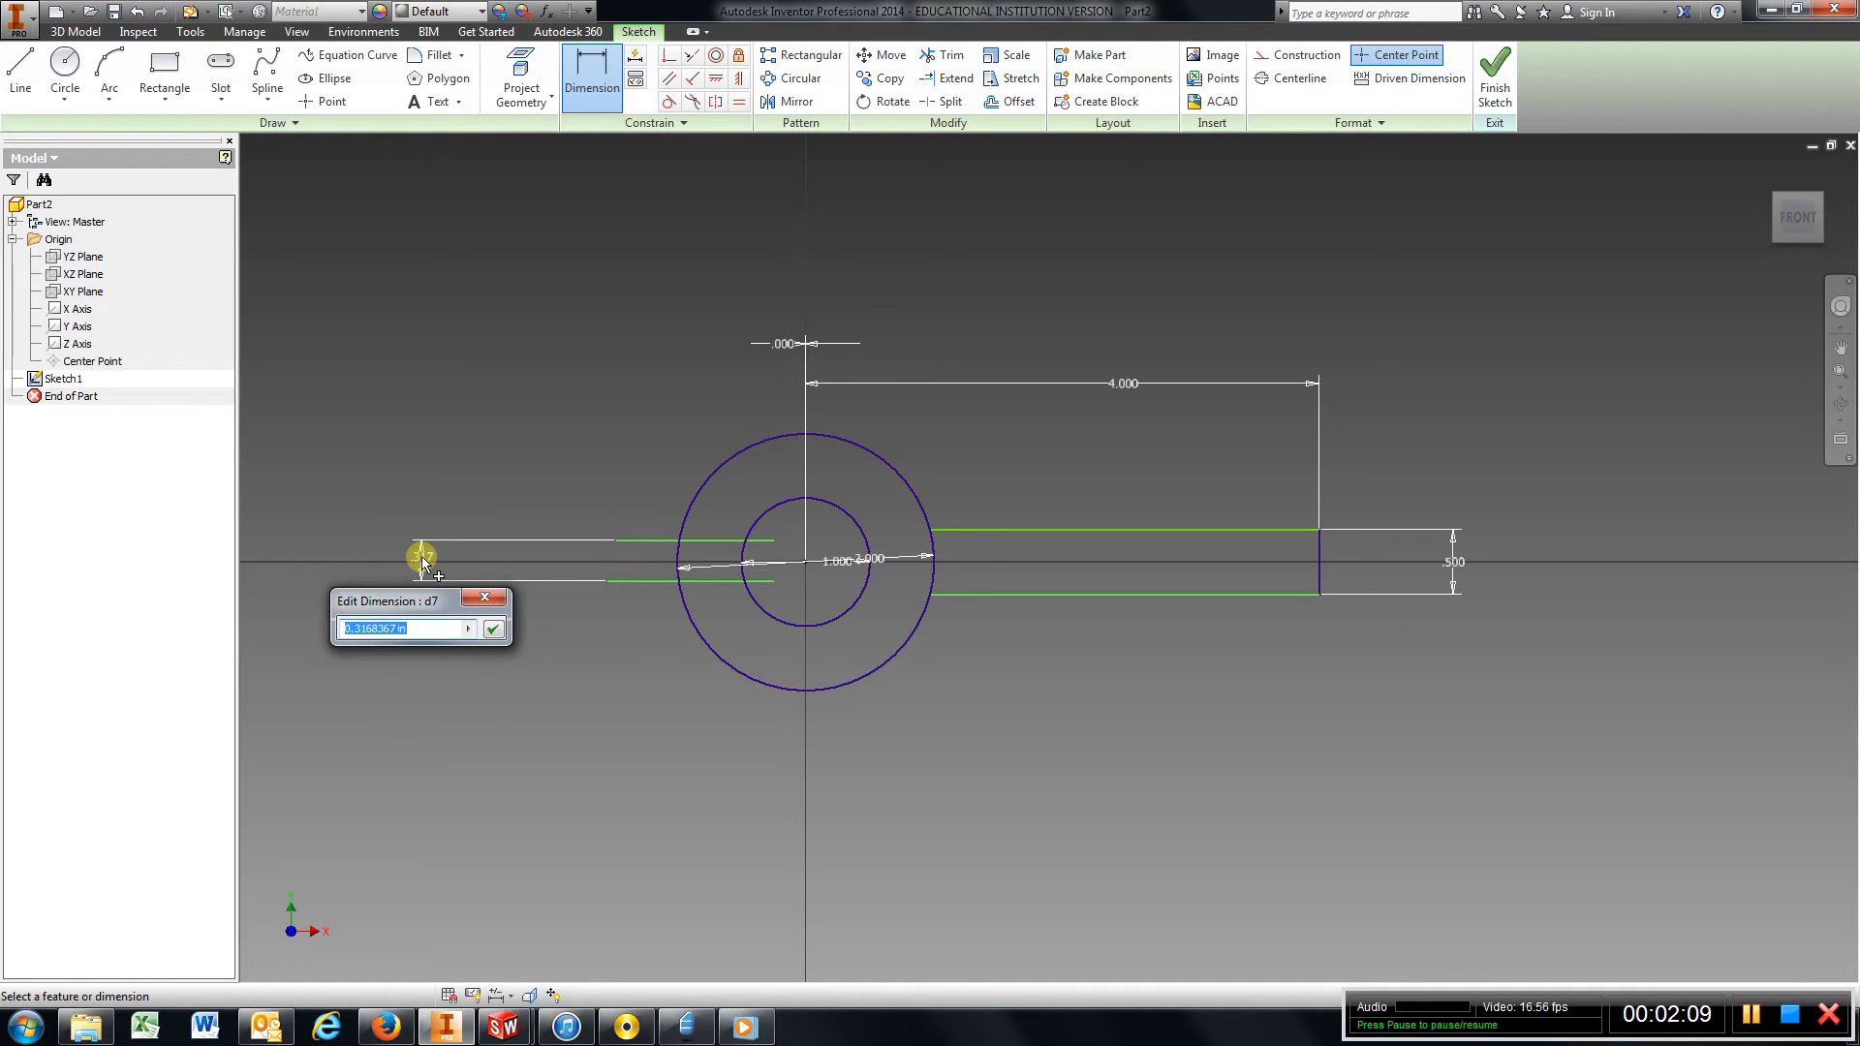
{"action": "left_click", "coordinate": [490, 628]}
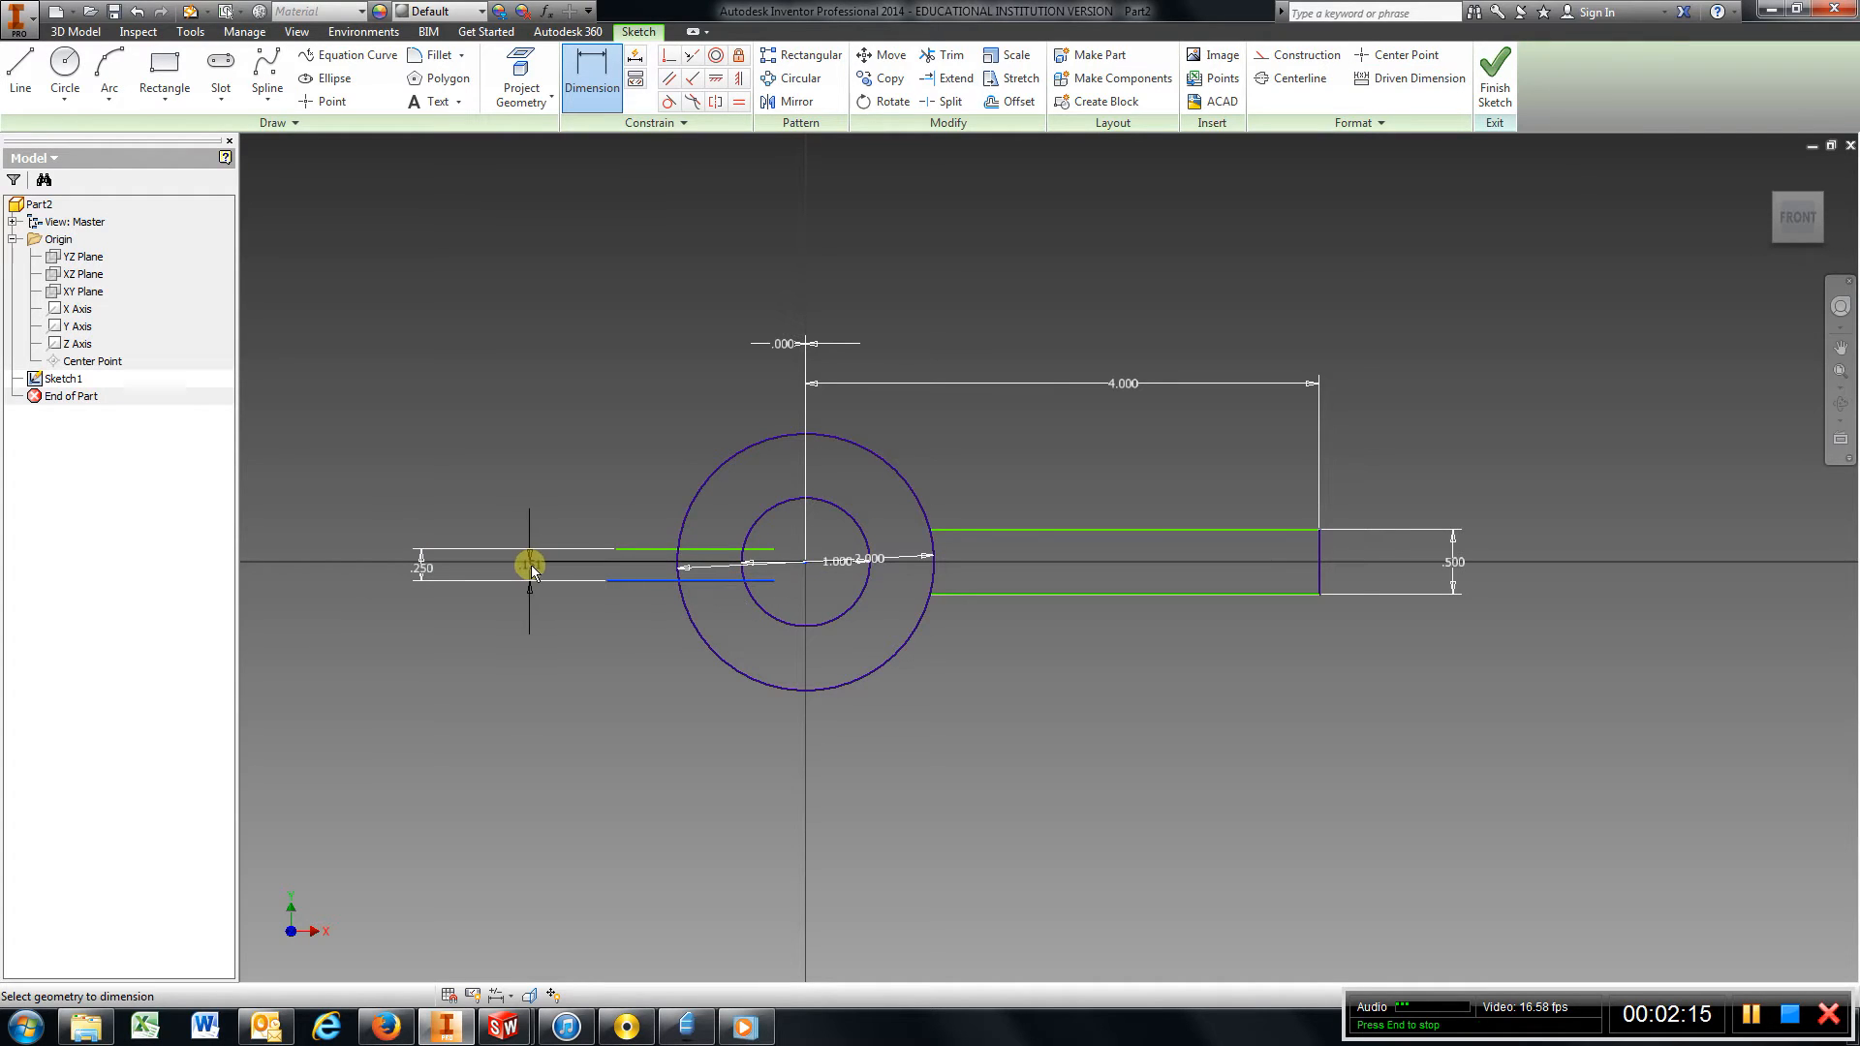
{"action": "left_click", "coordinate": [527, 563]}
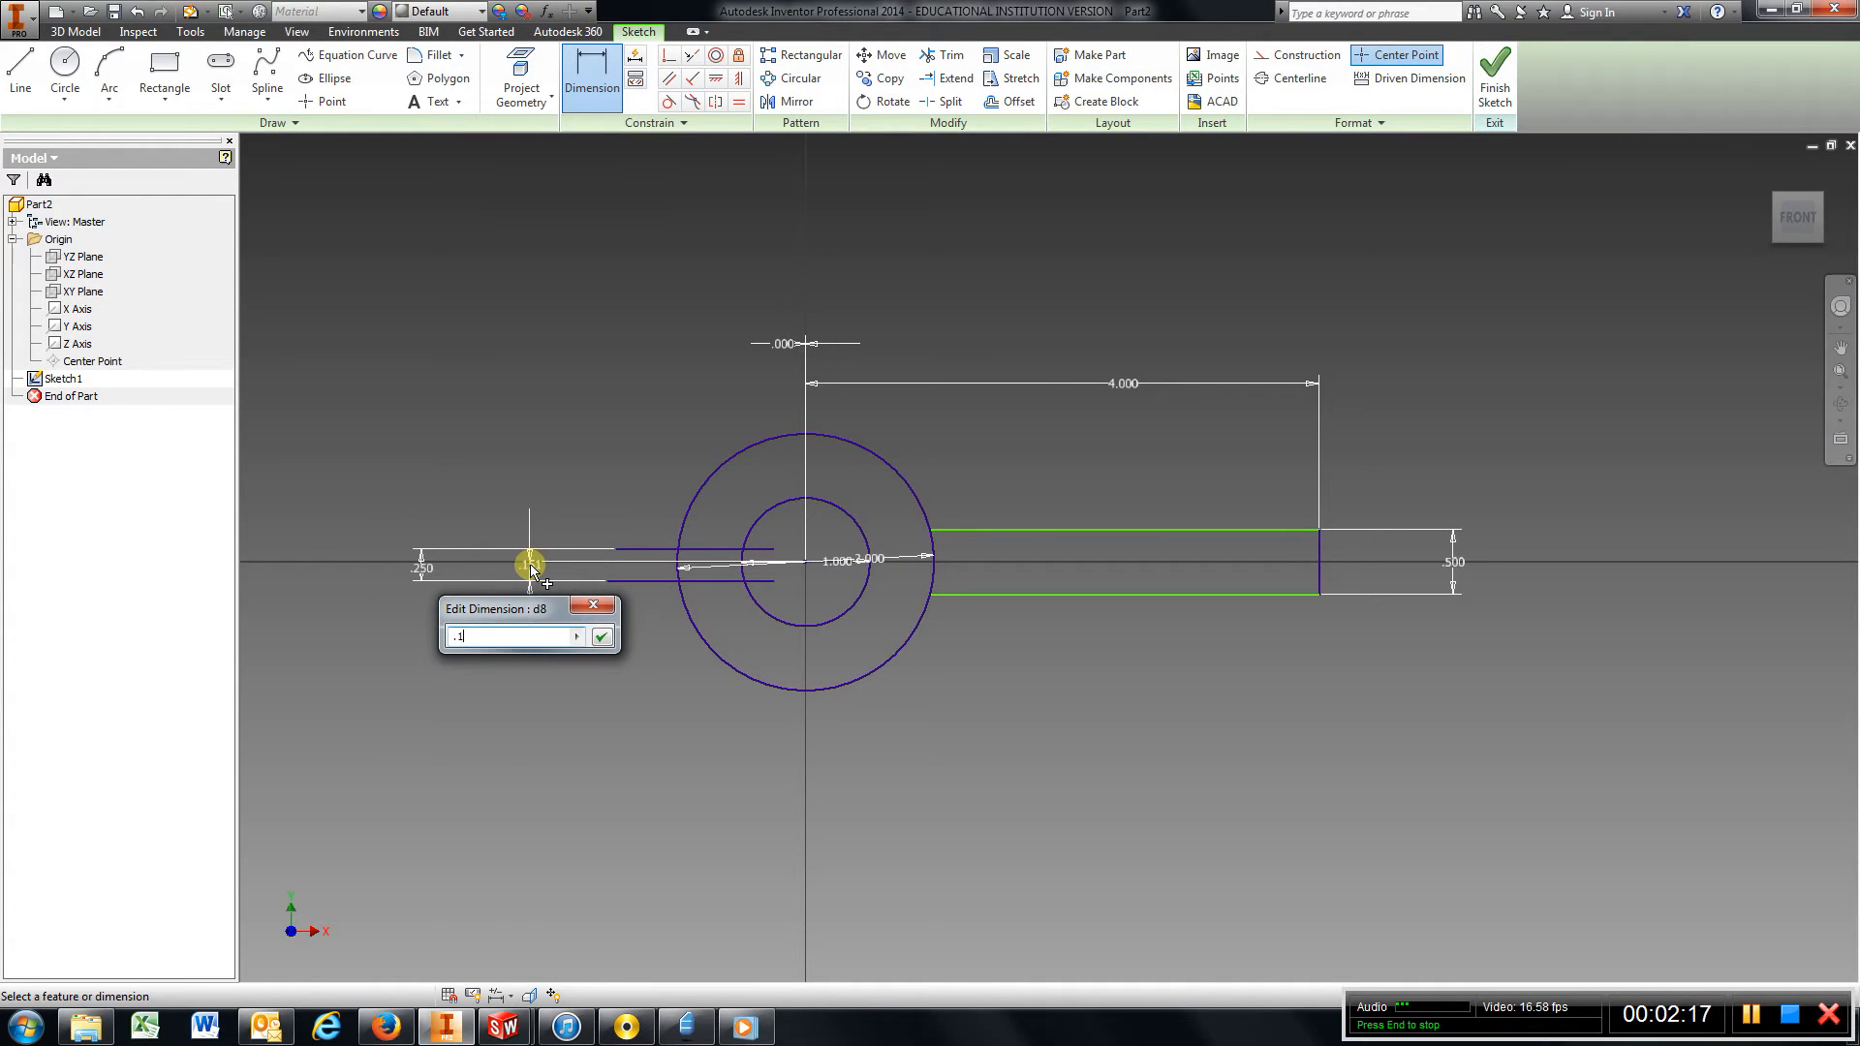
{"action": "left_click", "coordinate": [601, 638]}
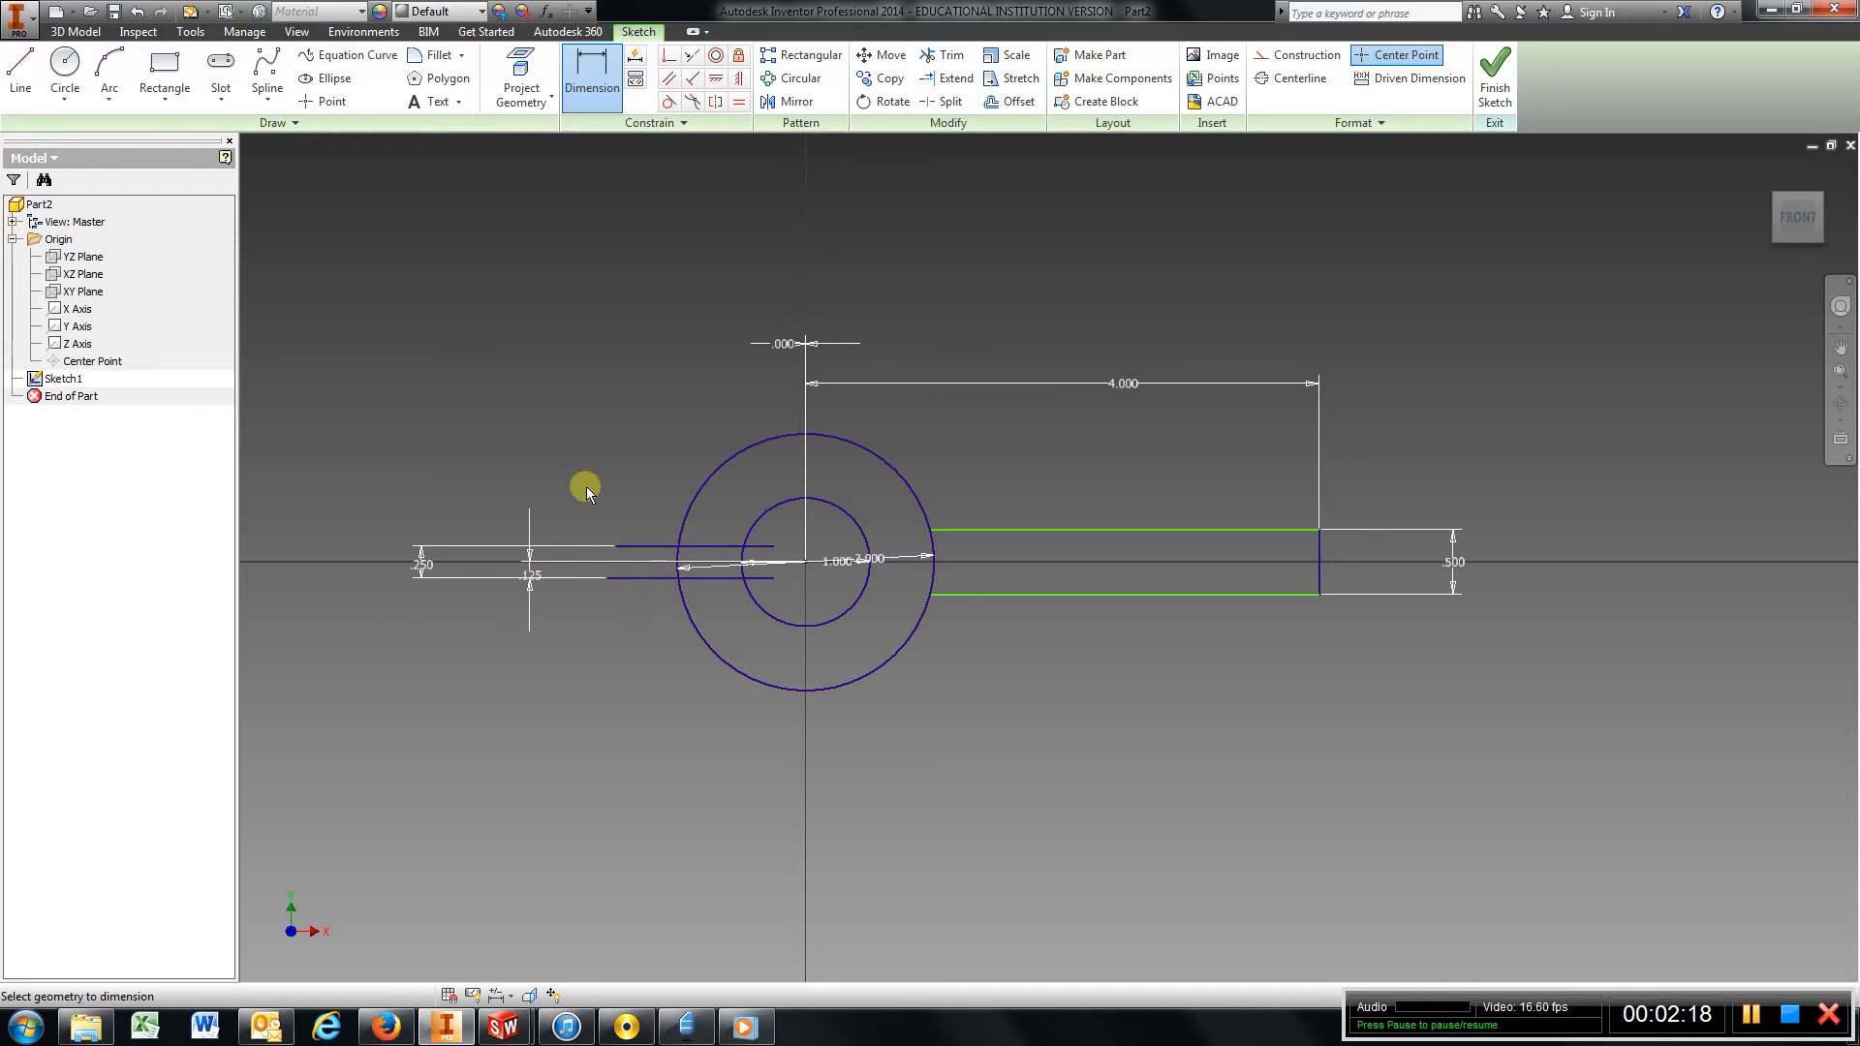
Trim the ring arcs and leftover keyway and arm segments into one closed outline.
{"action": "left_click", "coordinate": [949, 54]}
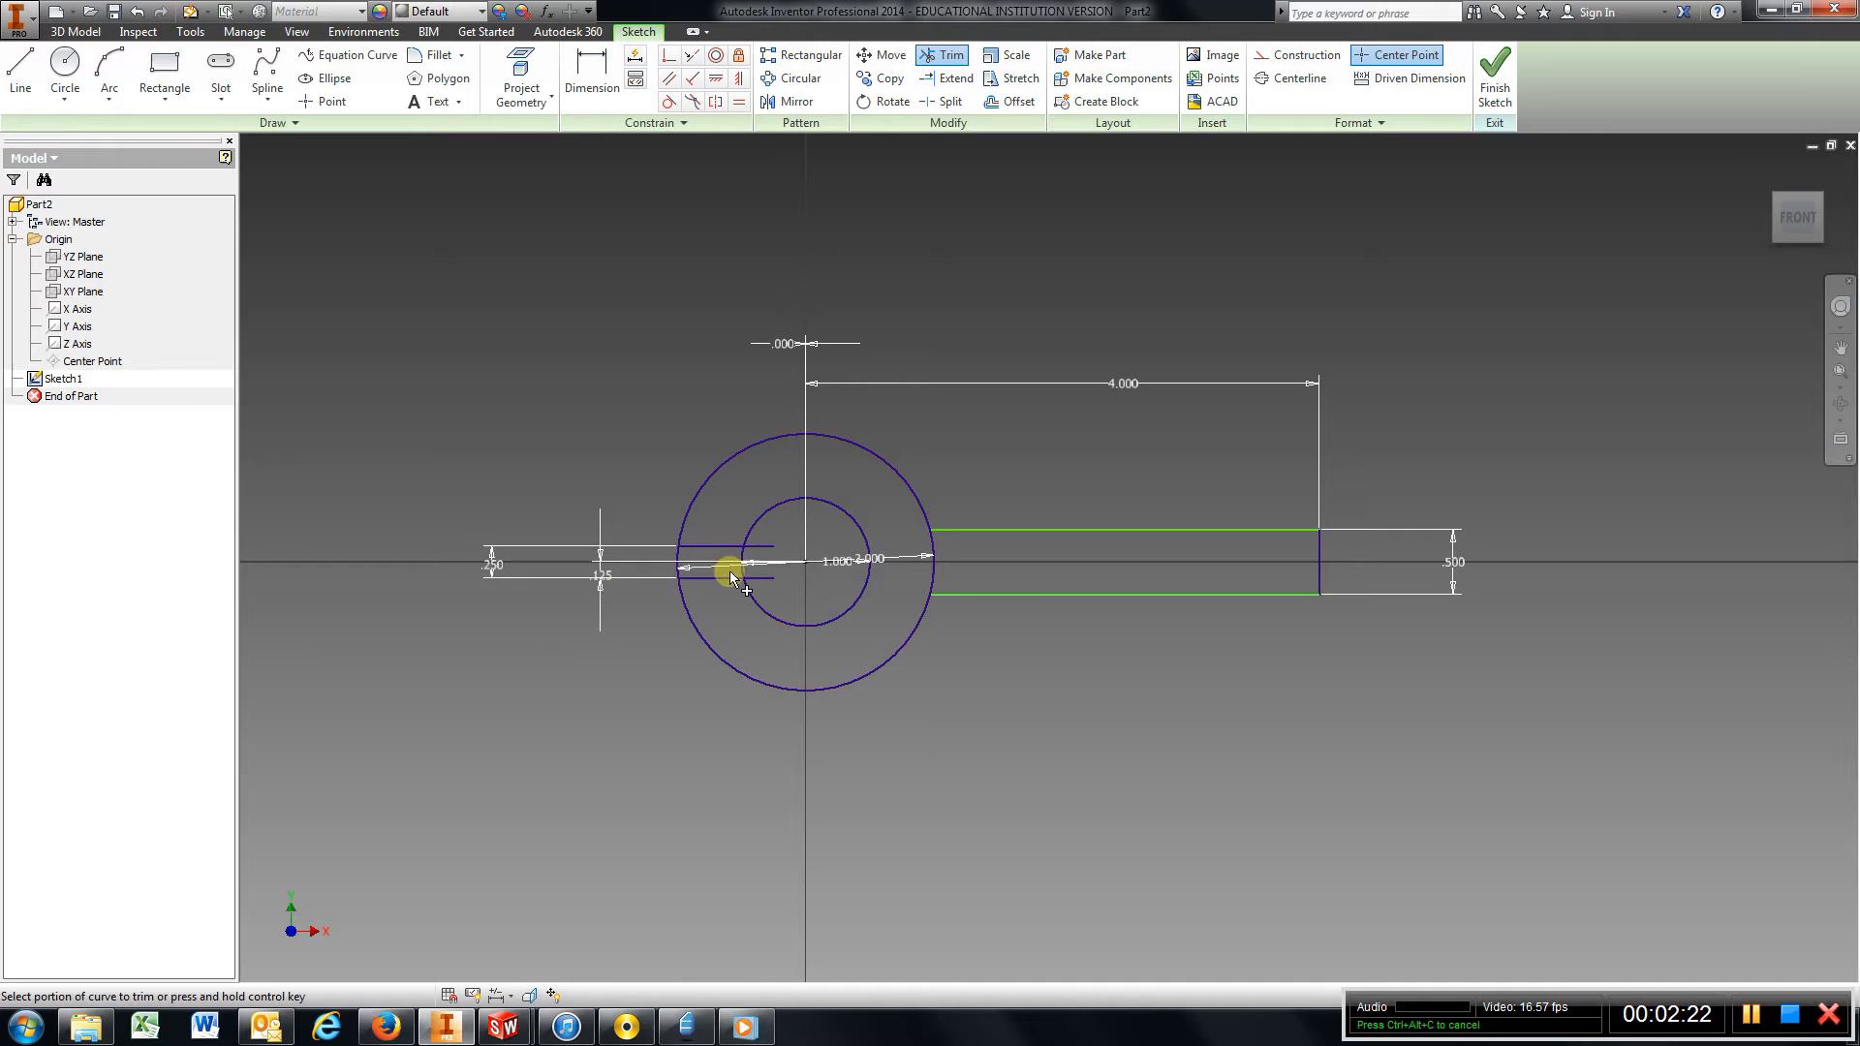
{"action": "left_click", "coordinate": [730, 574]}
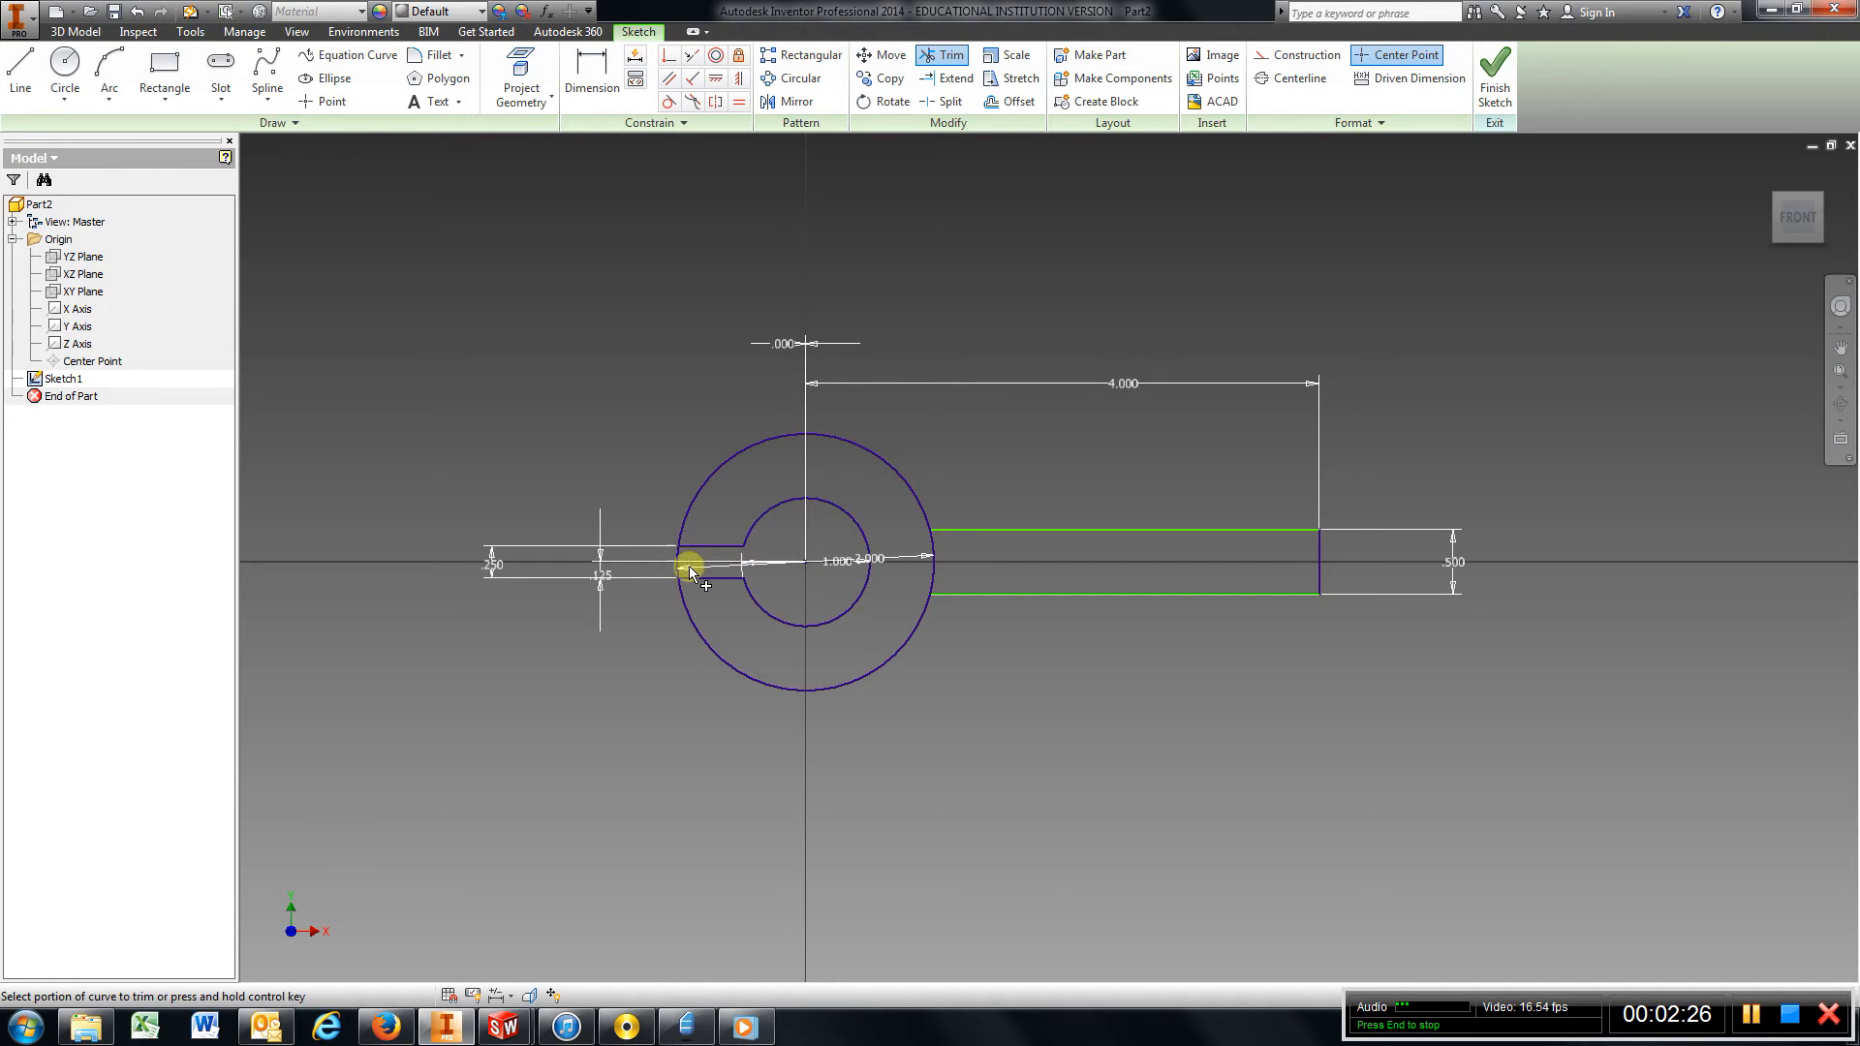
{"action": "left_click", "coordinate": [682, 566]}
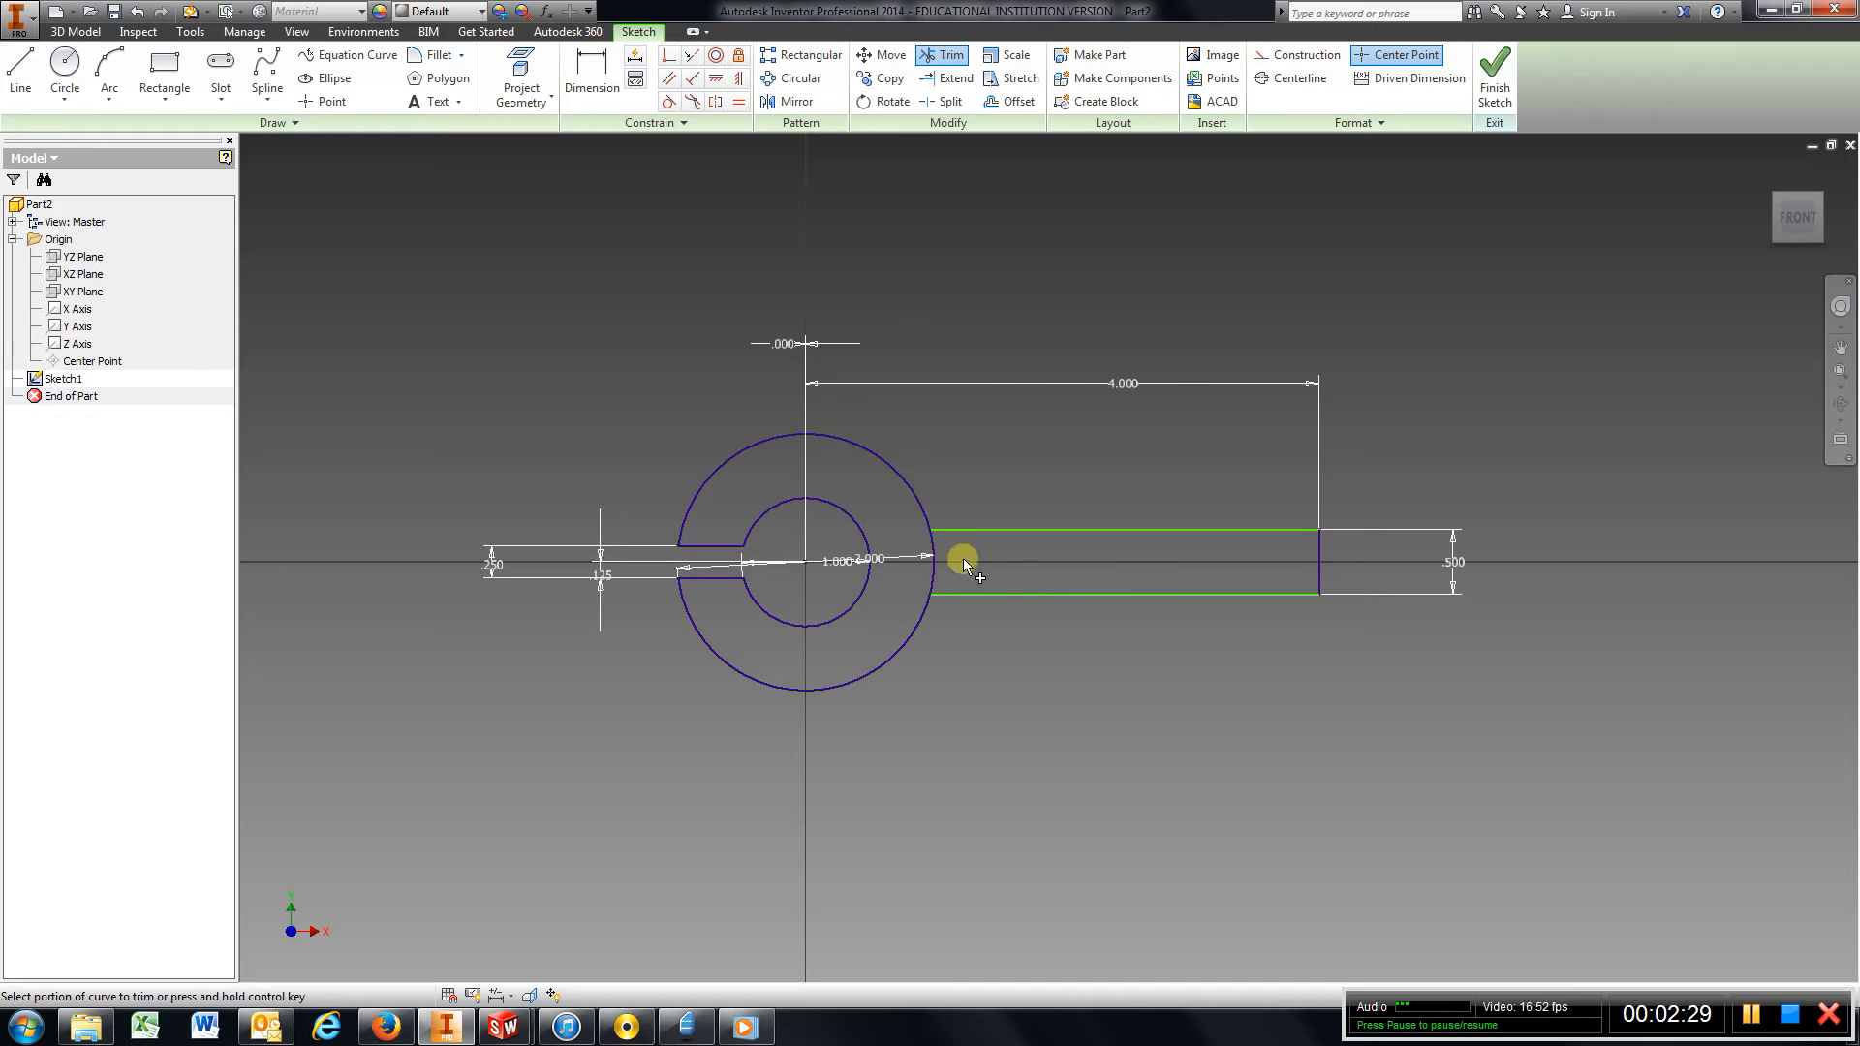
{"action": "left_click", "coordinate": [961, 564]}
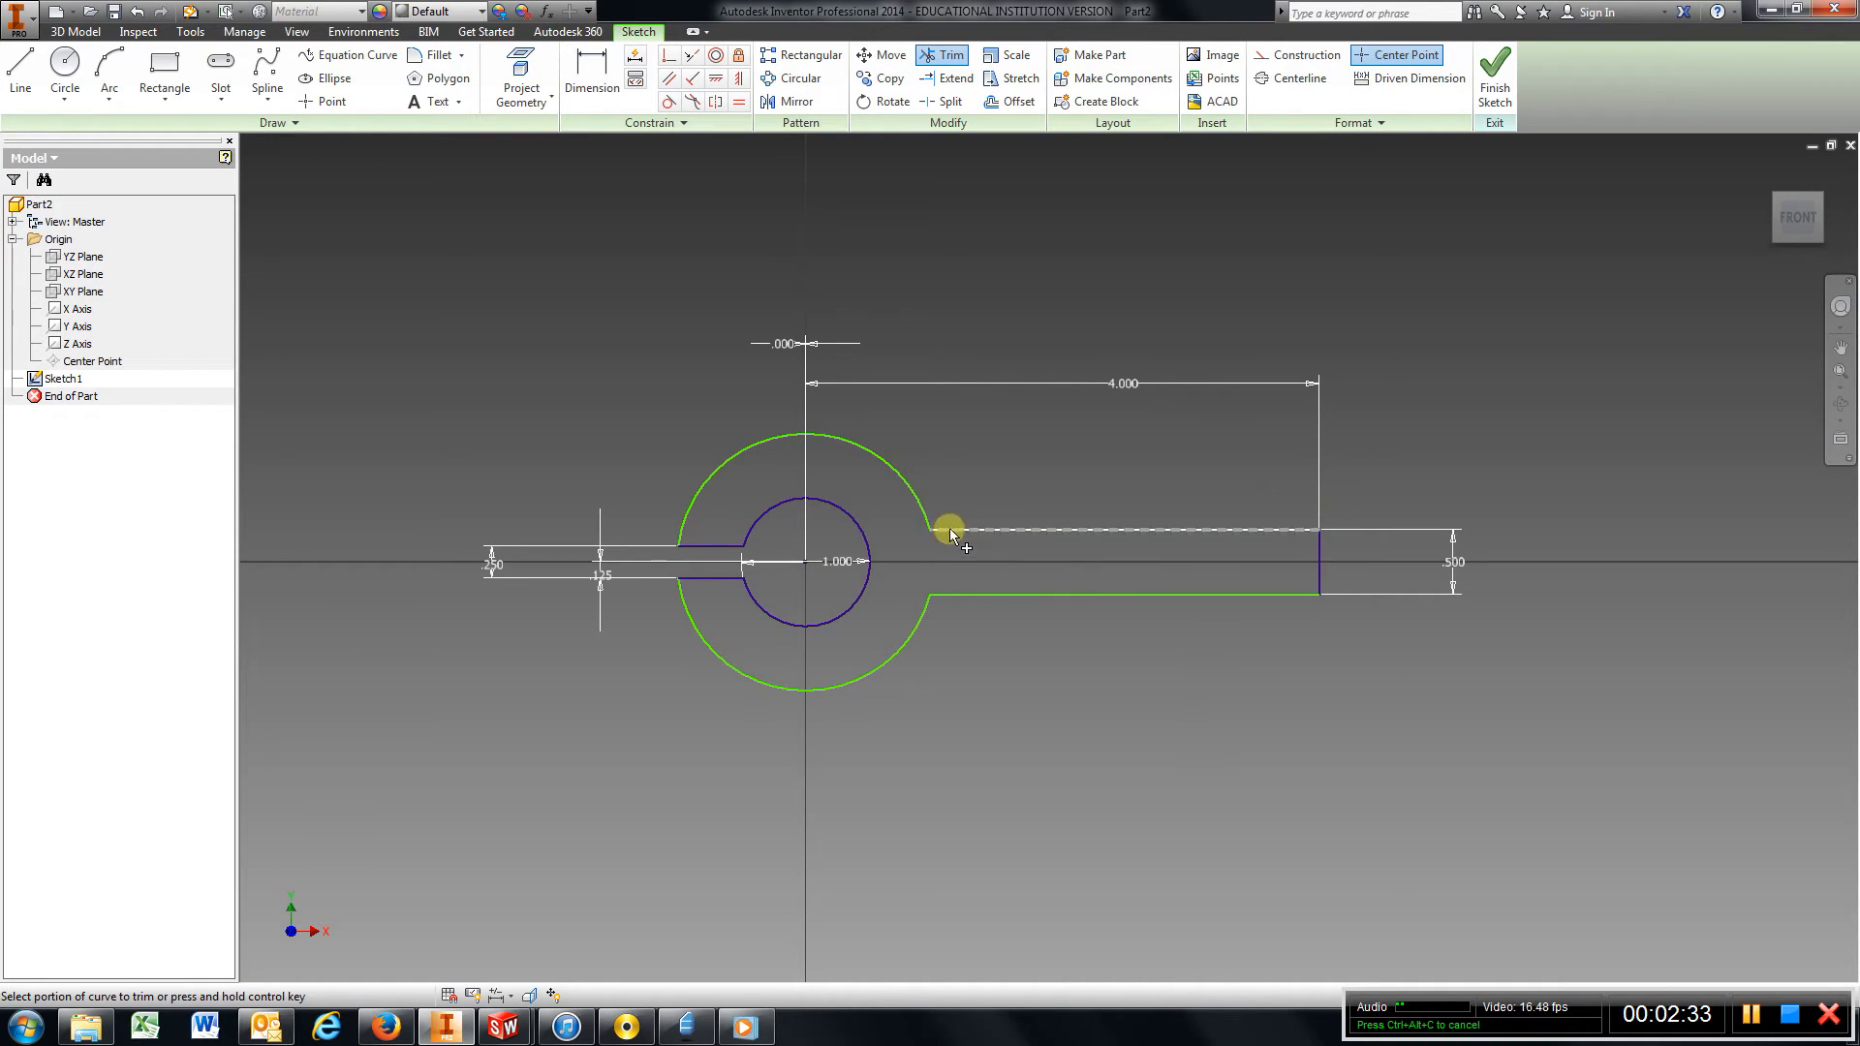
{"action": "left_click", "coordinate": [951, 531]}
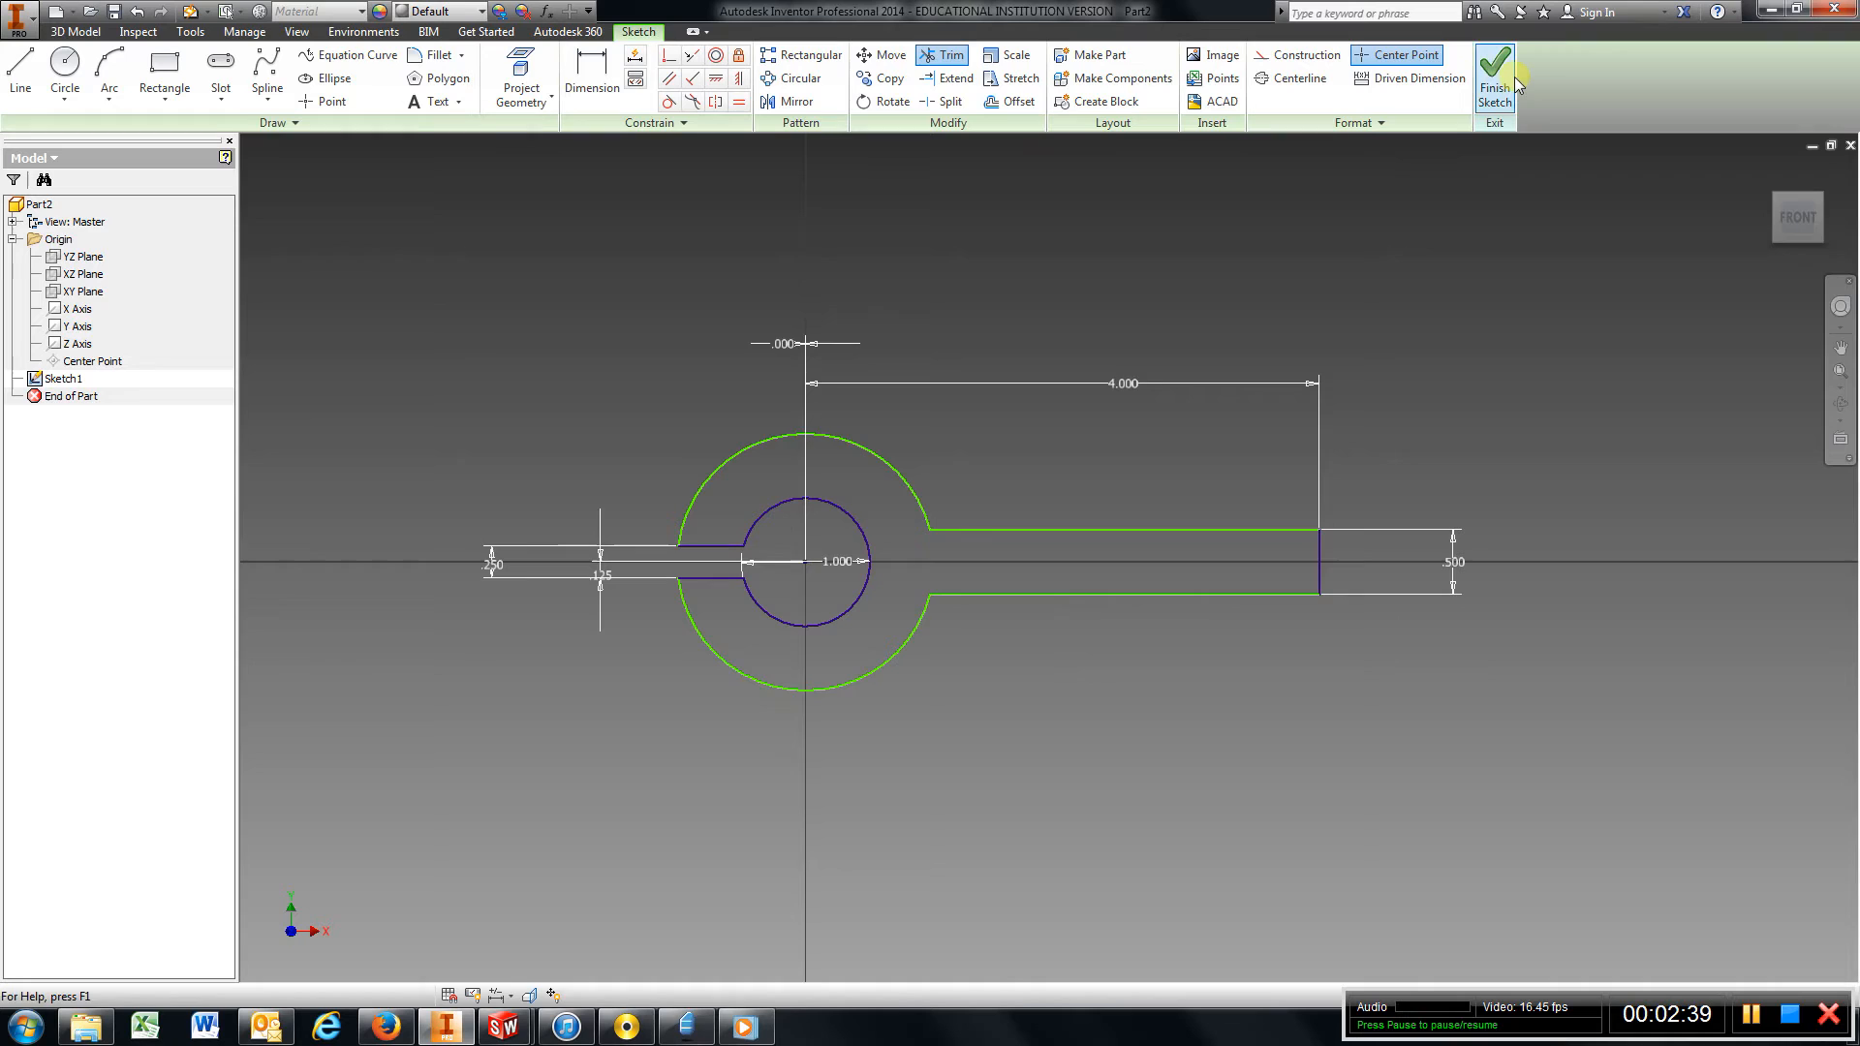
Finish Sketch1 and return to the 3D model.
{"action": "left_click", "coordinate": [1494, 77]}
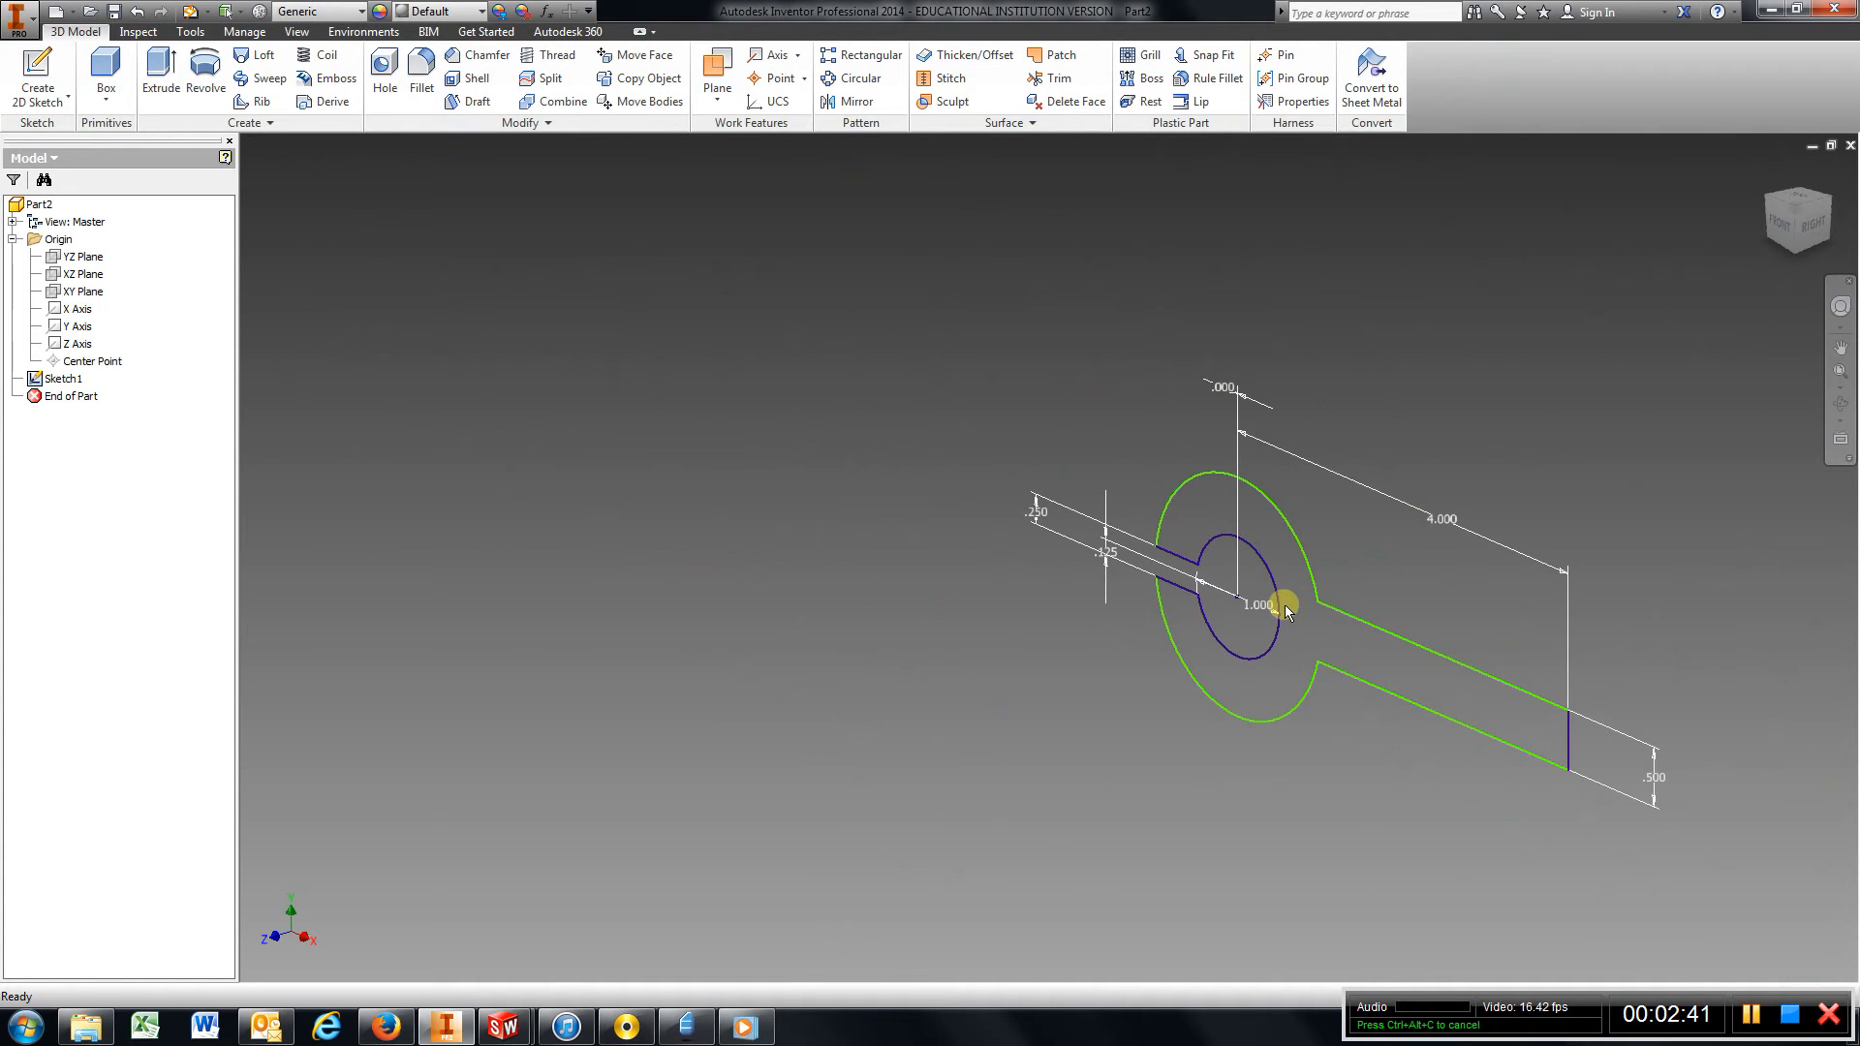
{"action": "left_click", "coordinate": [161, 74]}
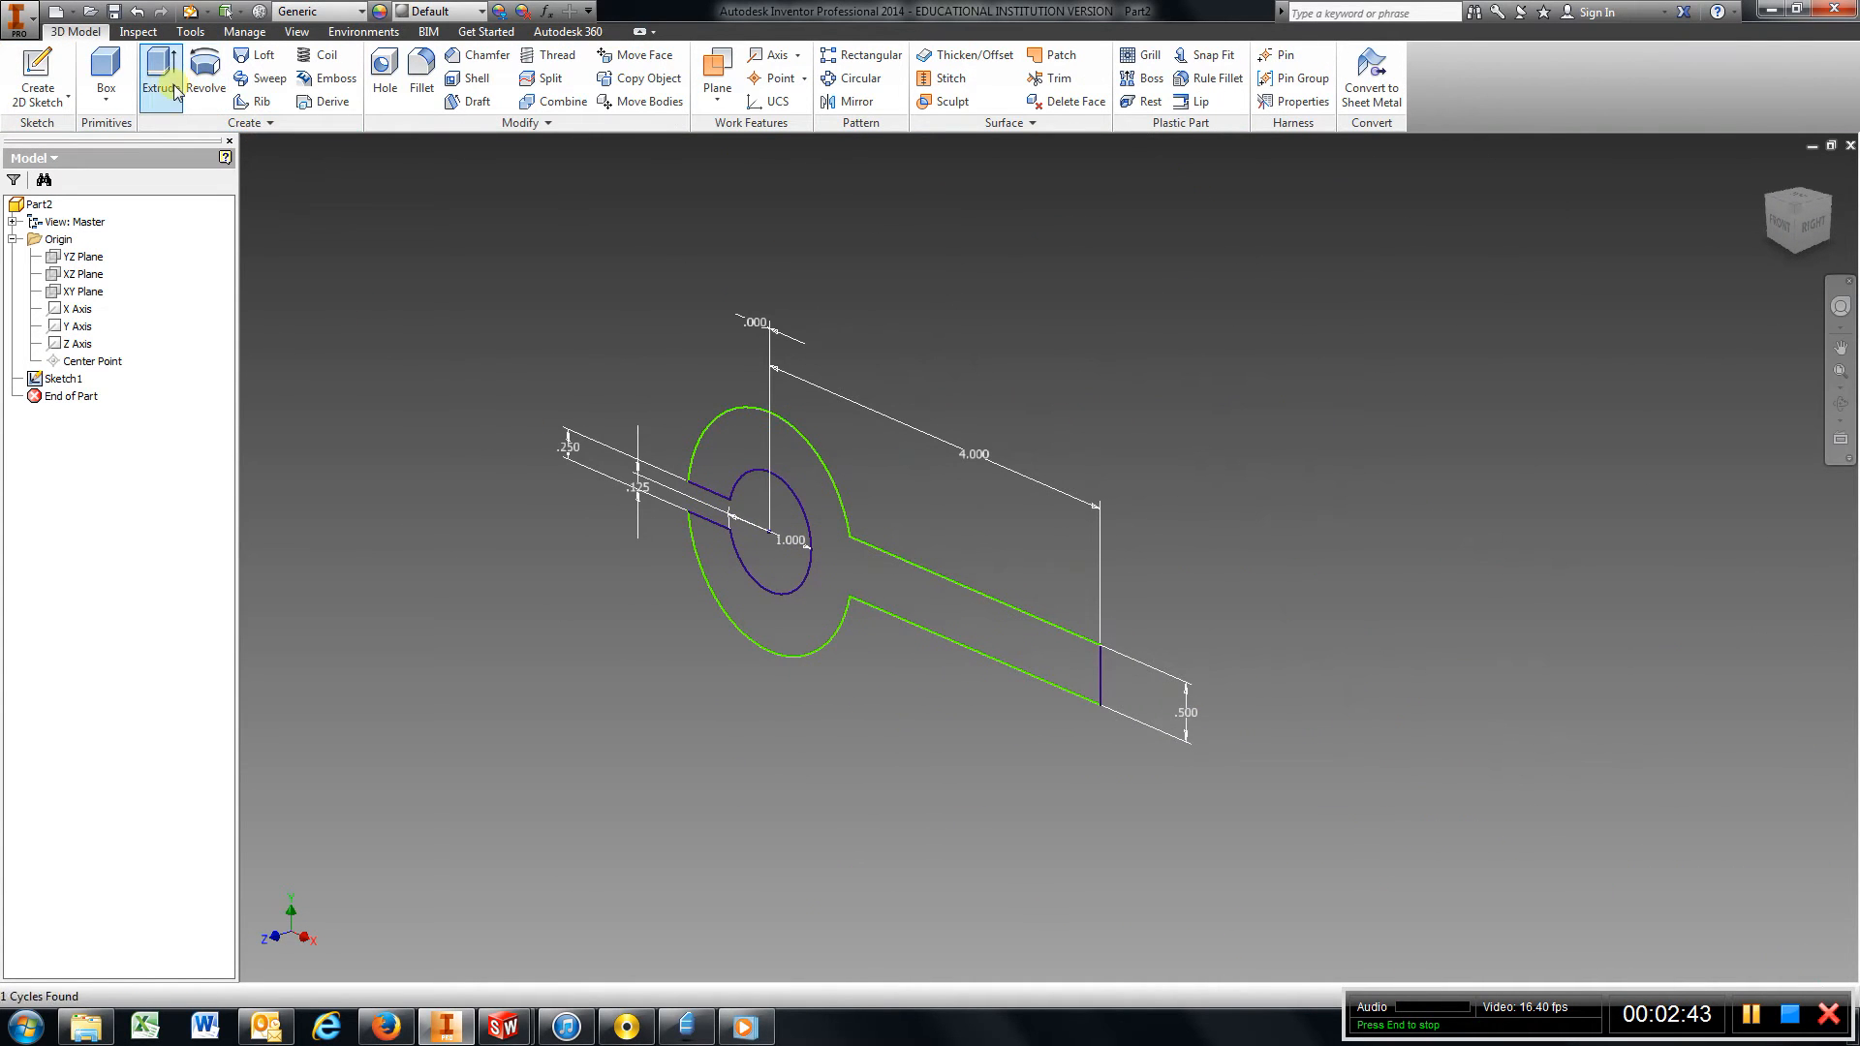
Extrude the ring-and-arm profile 1 in thick as Extrusion1.
{"action": "left_click", "coordinate": [161, 77]}
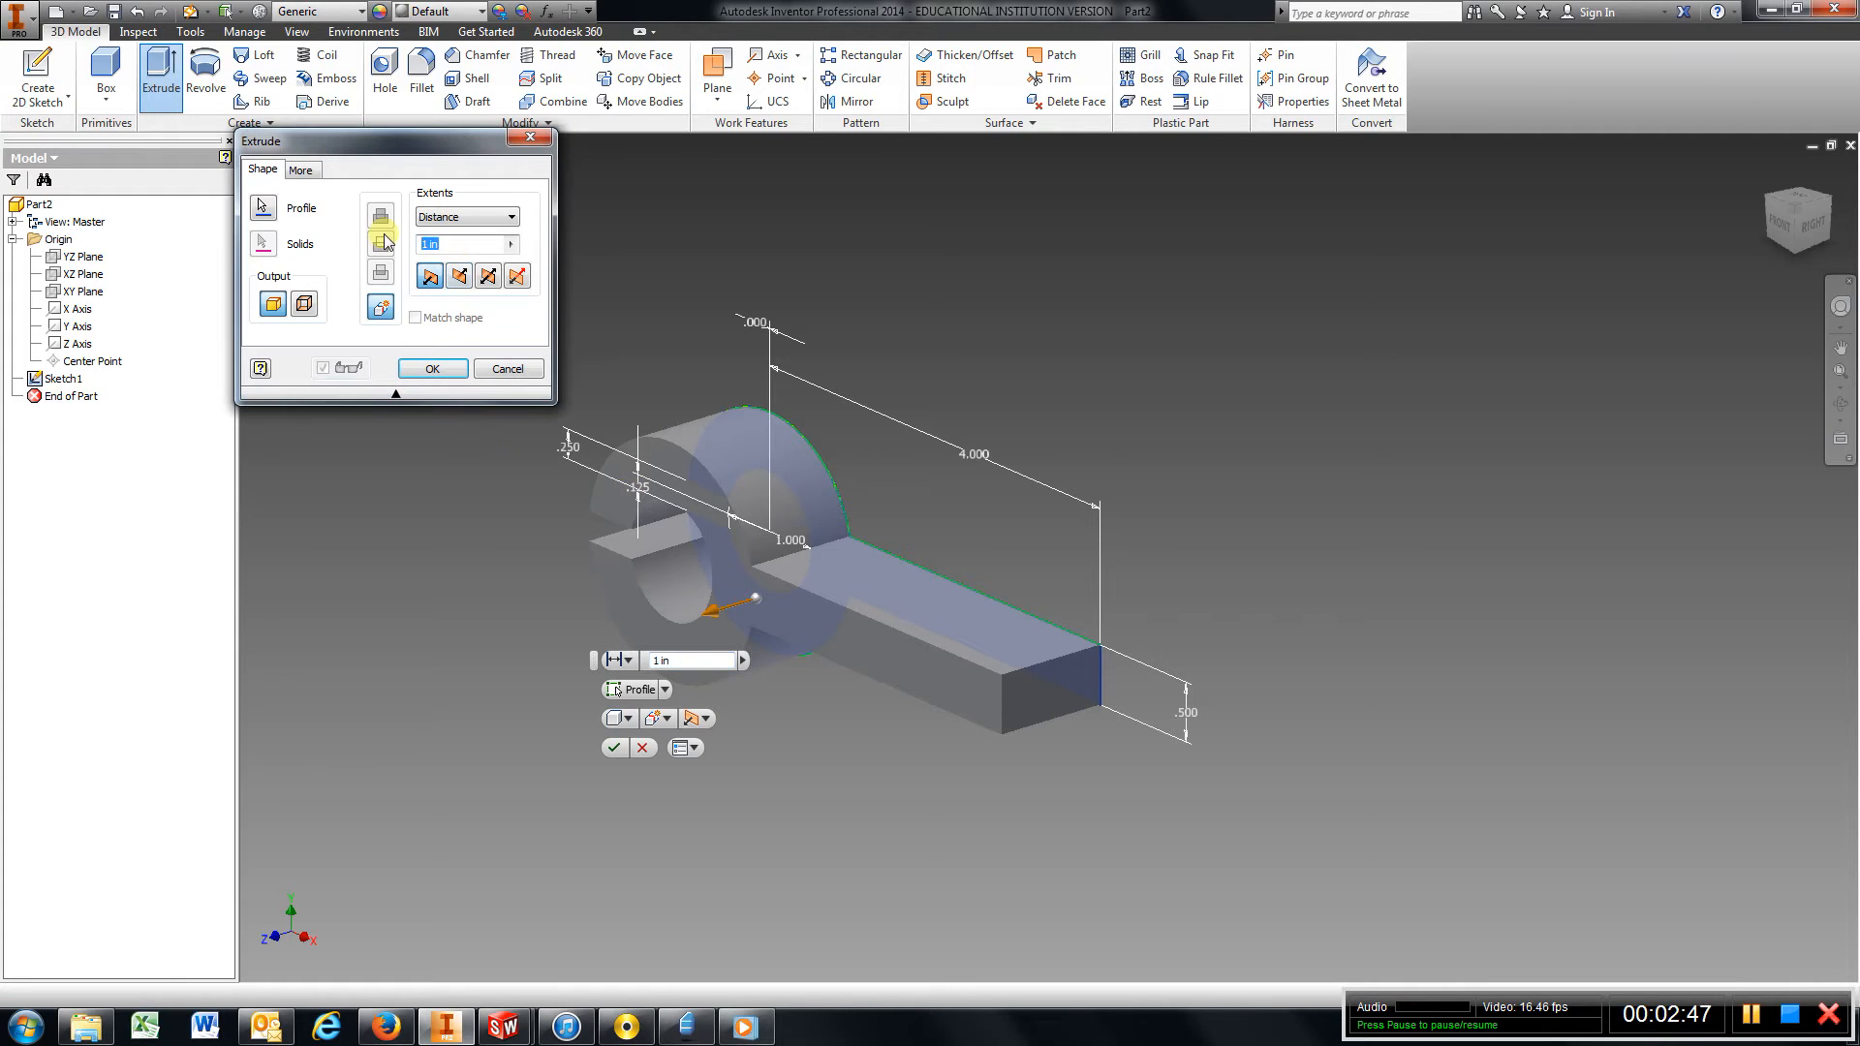
{"action": "left_click", "coordinate": [430, 368]}
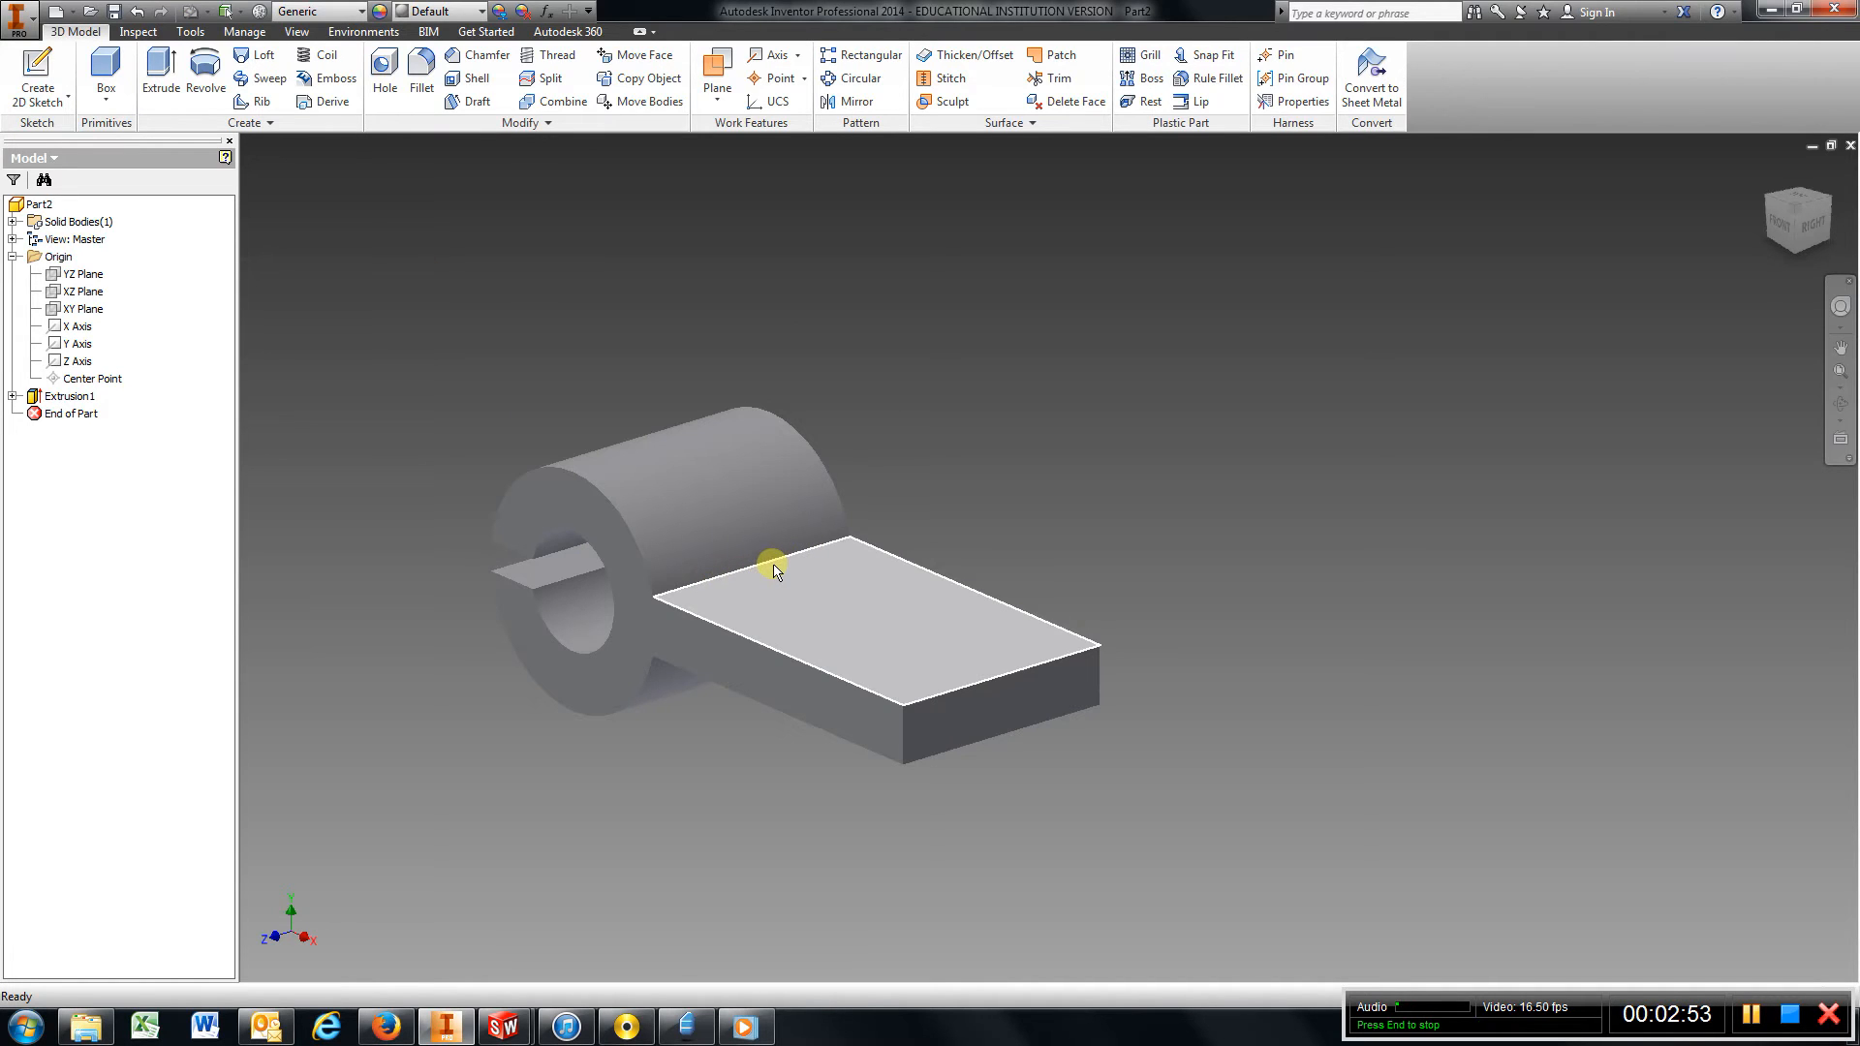
{"action": "mouse_move", "coordinate": [436, 275]}
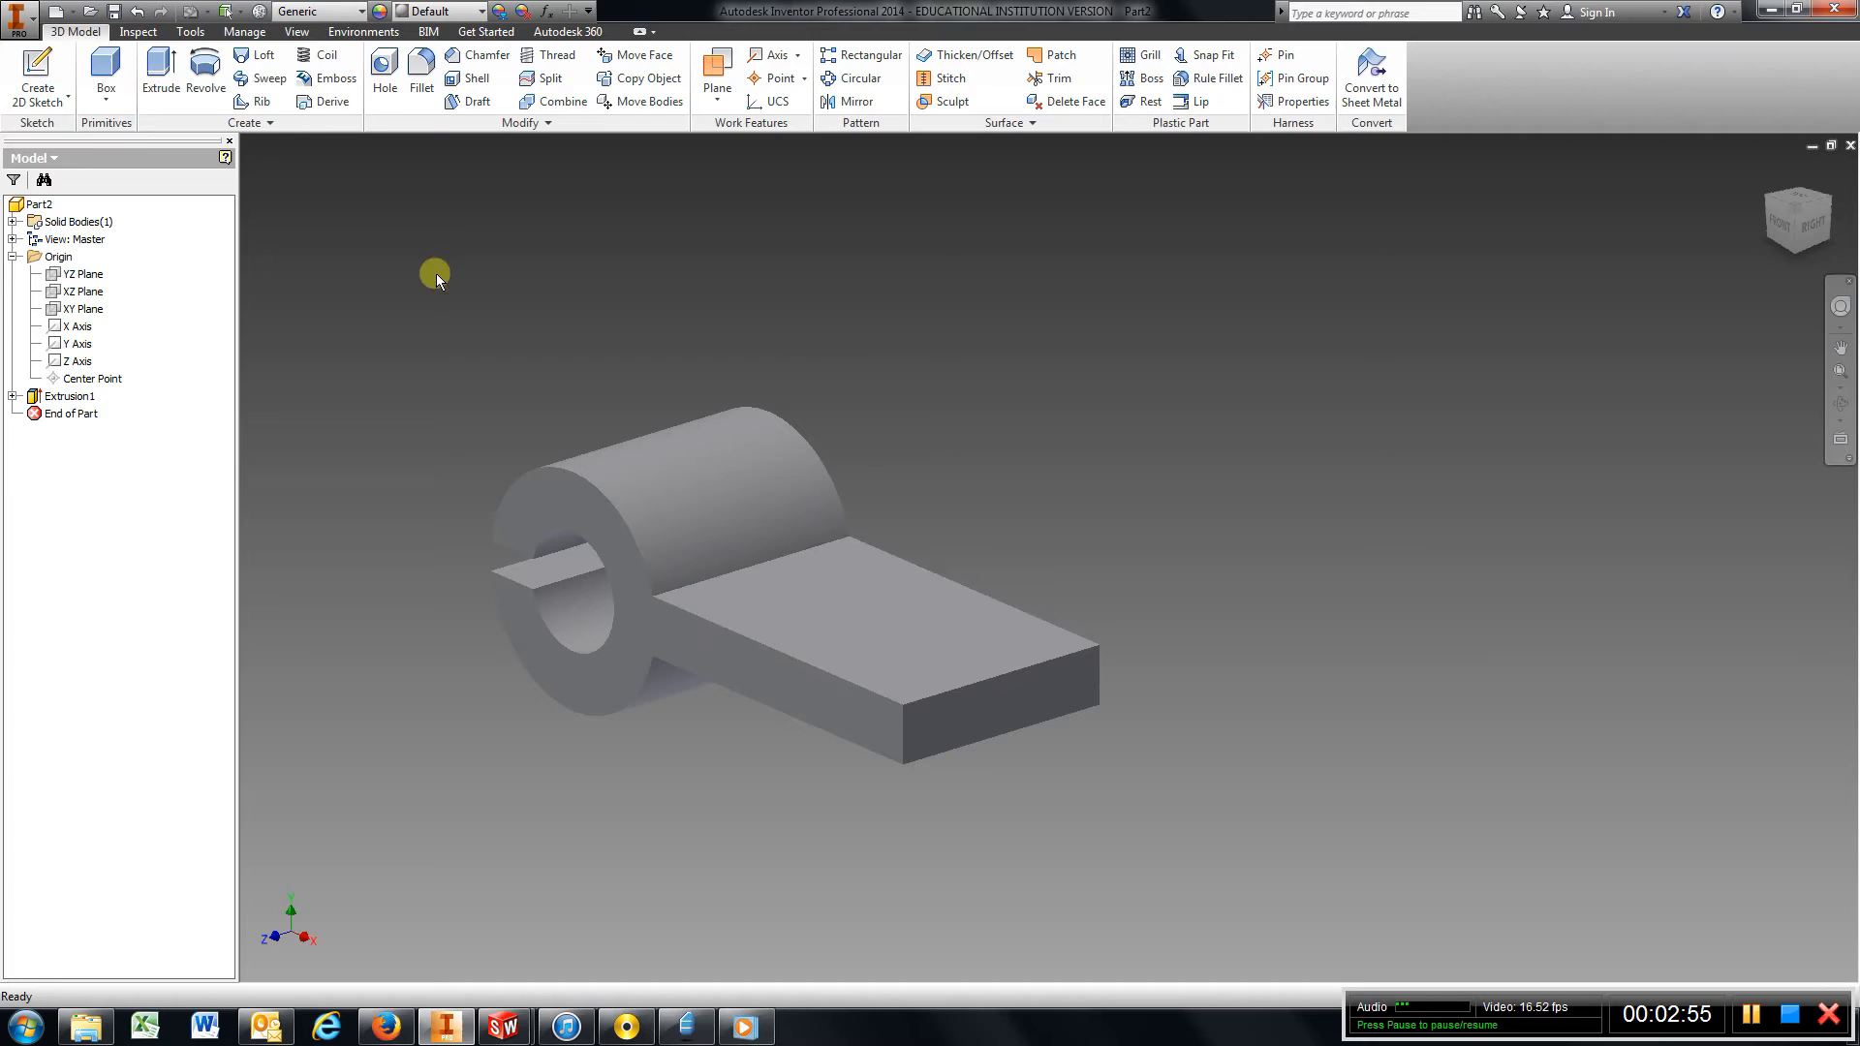
{"action": "mouse_move", "coordinate": [477, 78]}
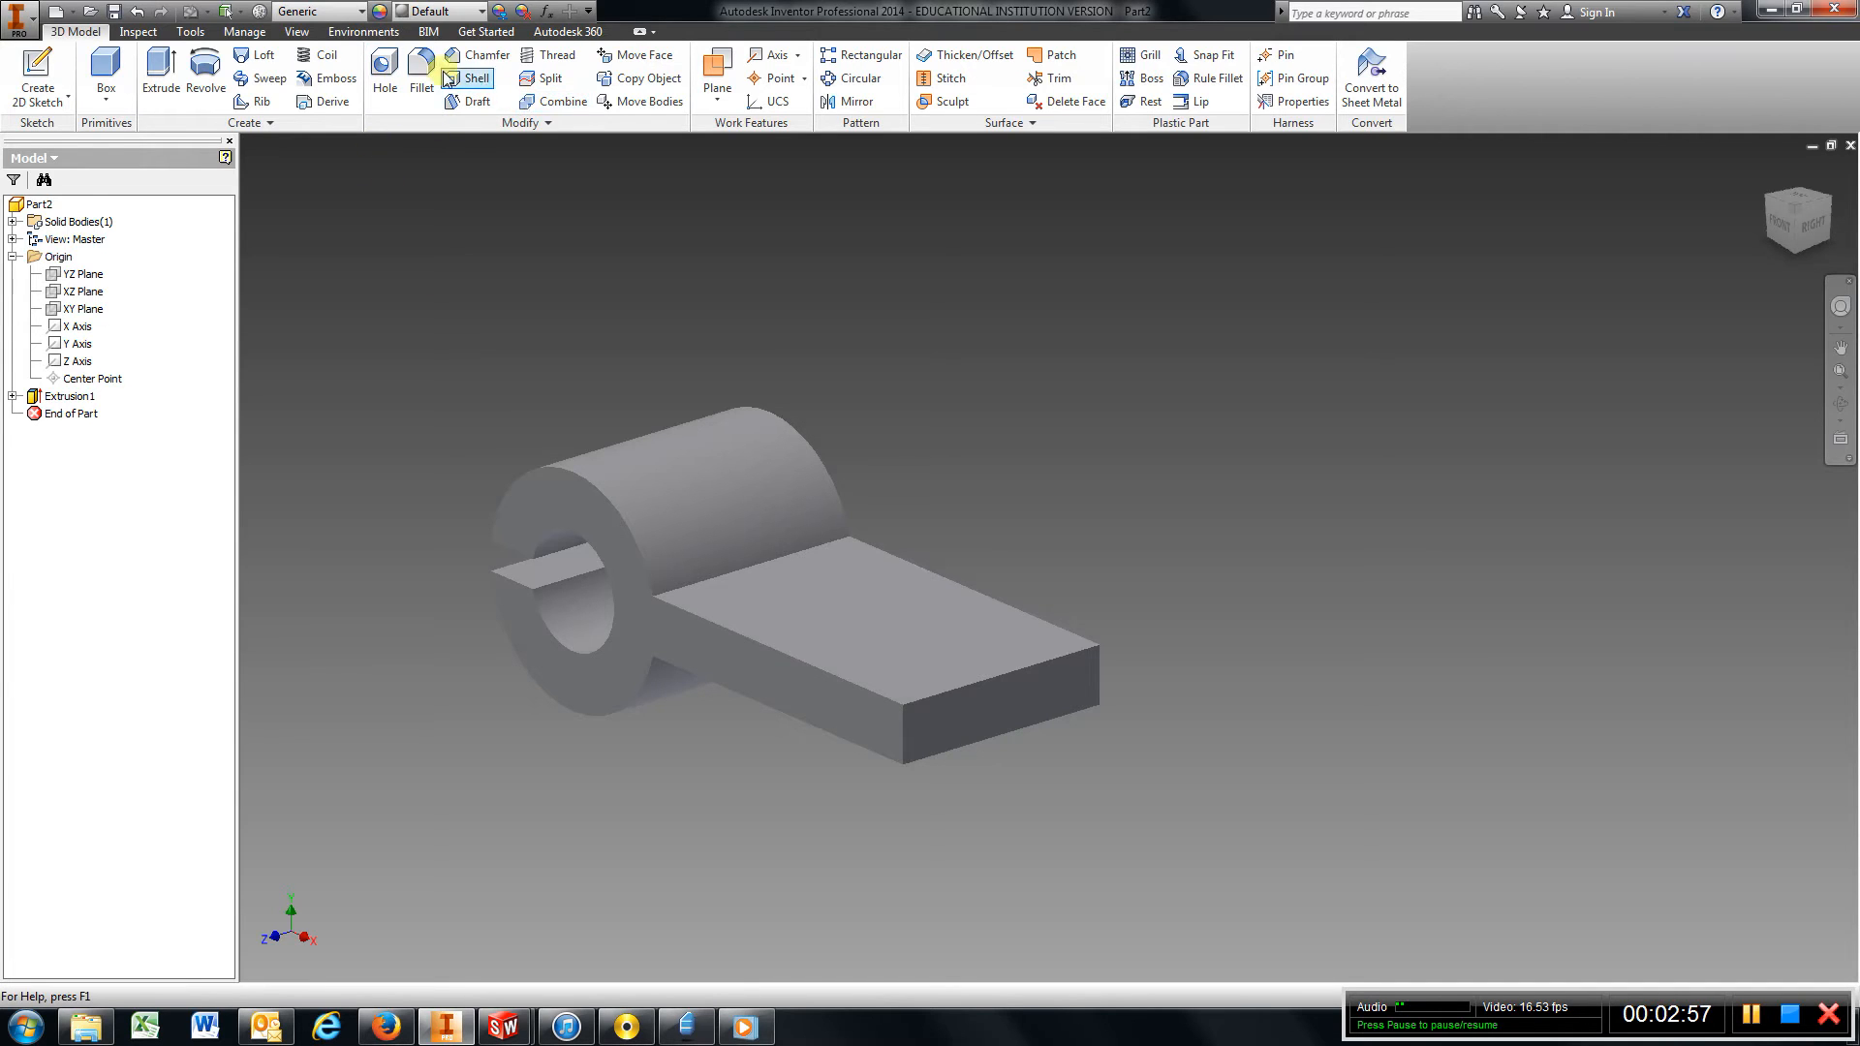
Apply a .3 radius Fillet1 to the edge where the arm meets the ring.
{"action": "left_click", "coordinate": [420, 79]}
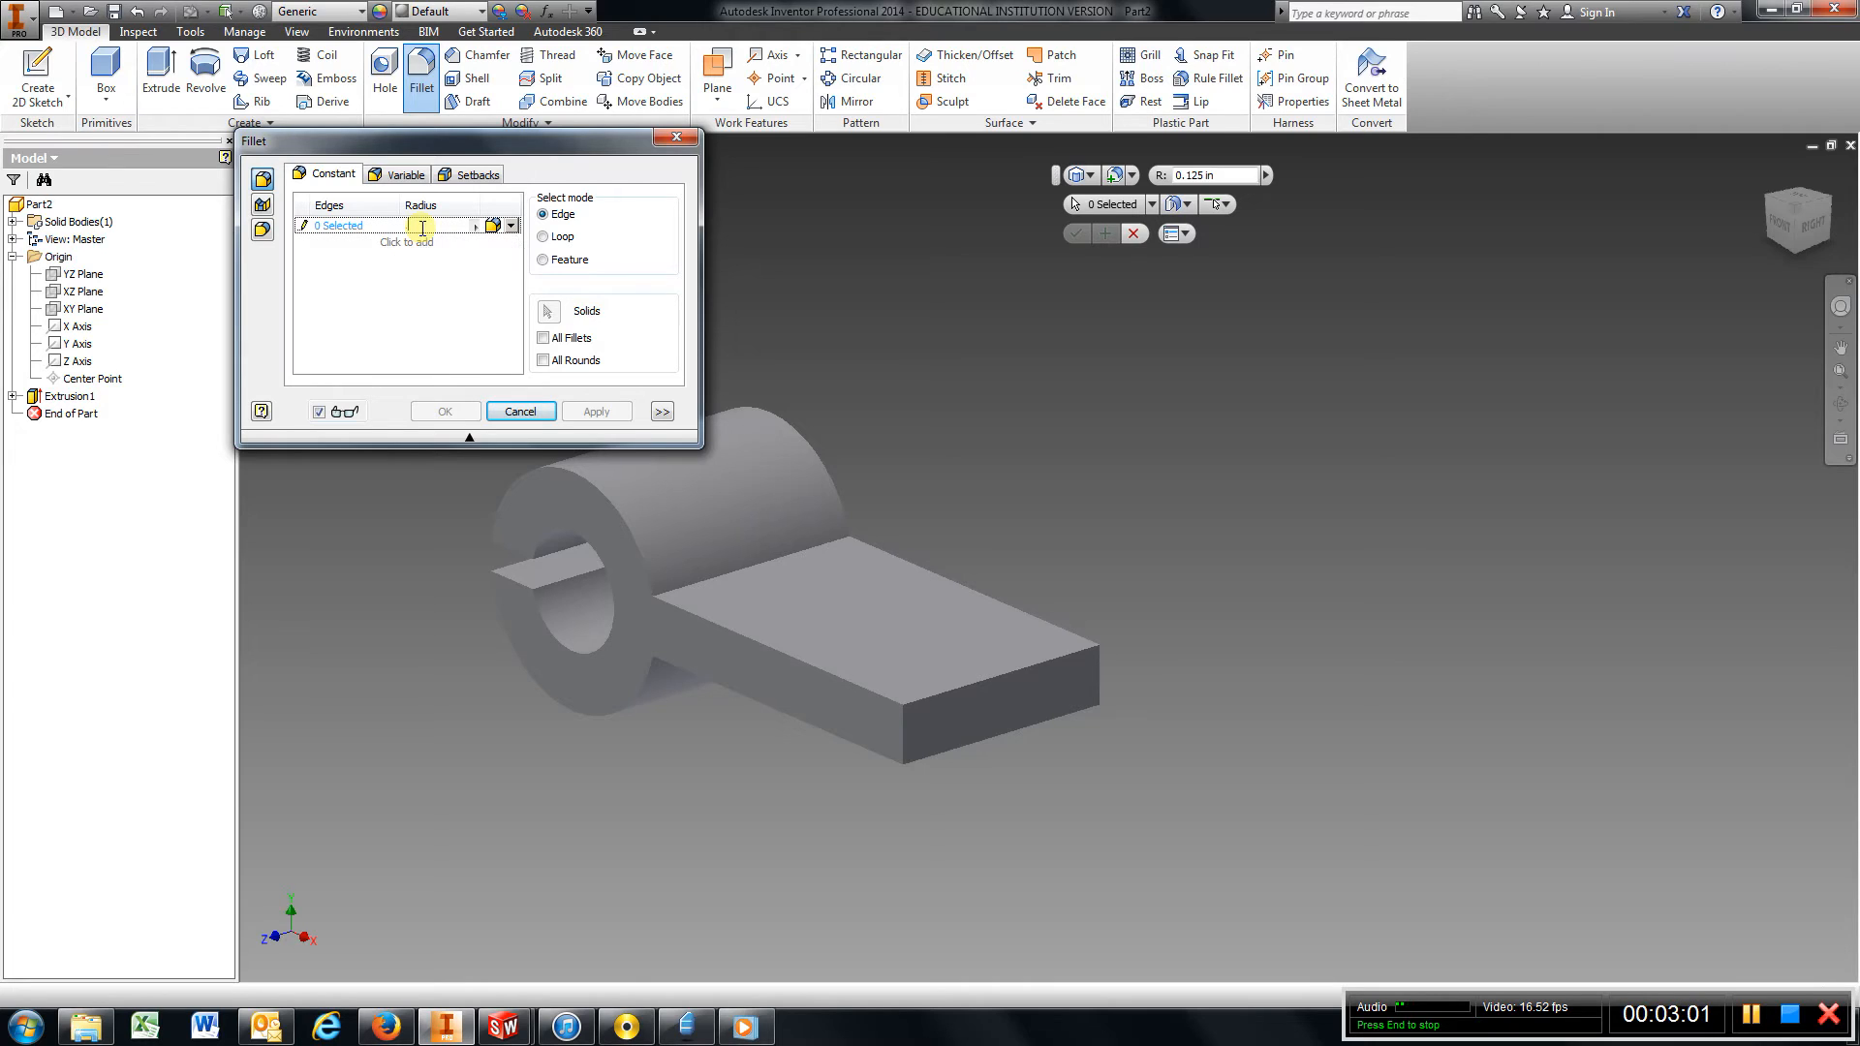
{"action": "type", "text": ".3"}
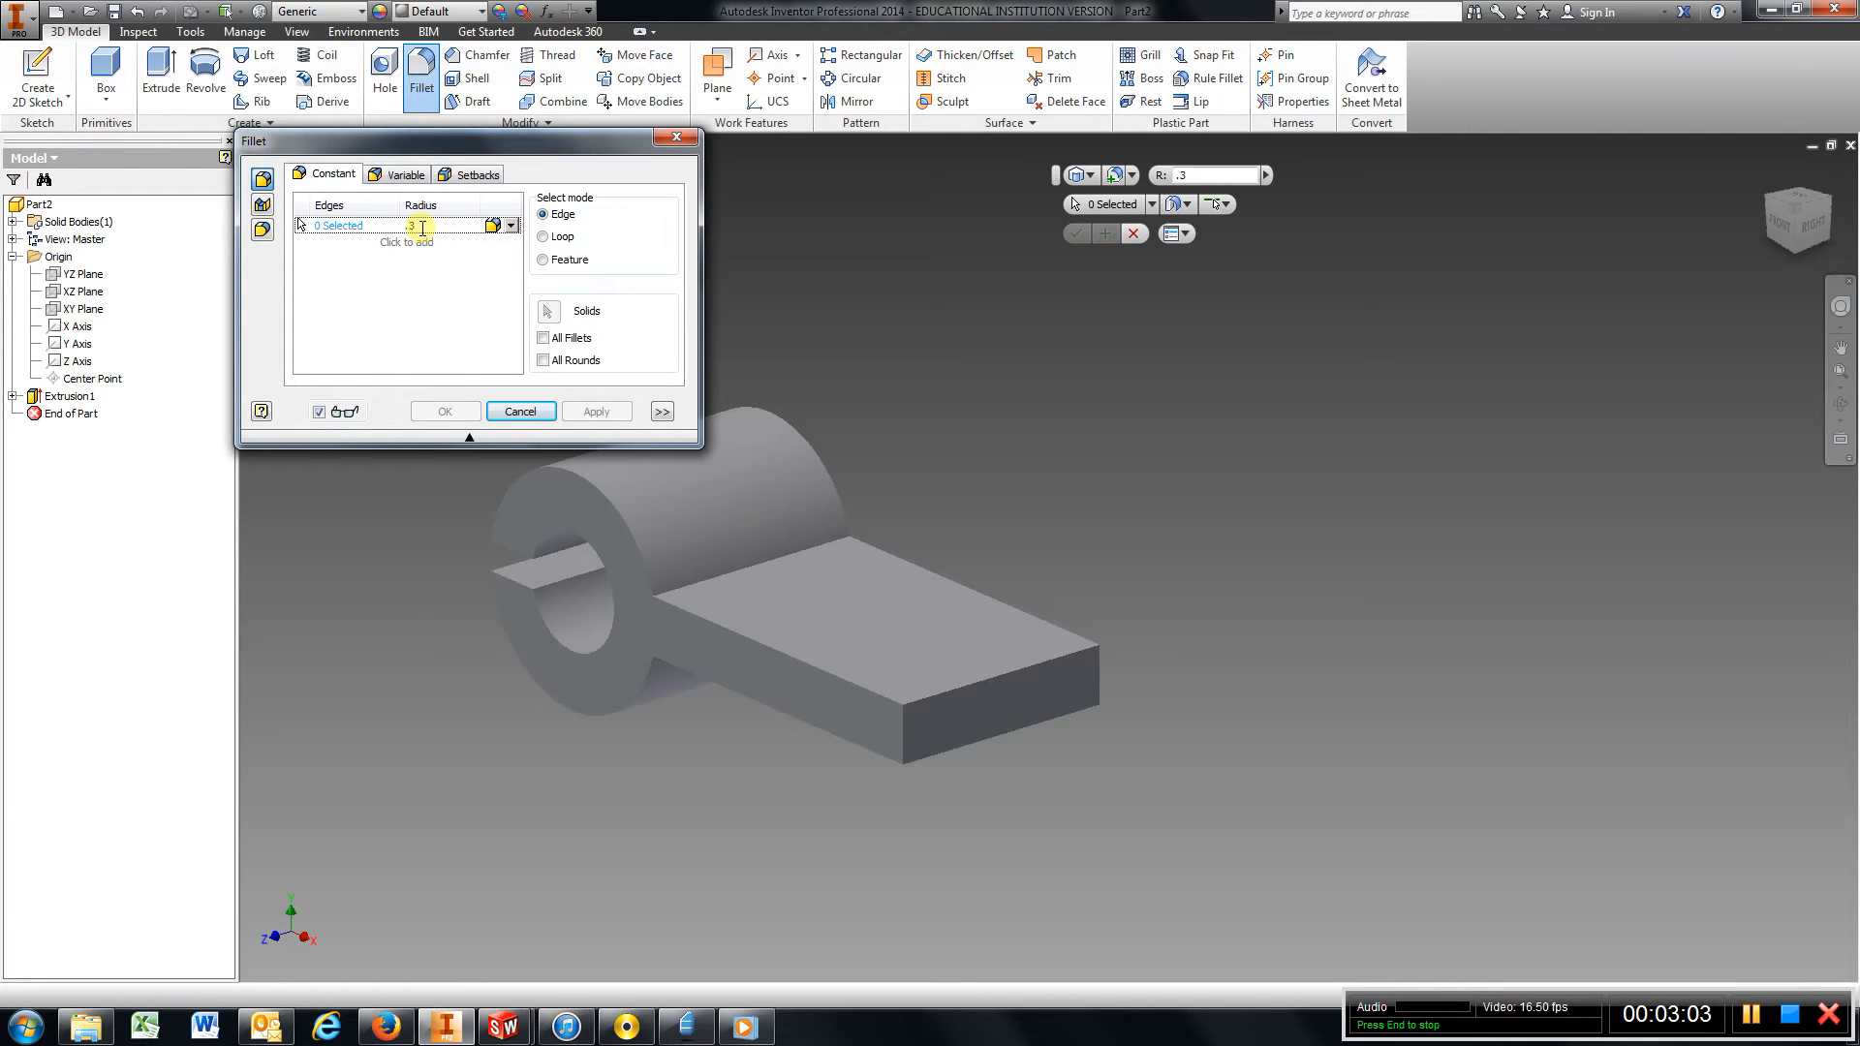
{"action": "left_click", "coordinate": [781, 560]}
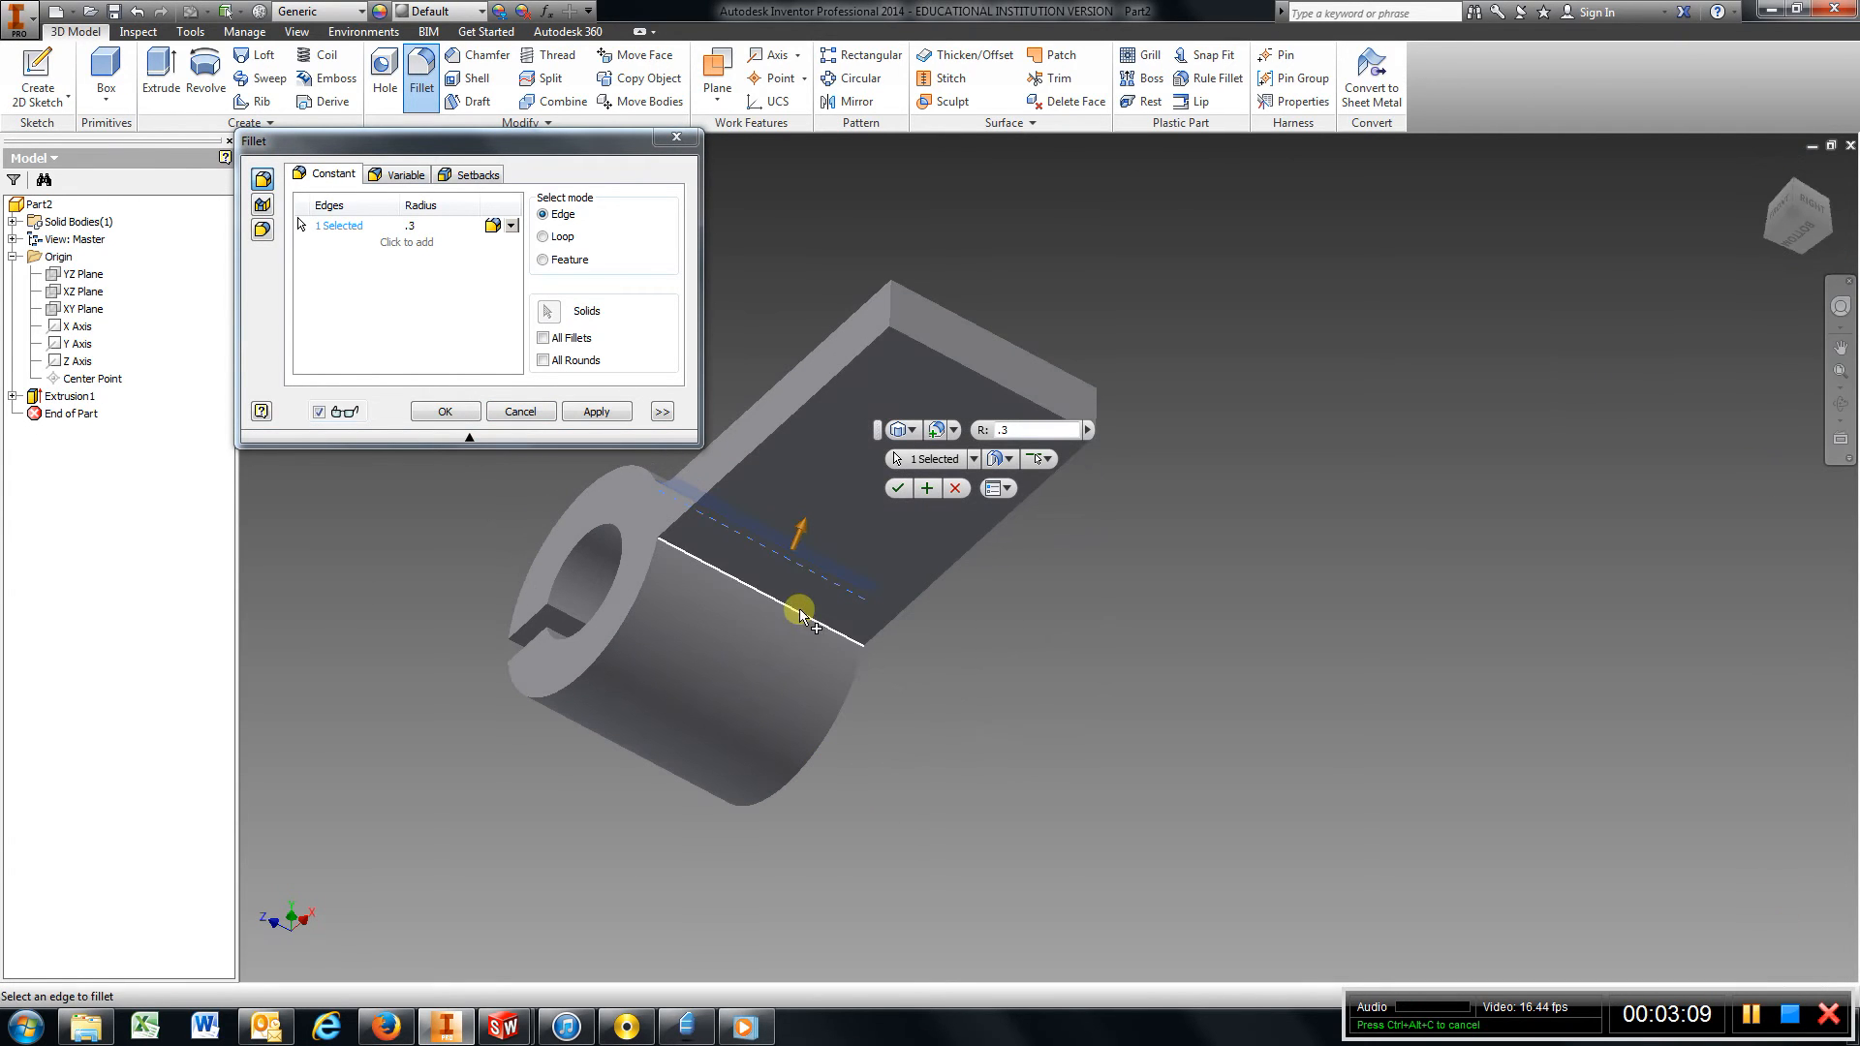
{"action": "left_click", "coordinate": [595, 411]}
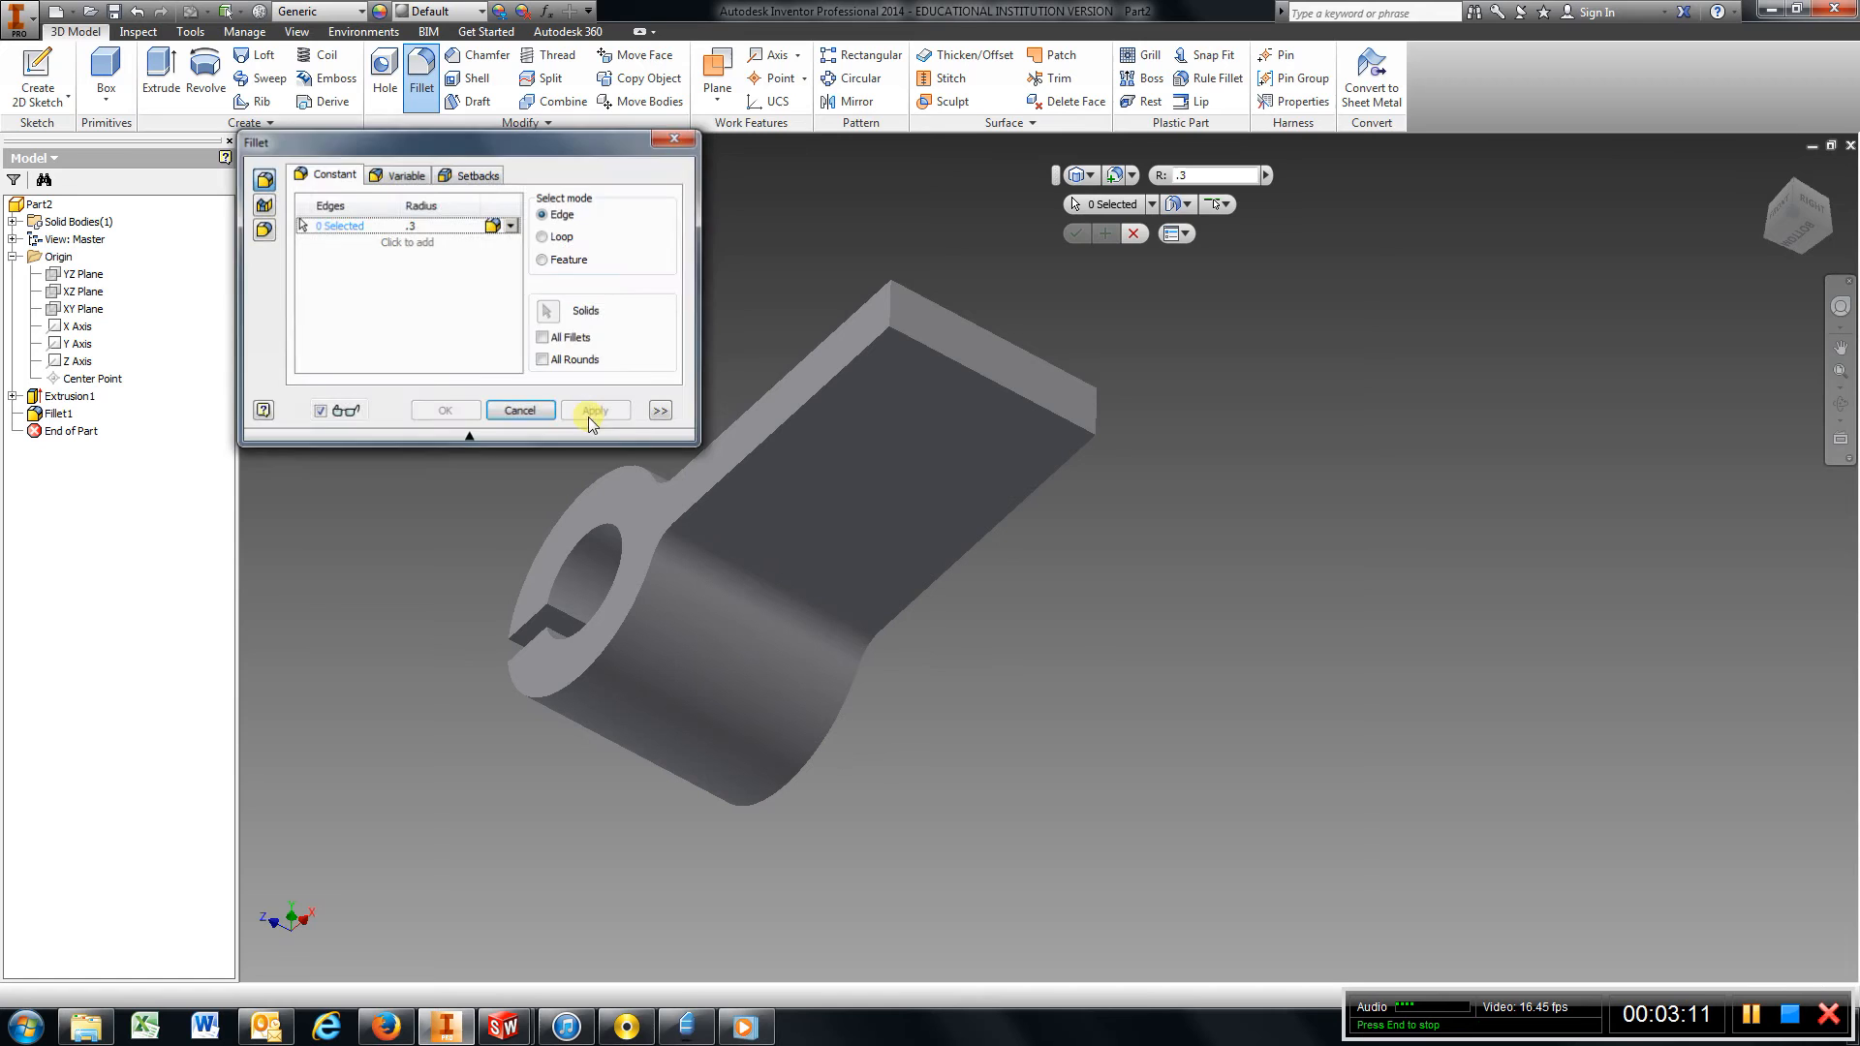
{"action": "left_click", "coordinate": [519, 411]}
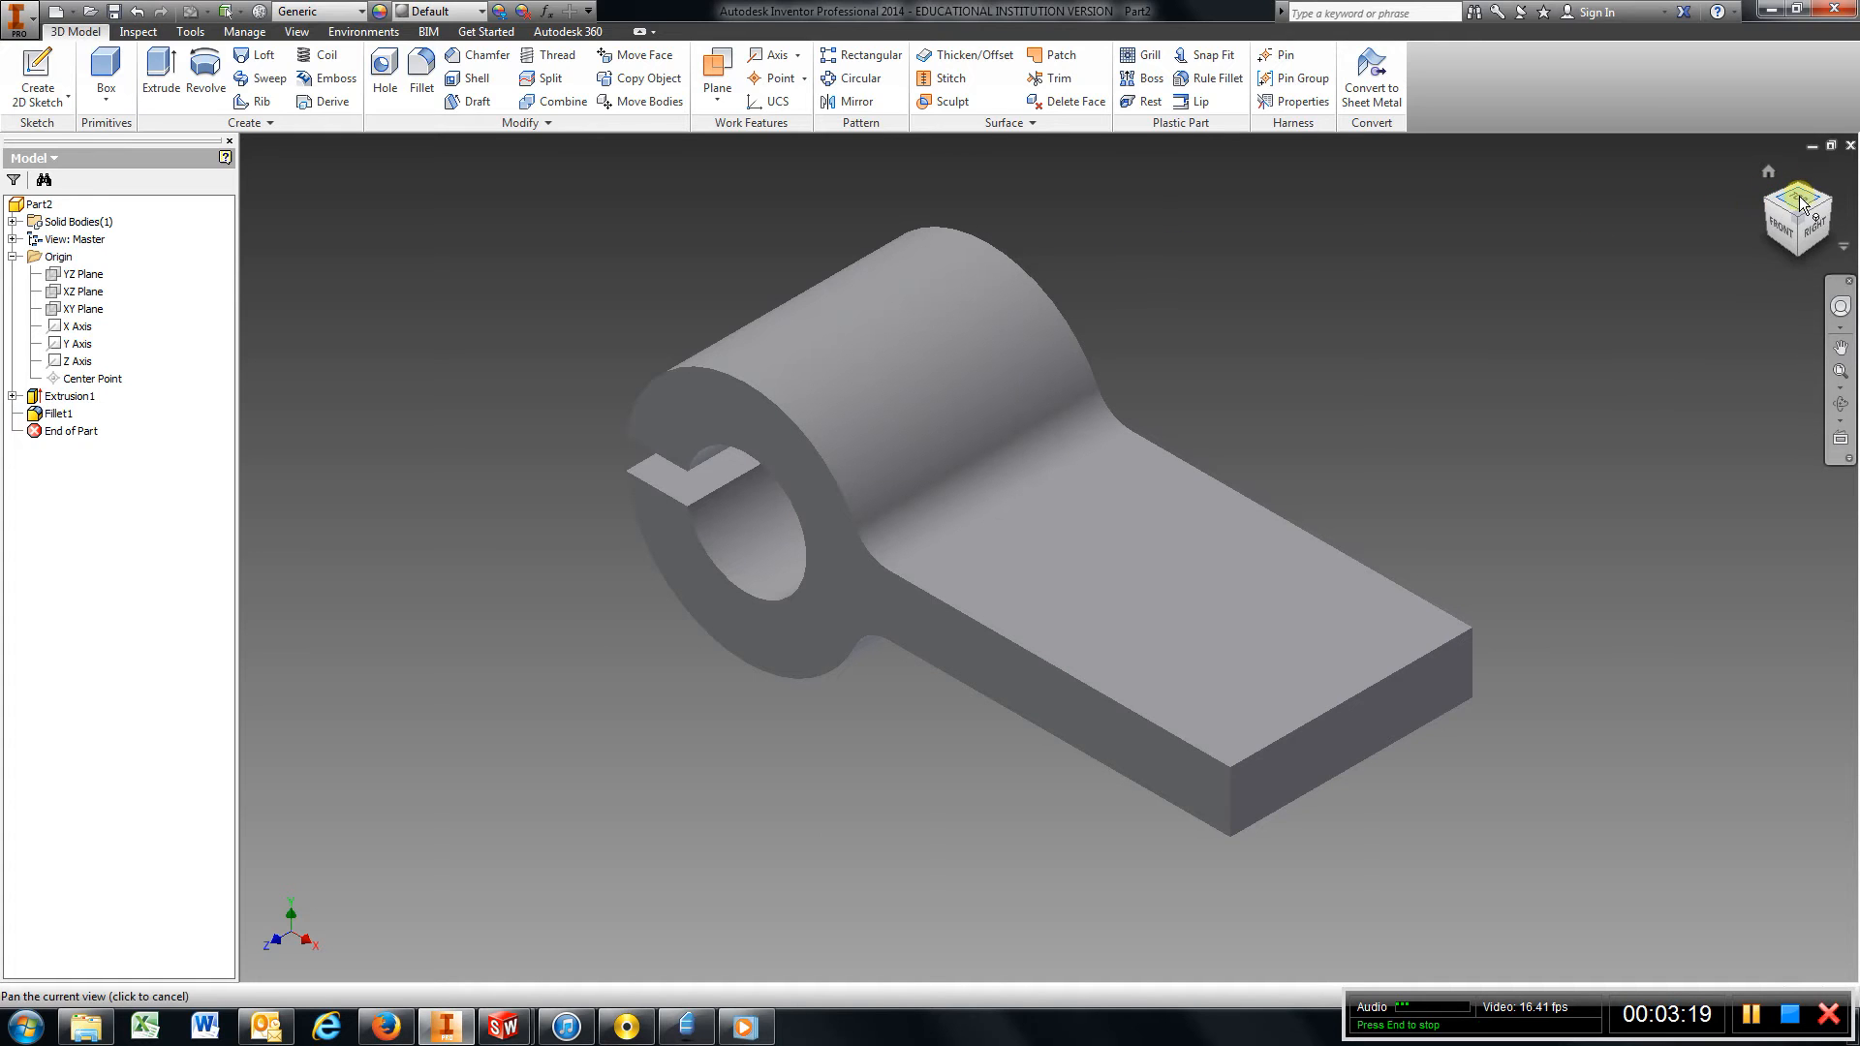
{"action": "left_click", "coordinate": [1796, 190]}
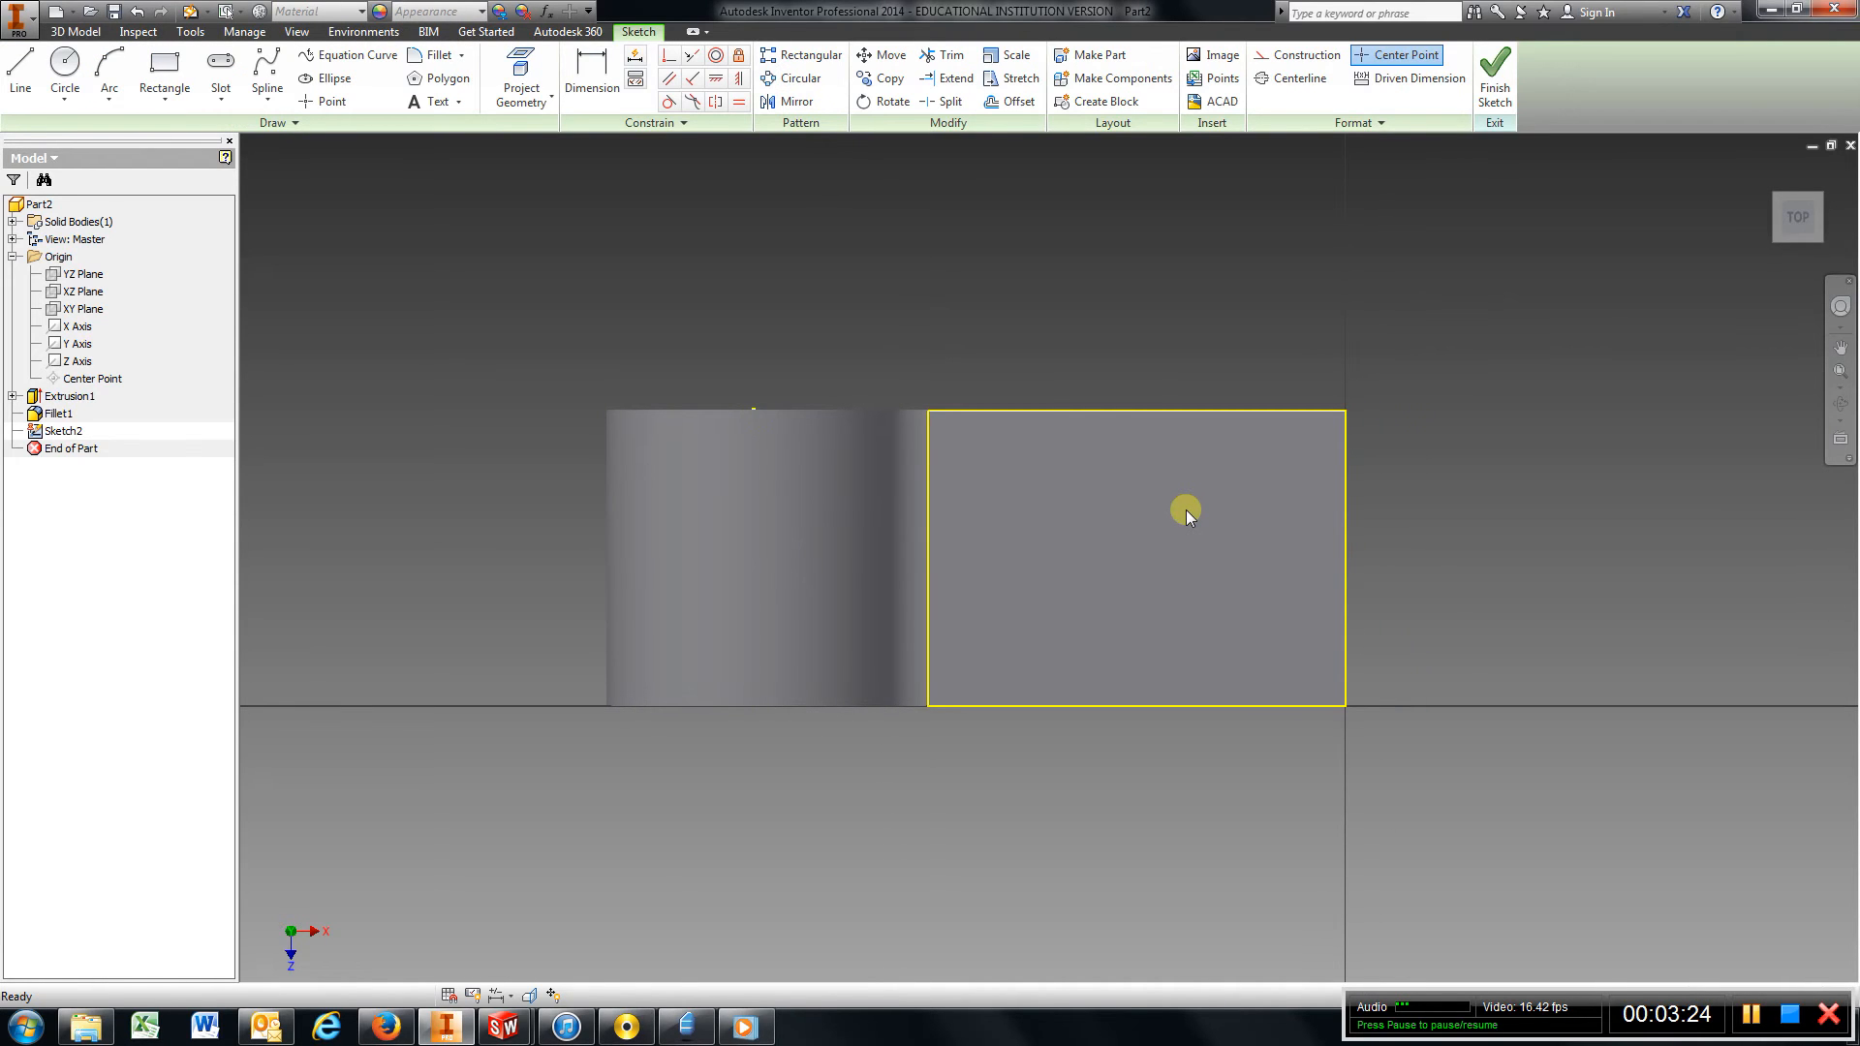
Draw a .250 circle for the first hole on the arm's flat face.
{"action": "left_click", "coordinate": [64, 74]}
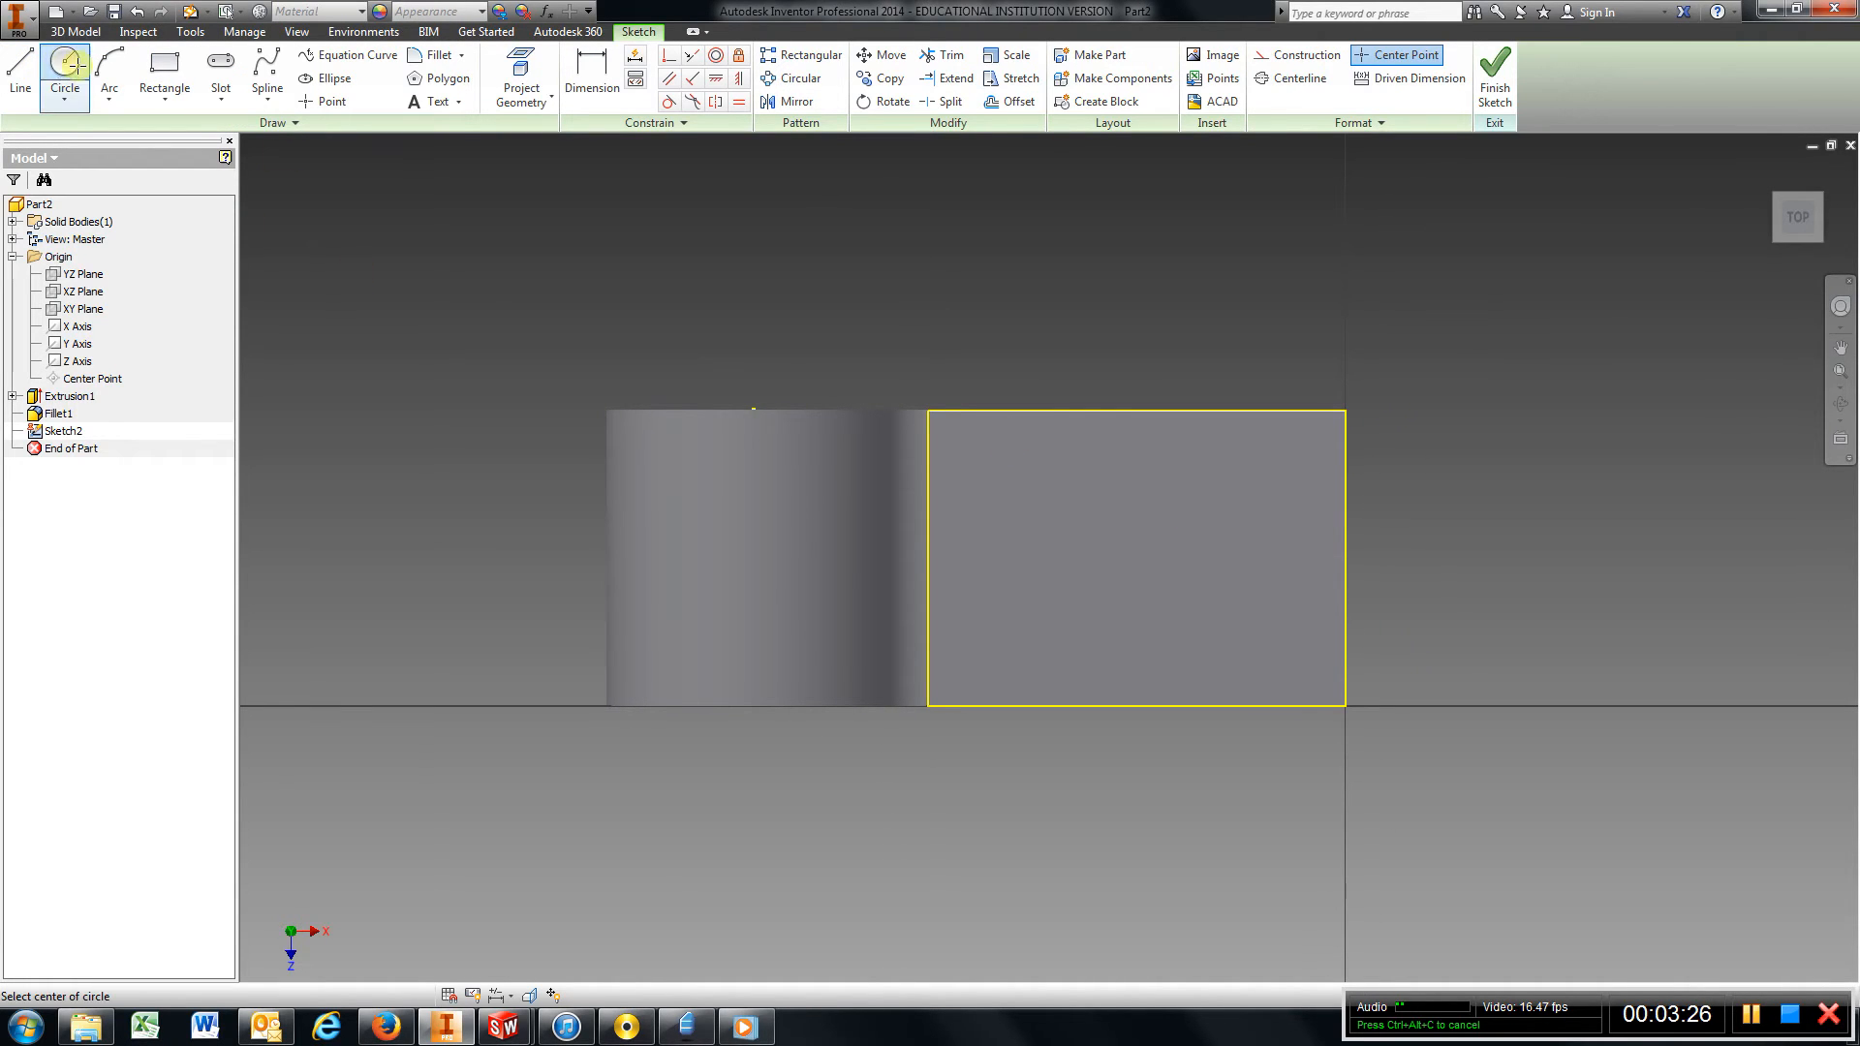
{"action": "left_click", "coordinate": [1048, 474]}
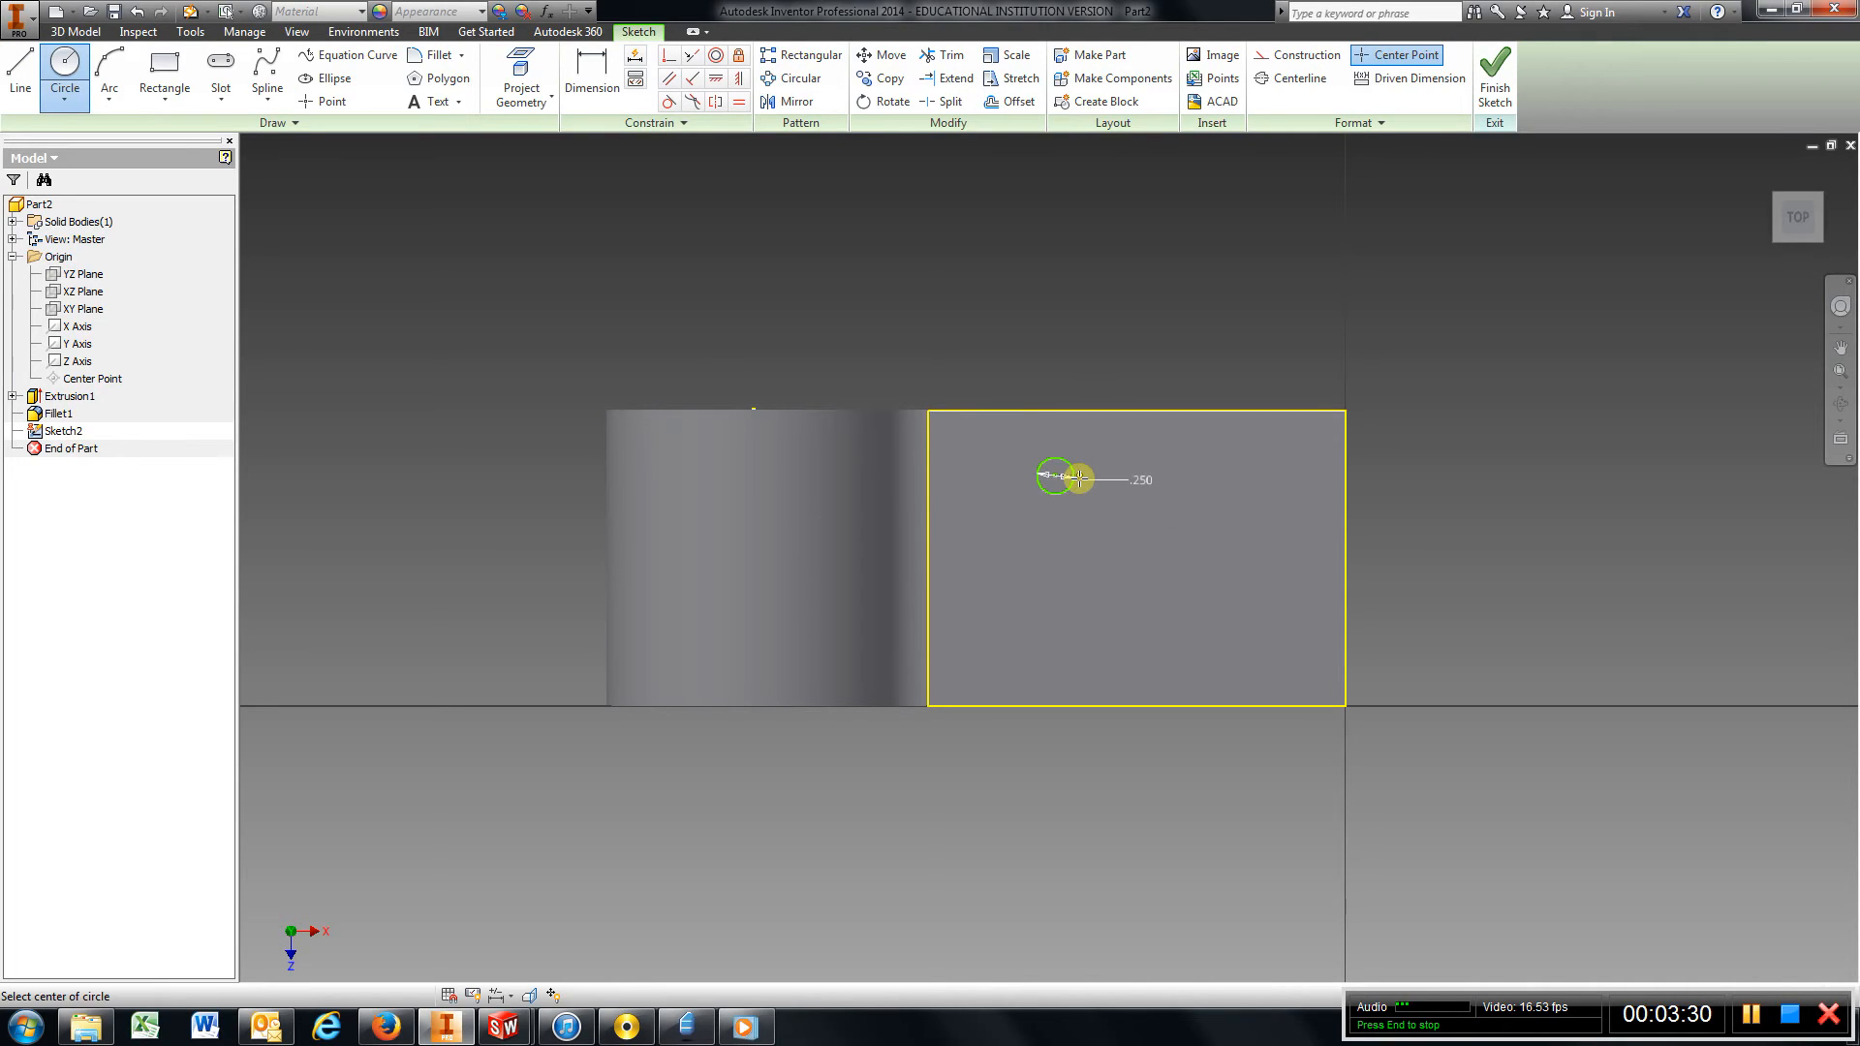
{"action": "left_click", "coordinate": [590, 77]}
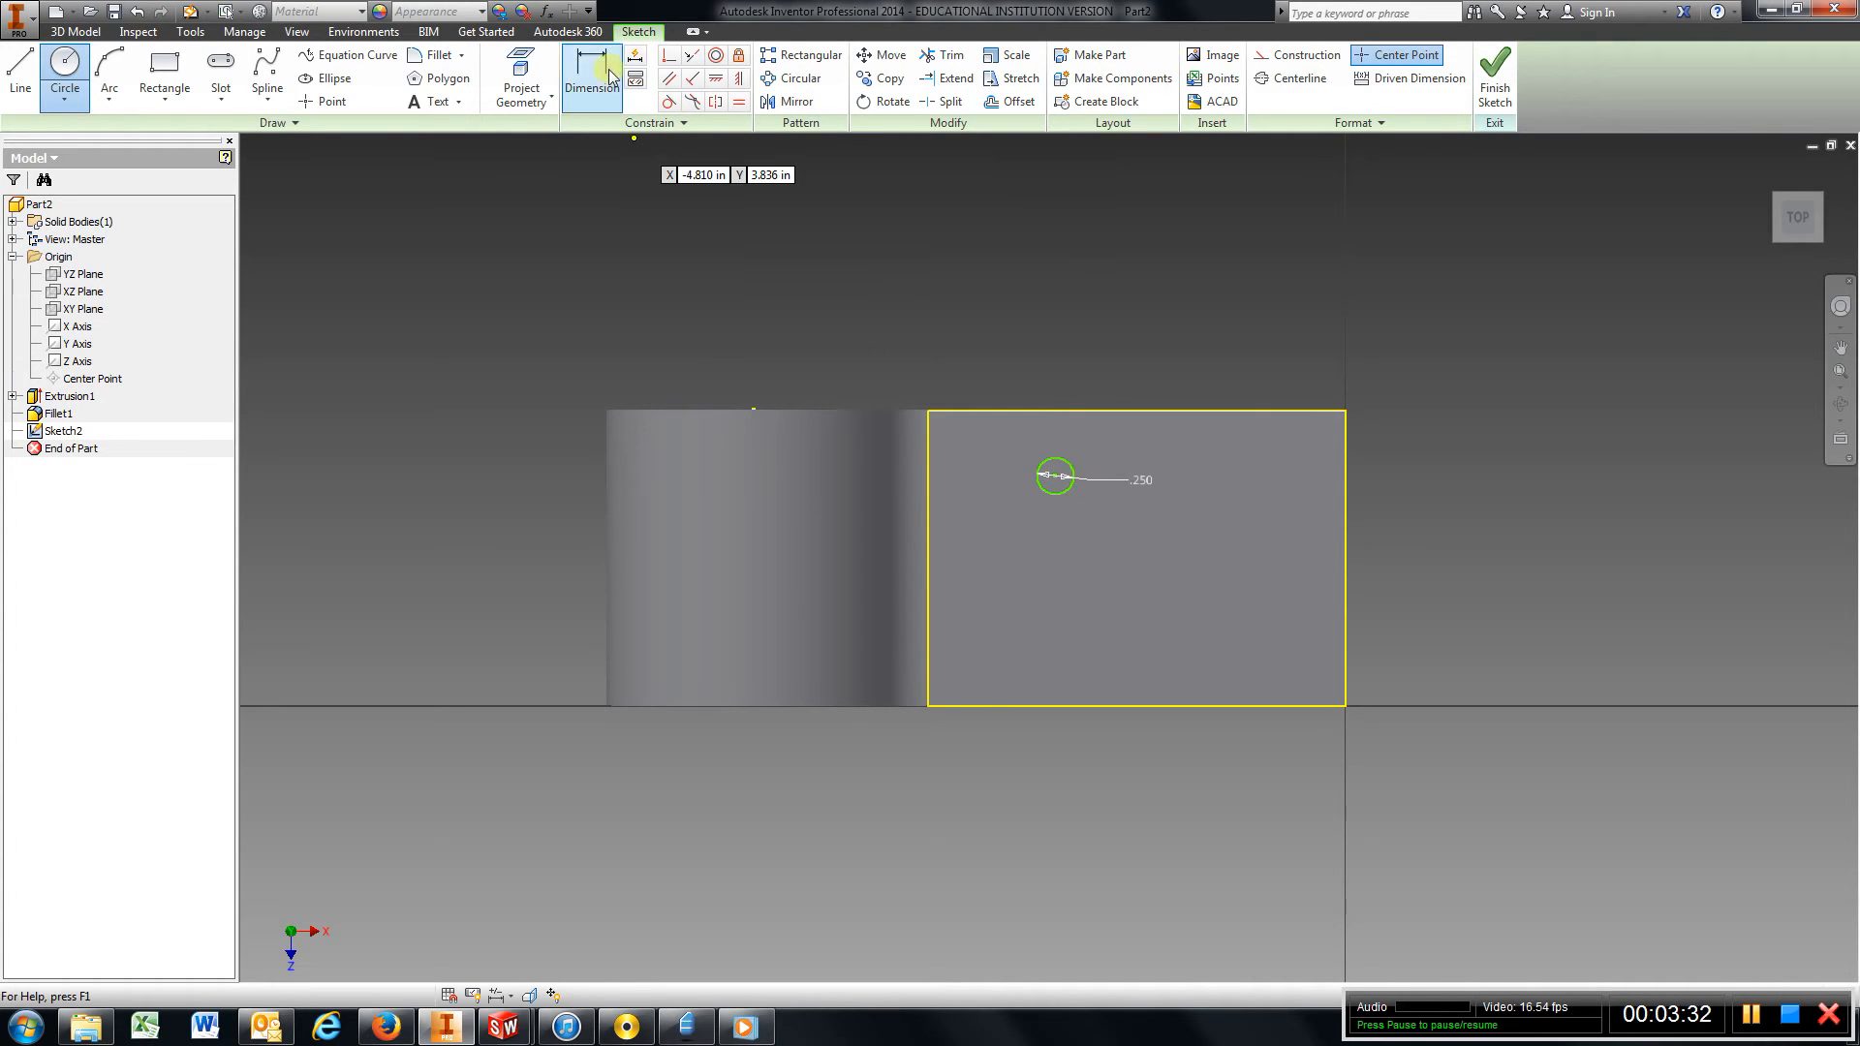
Dimension the circle 2.250 from the arm's end and .500 from its top edge.
{"action": "left_click", "coordinate": [591, 77]}
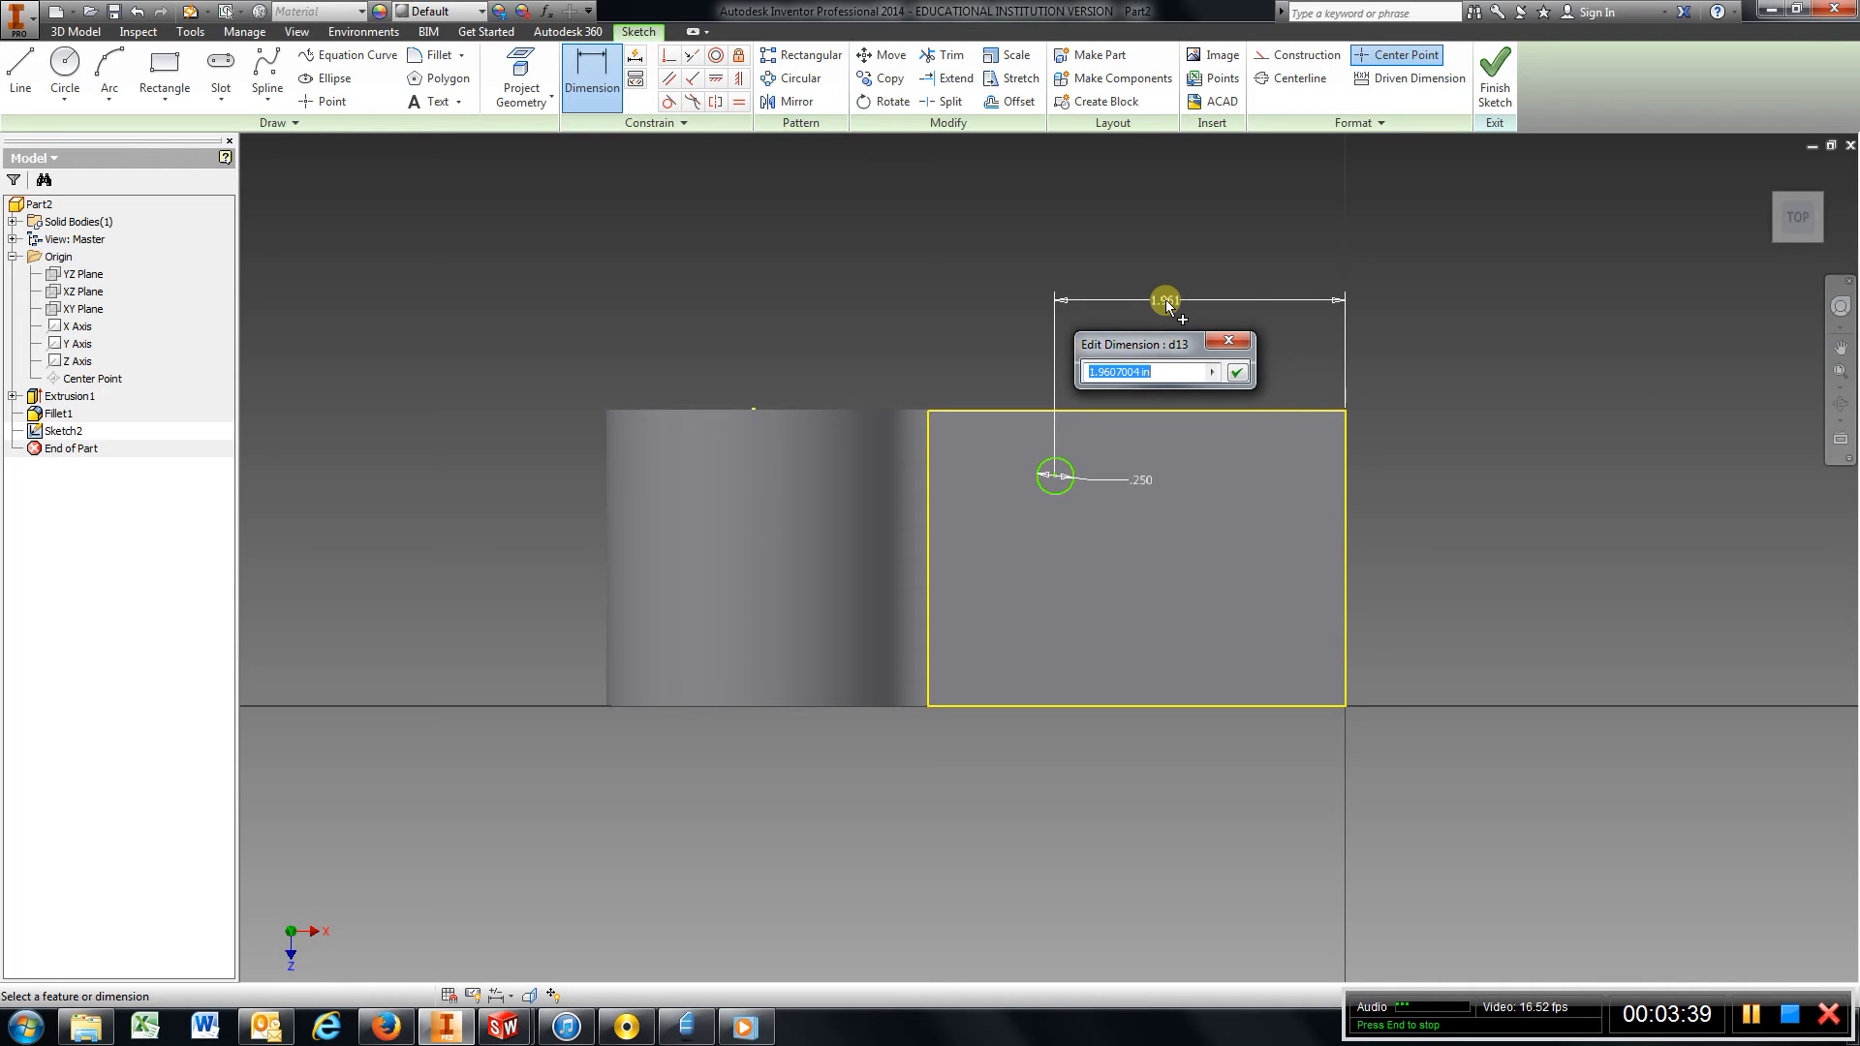
{"action": "left_click", "coordinate": [1237, 373]}
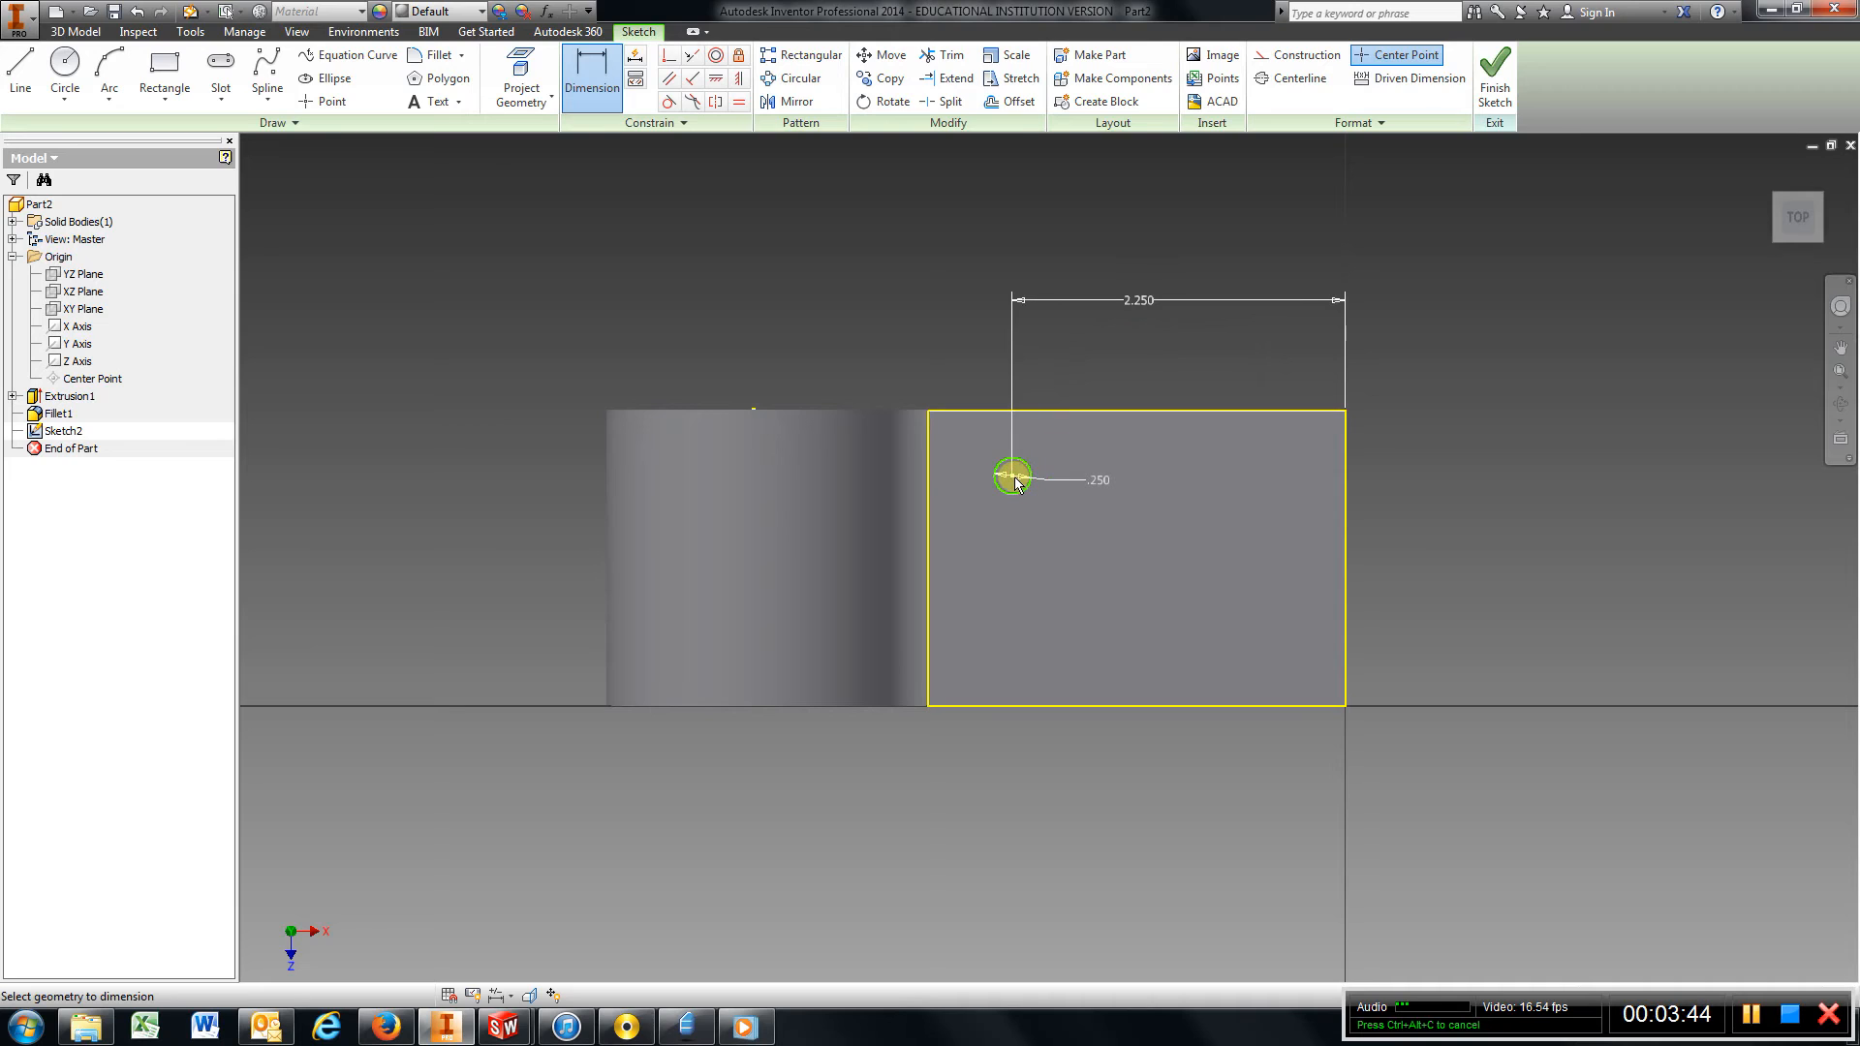
{"action": "mouse_move", "coordinate": [969, 411]}
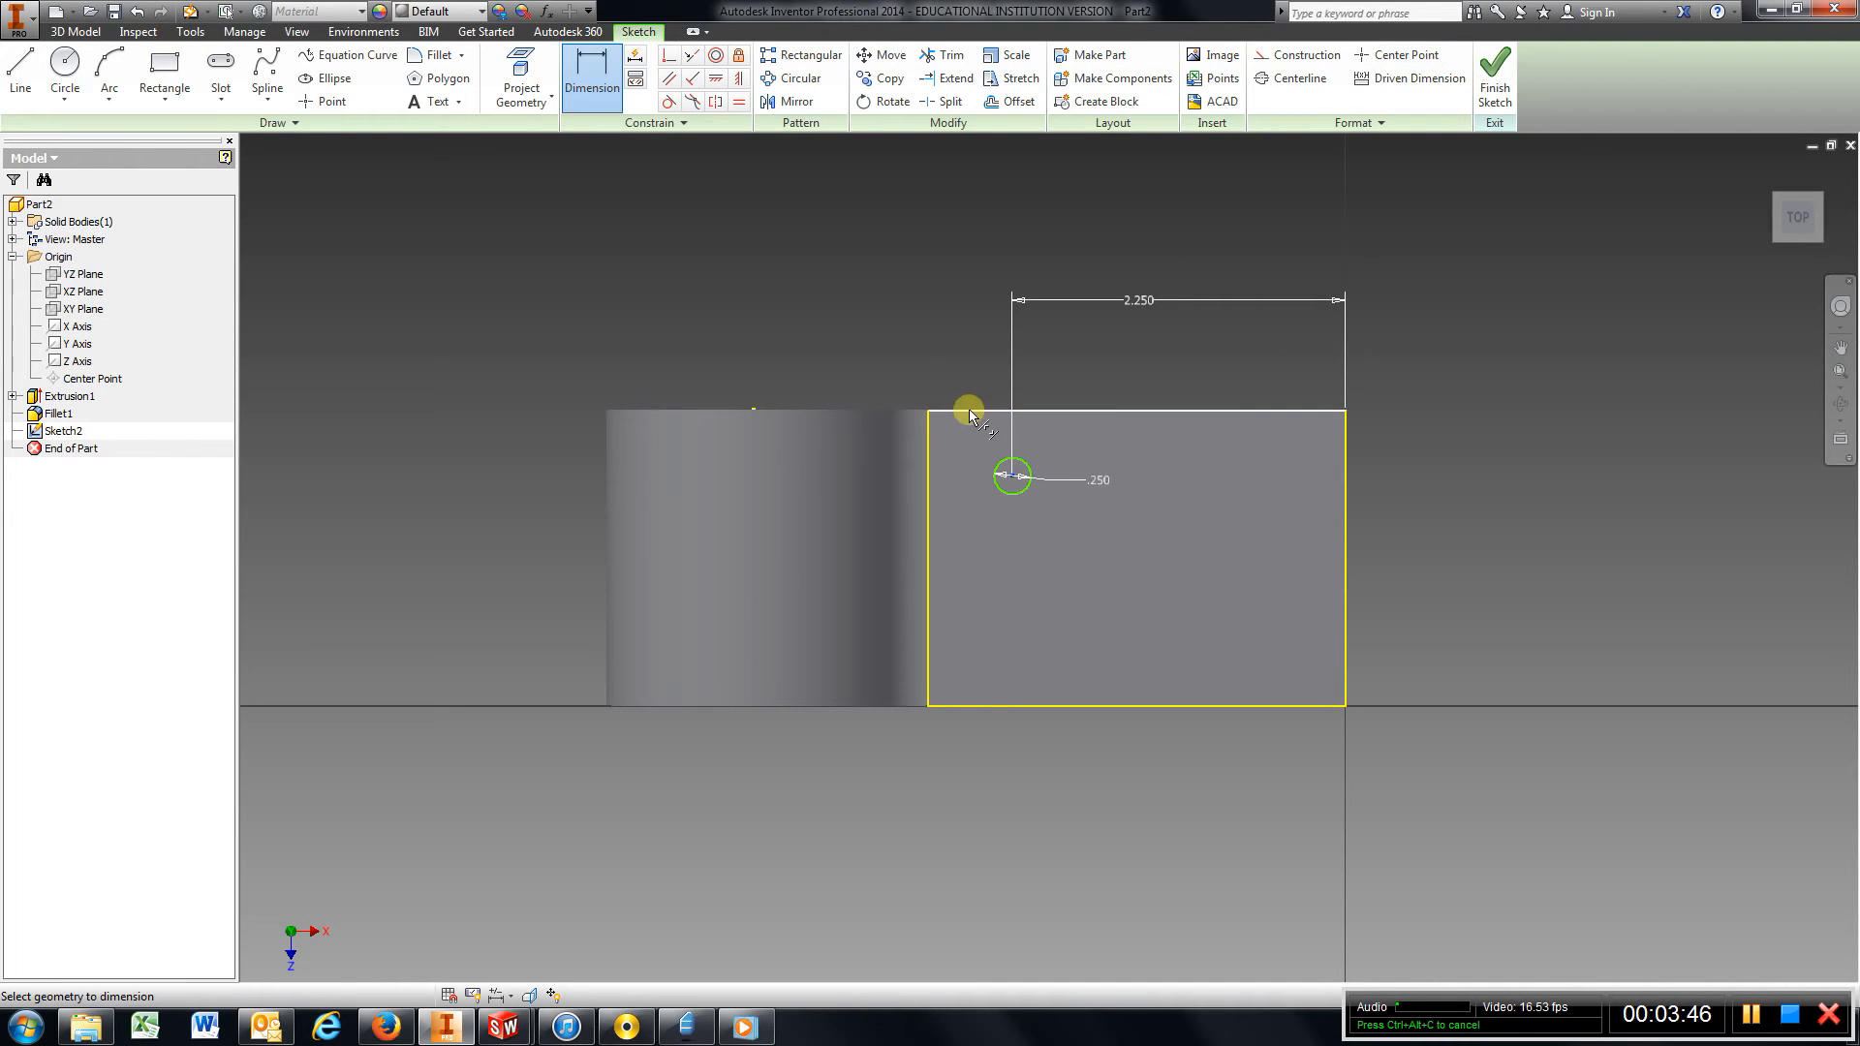
{"action": "left_click", "coordinate": [971, 427]}
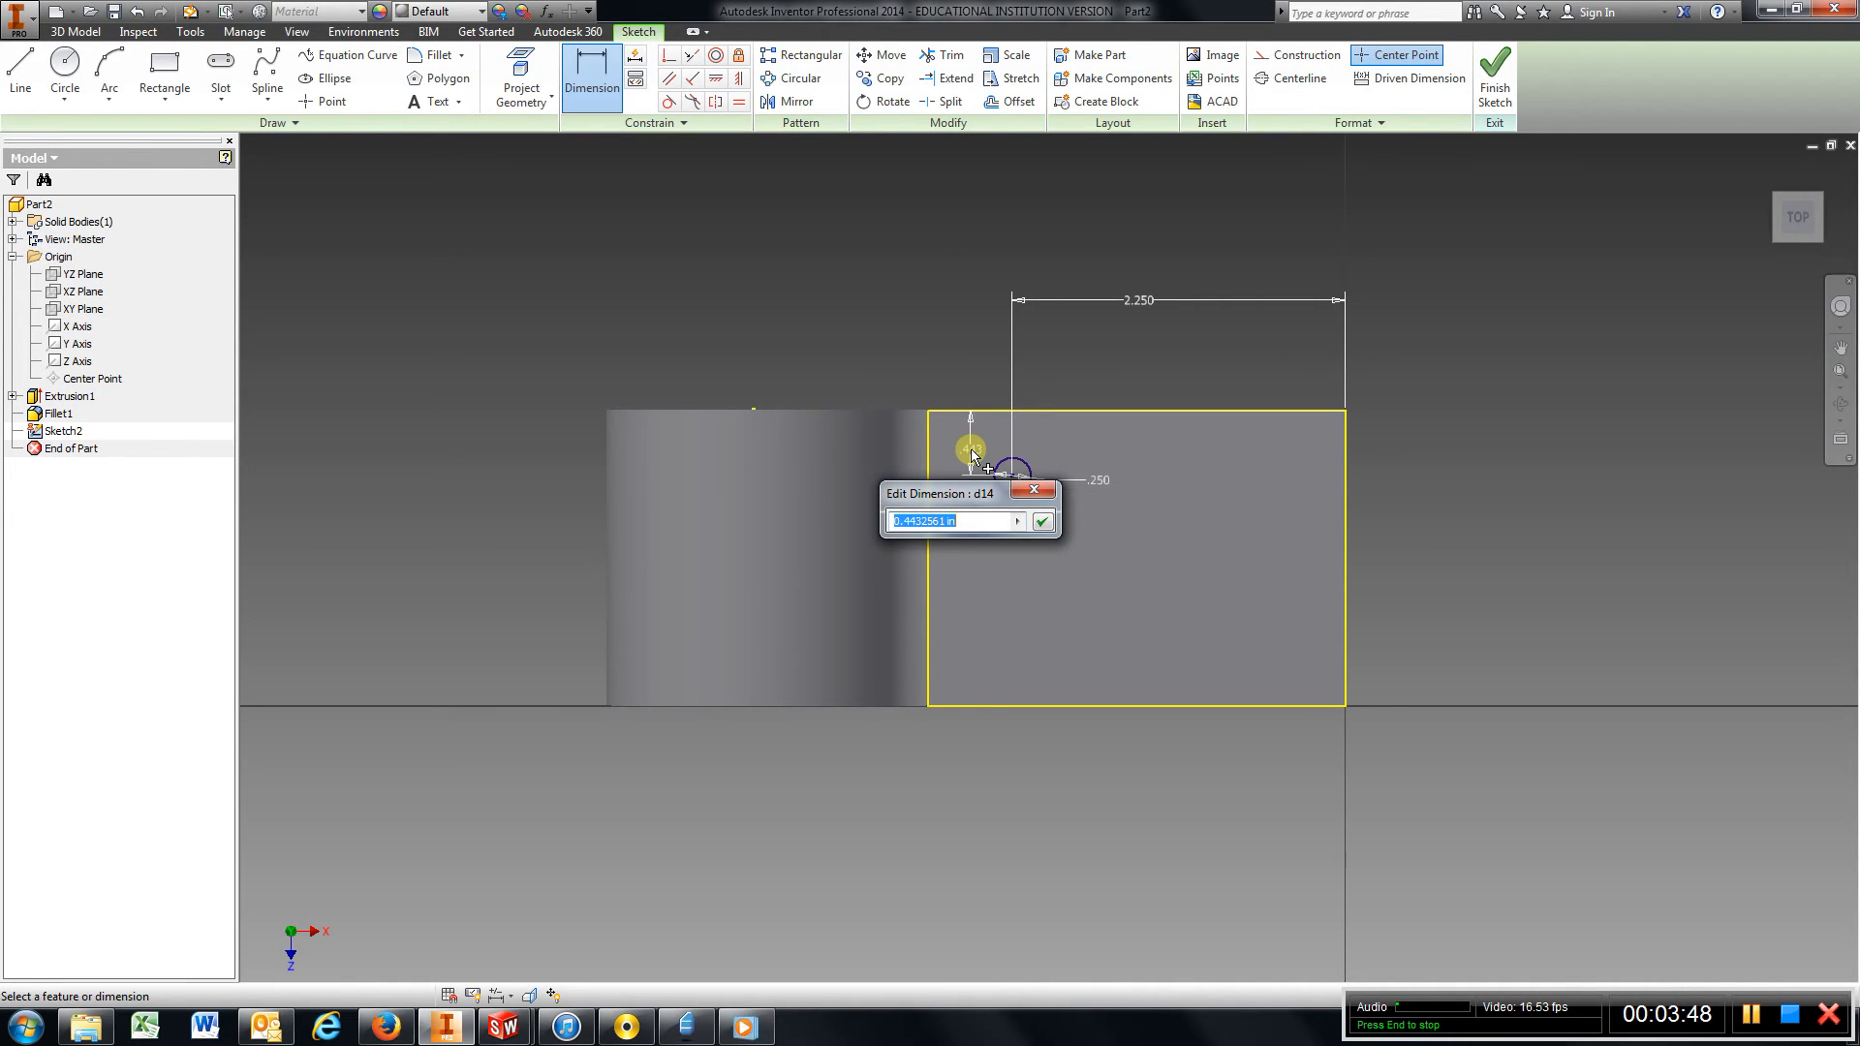
{"action": "type", "text": ".5"}
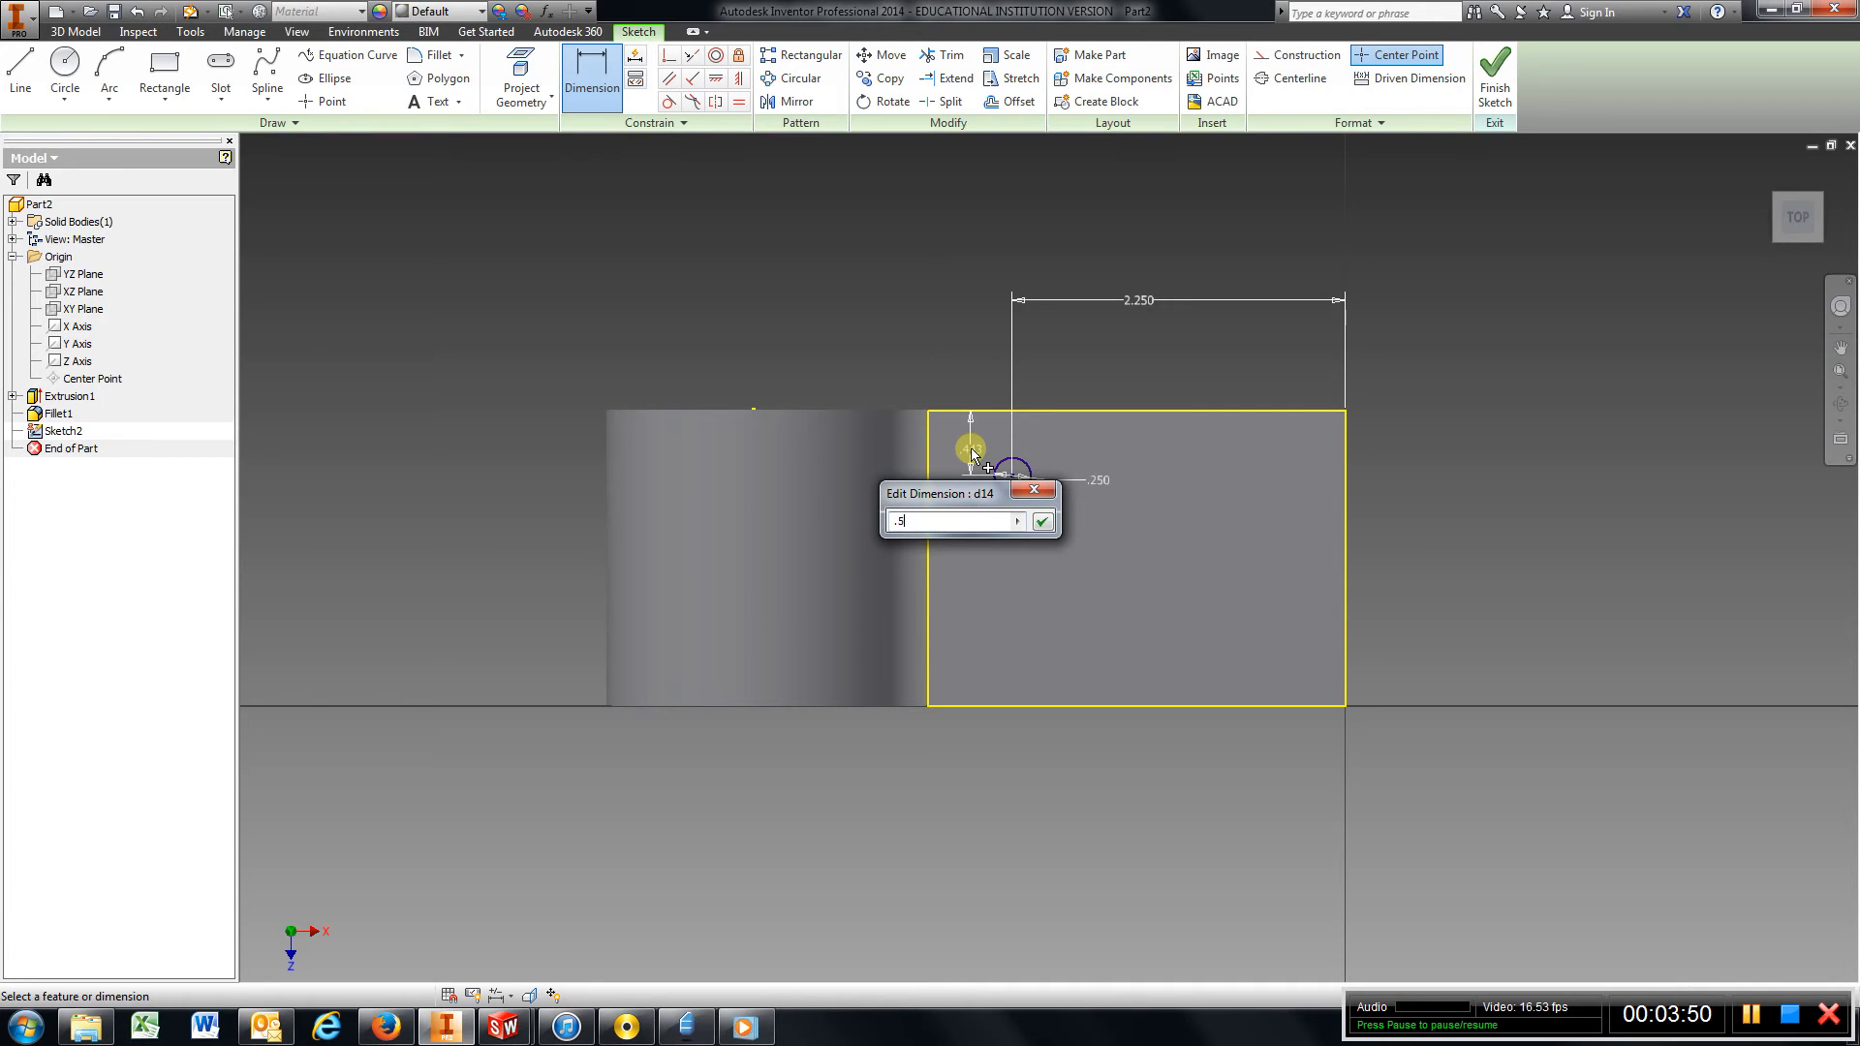
{"action": "left_click", "coordinate": [1041, 521]}
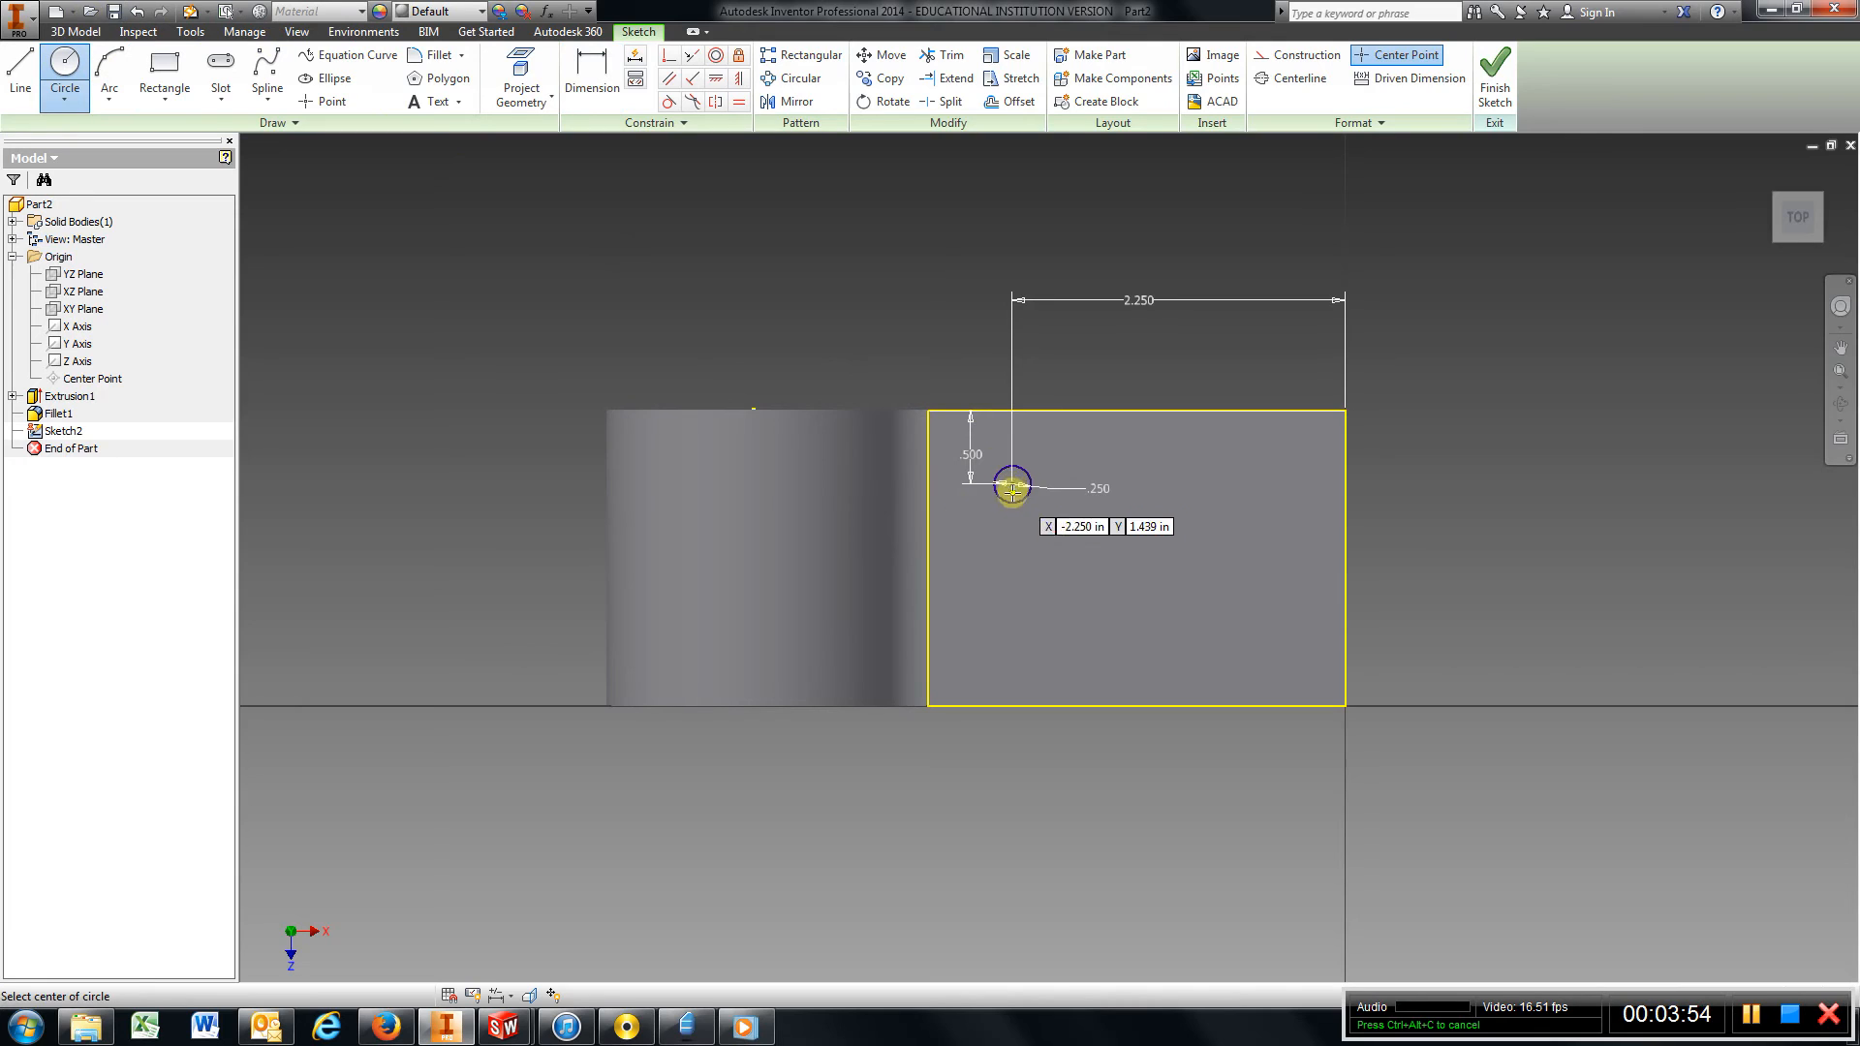
Draw a second .250 circle 1.000 below the first and finish Sketch2.
{"action": "left_click", "coordinate": [1012, 484]}
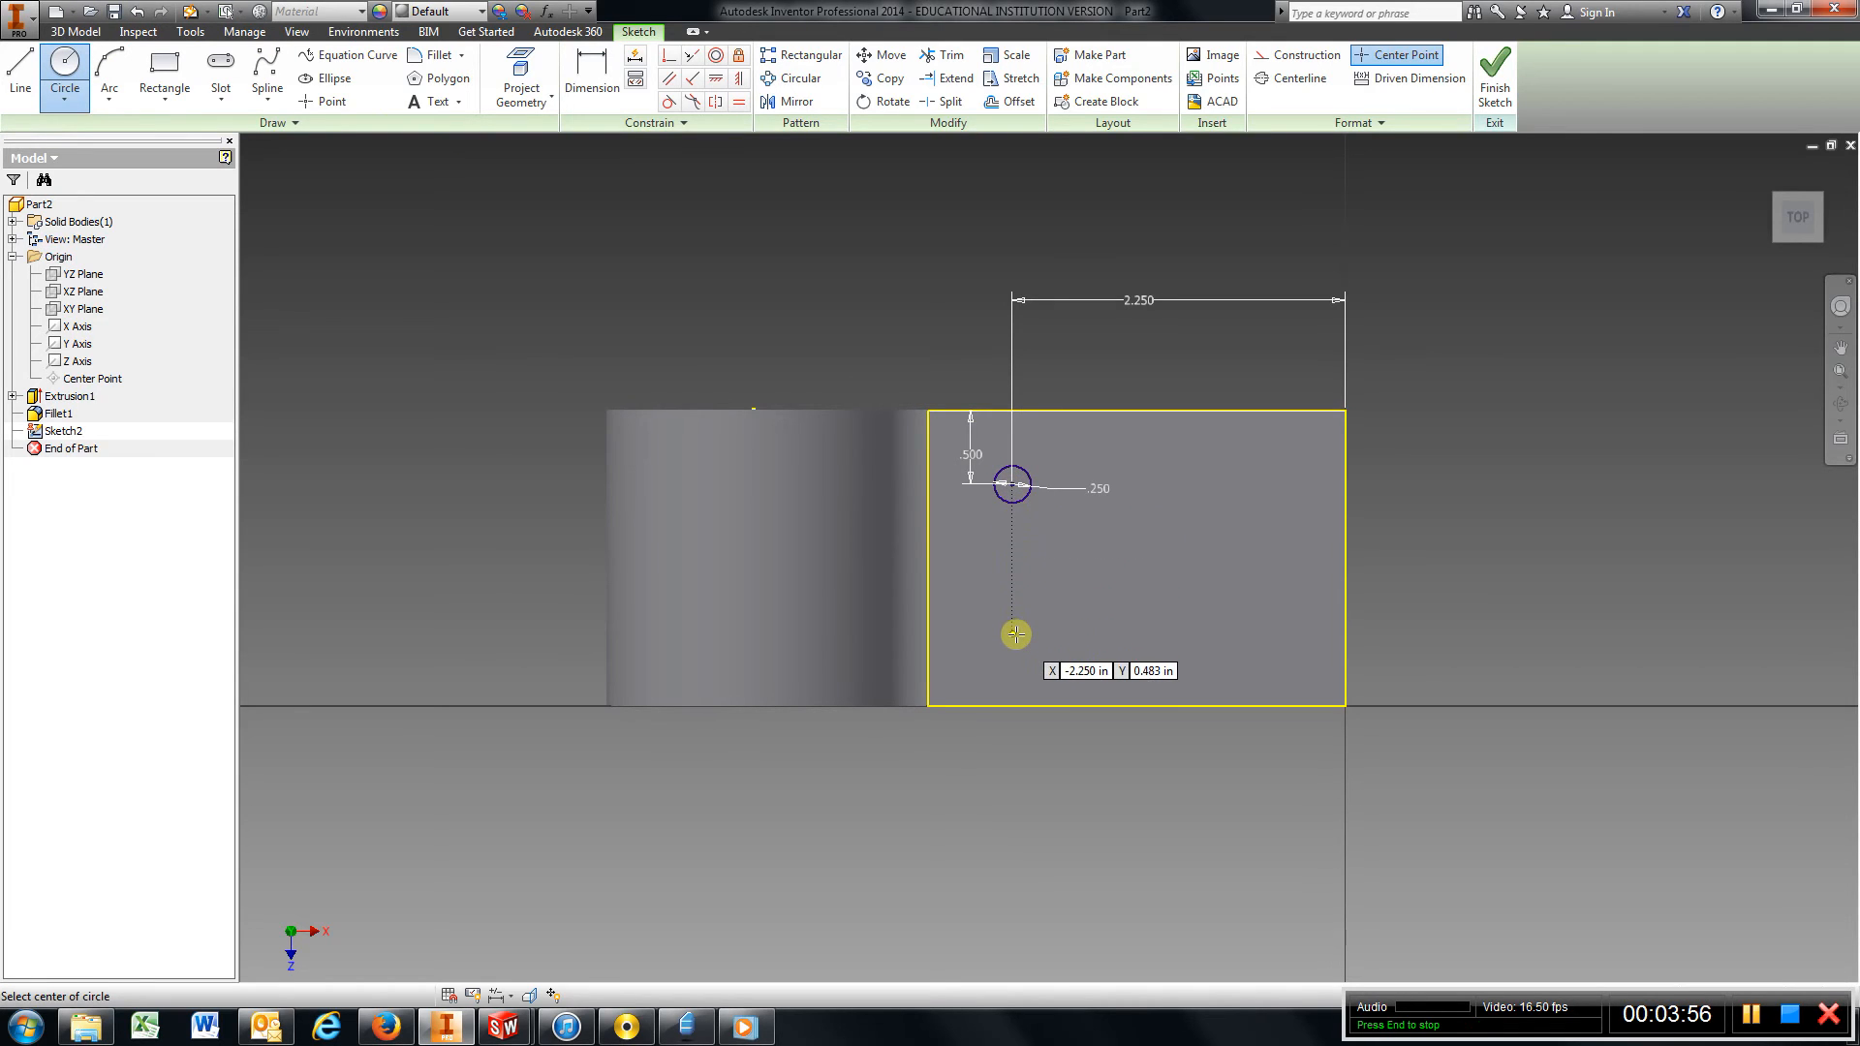
{"action": "left_click", "coordinate": [1013, 634]}
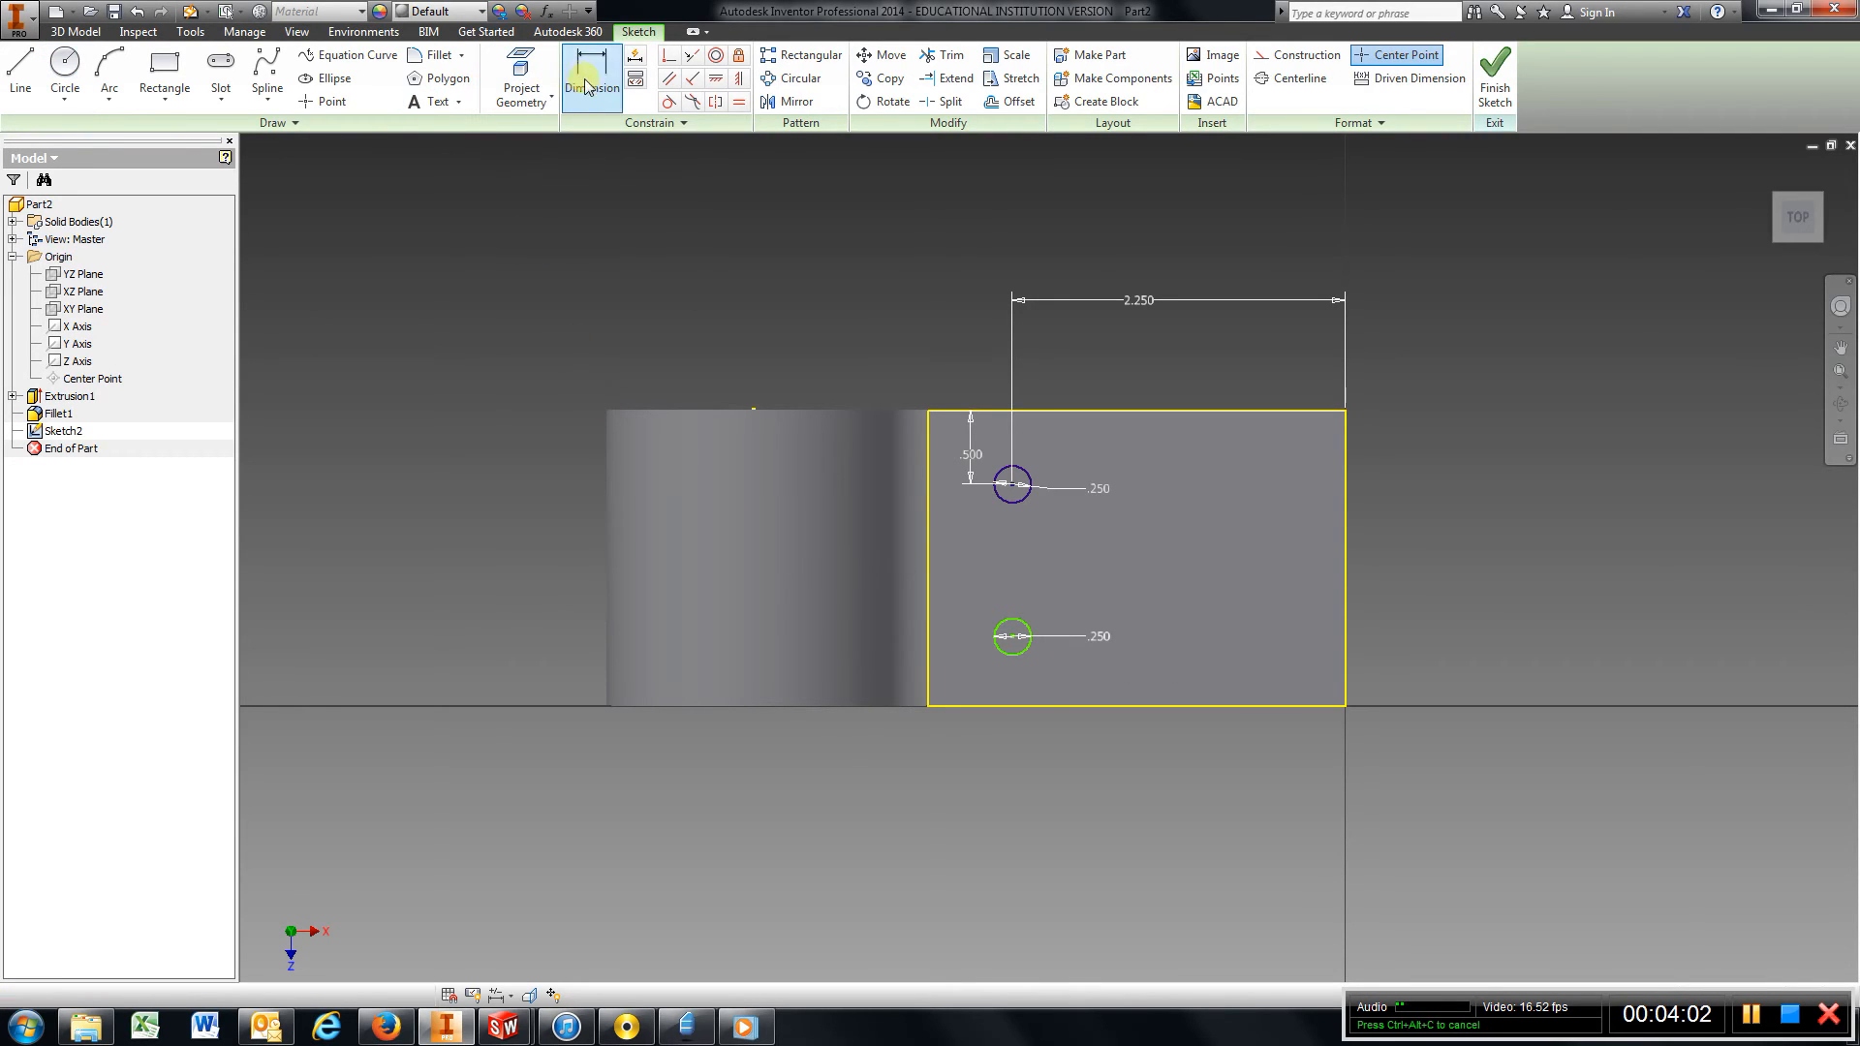
{"action": "left_click", "coordinate": [591, 77]}
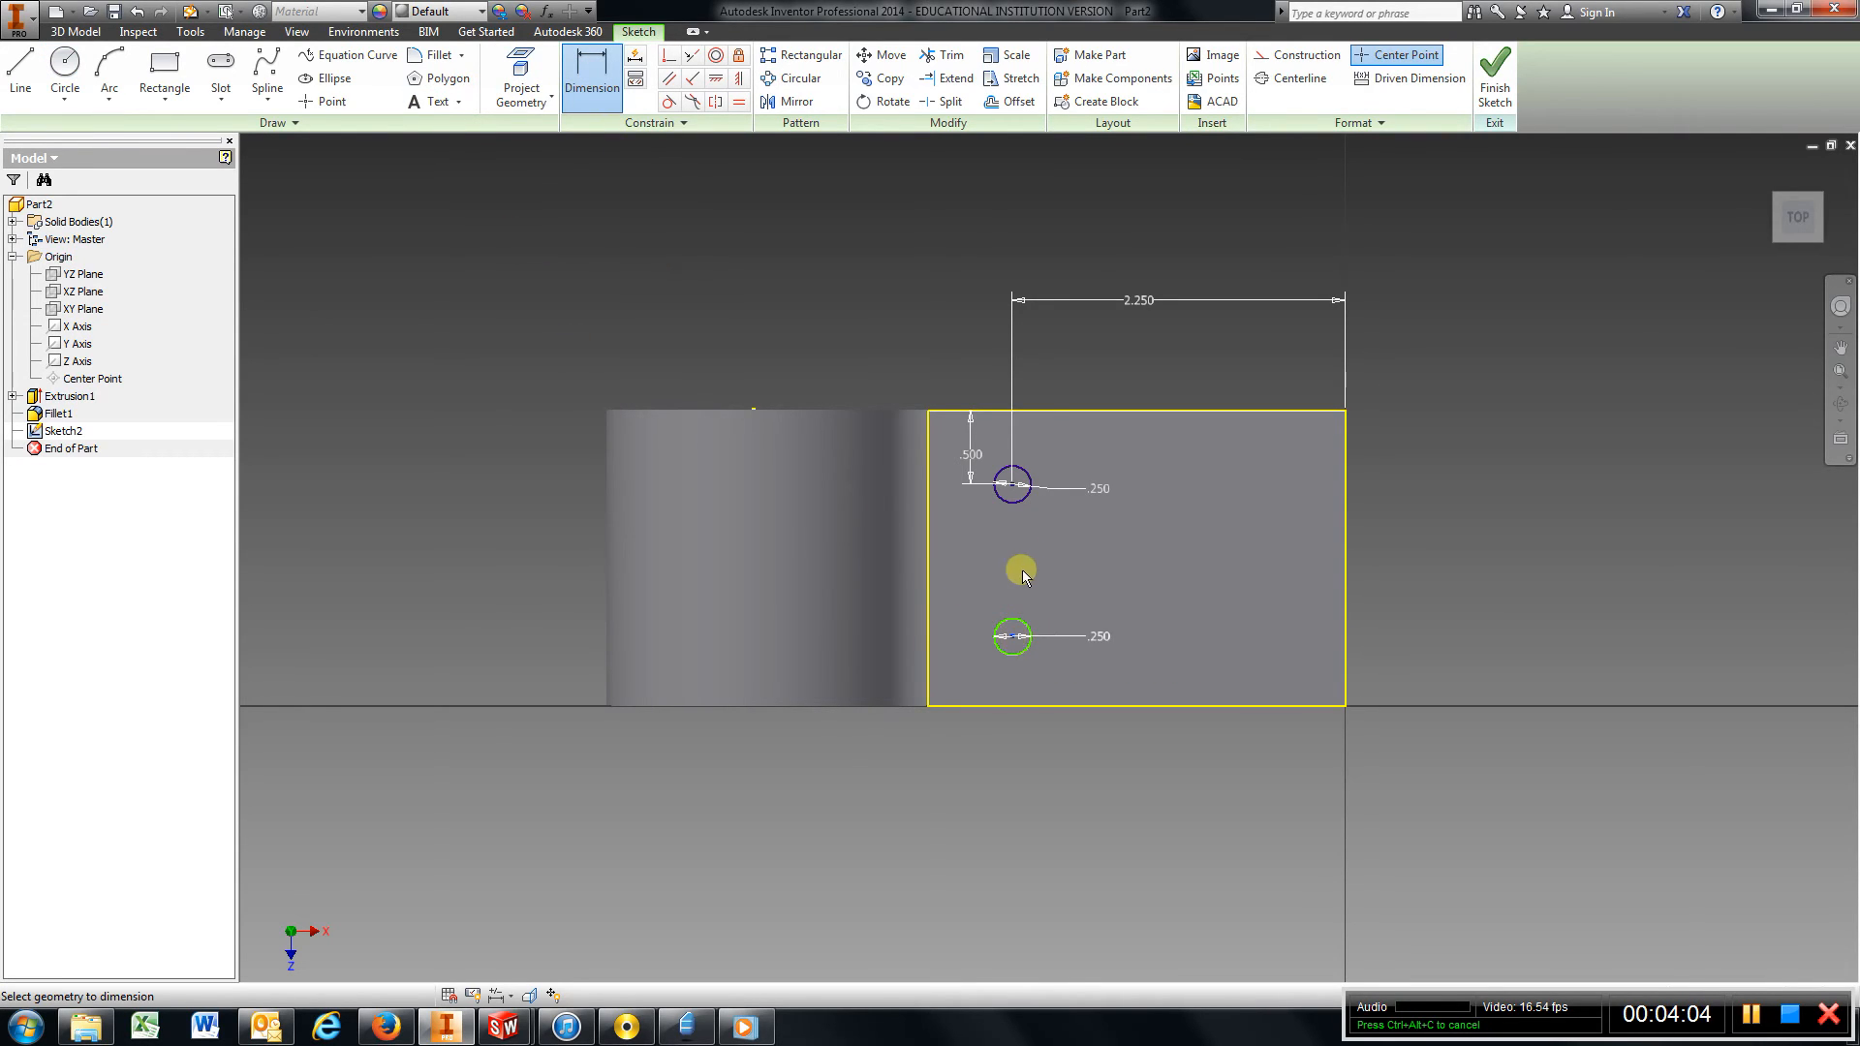
{"action": "left_click", "coordinate": [970, 556]}
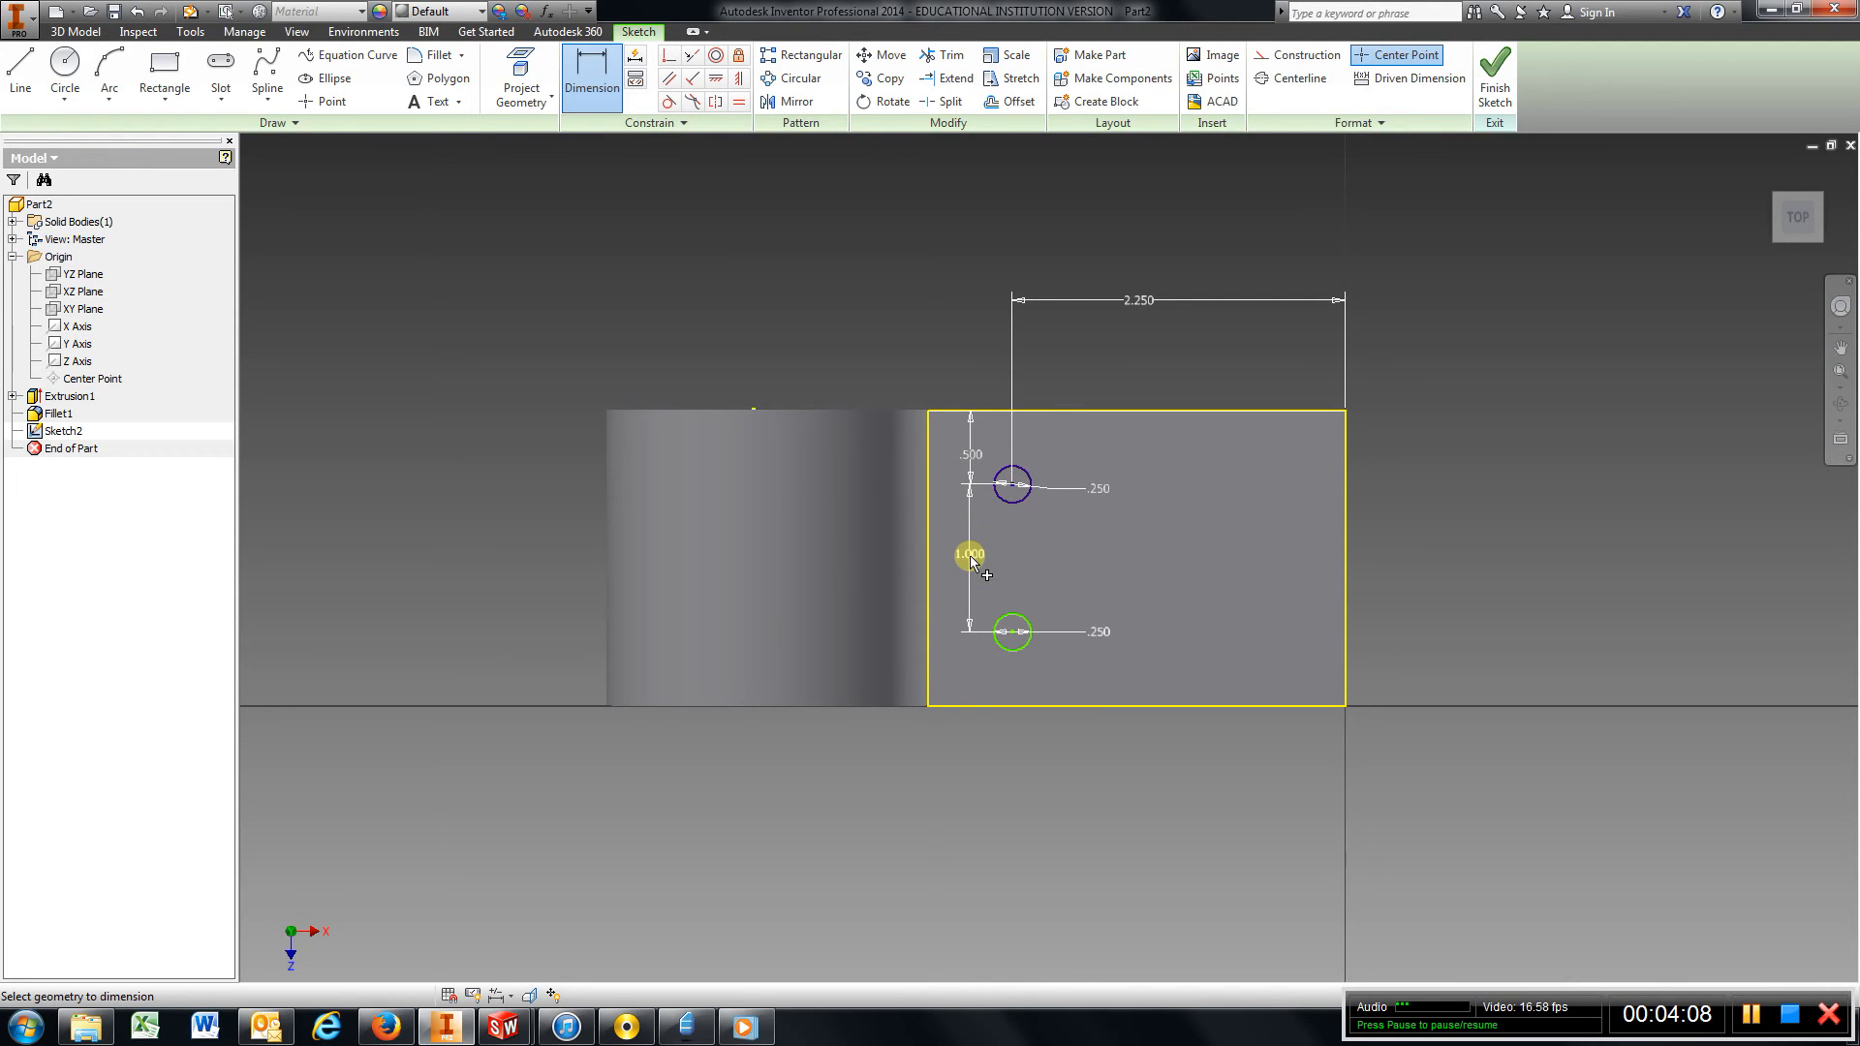
{"action": "mouse_move", "coordinate": [1351, 392]}
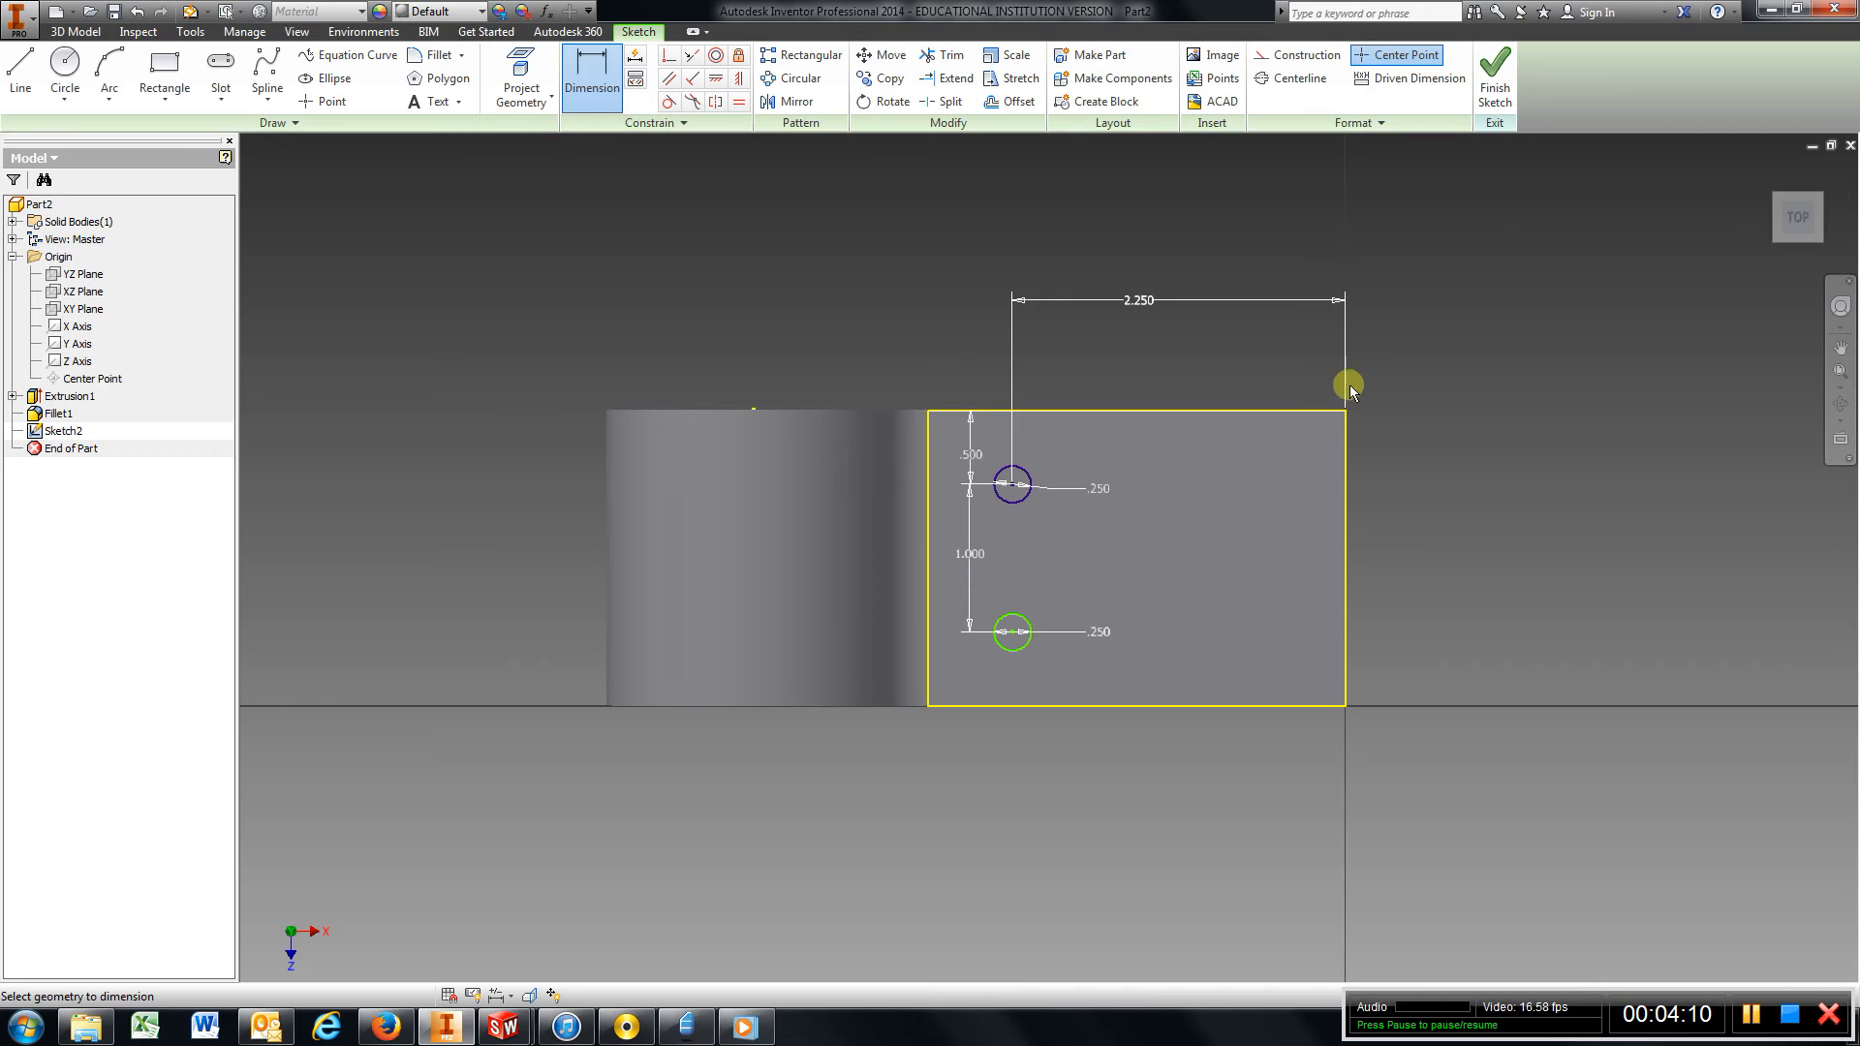
{"action": "left_click", "coordinate": [1493, 72]}
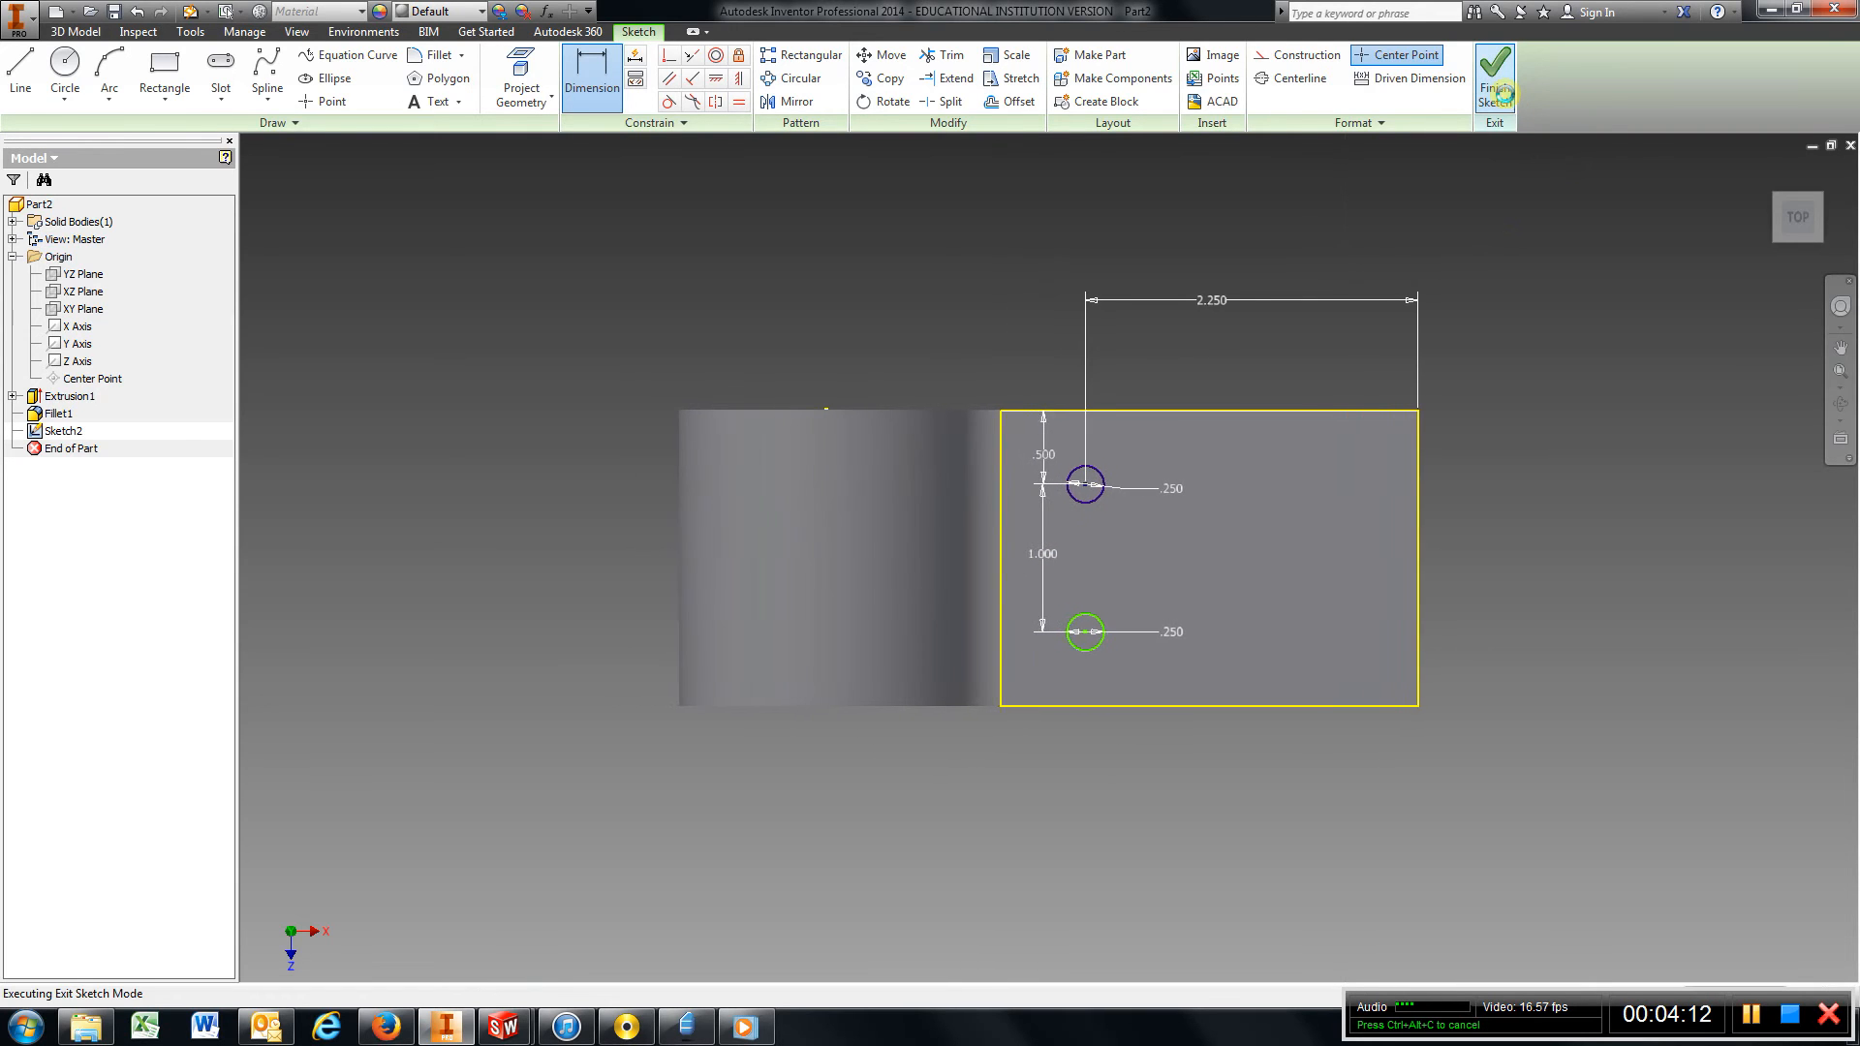
Finish the sketch and extrude both small circles as a Cut, leaving two holes through the arm.
{"action": "left_click", "coordinate": [1494, 75]}
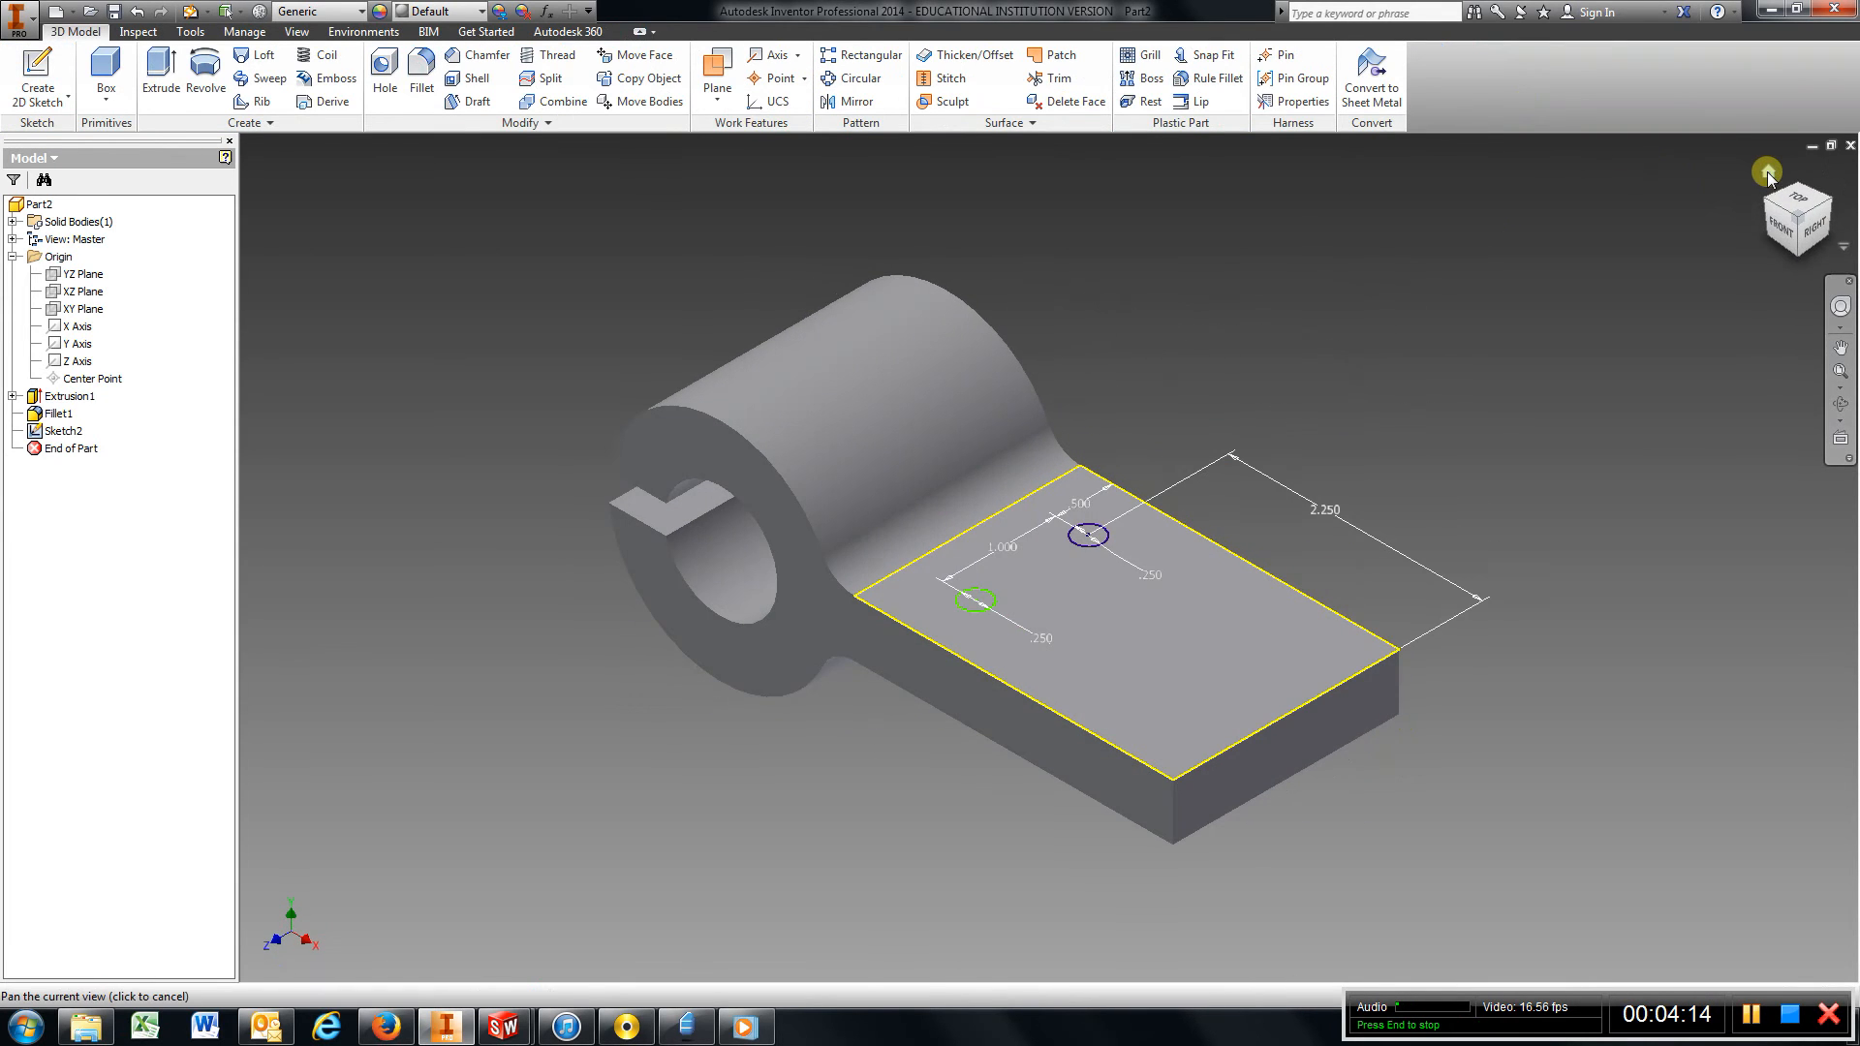
{"action": "left_click", "coordinate": [159, 77]}
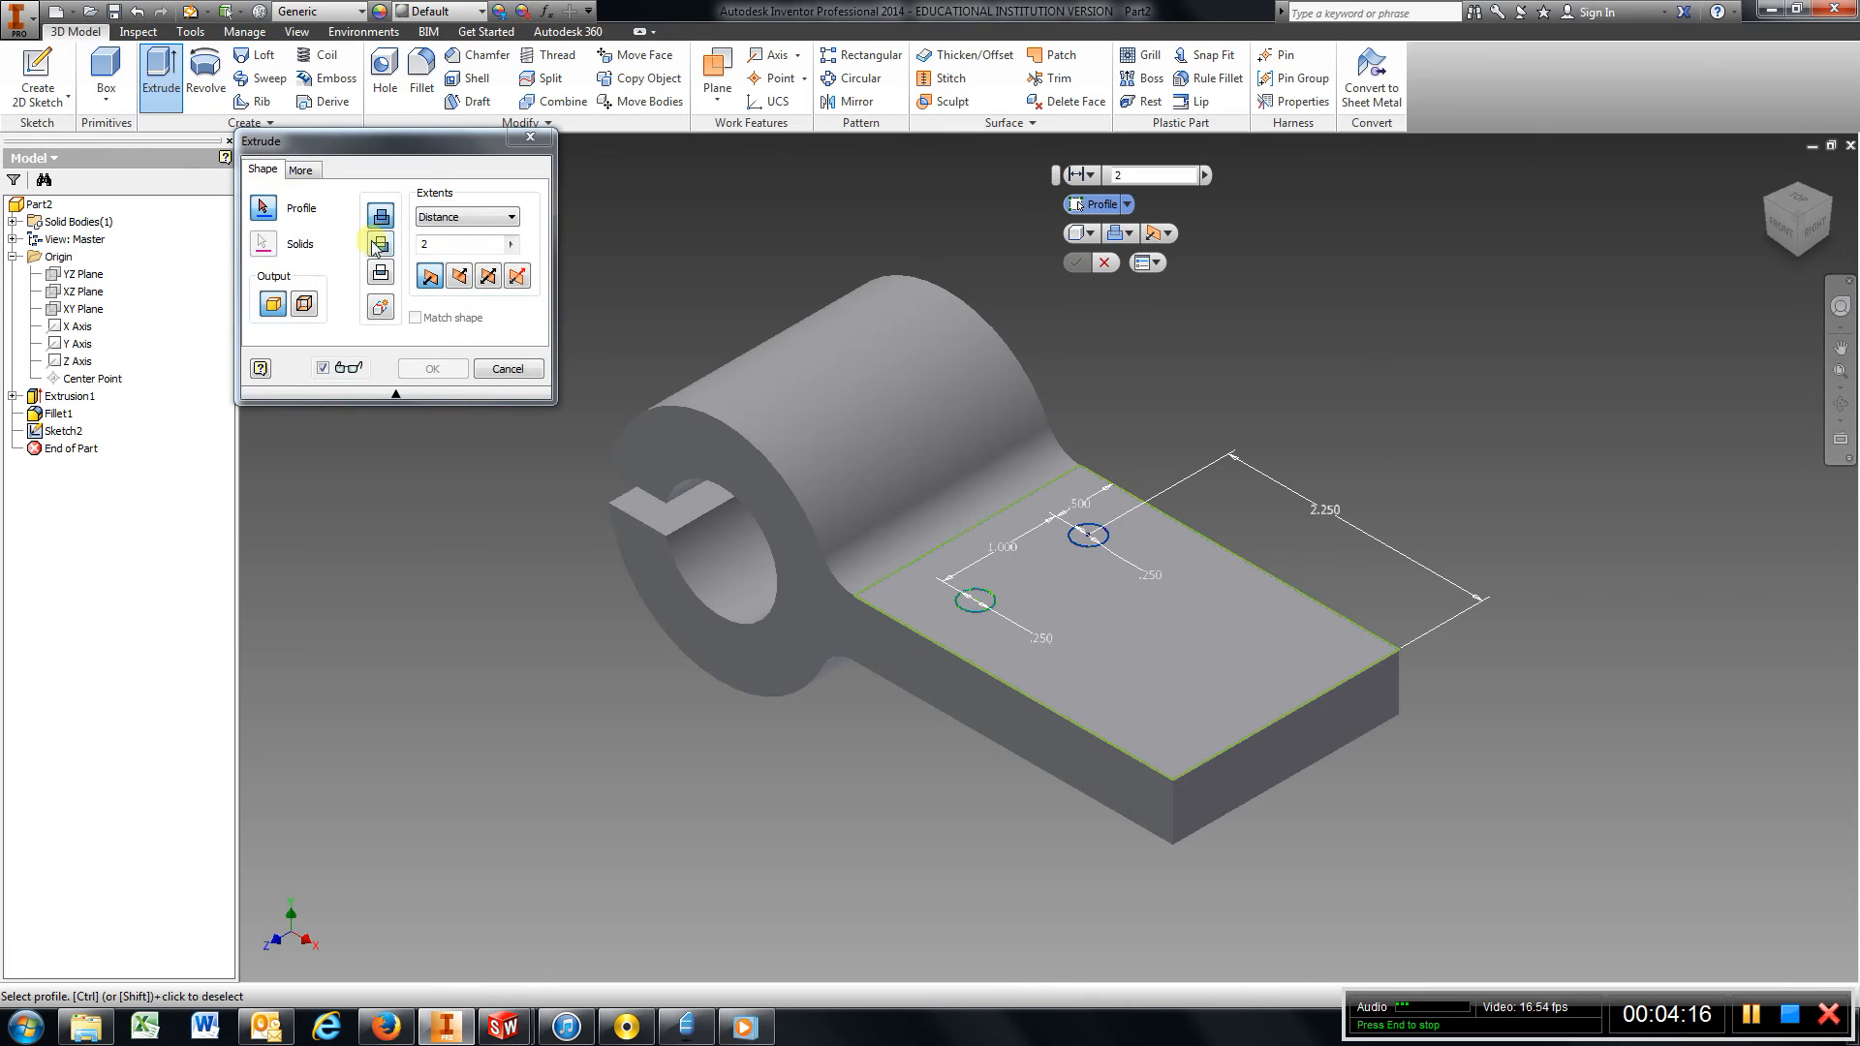
{"action": "left_click", "coordinate": [973, 599]}
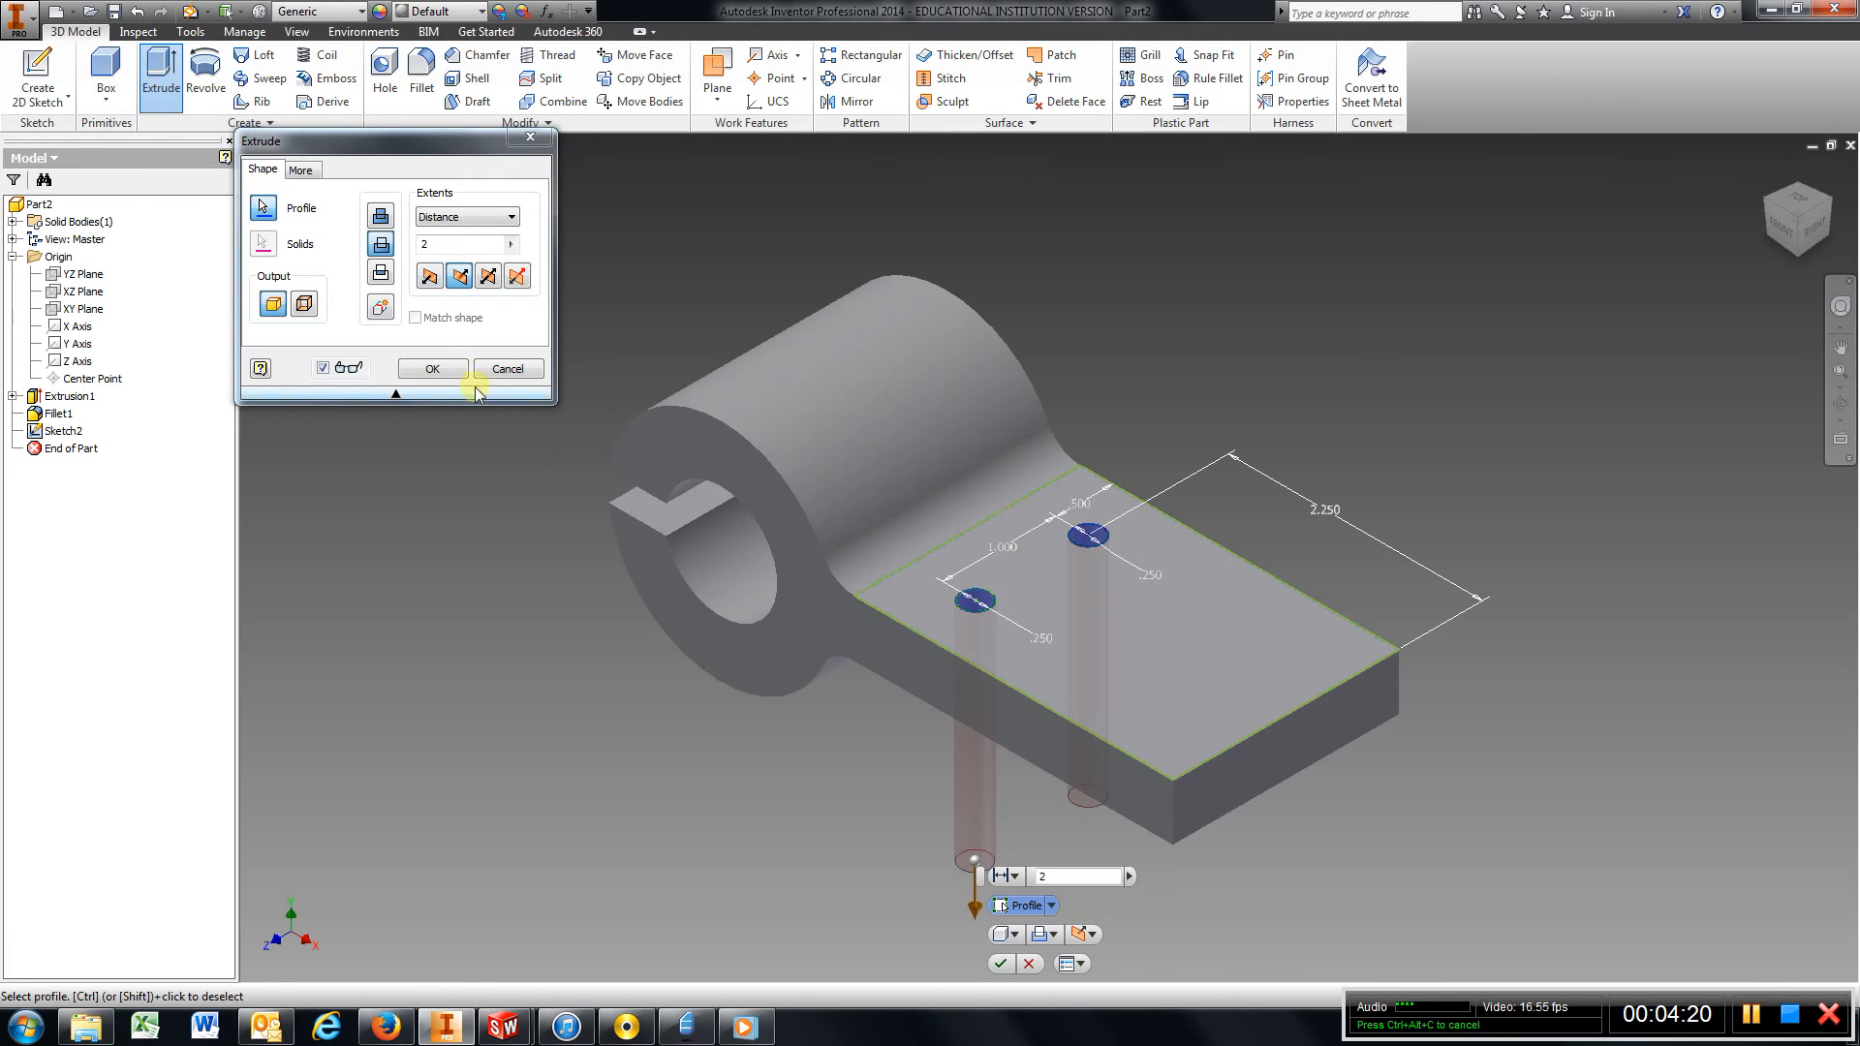
{"action": "left_click", "coordinate": [432, 368]}
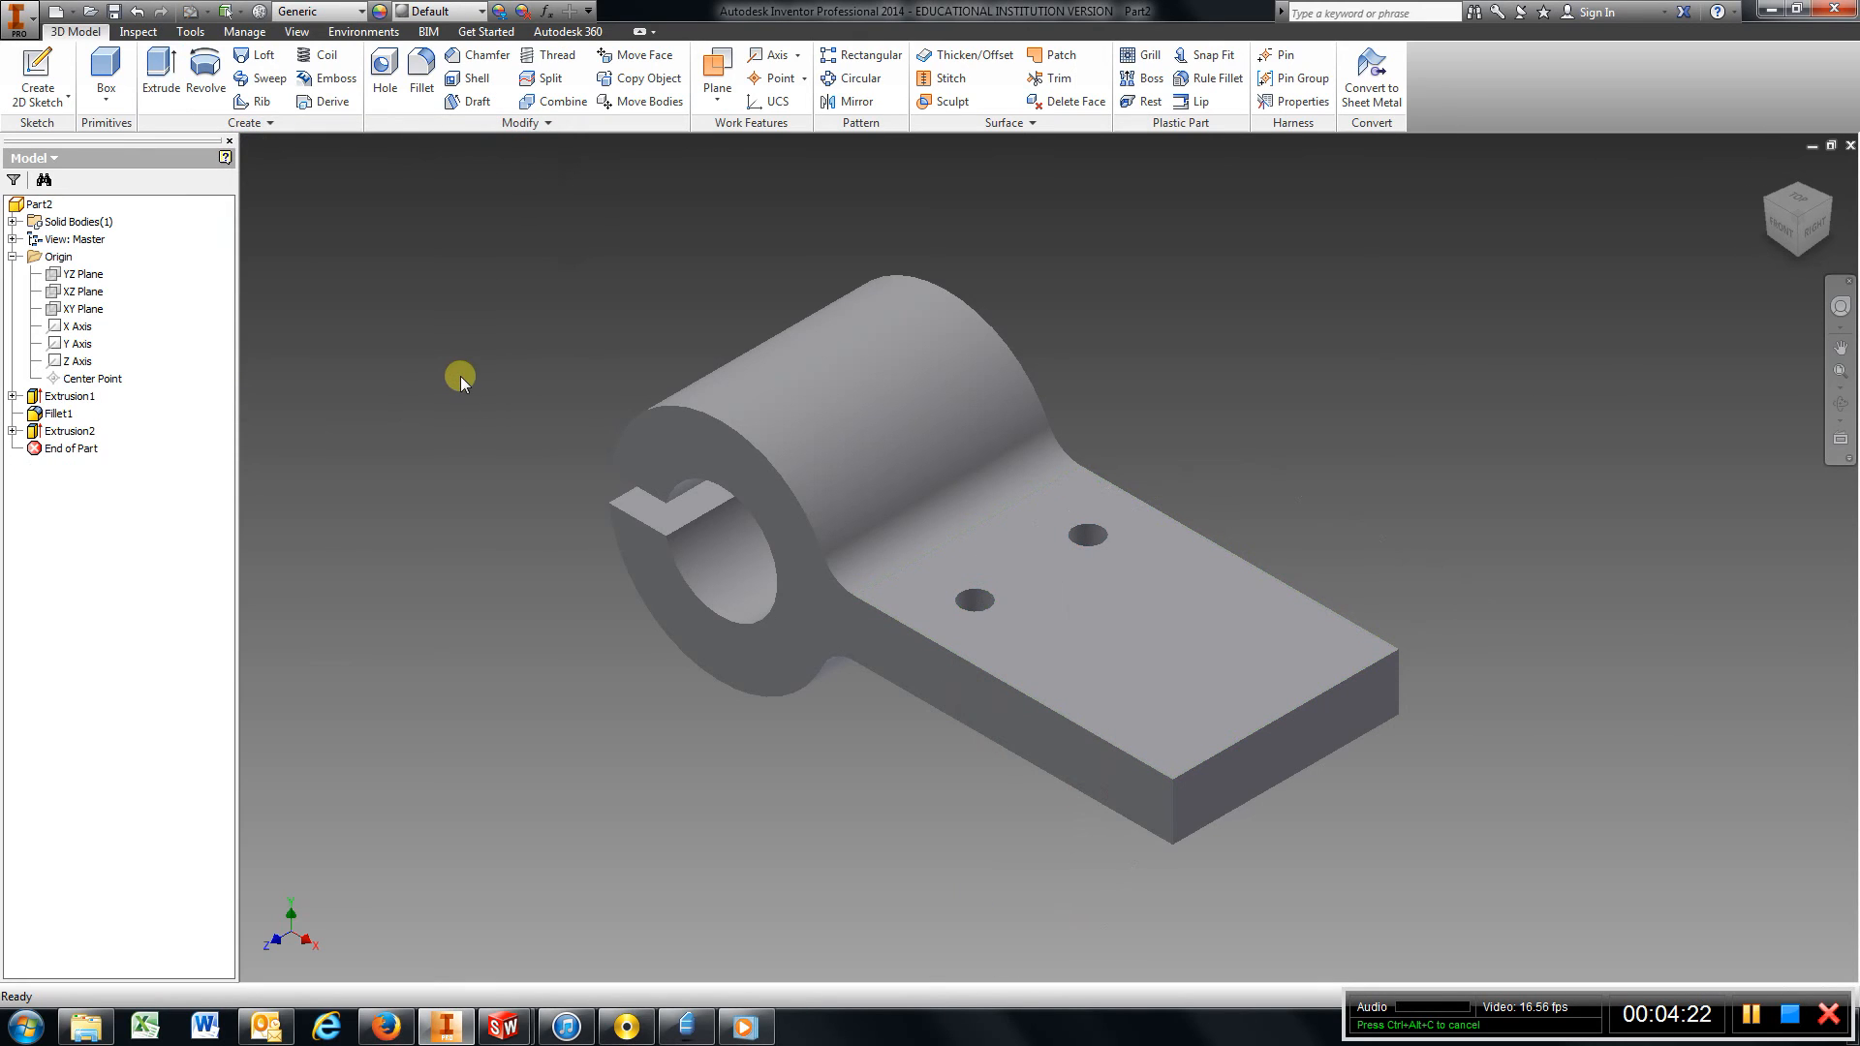
{"action": "left_click", "coordinate": [36, 77]}
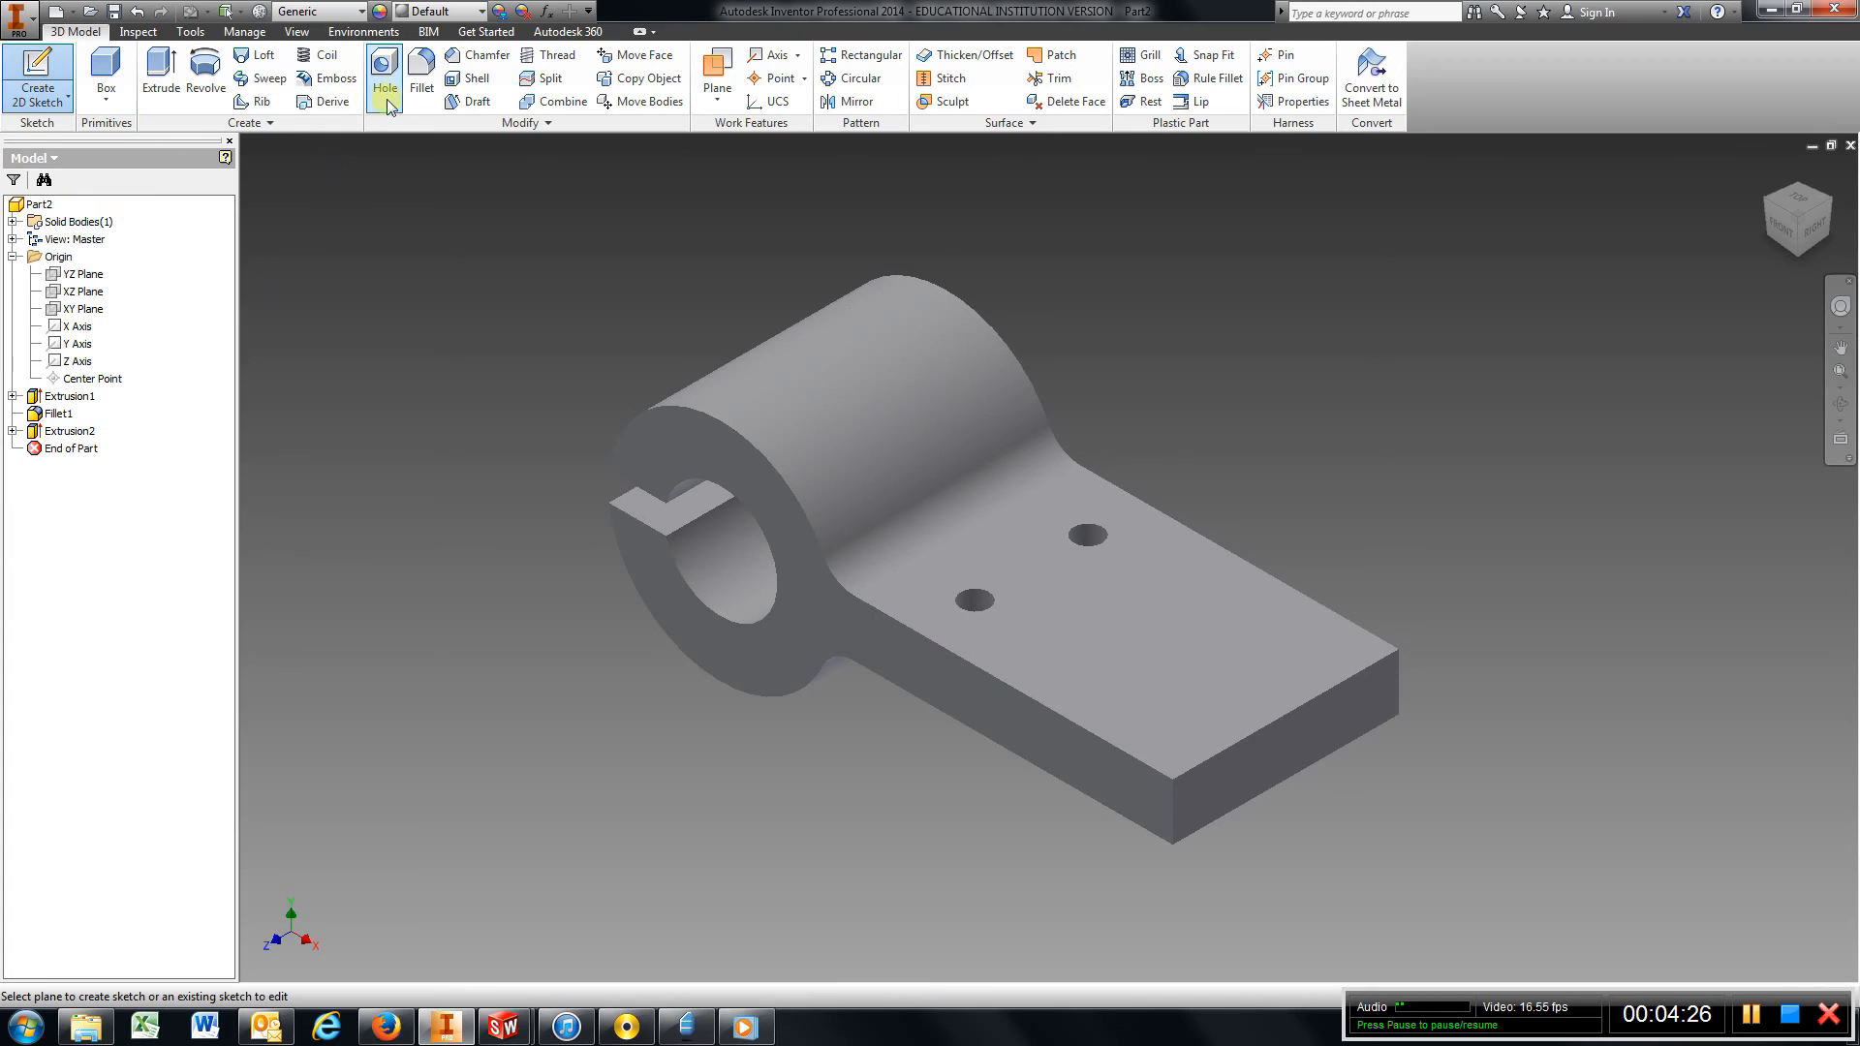
Start a linear counterbored hole: diameter .5, counterbore 1, depth .125, through all.
{"action": "left_click", "coordinate": [383, 72]}
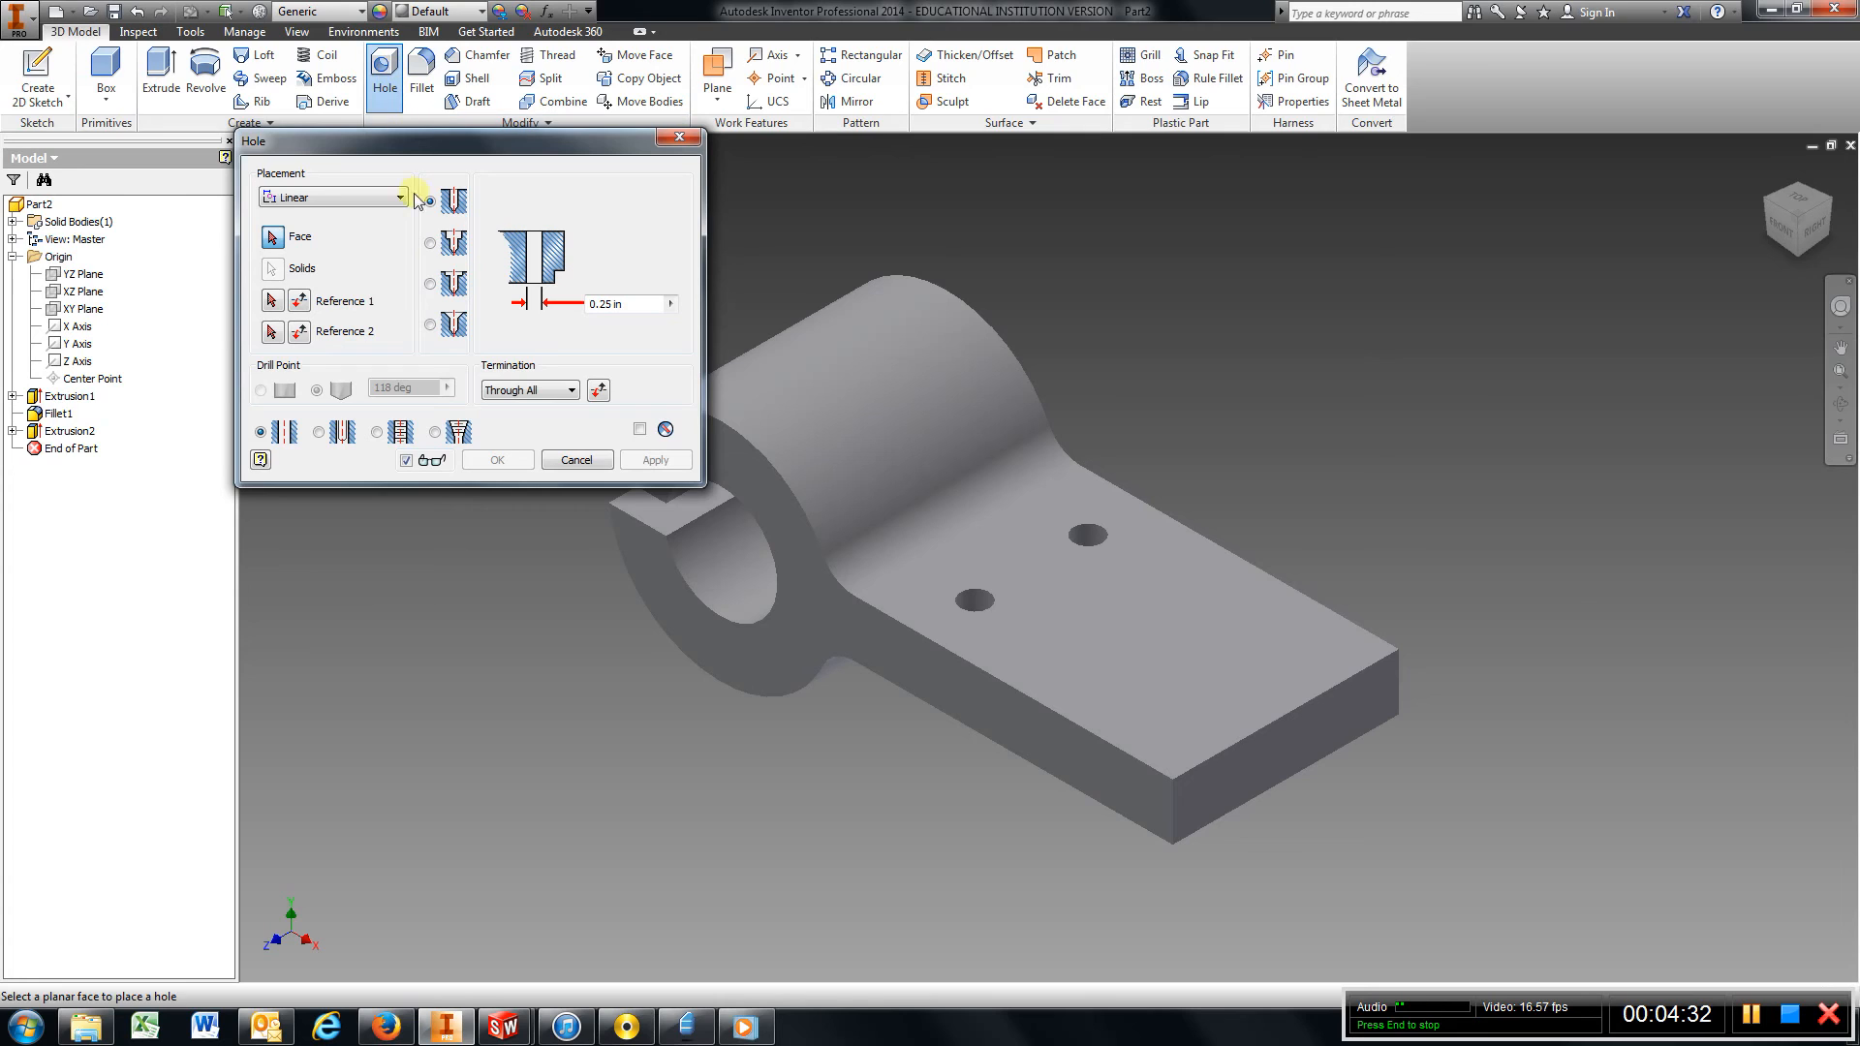
{"action": "left_click", "coordinate": [452, 286]}
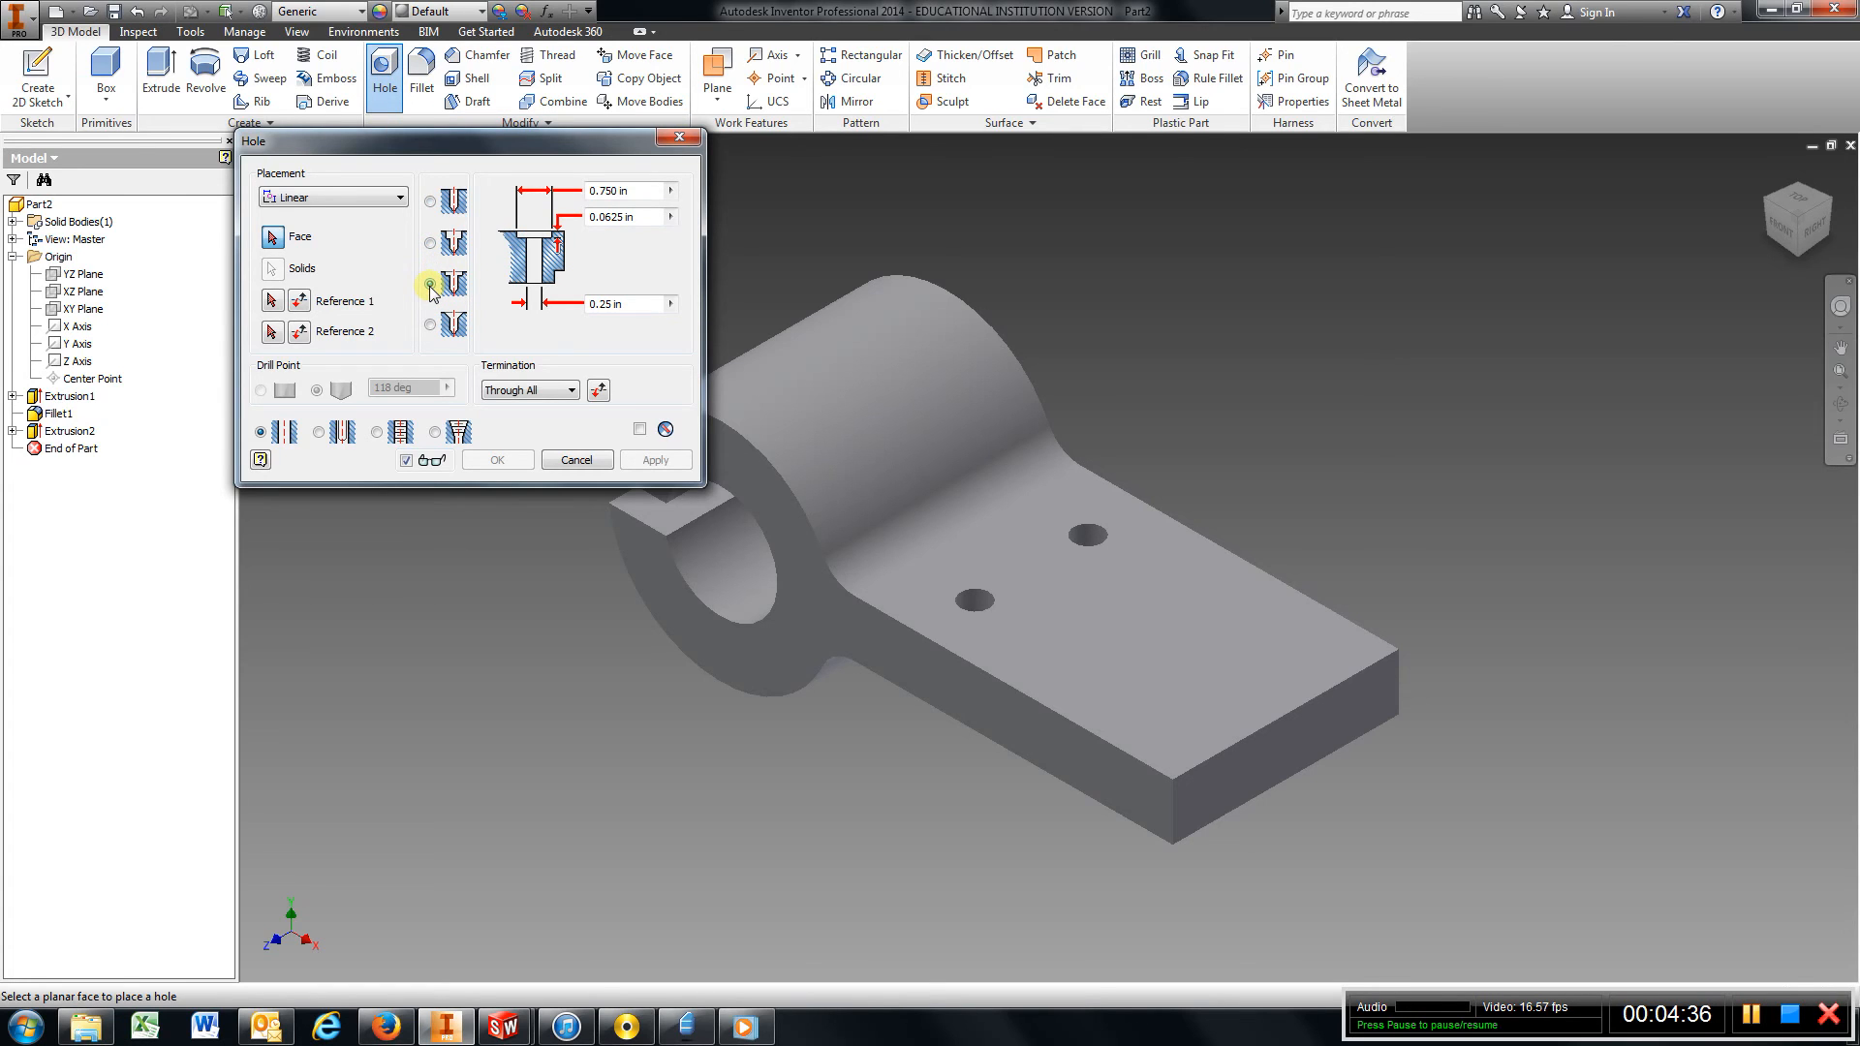
{"action": "left_click", "coordinate": [430, 285]}
{"action": "type", "text": ".5"}
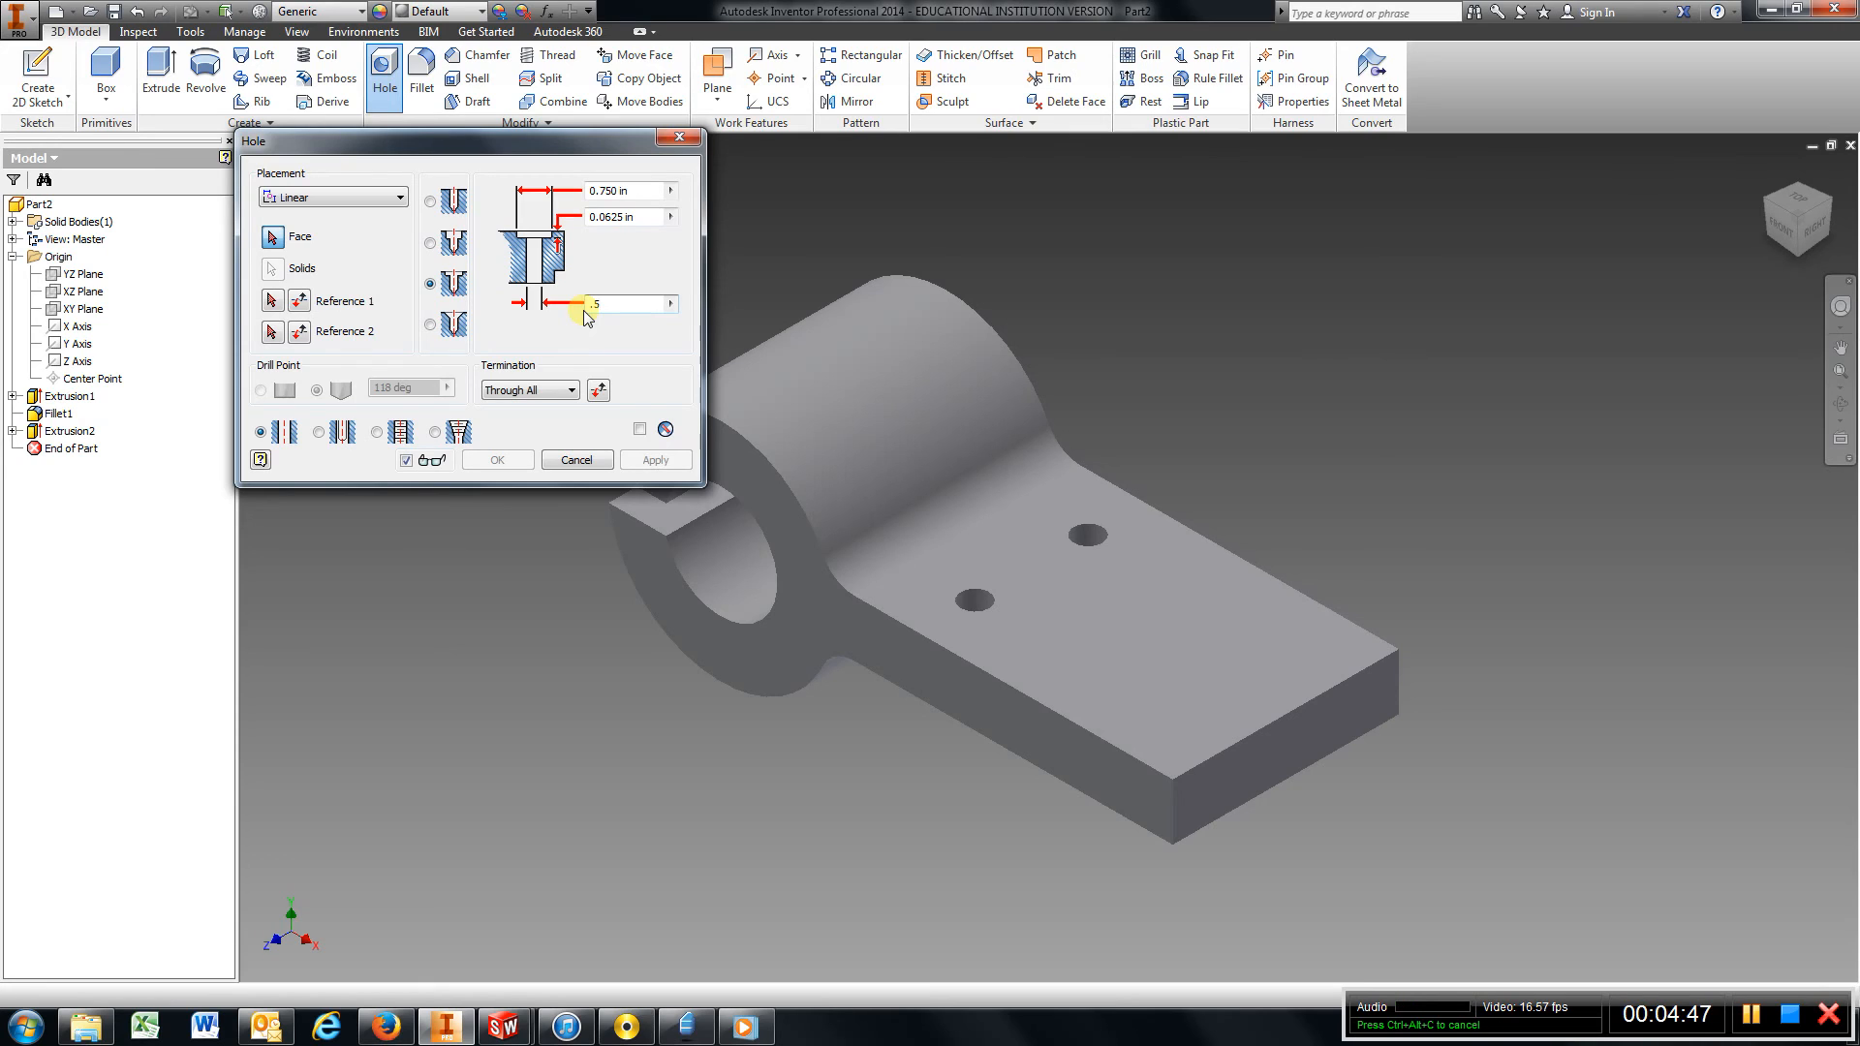
{"action": "left_click", "coordinate": [622, 190]}
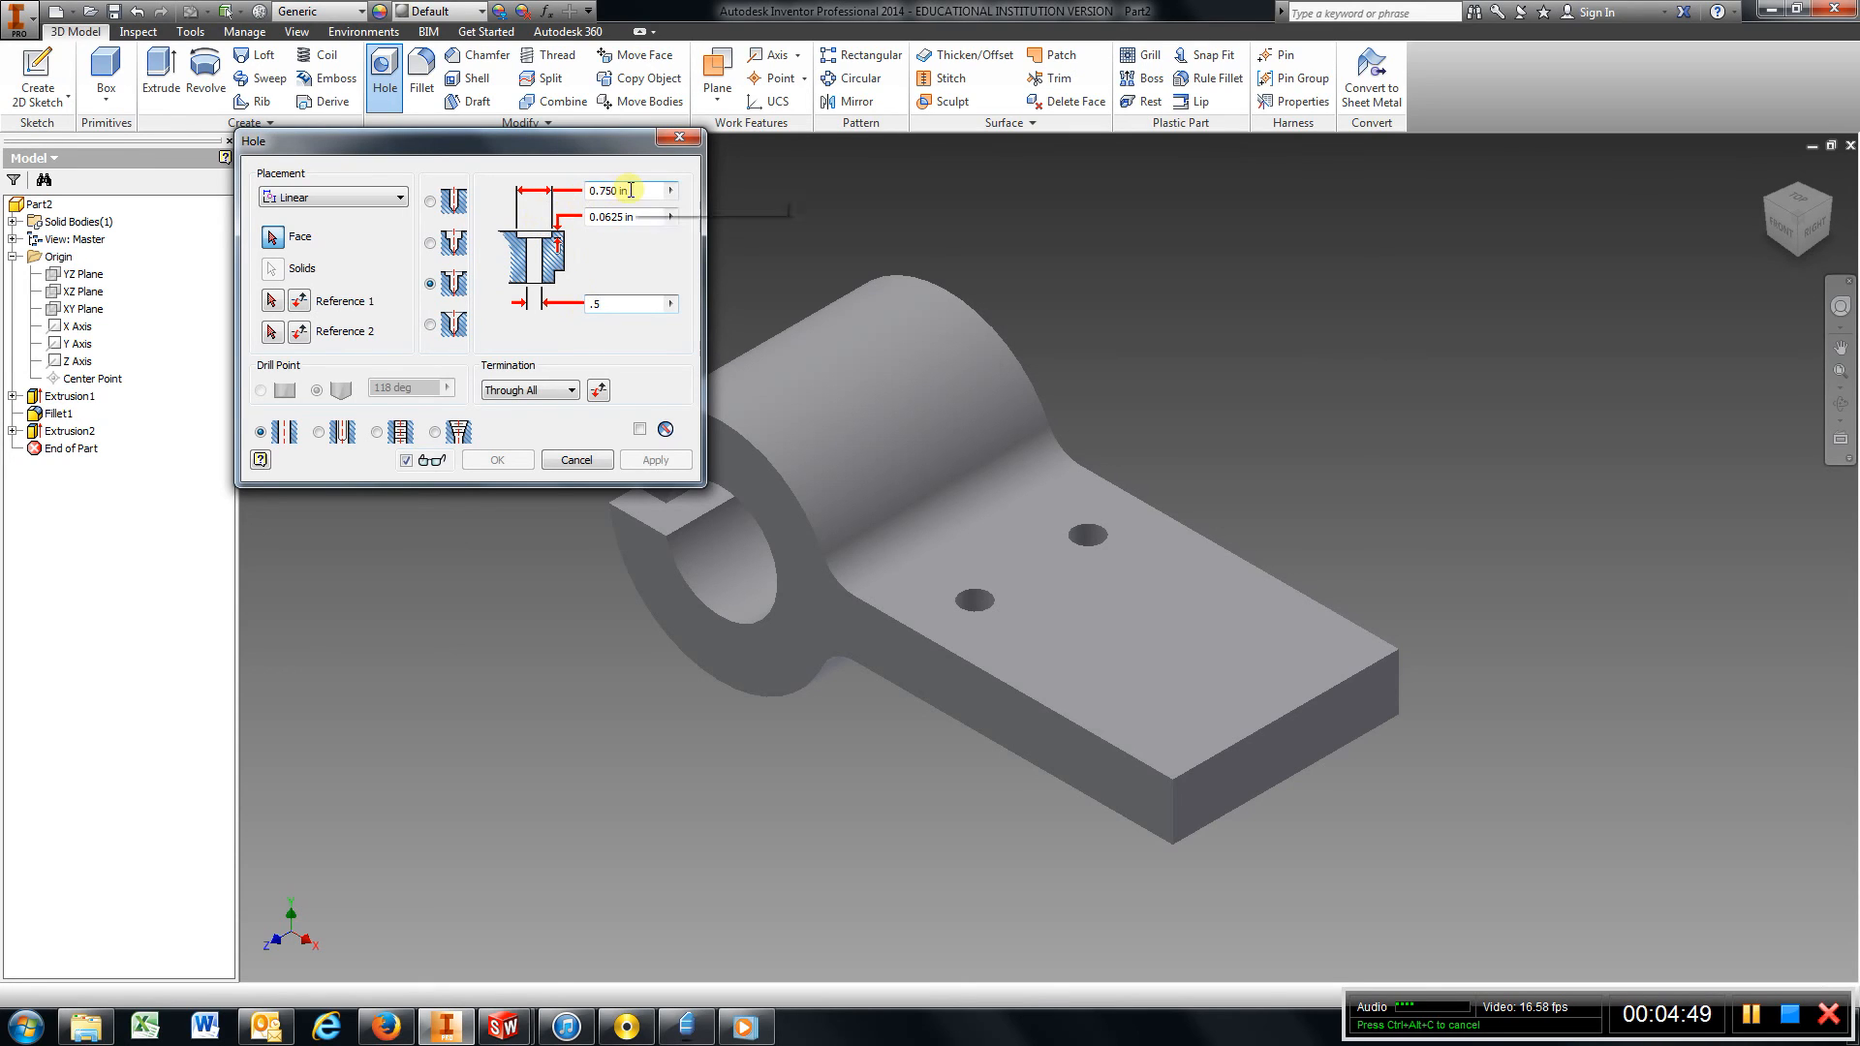
{"action": "triple_click", "coordinate": [622, 190]}
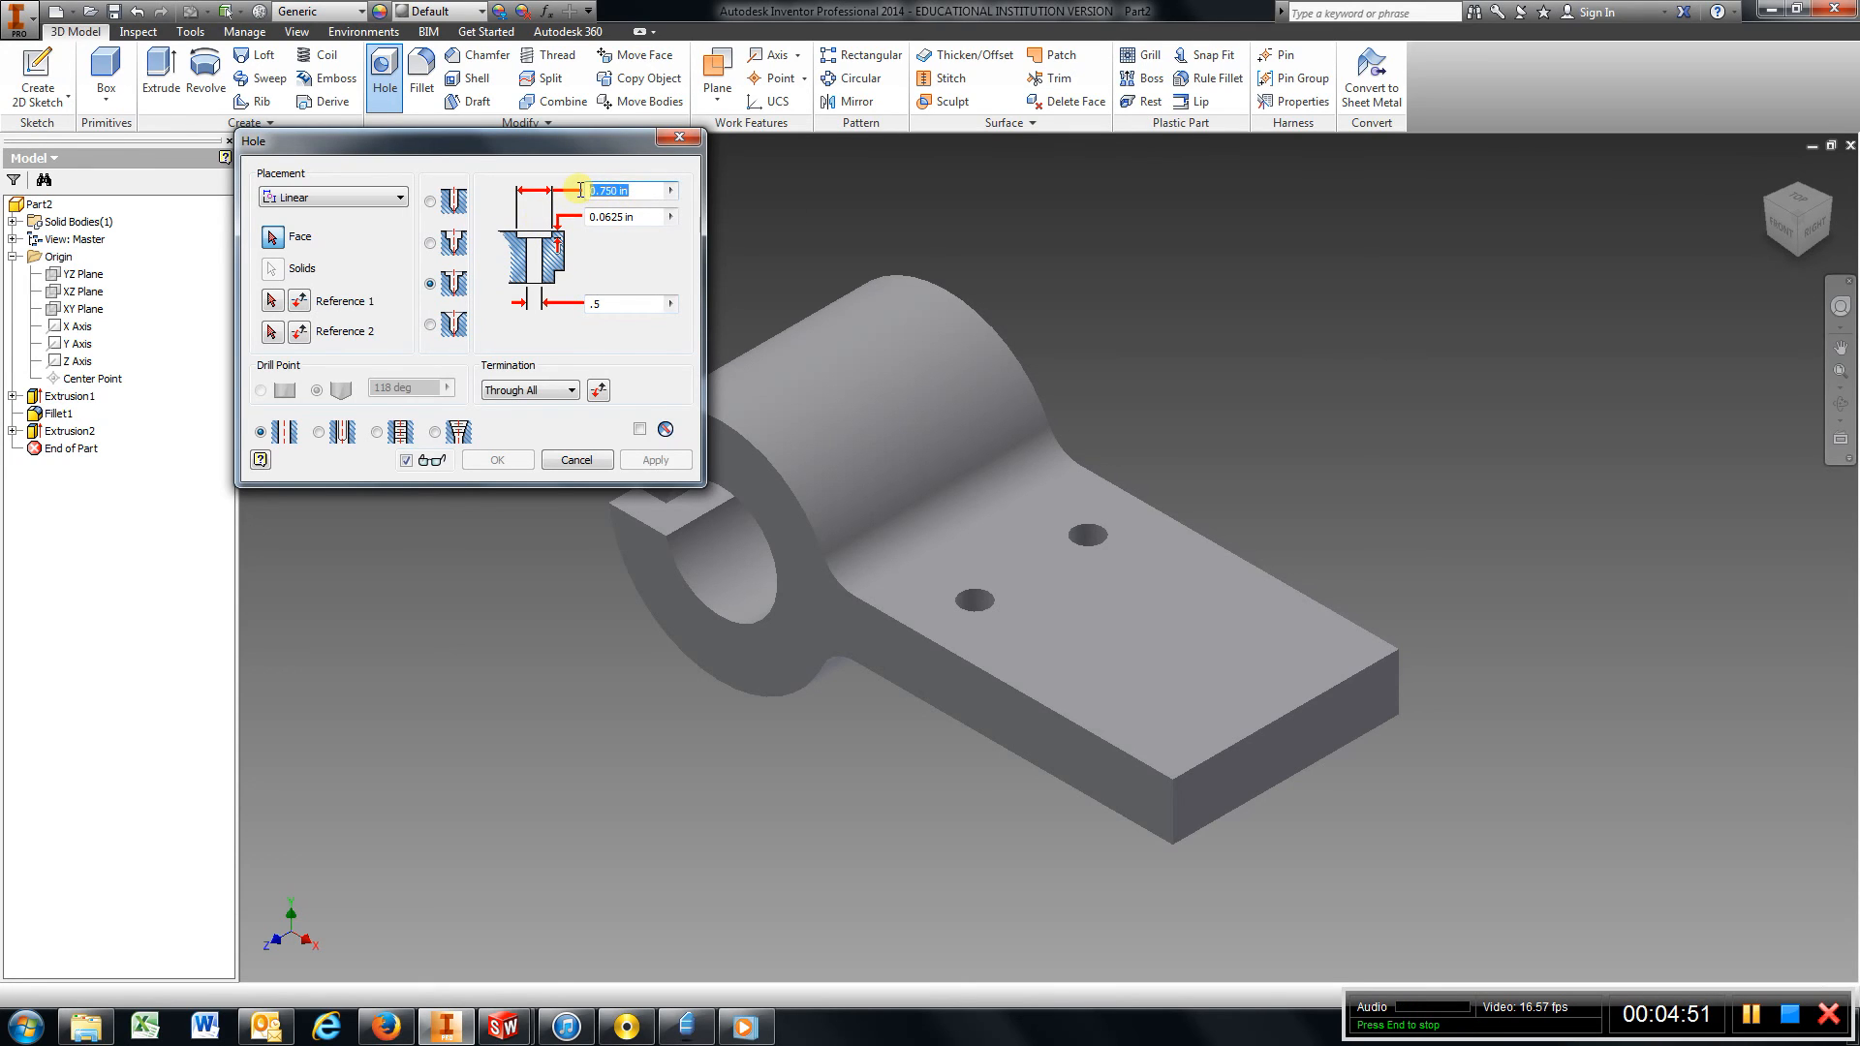
{"action": "type", "text": "1"}
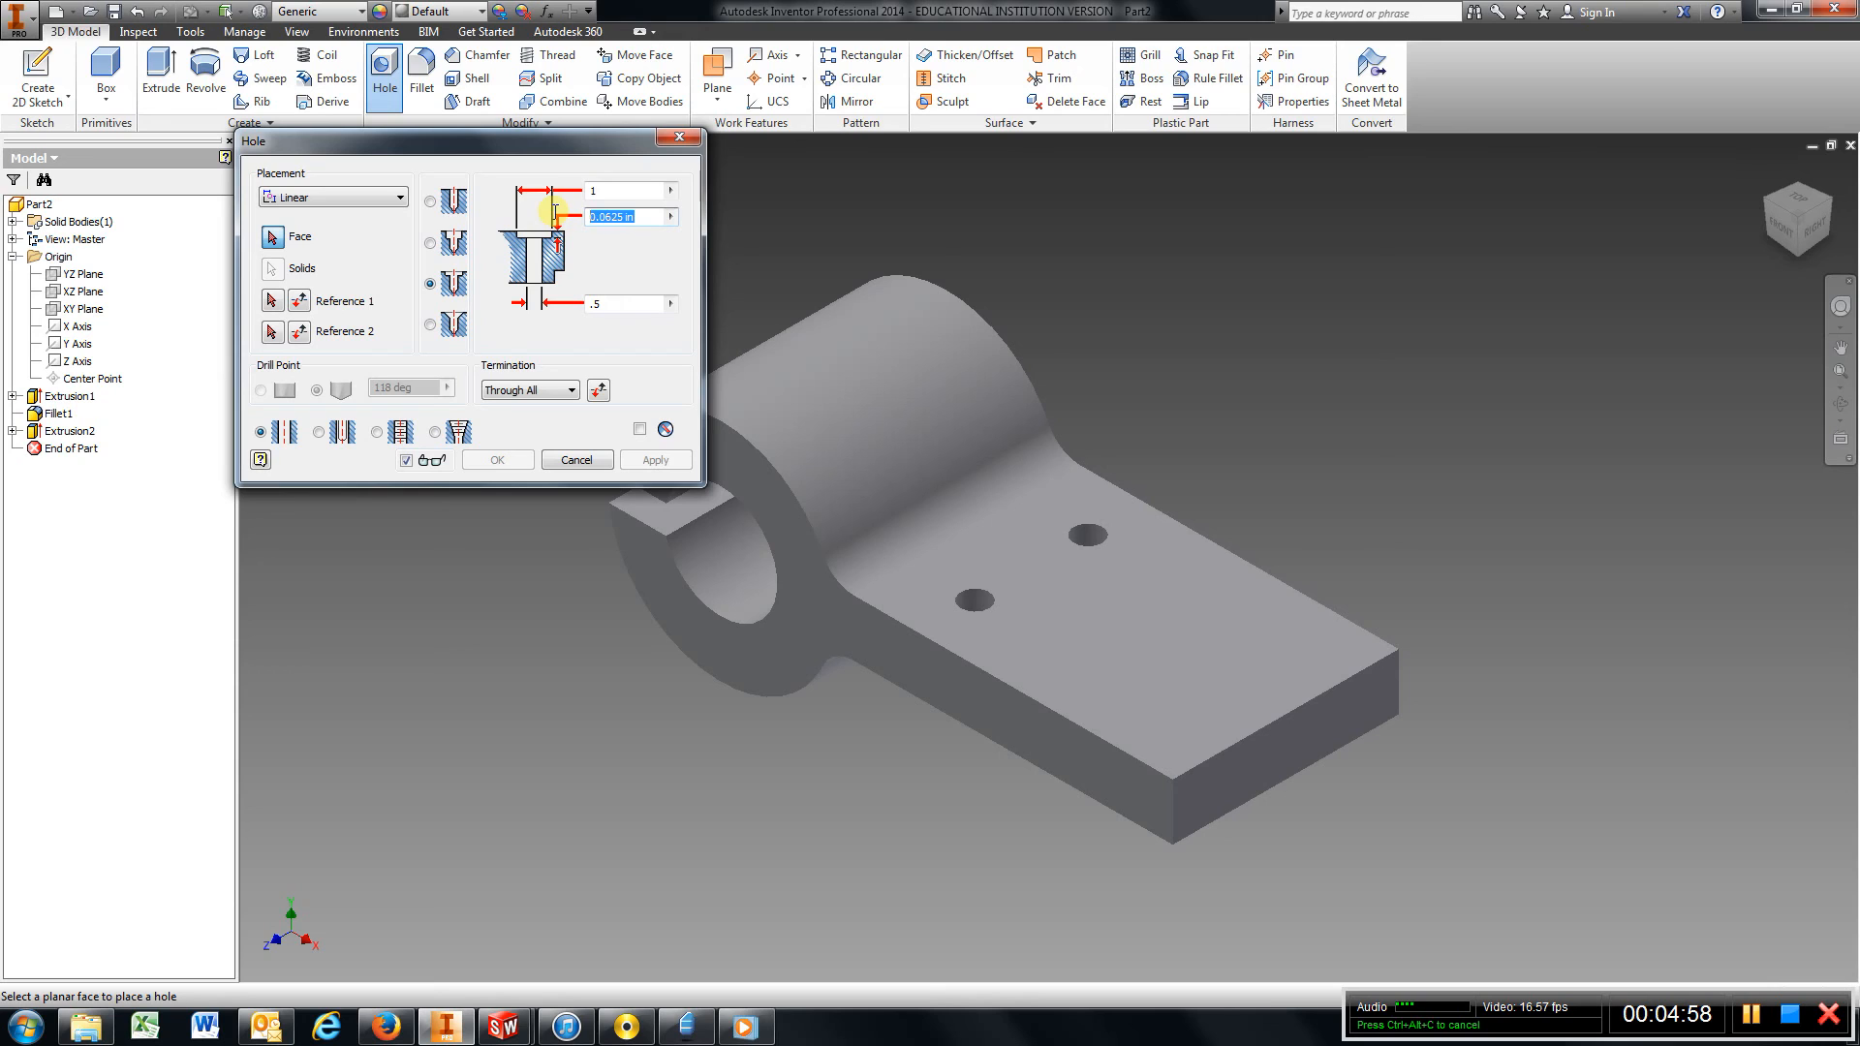
{"action": "type", "text": ".125"}
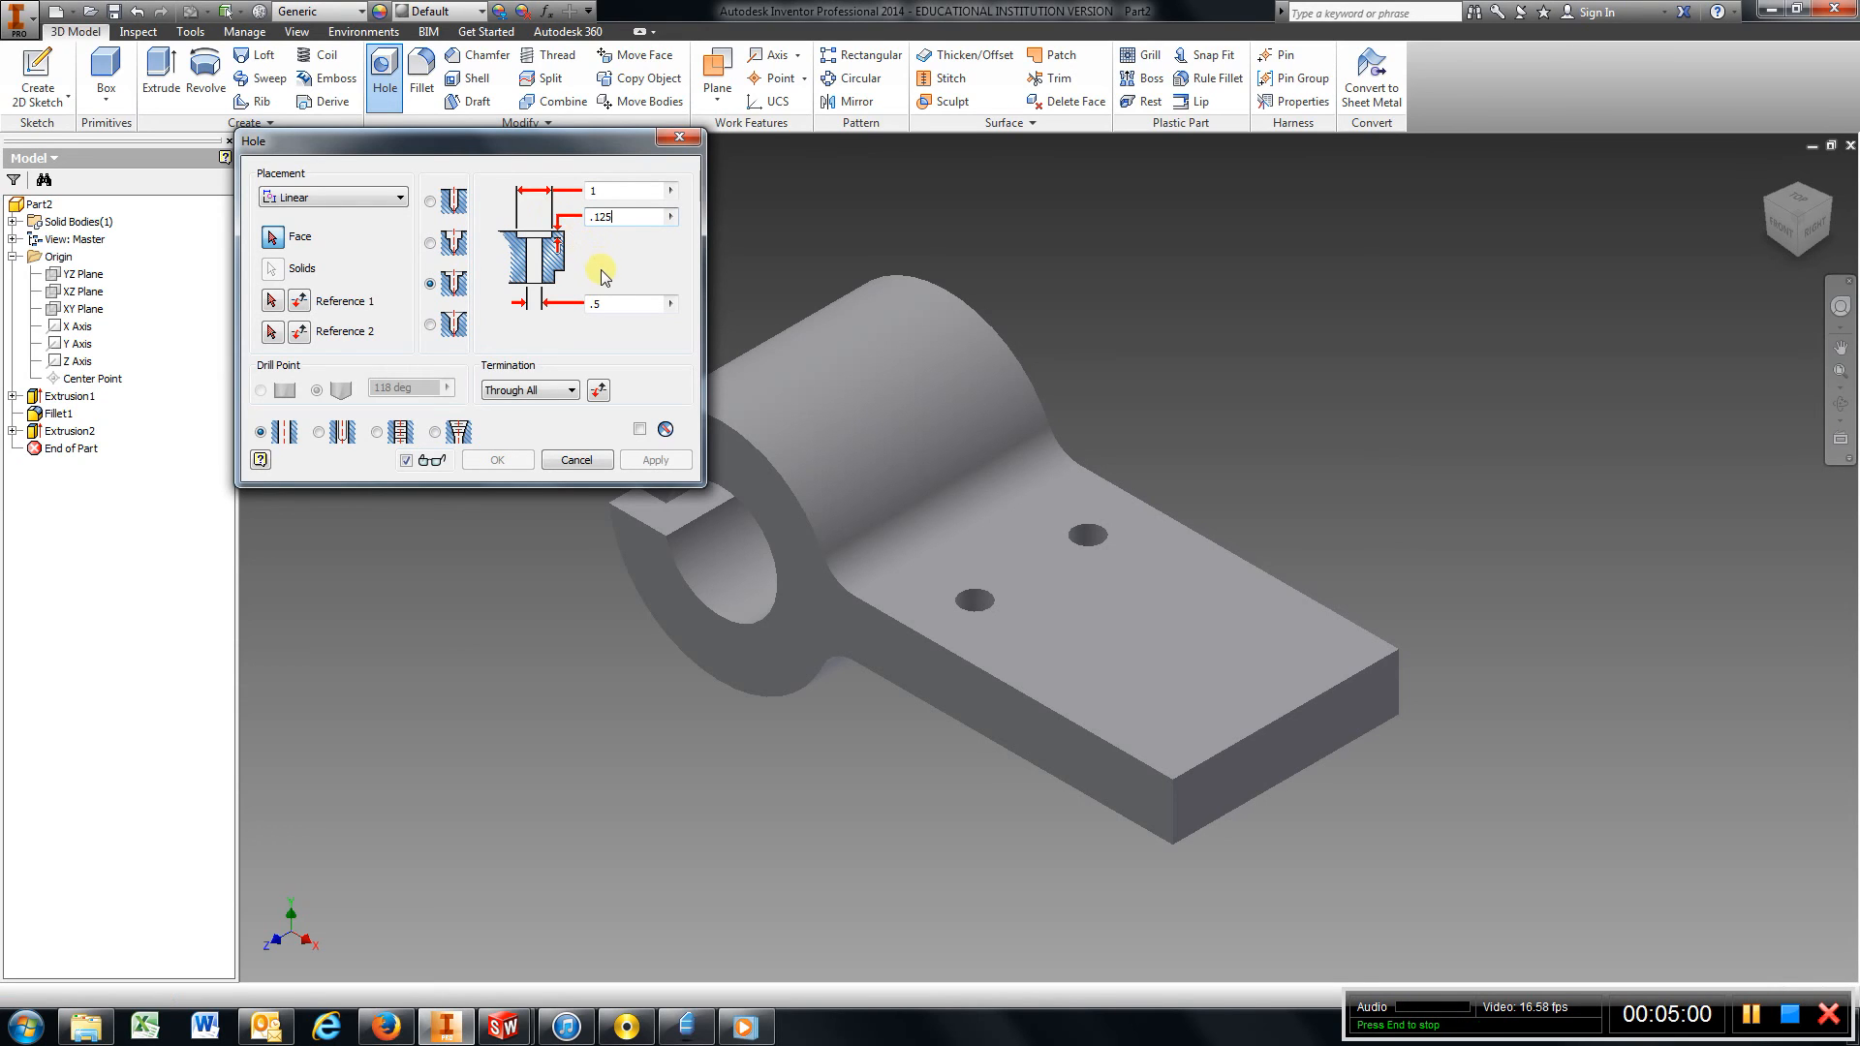
{"action": "mouse_move", "coordinate": [336, 242]}
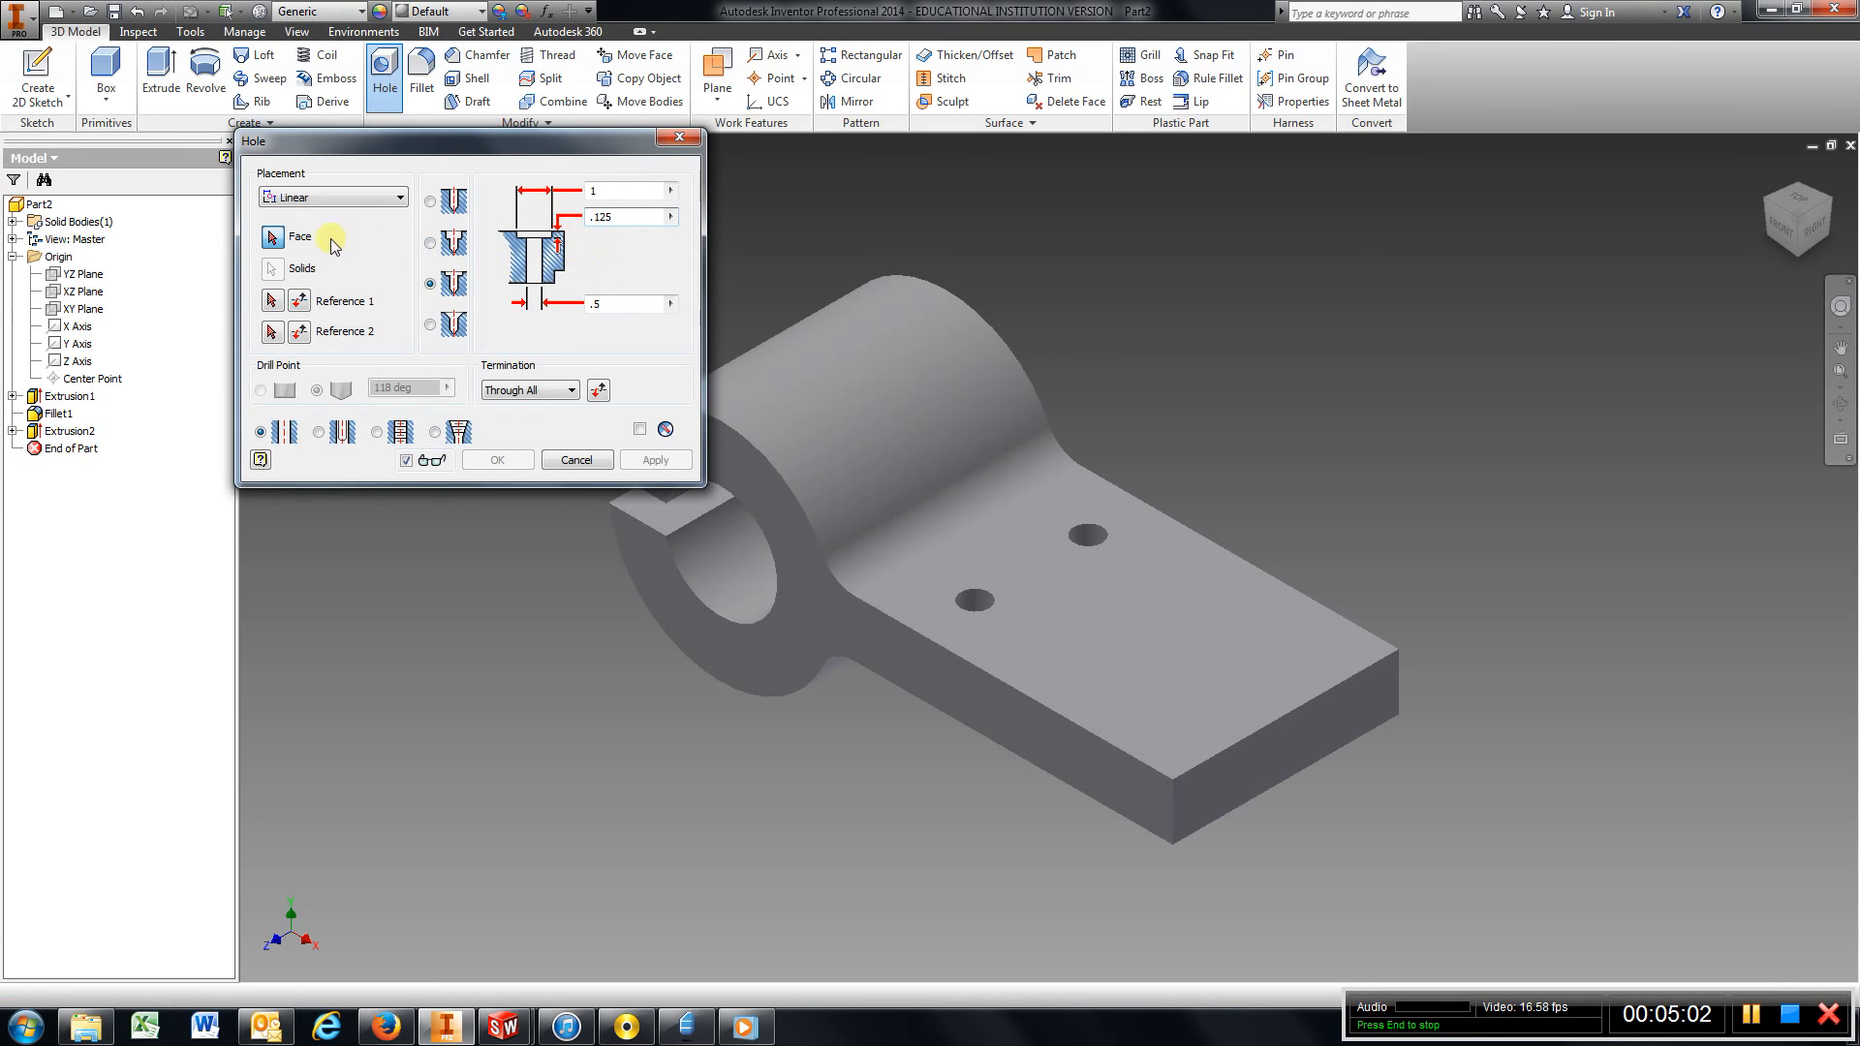
Place Hole1 on the arm's top face 1.000 from two edges and apply it.
{"action": "left_click", "coordinate": [1180, 677]}
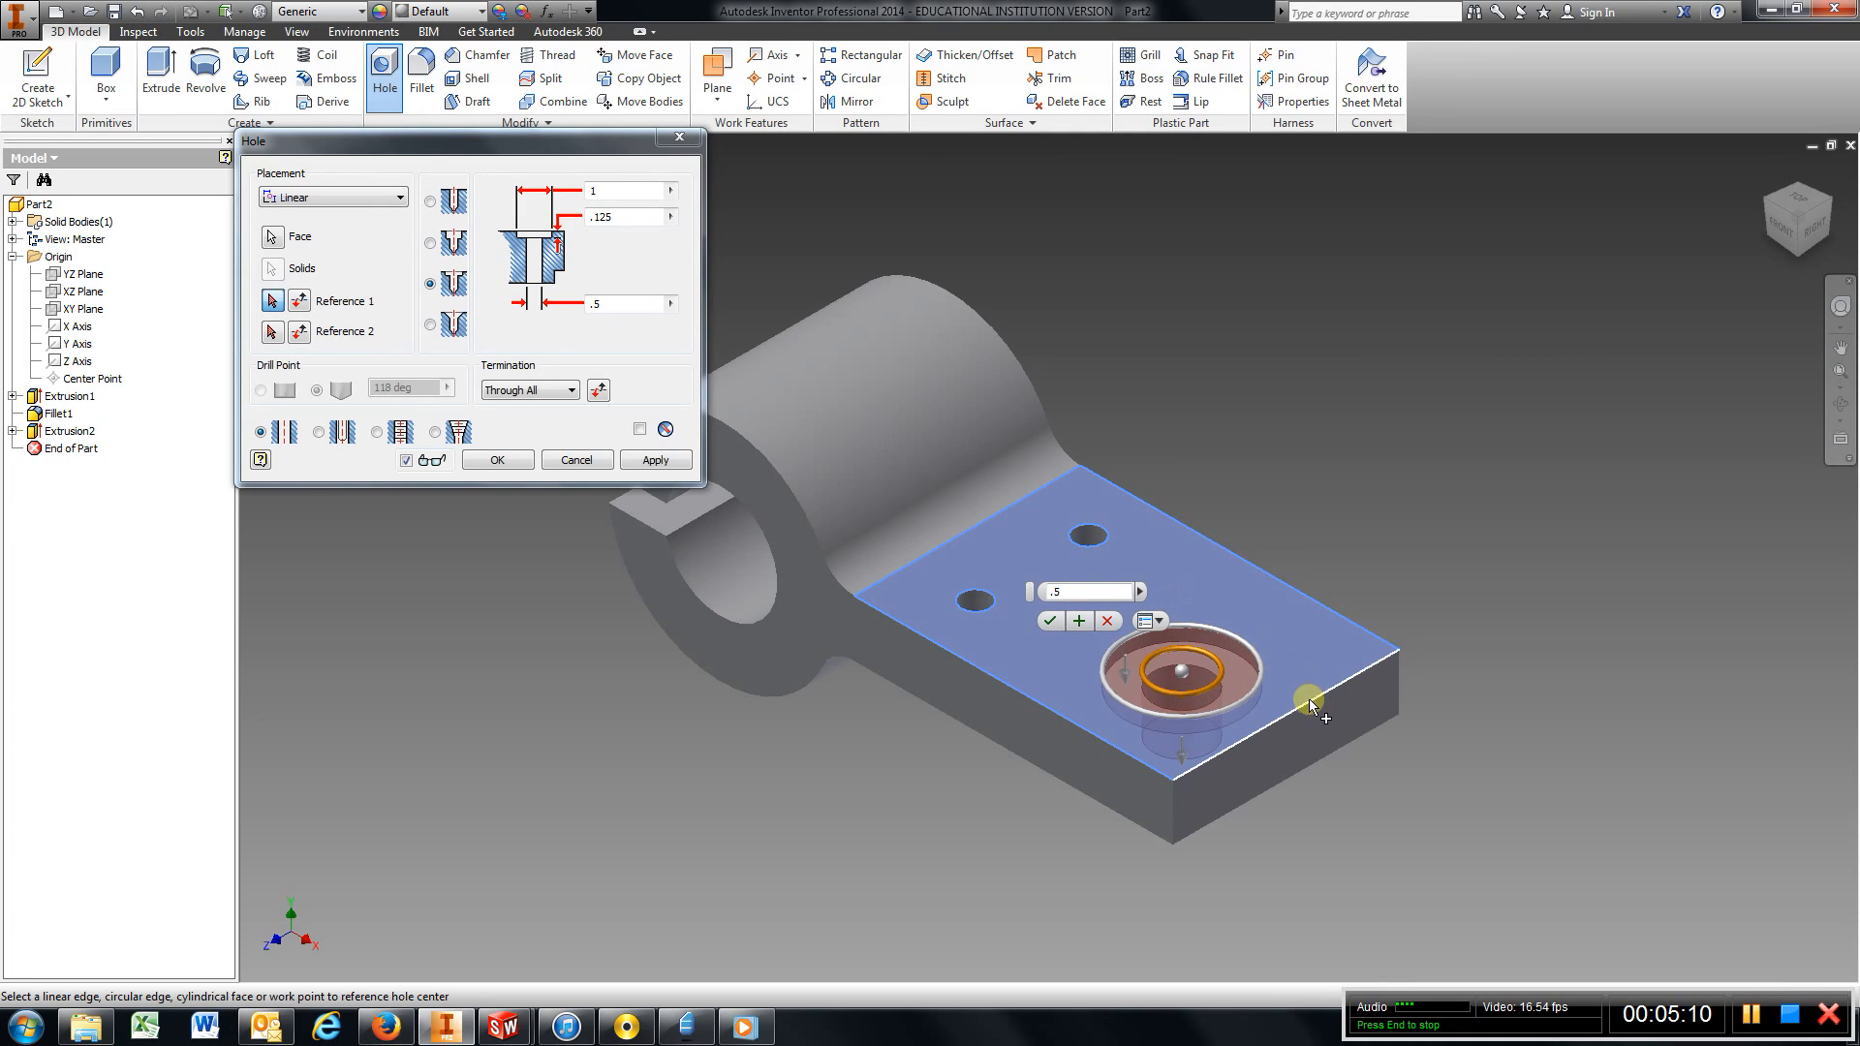
{"action": "left_click", "coordinate": [1310, 697]}
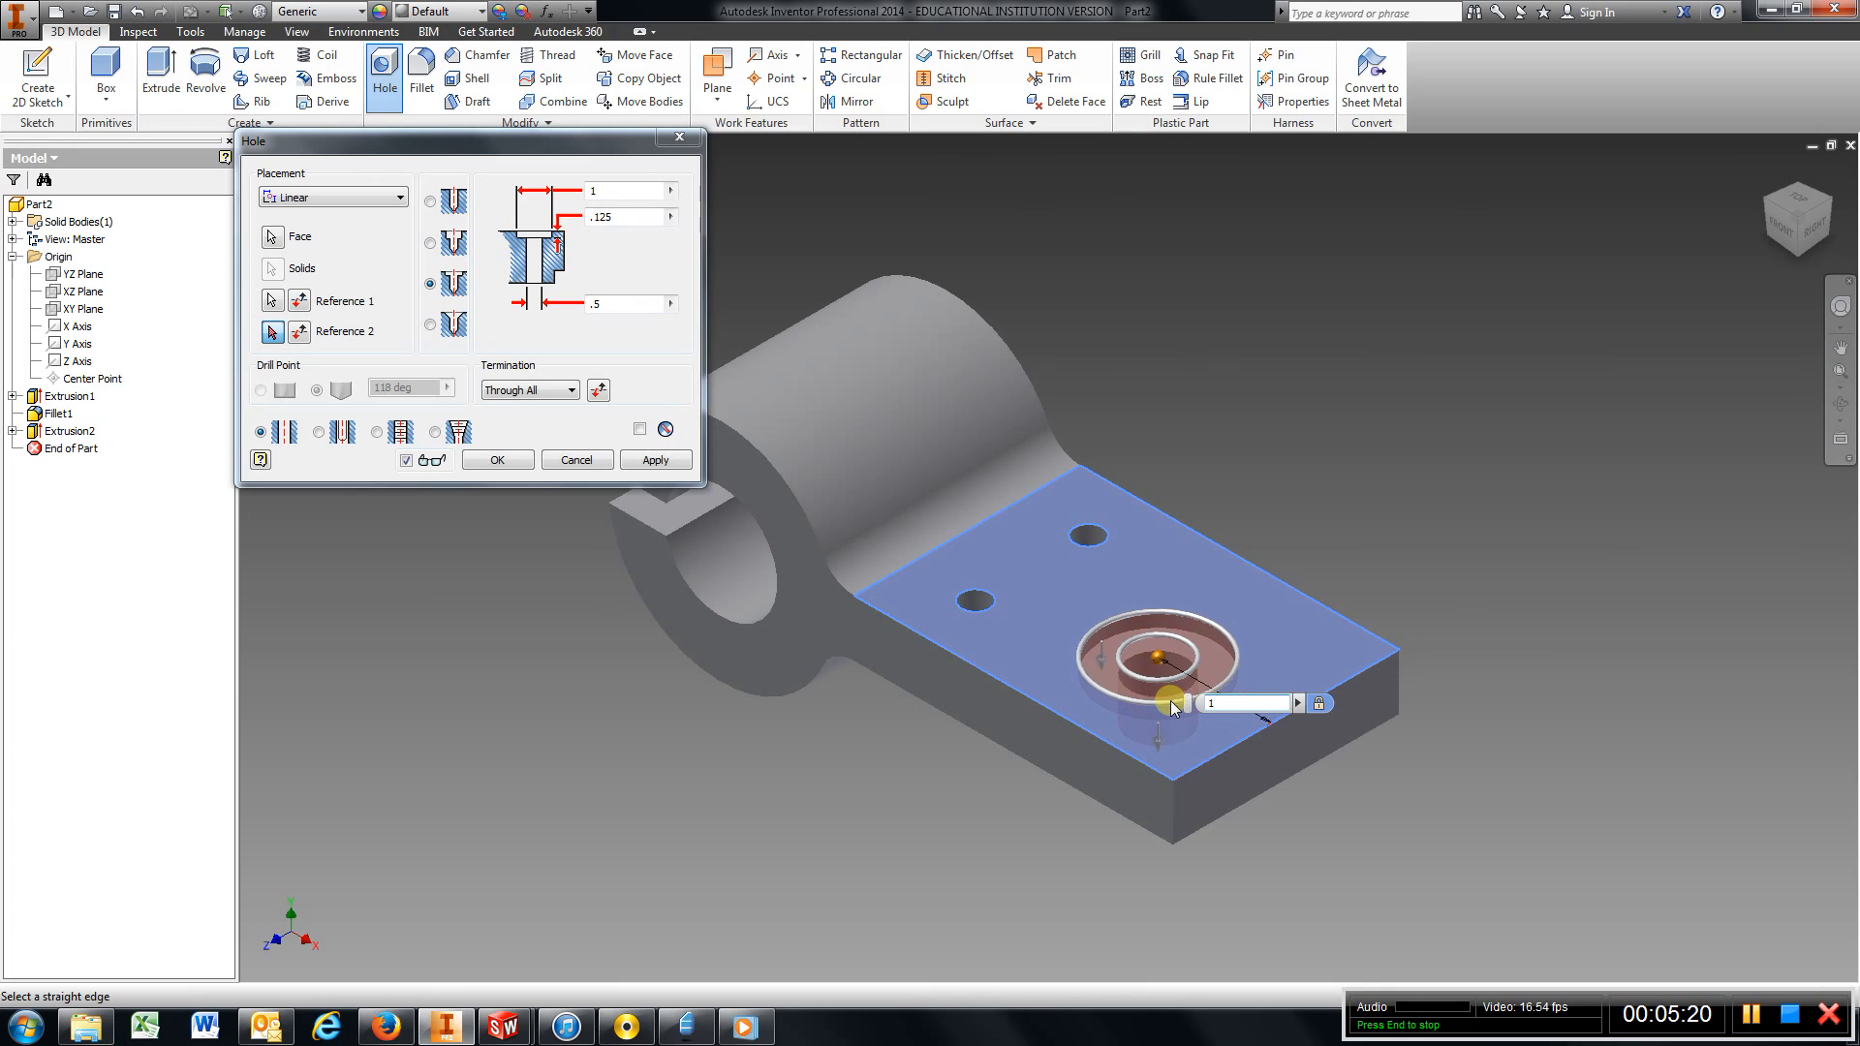
{"action": "mouse_move", "coordinate": [1281, 581]}
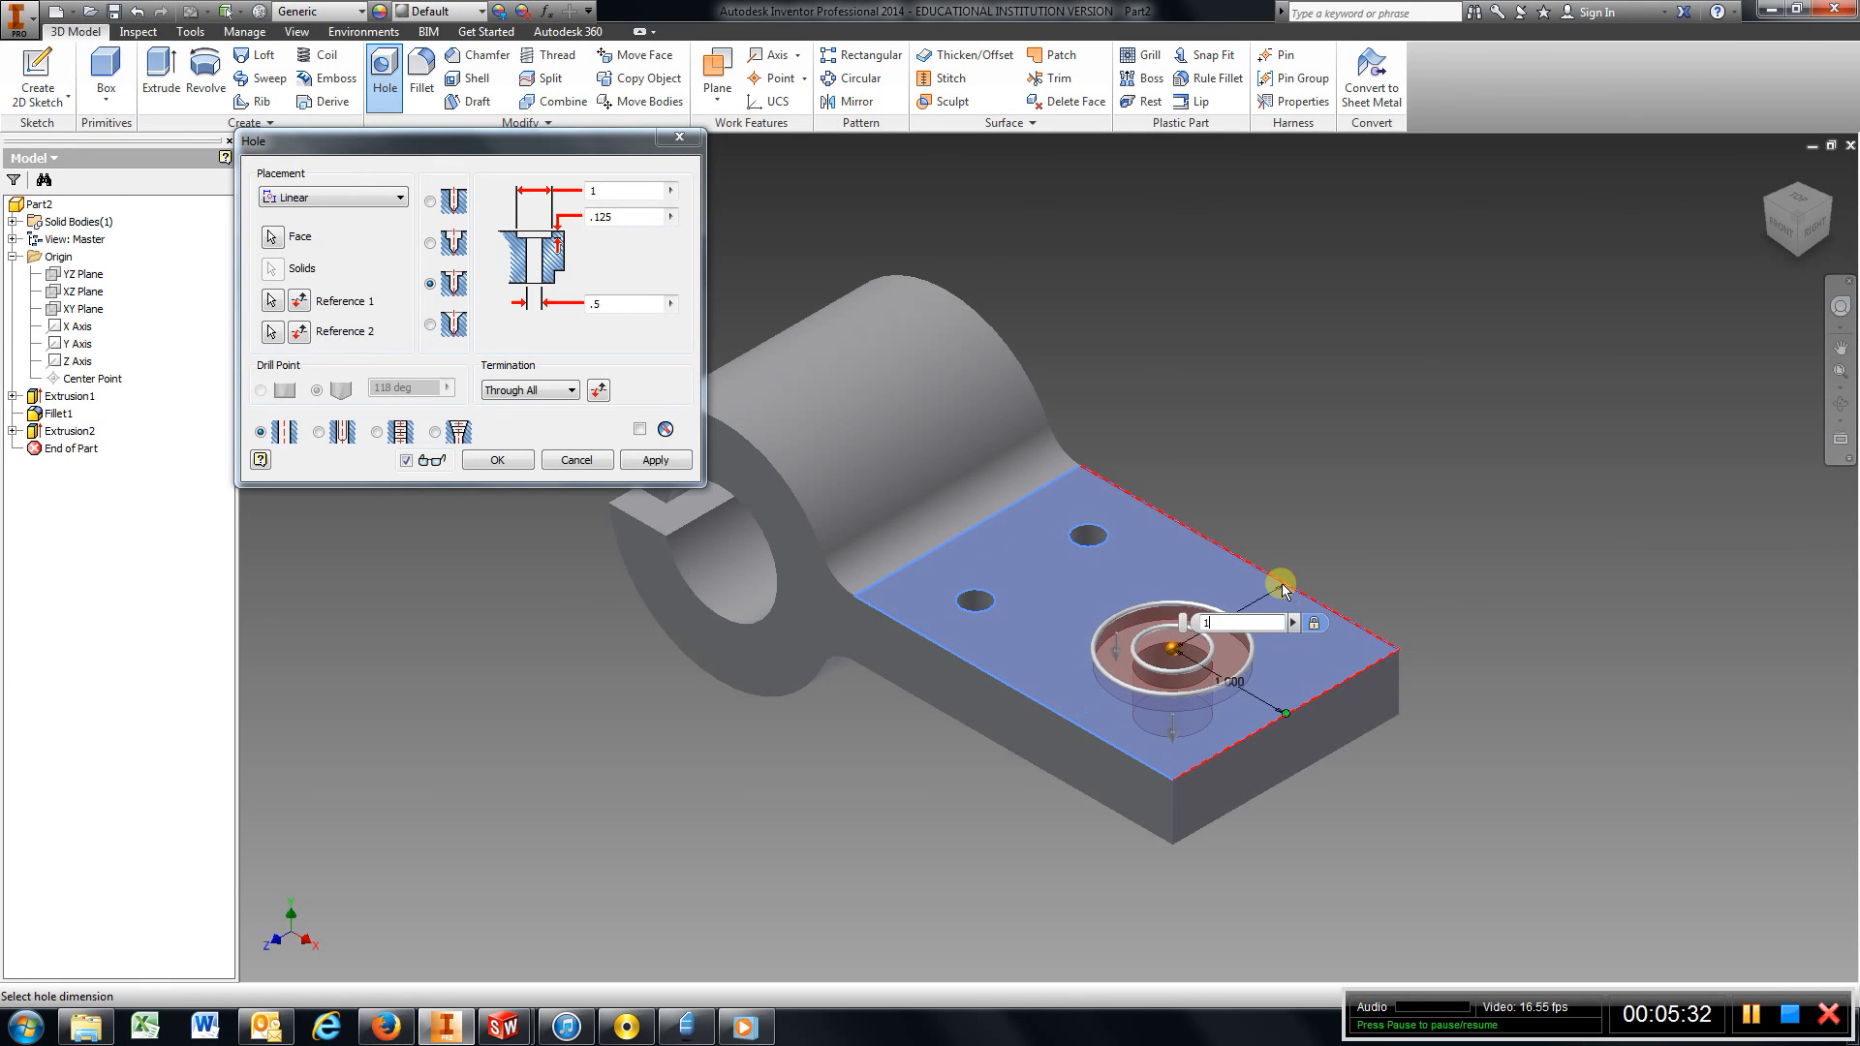
{"action": "left_click", "coordinate": [655, 461]}
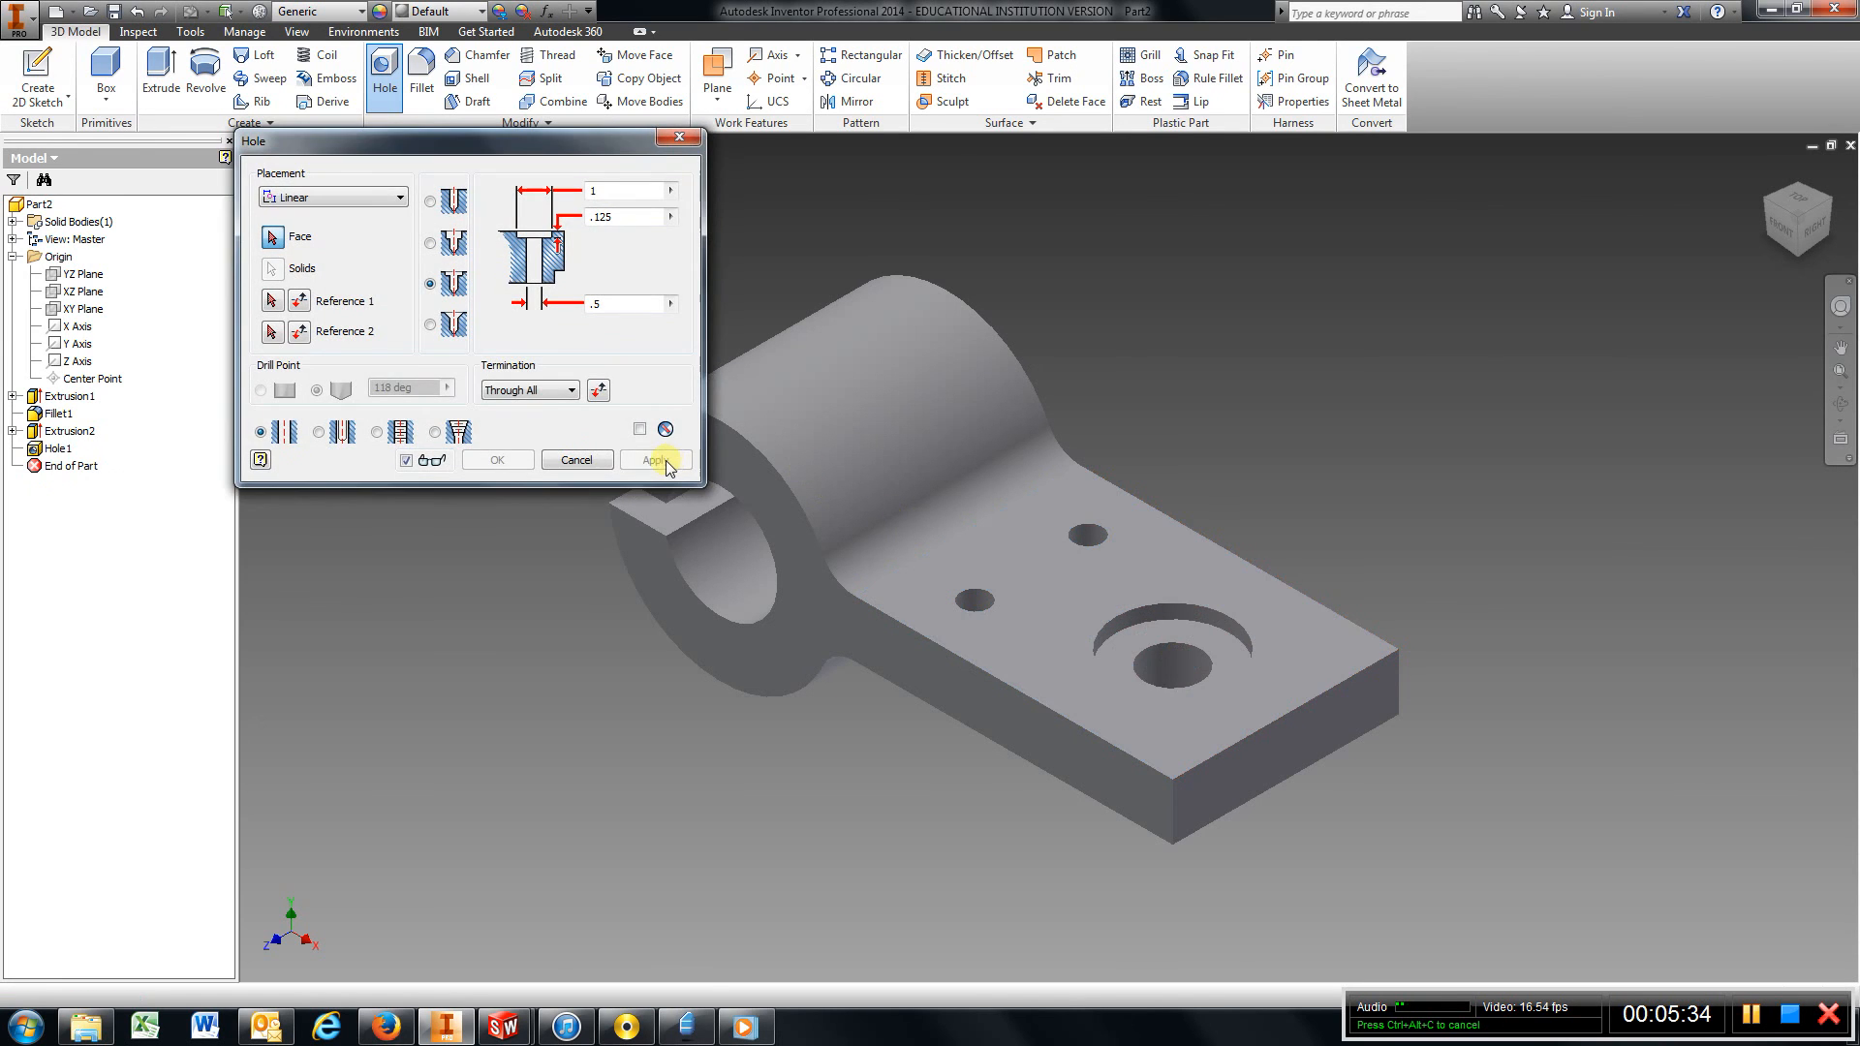
{"action": "left_click", "coordinate": [655, 461]}
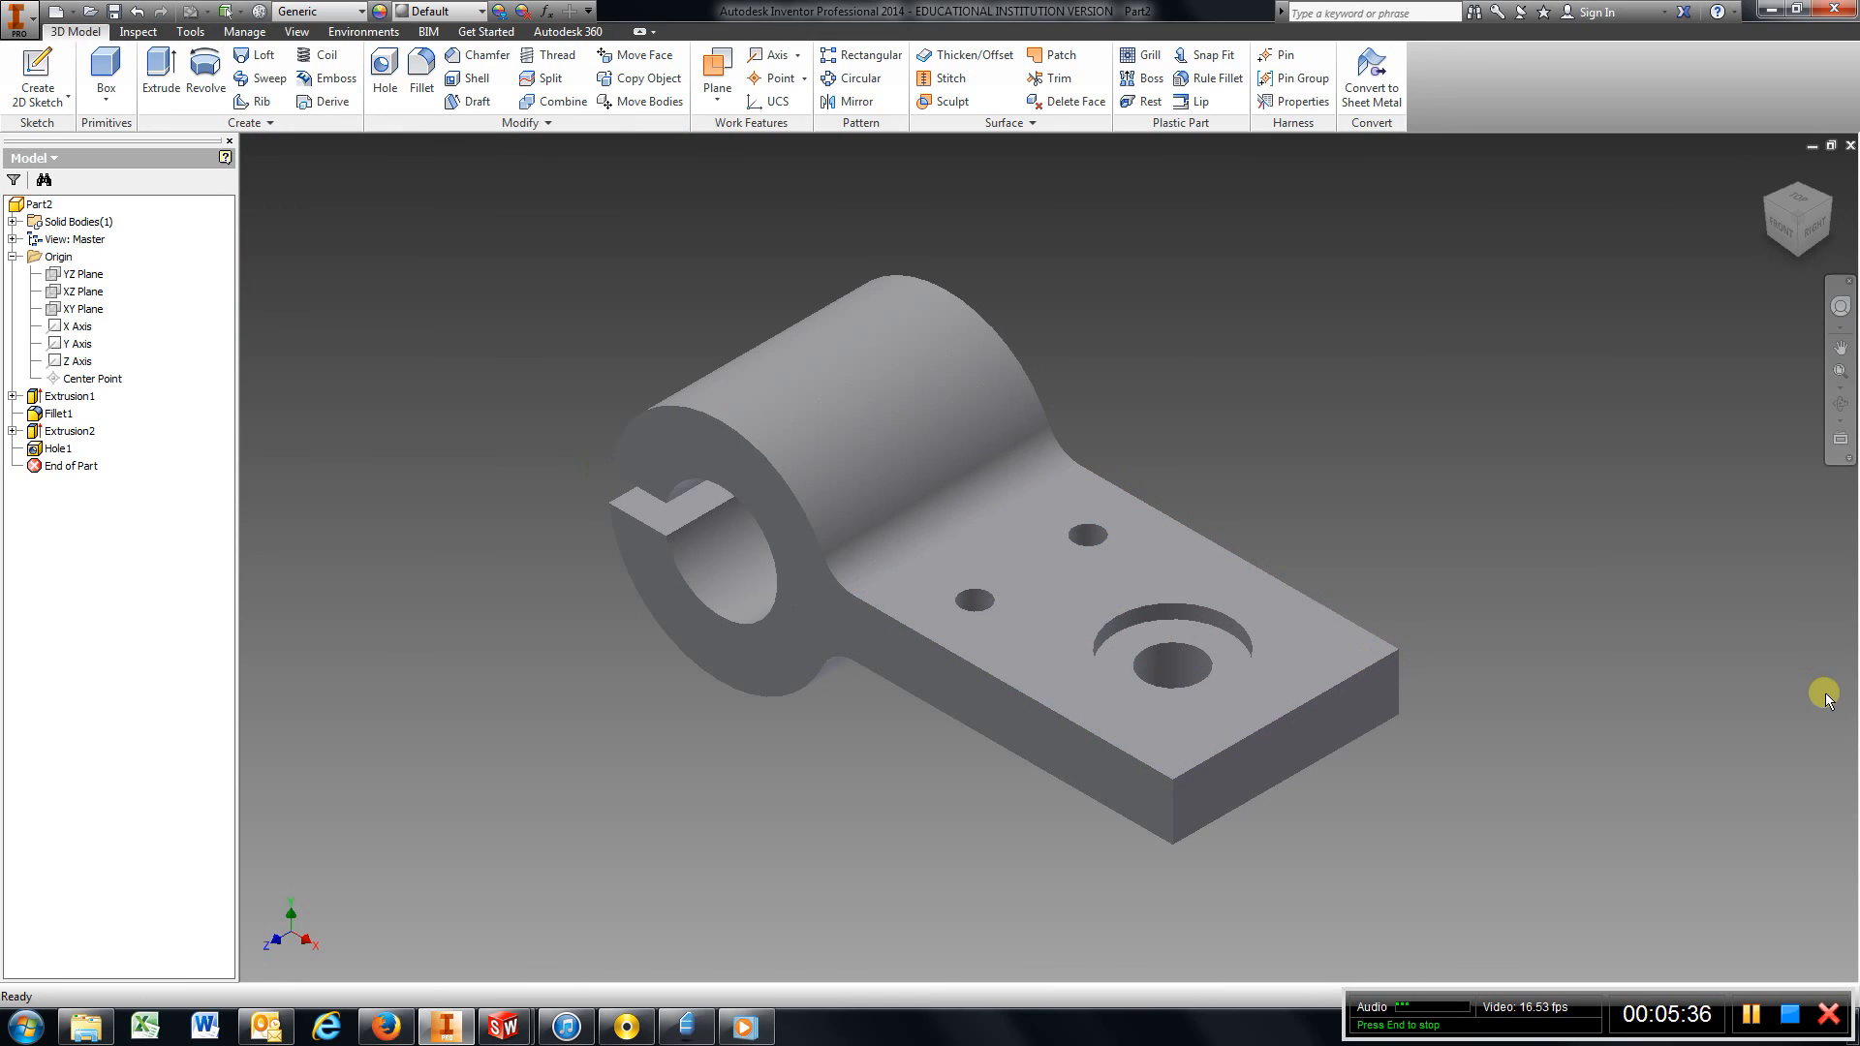